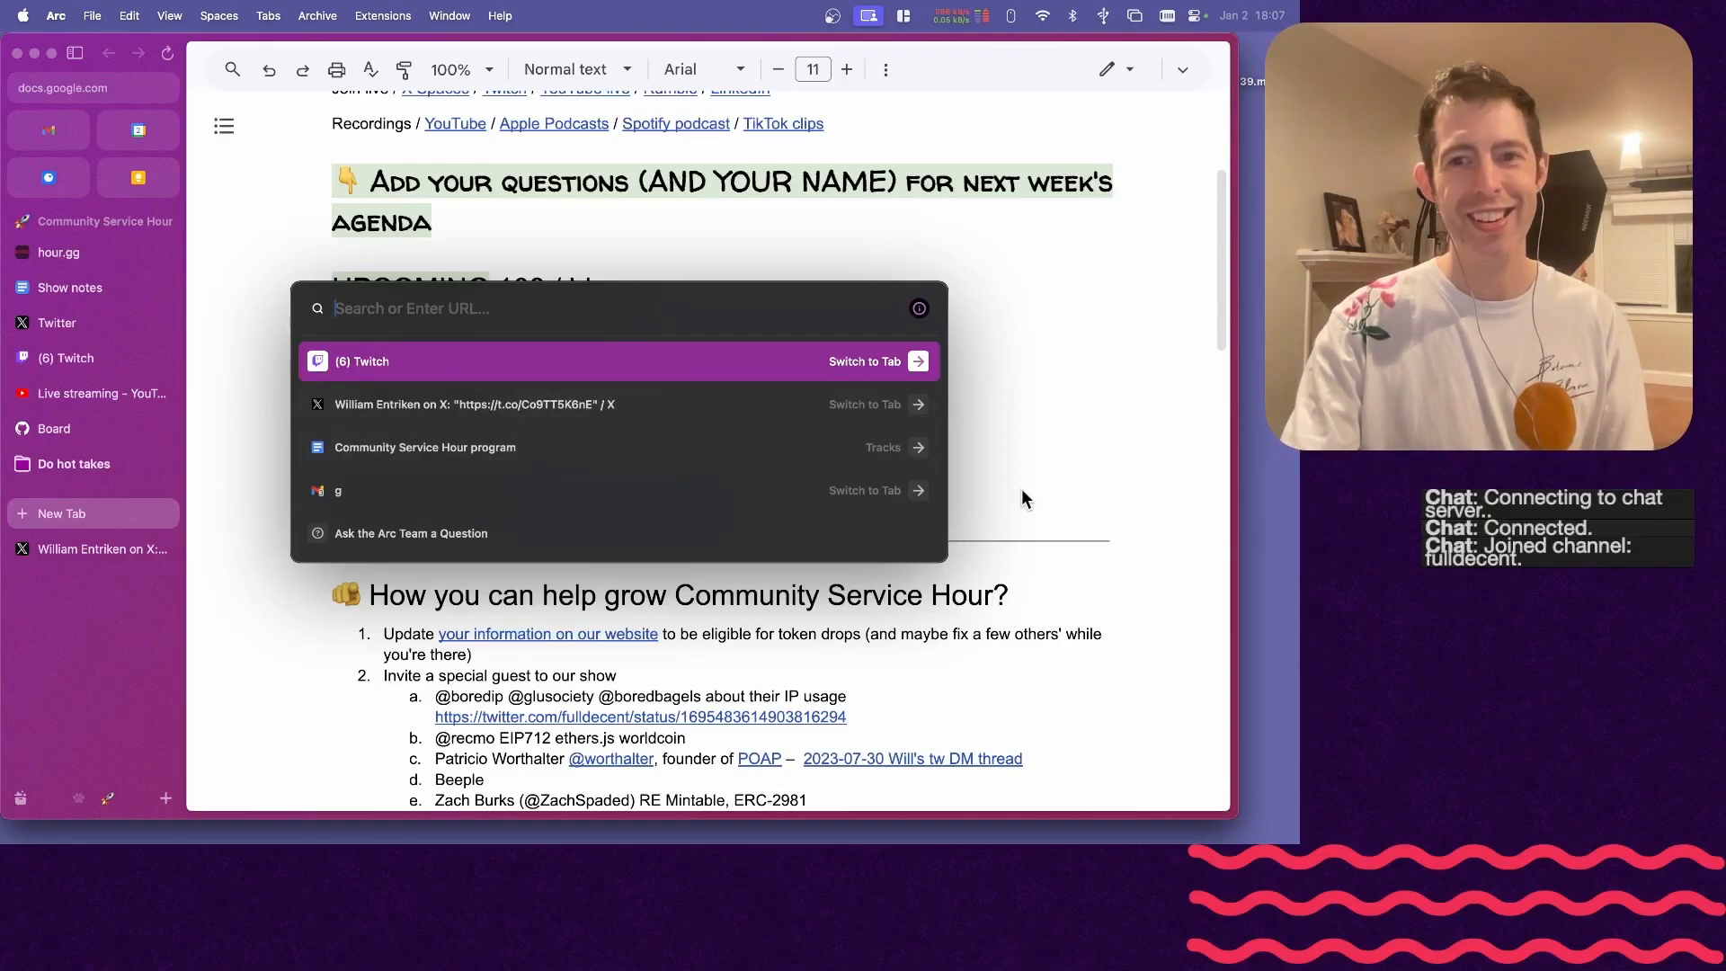
{"action": "mouse_move", "coordinate": [1004, 428]}
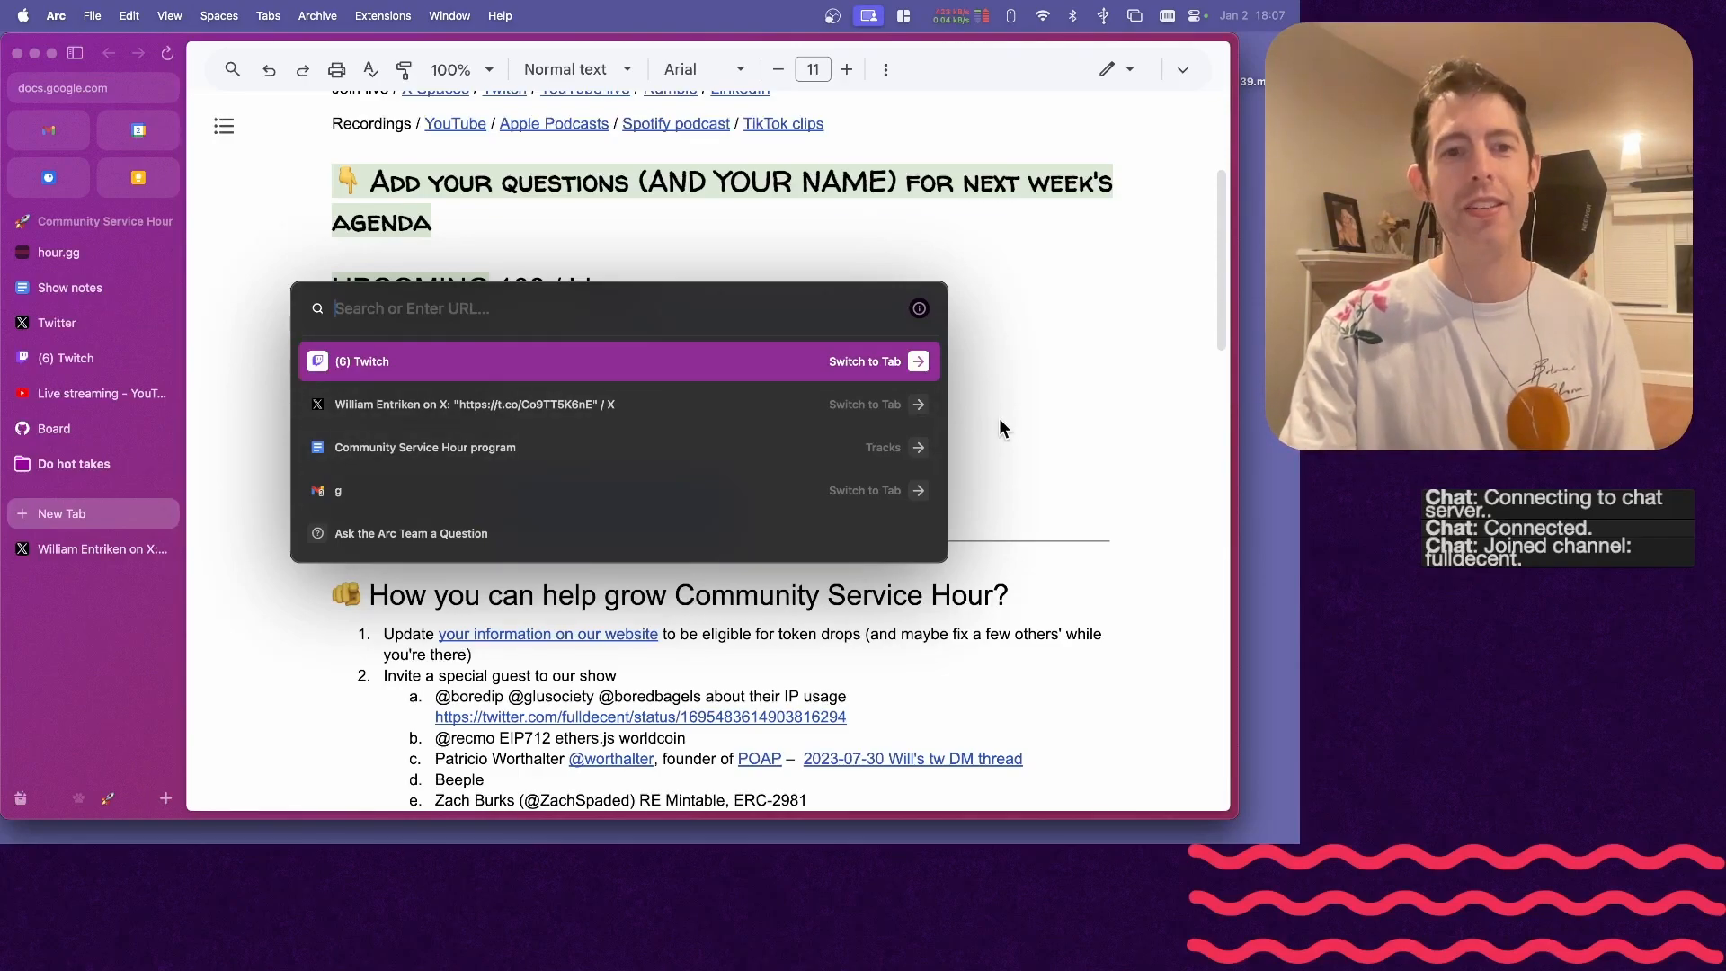
- Search DuckDuckGo for 'netflix crypto special' and return to the show notes document
{"action": "key", "text": "Escape"}
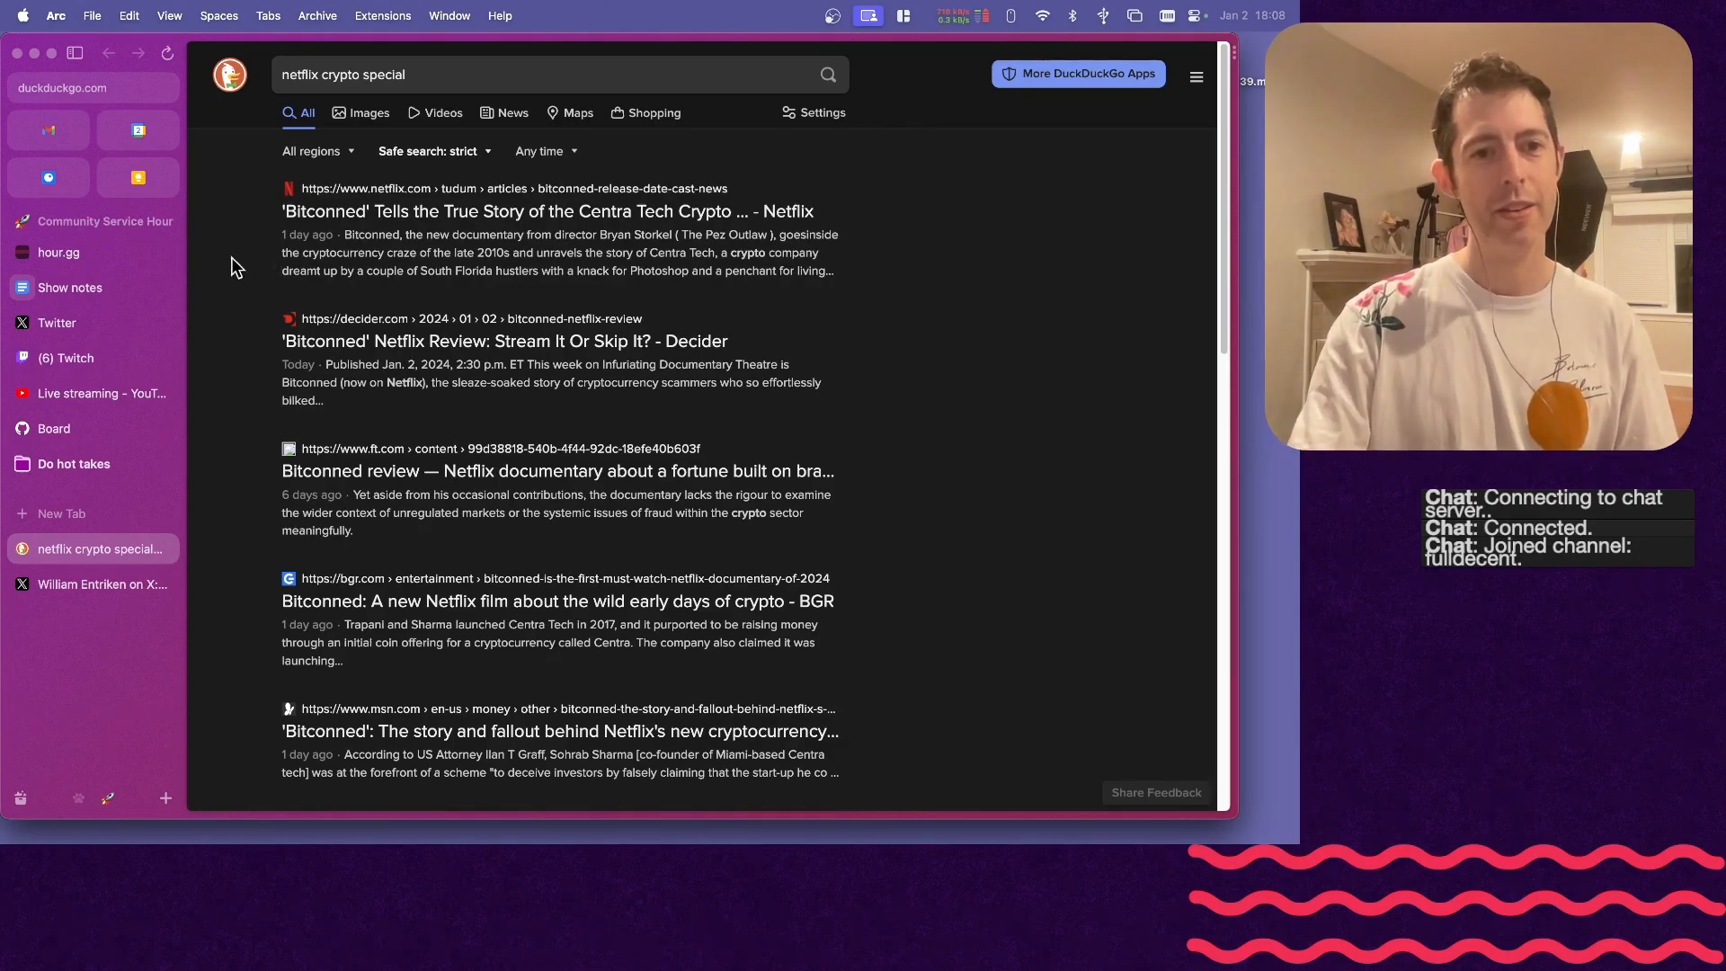
{"action": "mouse_move", "coordinate": [99, 289]}
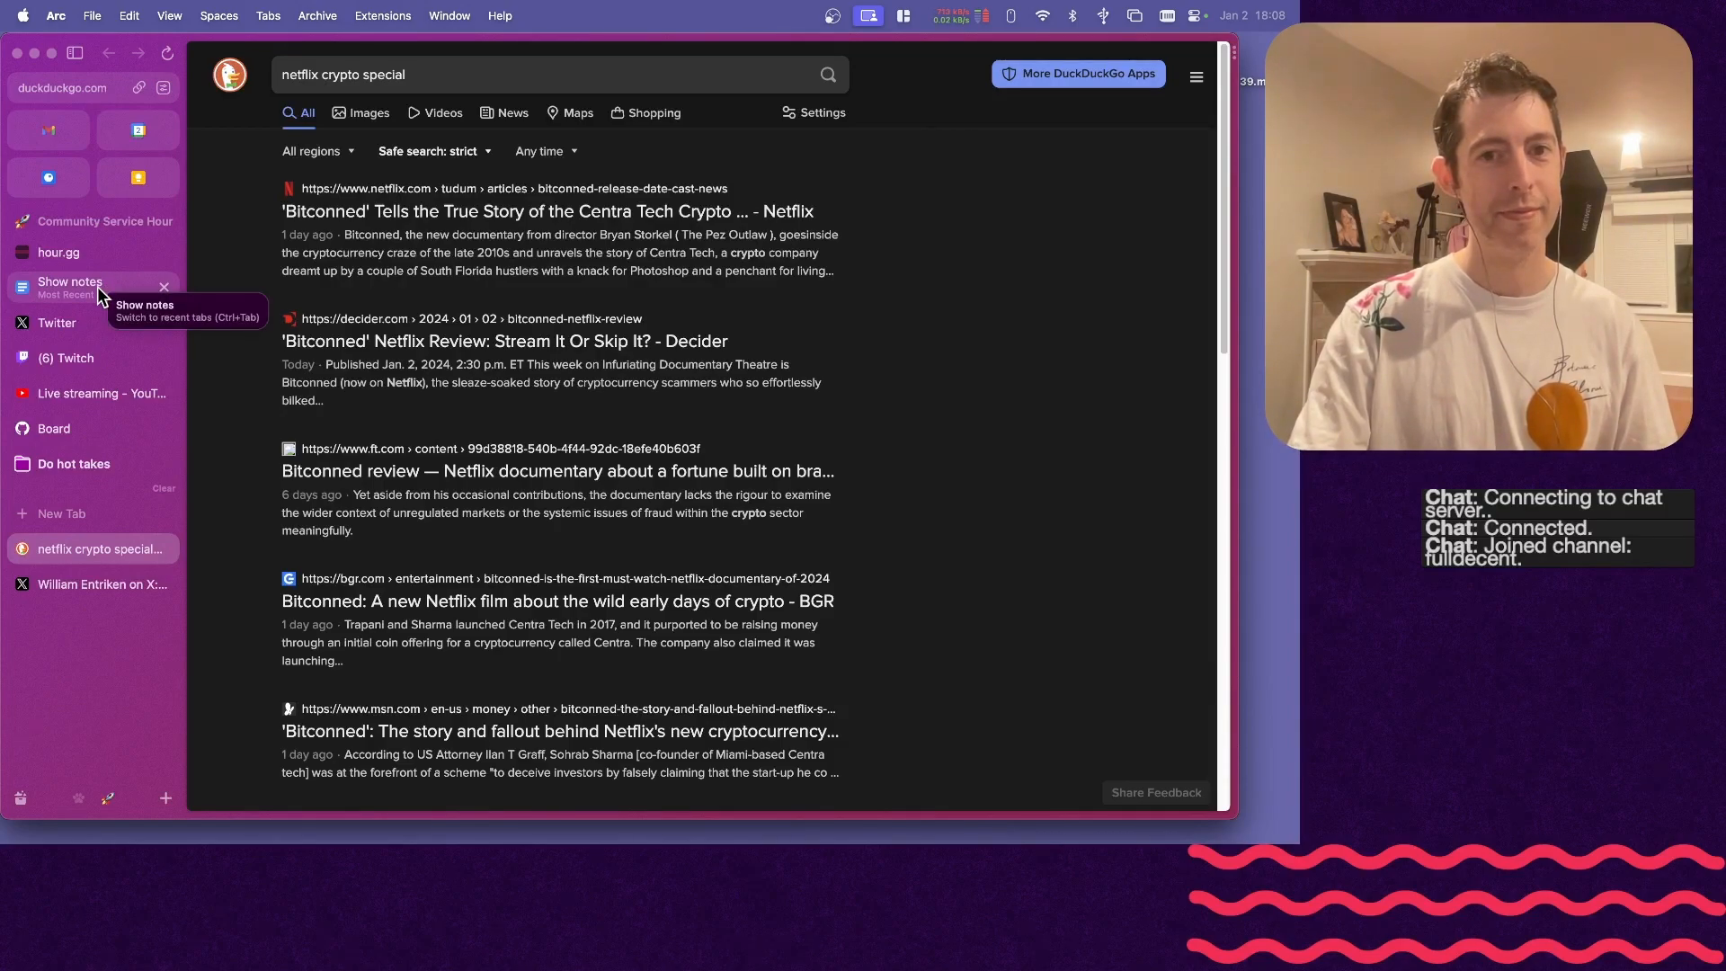
{"action": "left_click", "coordinate": [70, 281]}
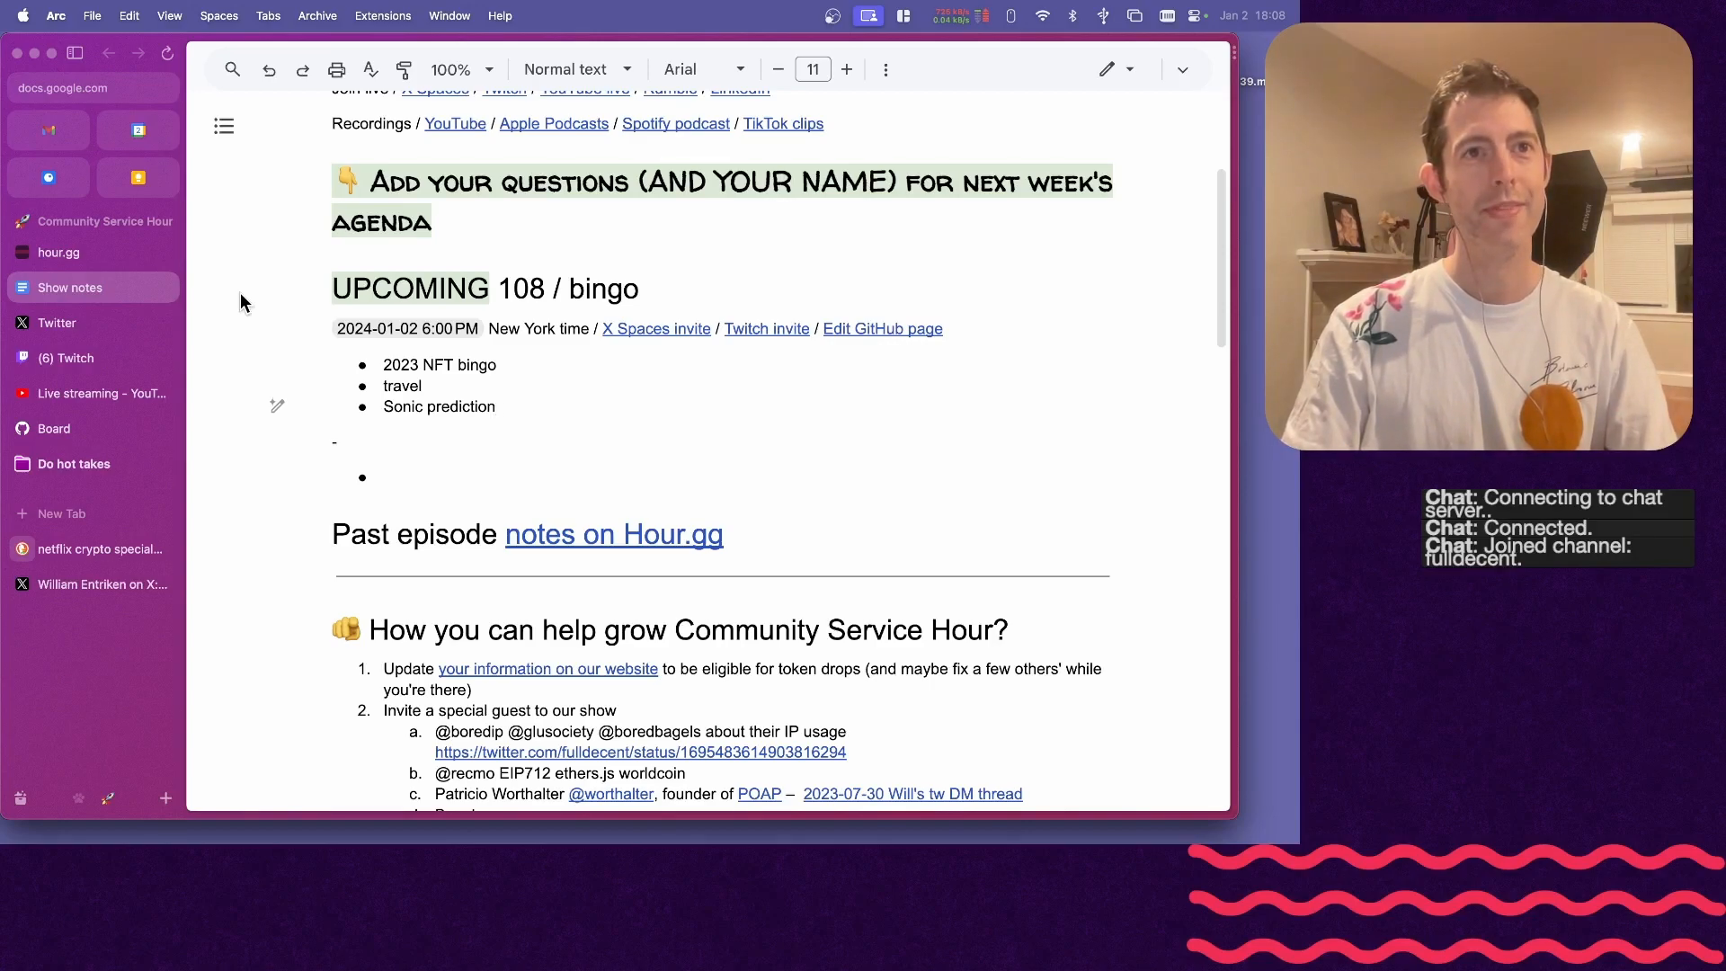
- Add a 'Bitconned the show' bullet with its Netflix Tudum link, then search 'sean mendez nft 2023'
{"action": "type", "text": "Bitconned the show https://www.netflix.com/tudum/articles/bitconned-release-date-cast-news"}
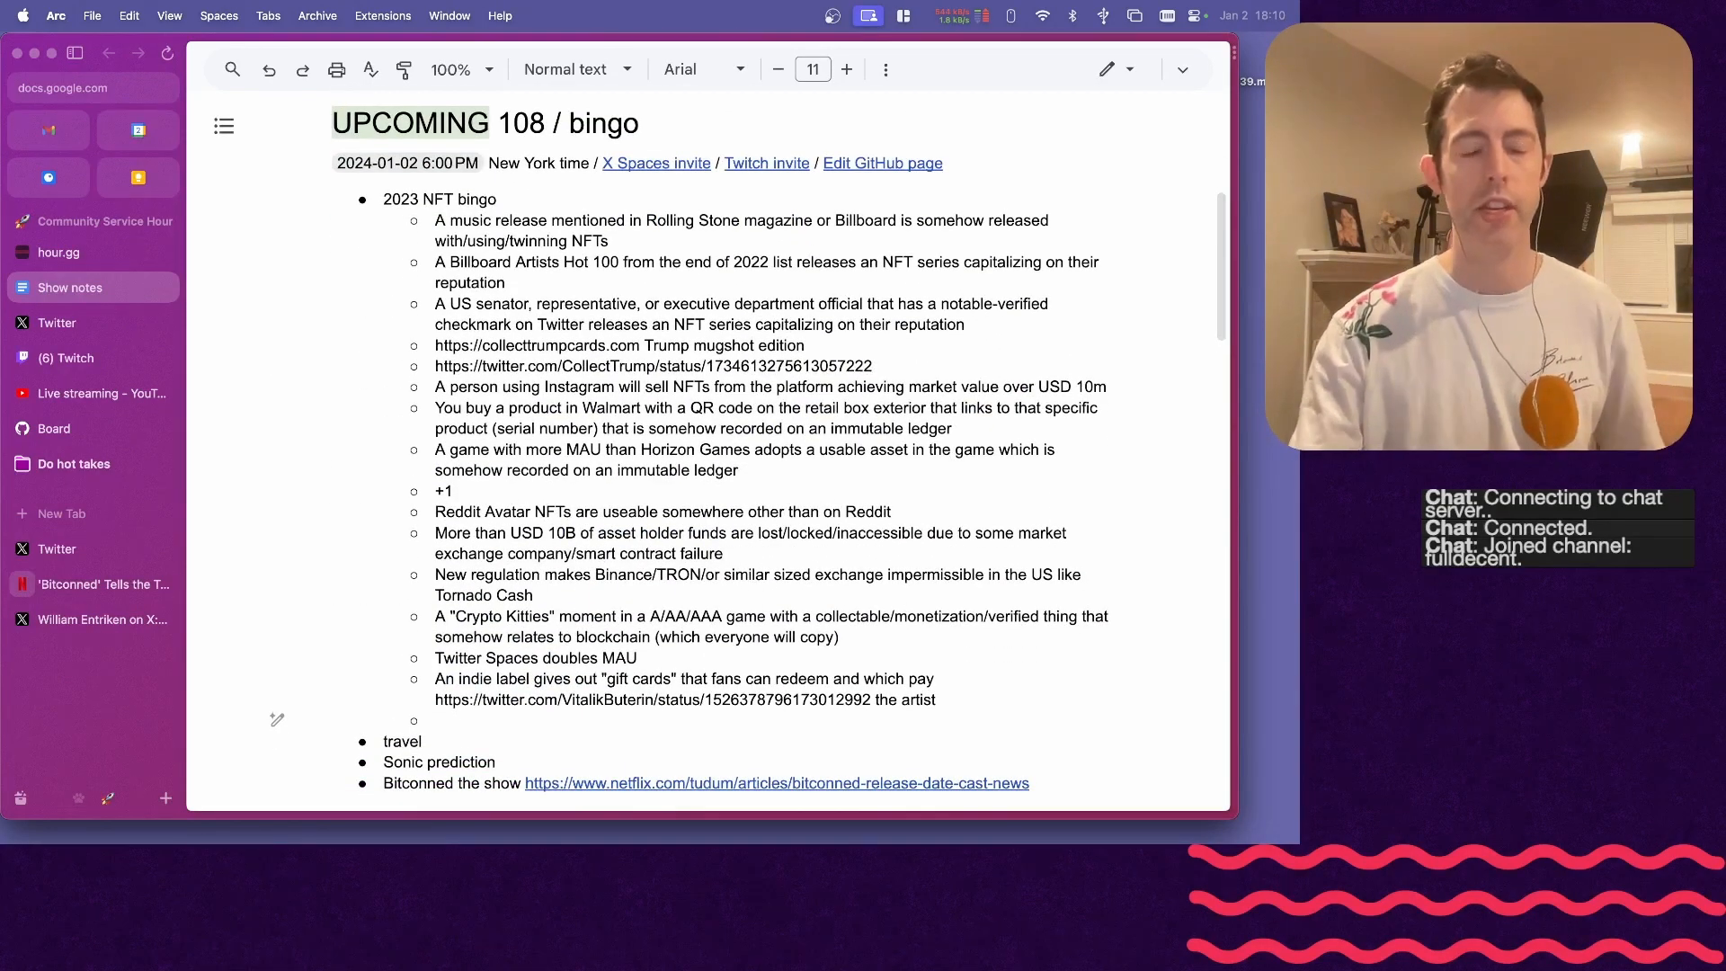
{"action": "key", "text": "Enter"}
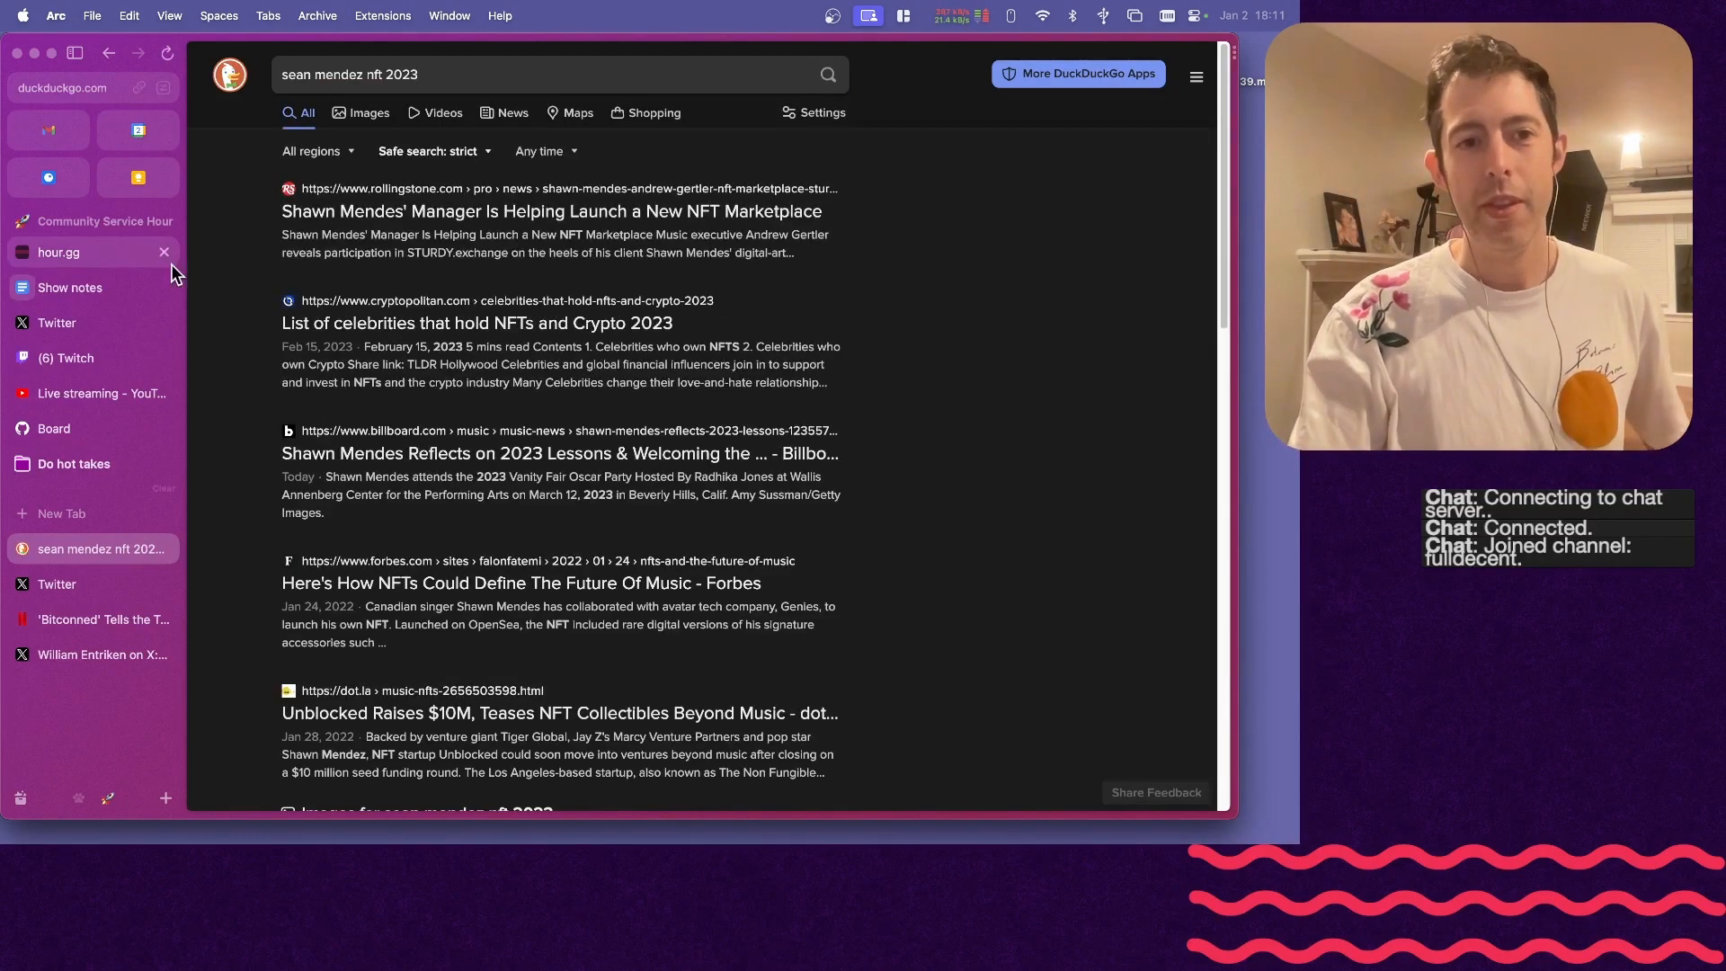
- In the show notes, select the Billboard Artists Hot 100 wording and open Billboard's 2022 chart
{"action": "left_click", "coordinate": [69, 288]}
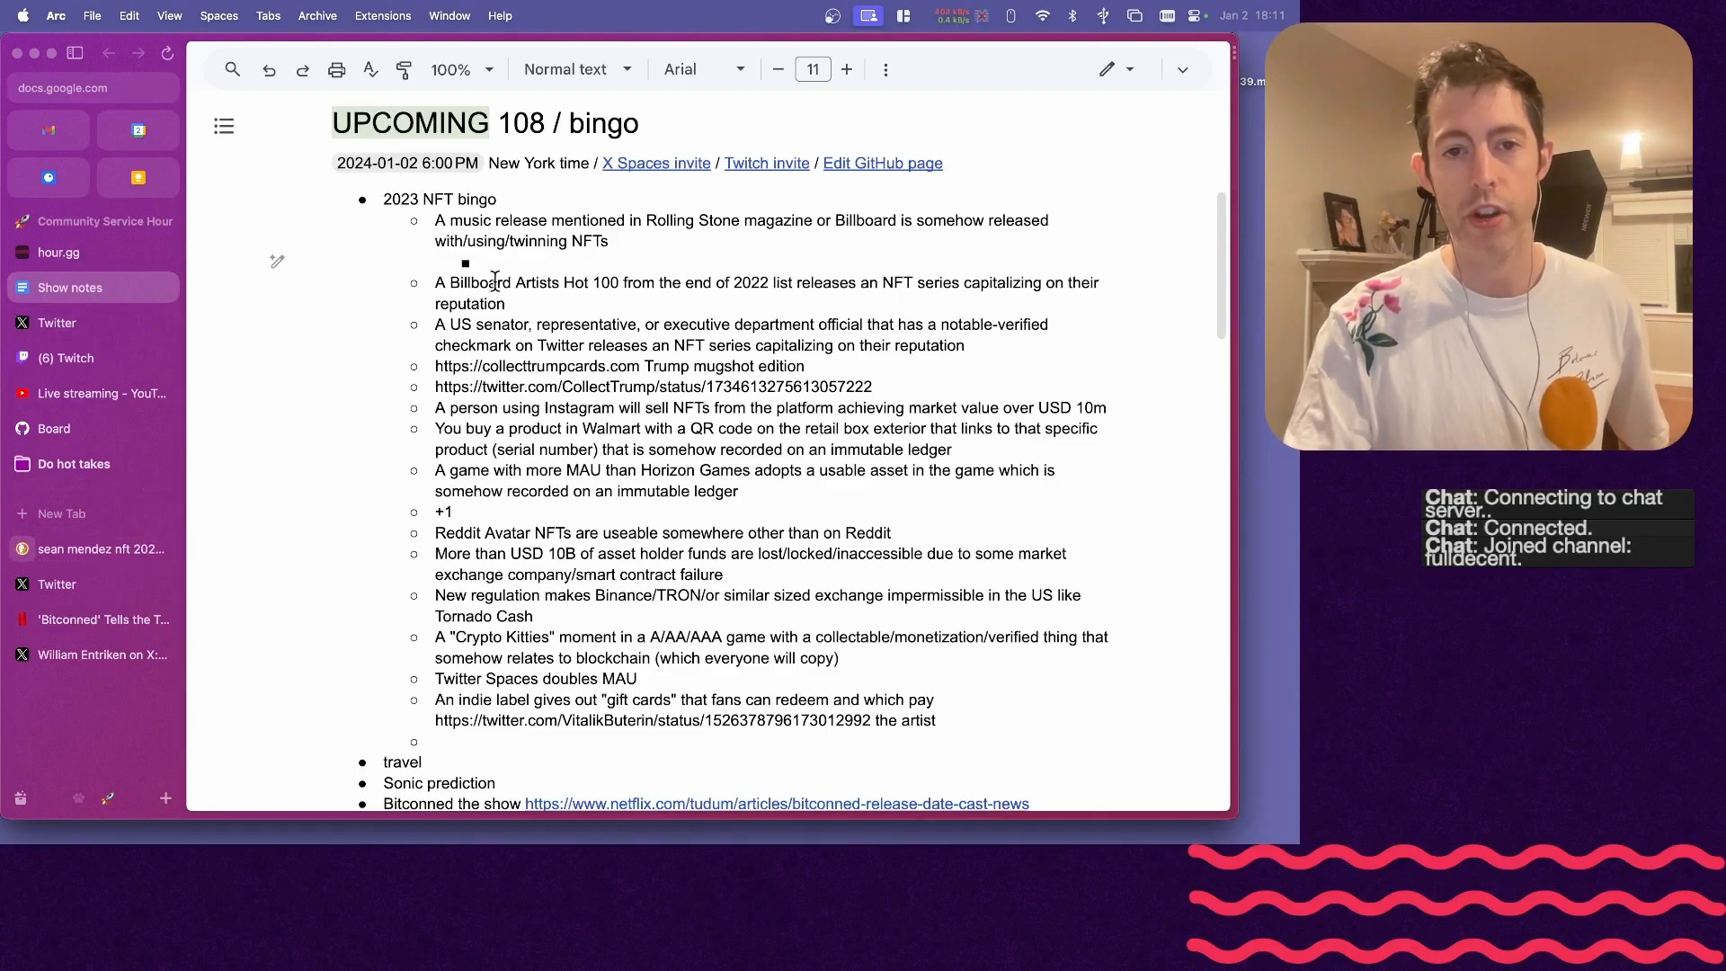
{"action": "left_click_drag", "start_coordinate": [450, 281], "coordinate": [768, 282]}
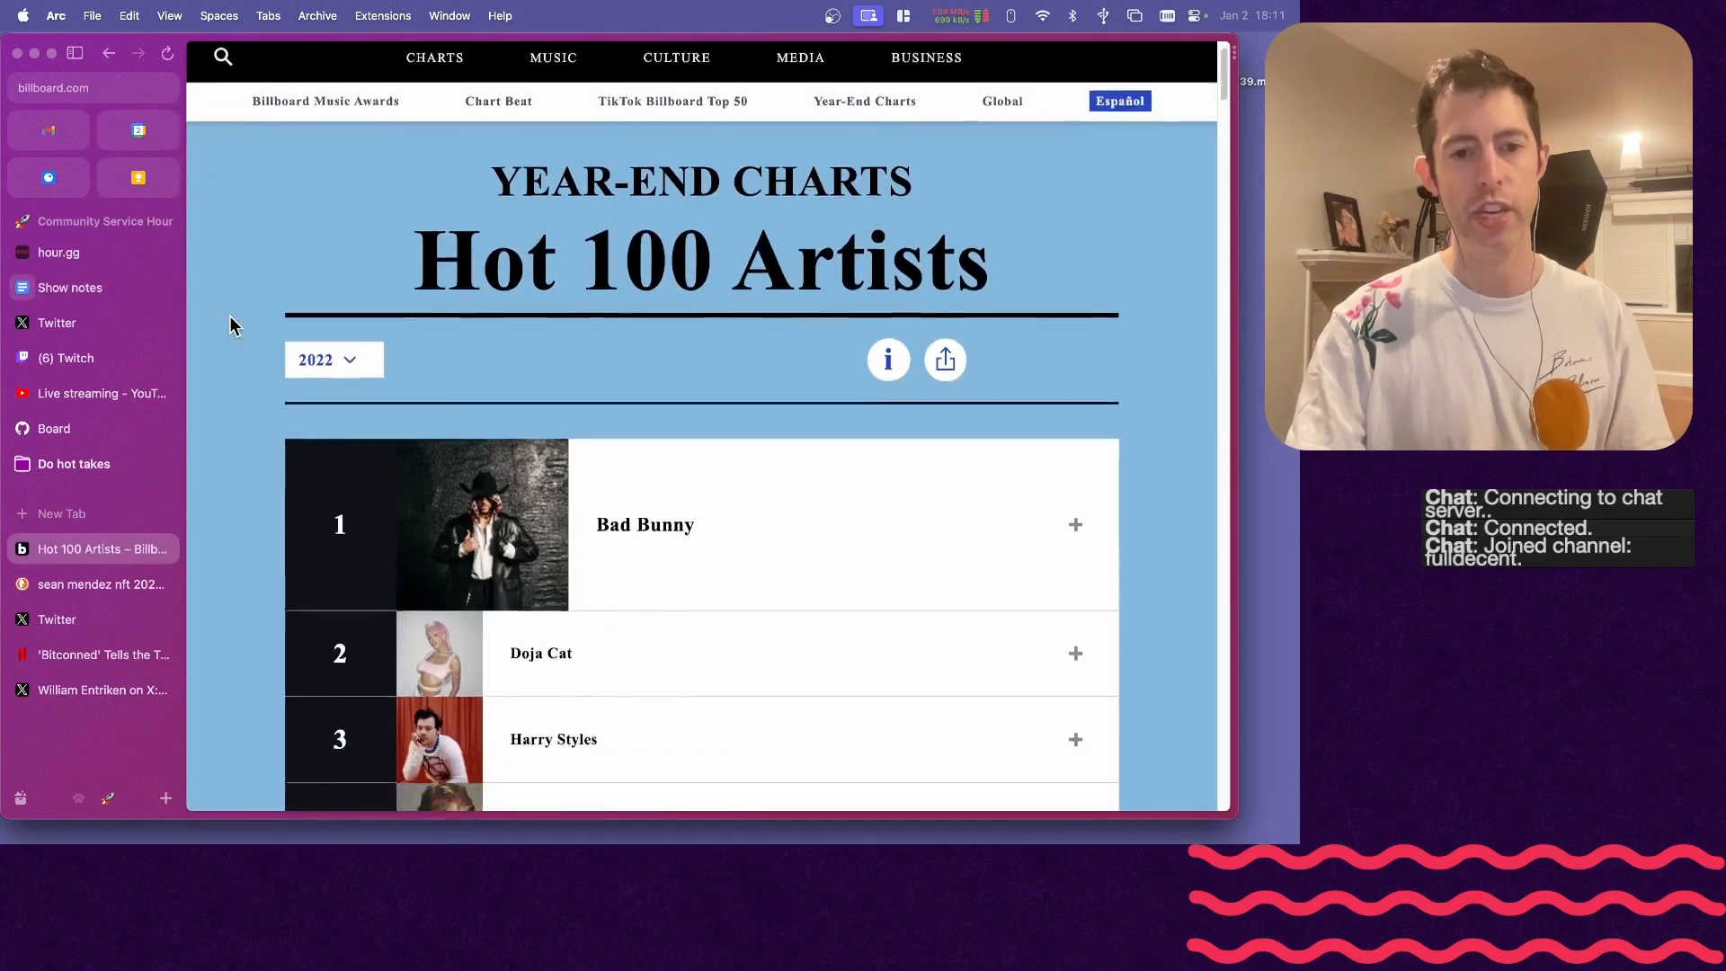
- Compare Billboard's 2022 and 2023 Hot 100 Artists charts by name, then view the Bitconned article
{"action": "scroll", "scroll_direction": "down", "scroll_amount": 3}
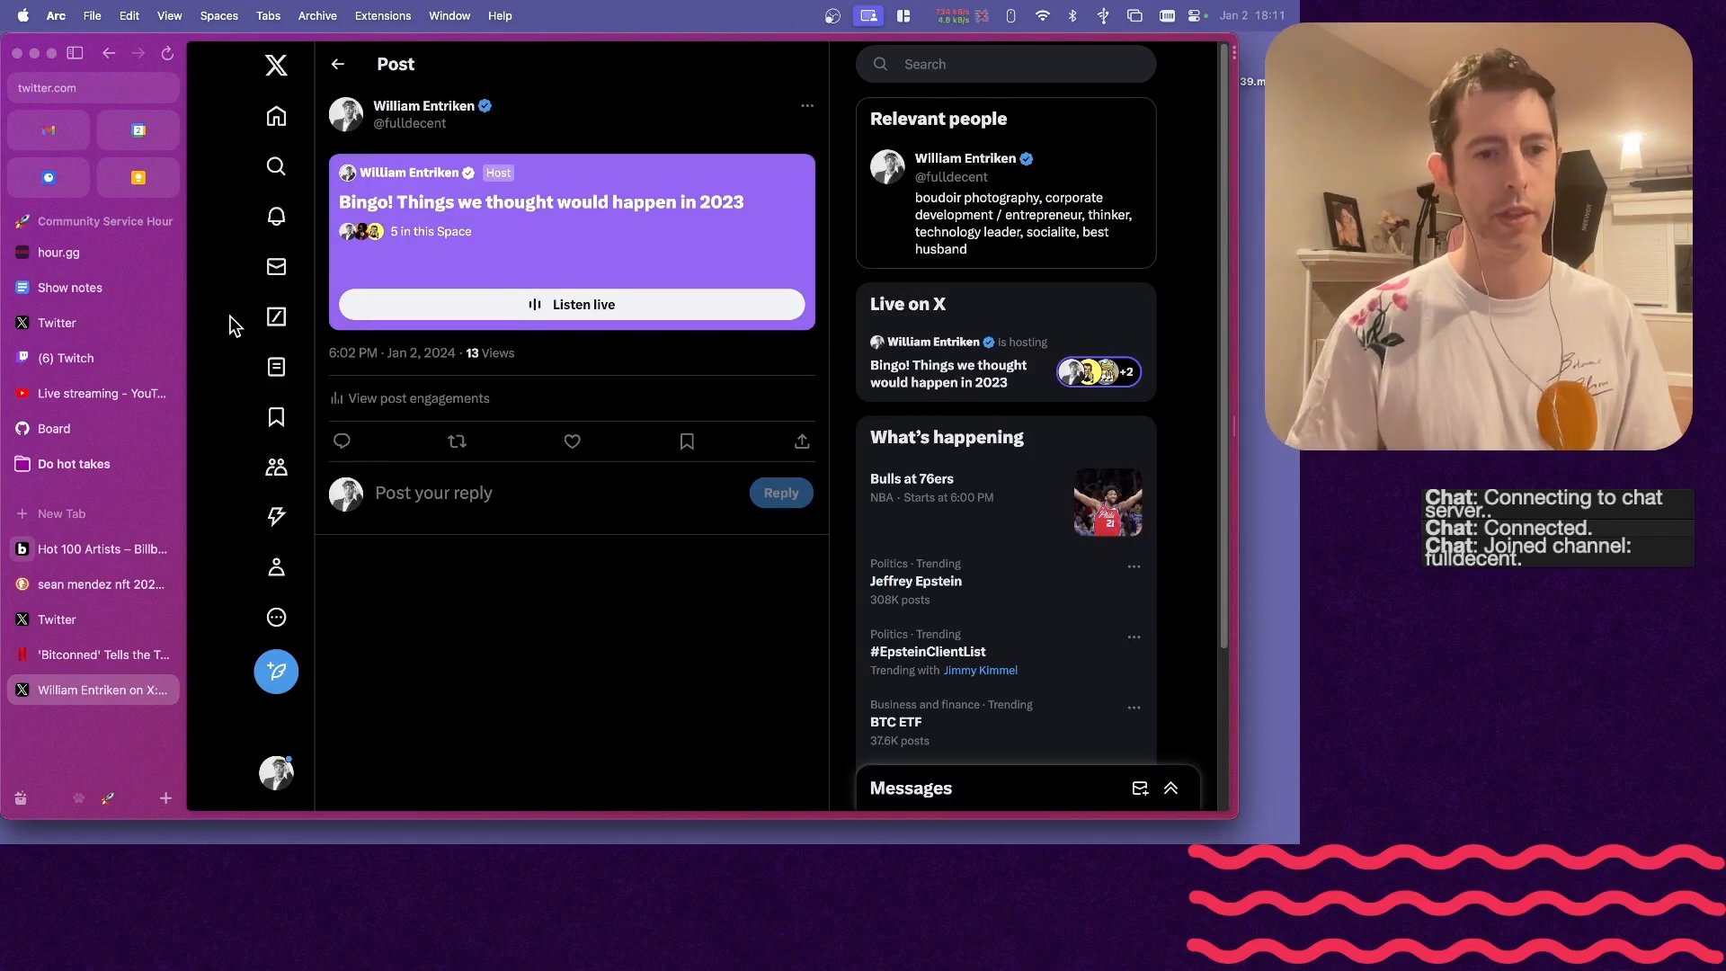
{"action": "left_click", "coordinate": [102, 549]}
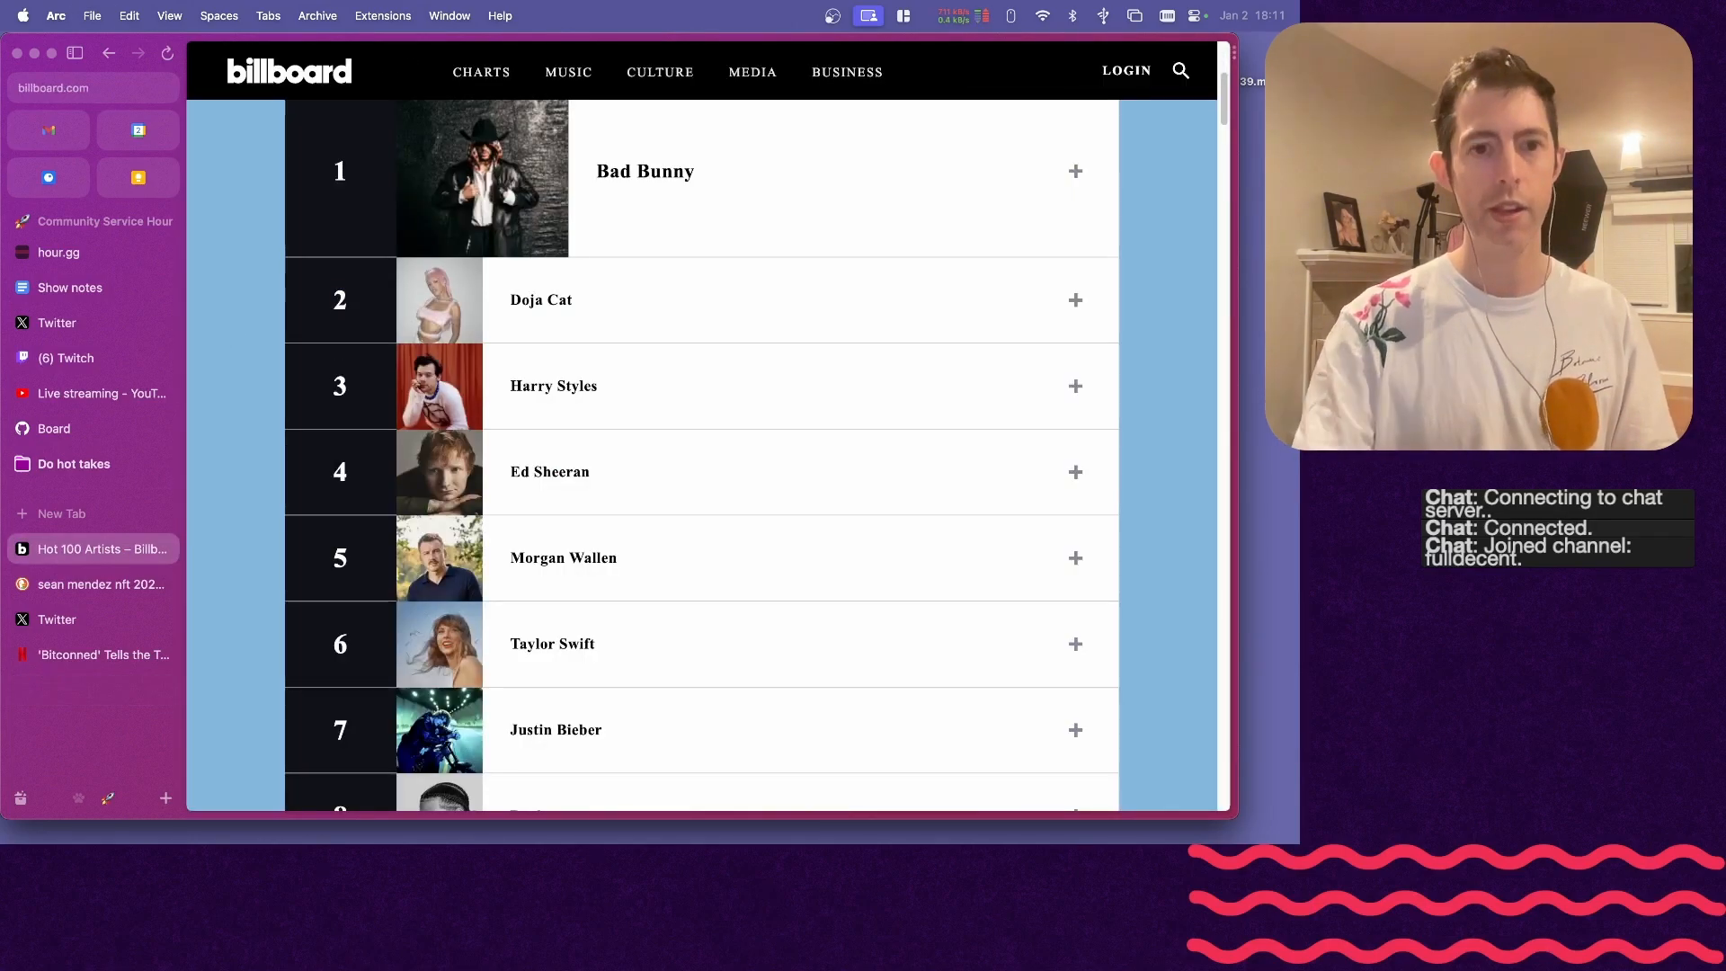
{"action": "key", "text": "cmd+f"}
{"action": "type", "text": "nast"}
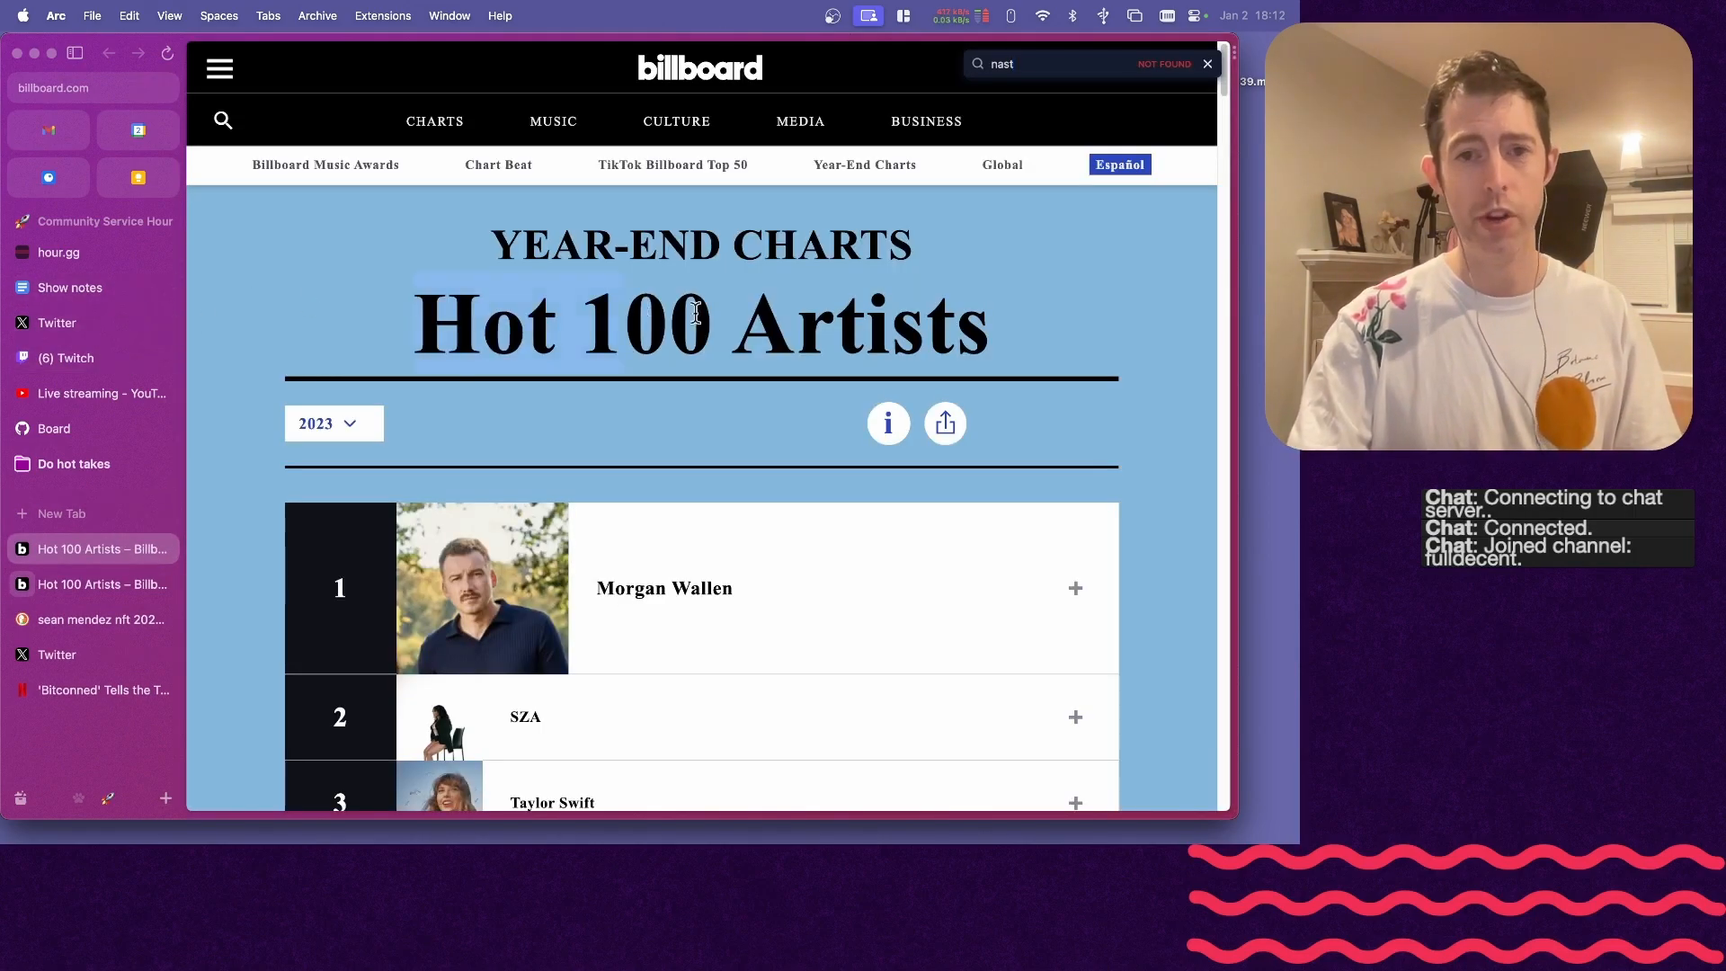
{"action": "left_click", "coordinate": [92, 689]}
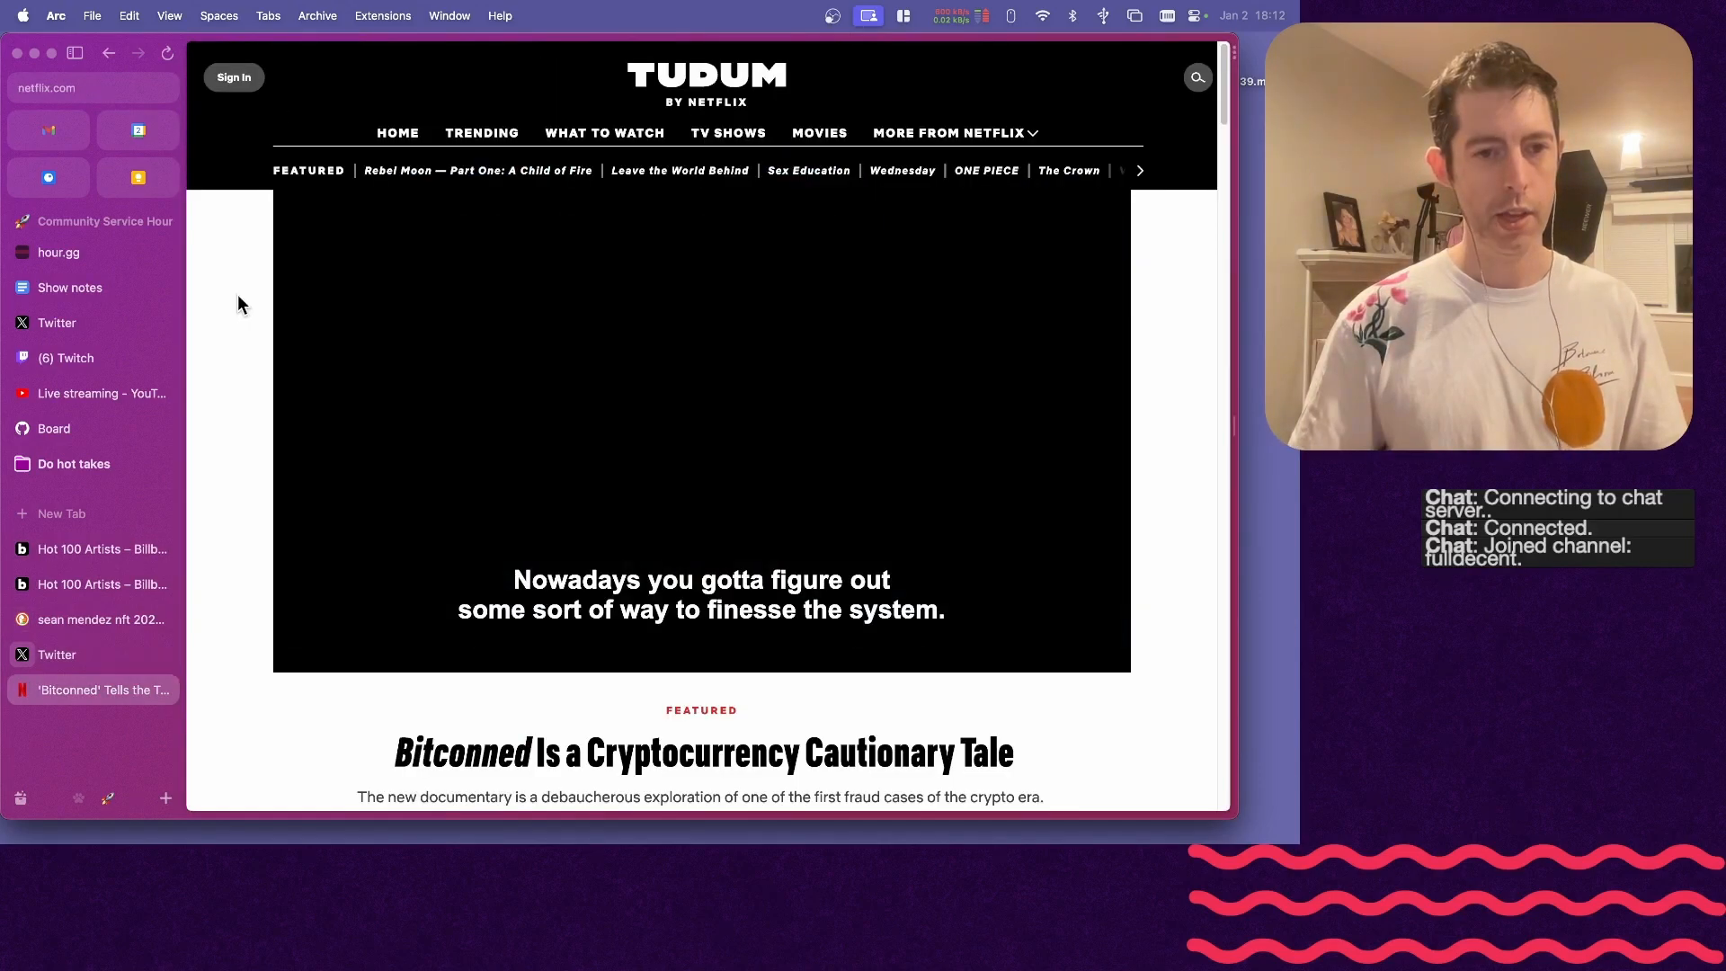
- From the Shawn Mendes results, open and read Cryptopolitan's list of celebrities owning NFTs
{"action": "left_click", "coordinate": [99, 618]}
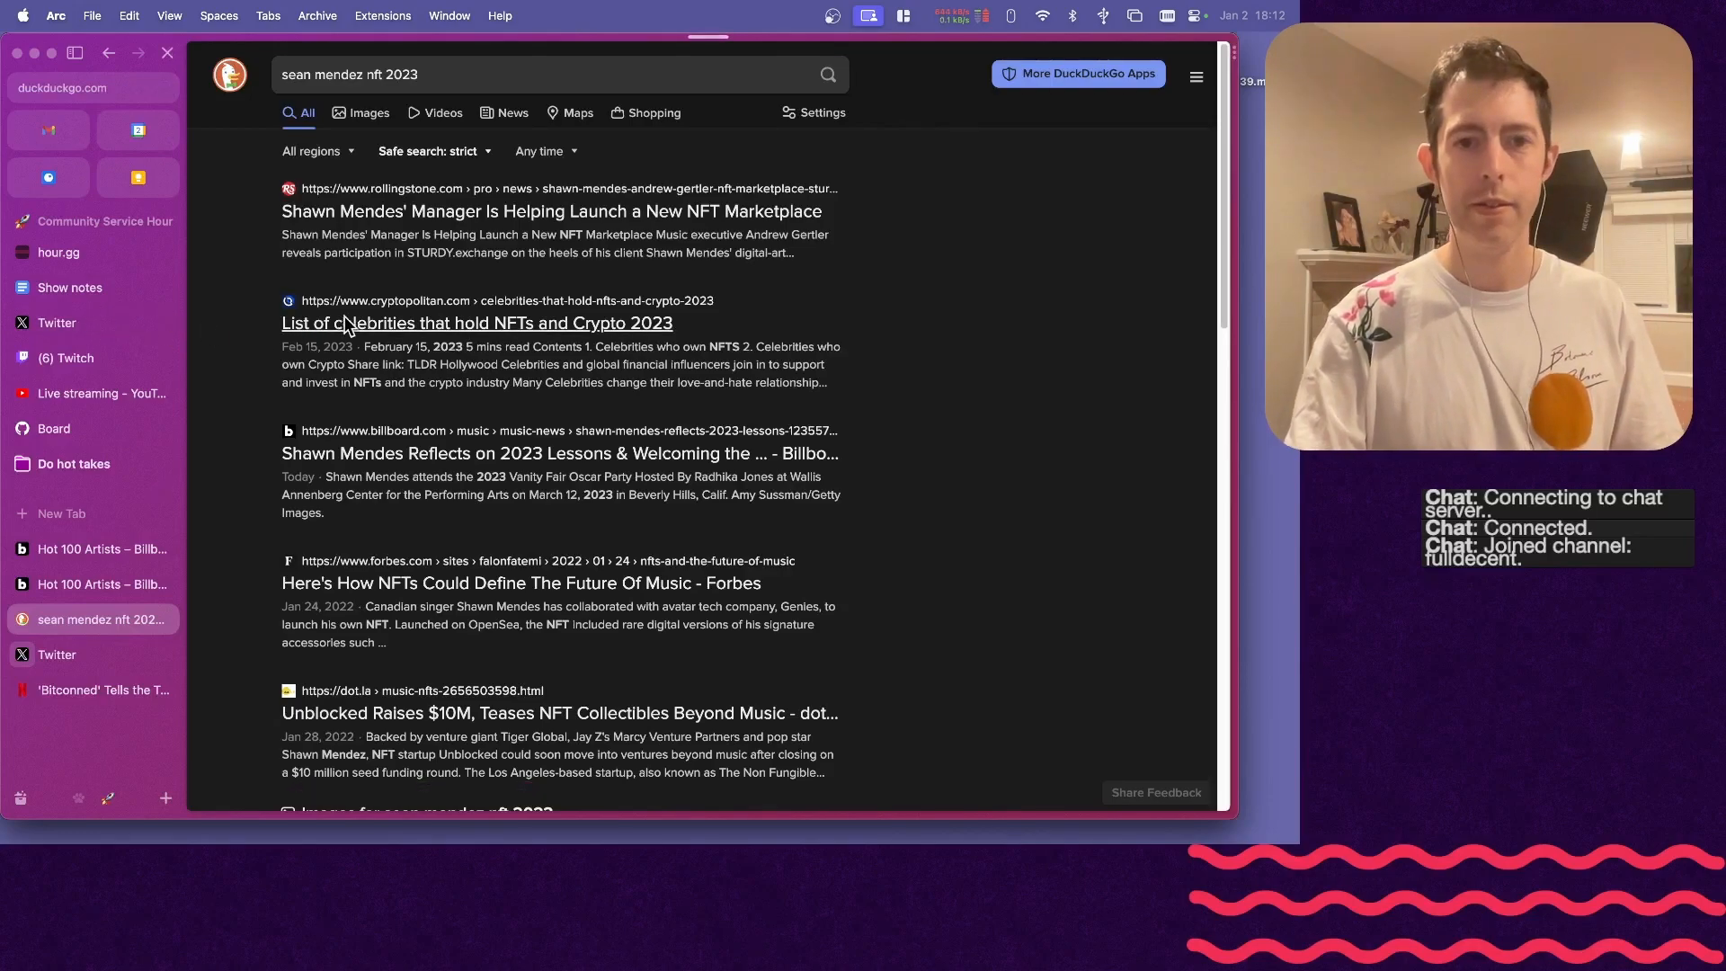
{"action": "left_click", "coordinate": [477, 322]}
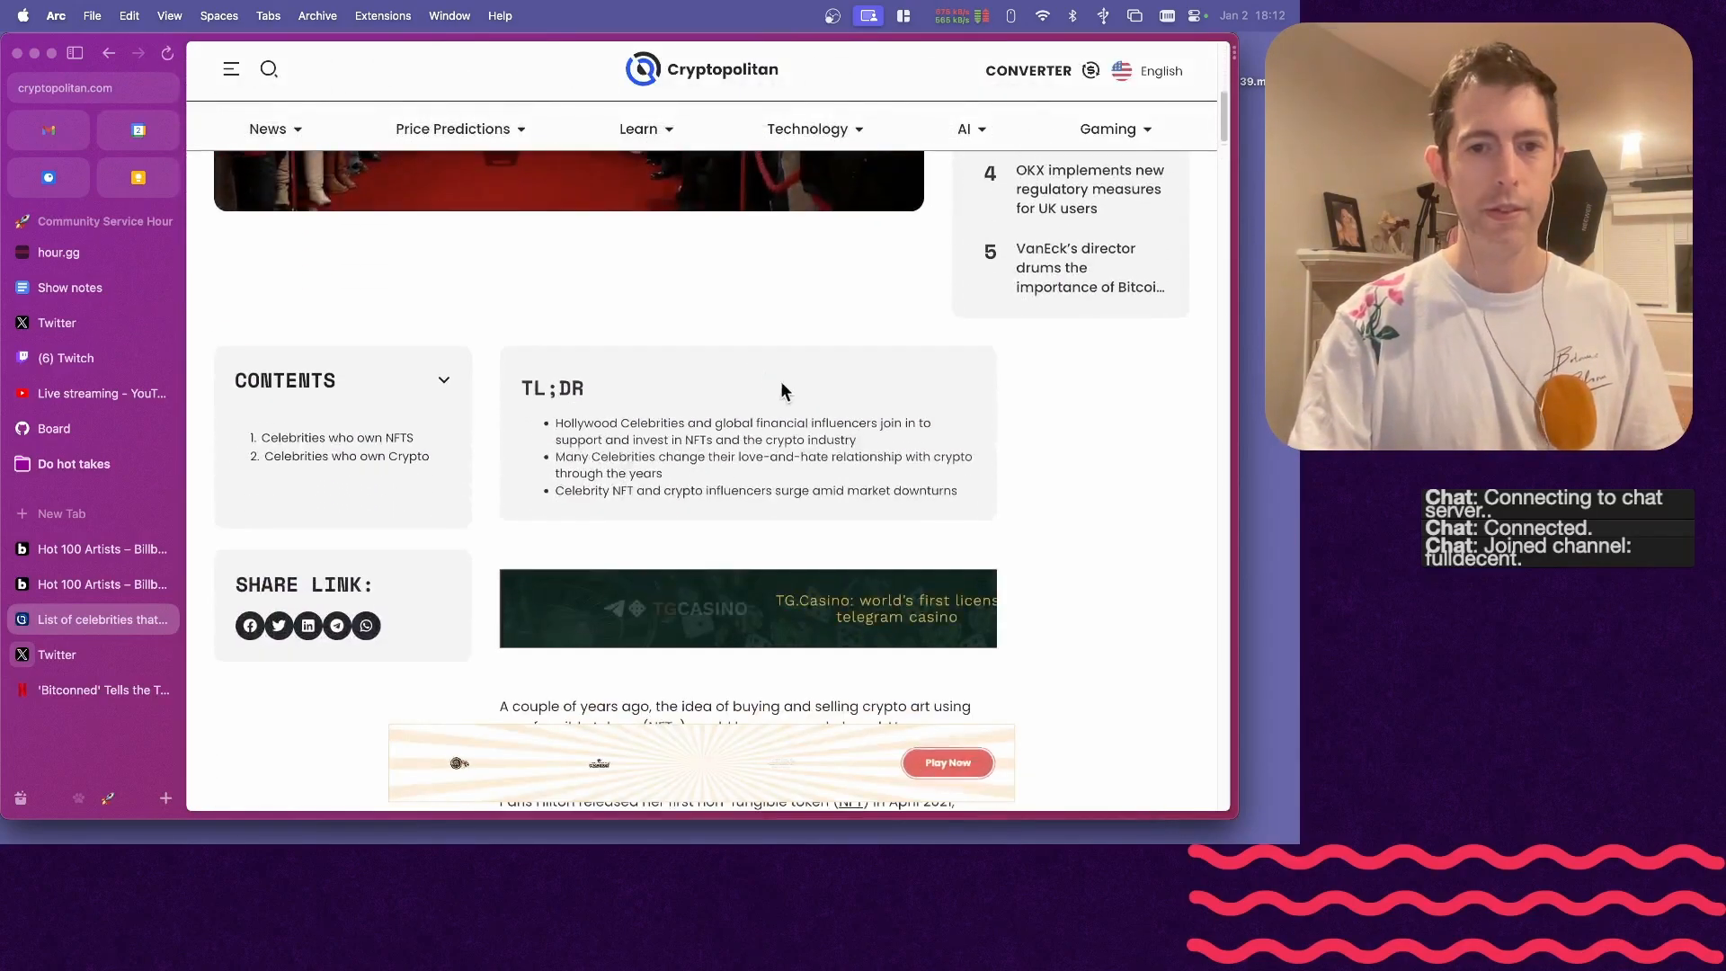
{"action": "scroll", "scroll_direction": "down", "scroll_amount": 3}
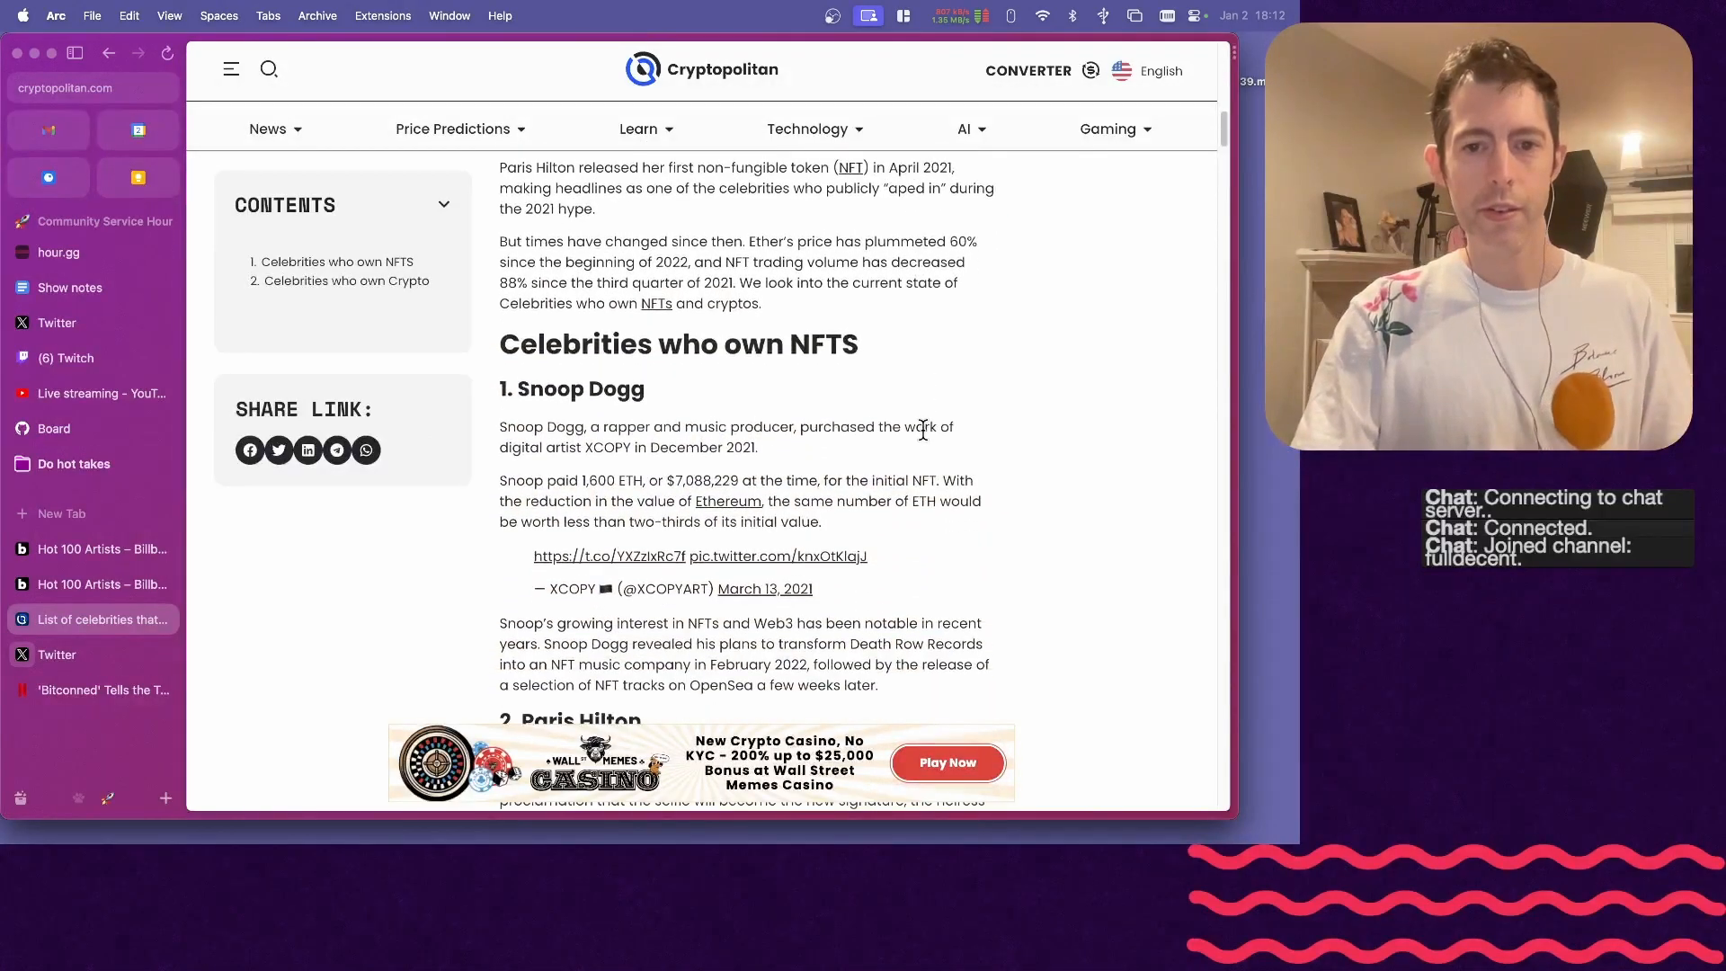
{"action": "scroll", "scroll_direction": "down", "scroll_amount": 3}
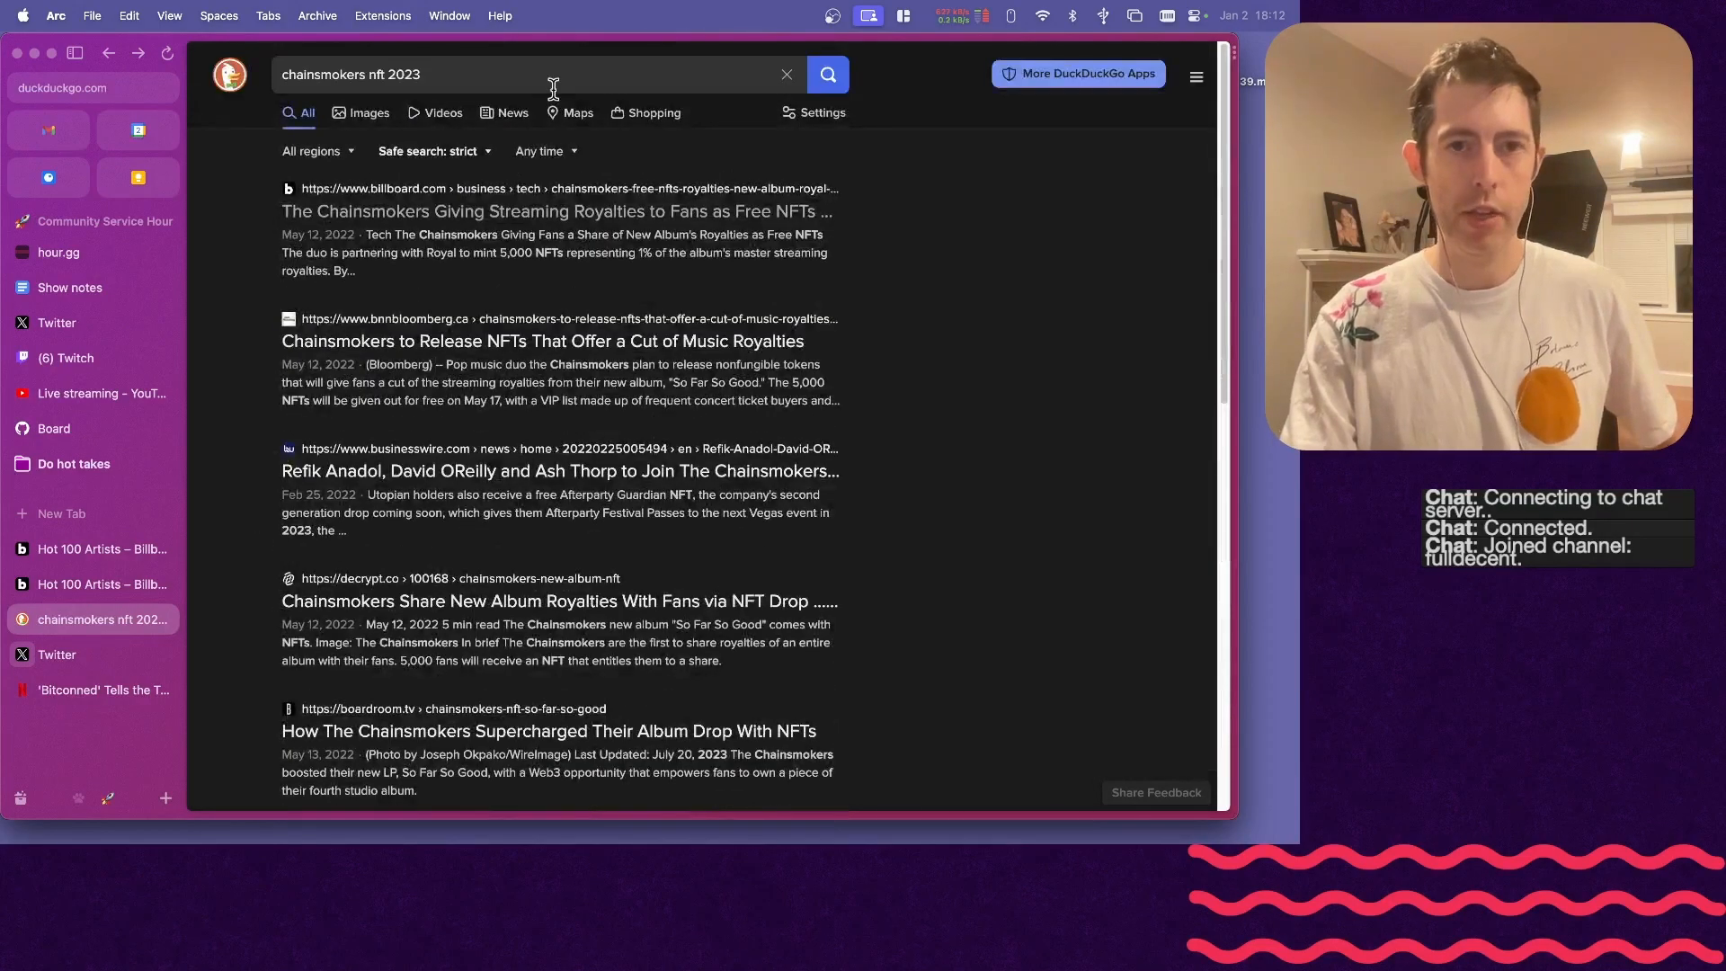
- Review Royal's So Far So Good token stats, rerun the search with !g, and open a new tab
{"action": "type", "text": "!g"}
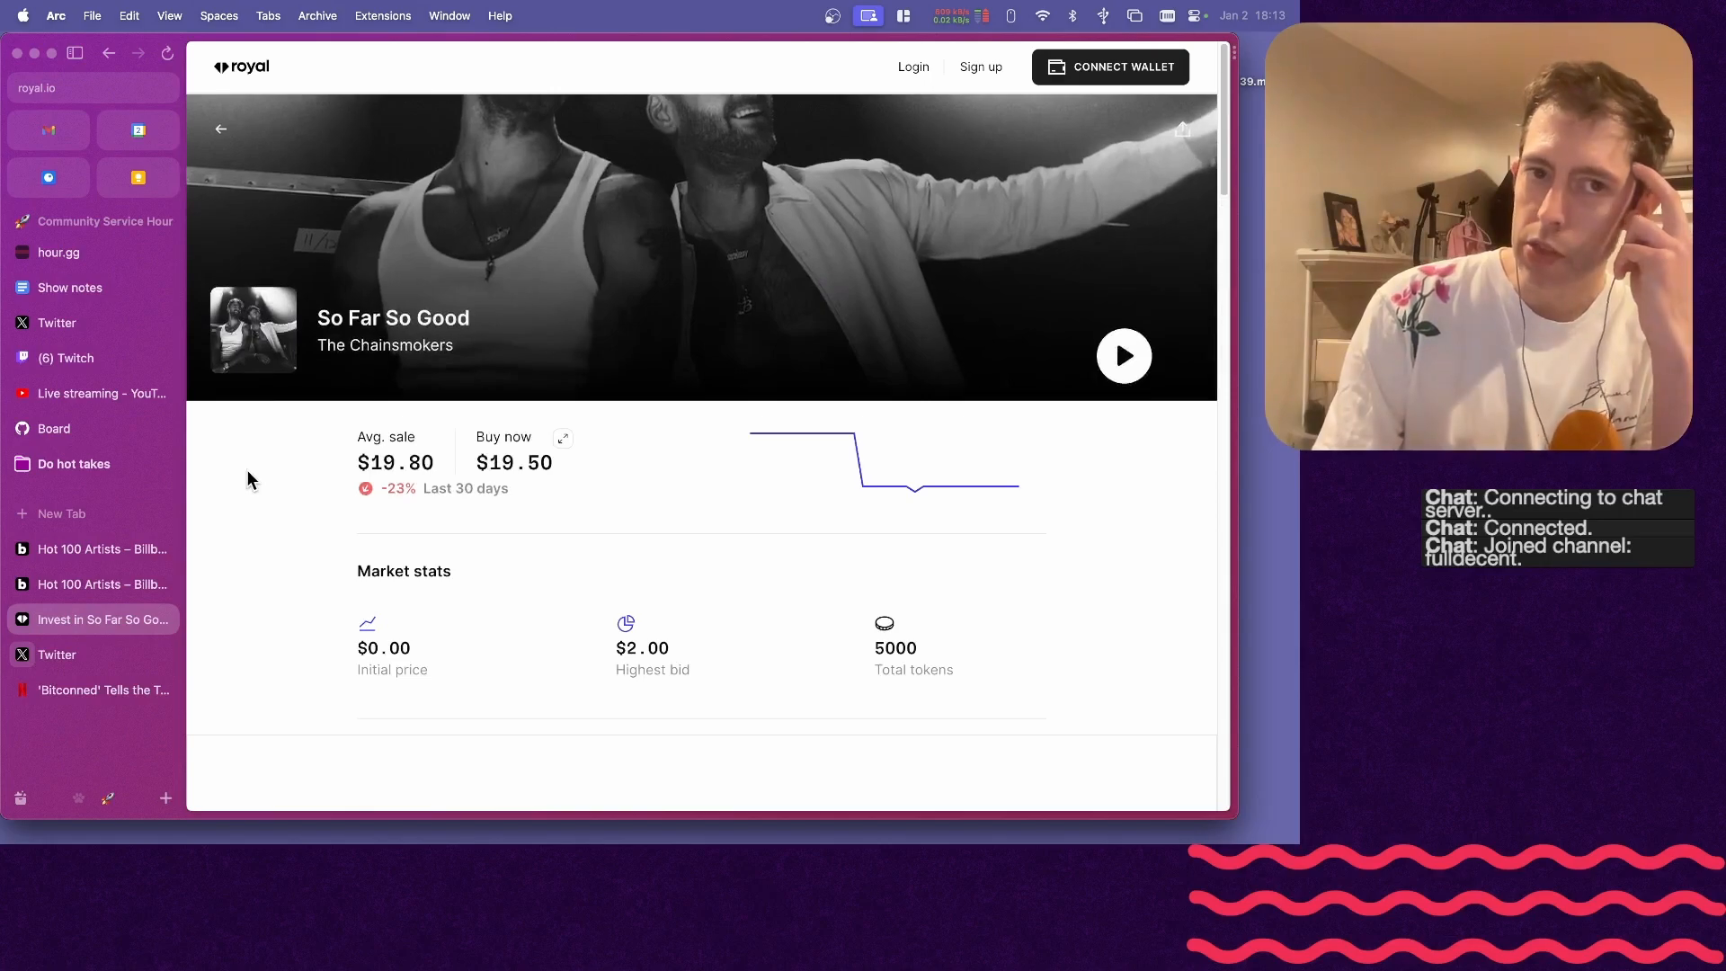
{"action": "scroll", "scroll_direction": "down", "scroll_amount": 3}
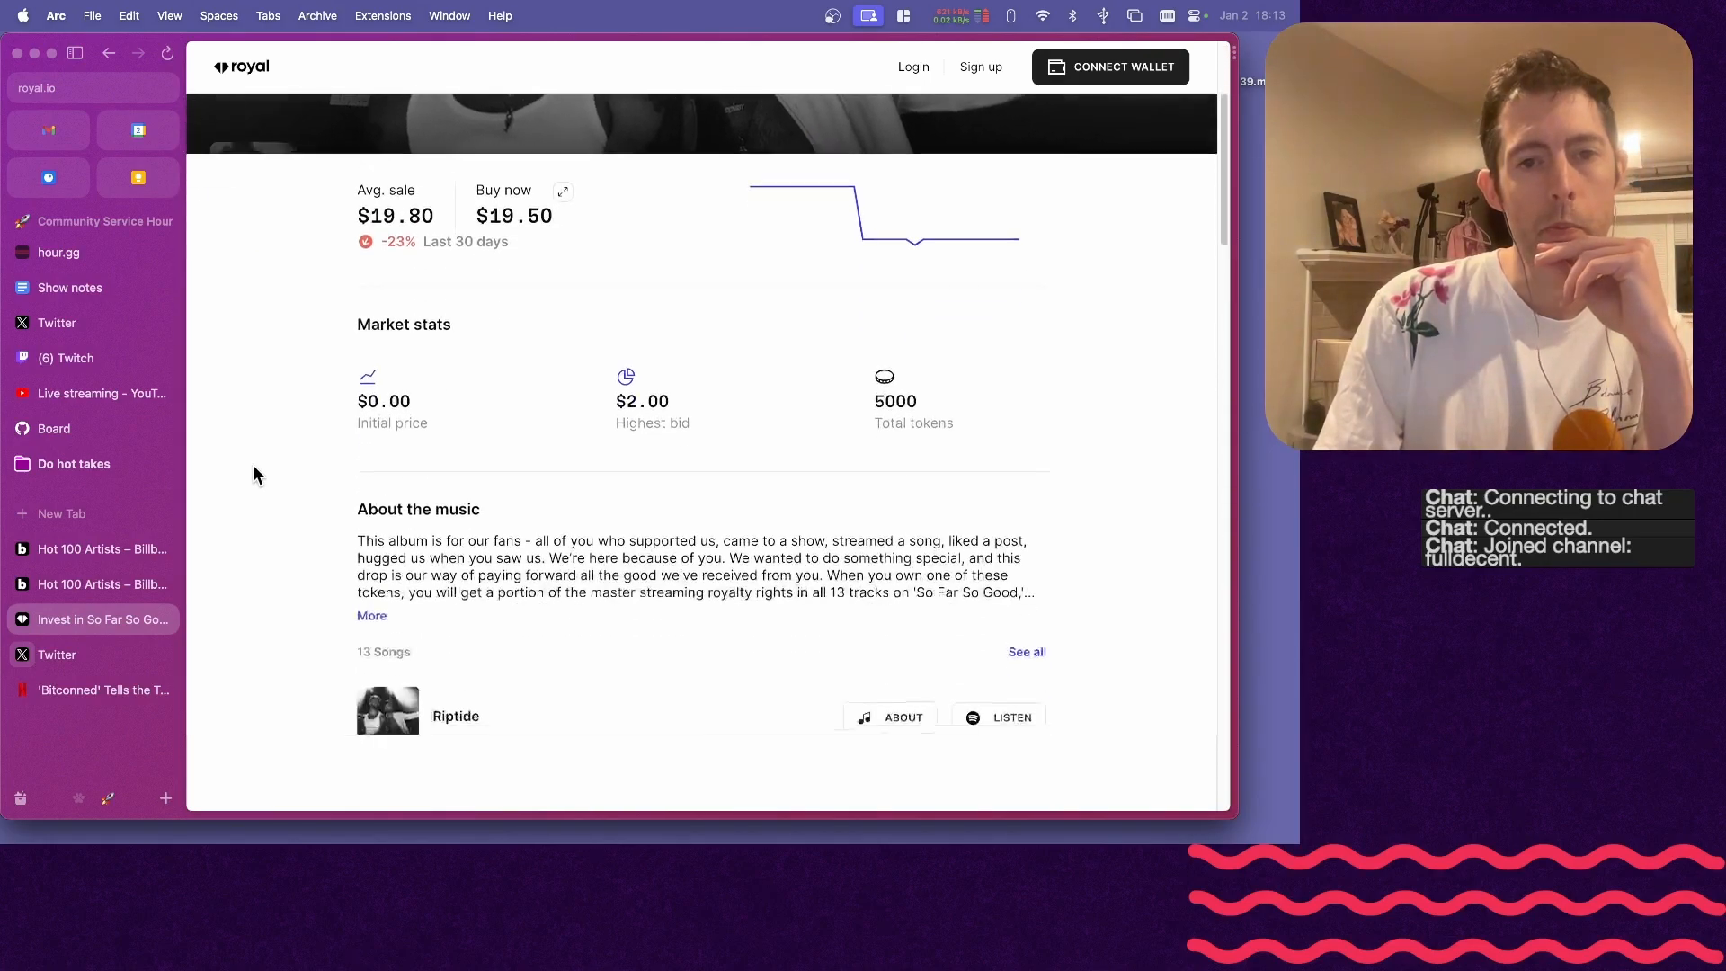
{"action": "scroll", "scroll_direction": "down", "scroll_amount": 3}
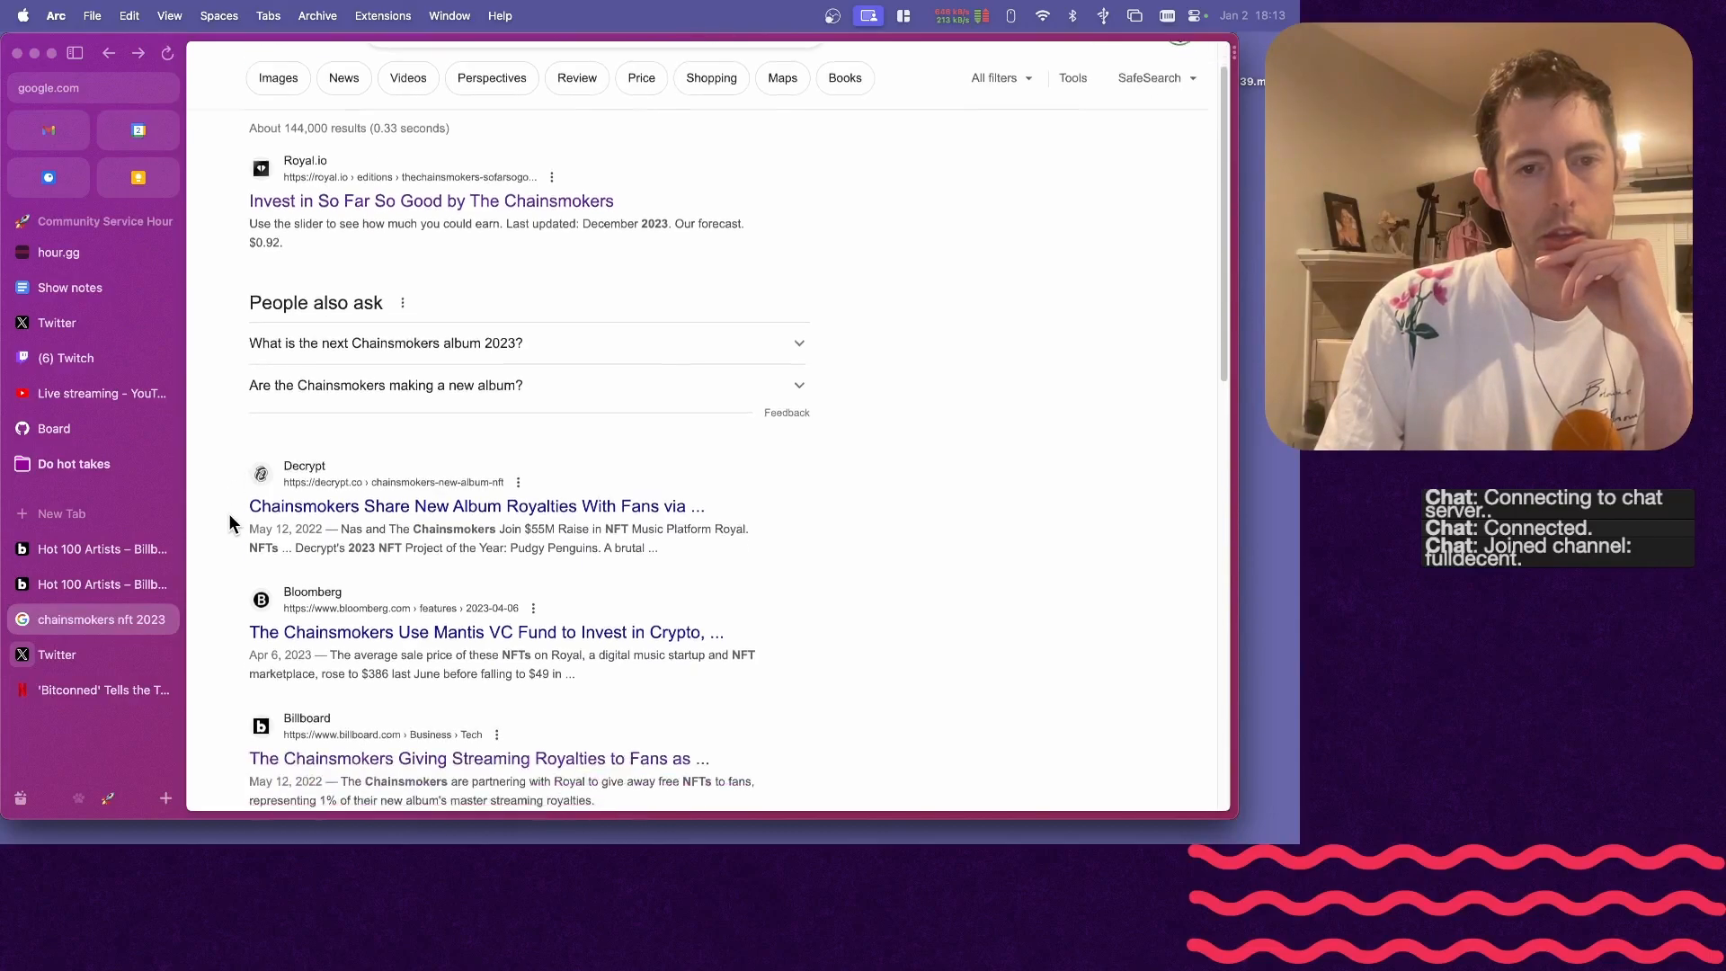
{"action": "left_click", "coordinate": [483, 632]}
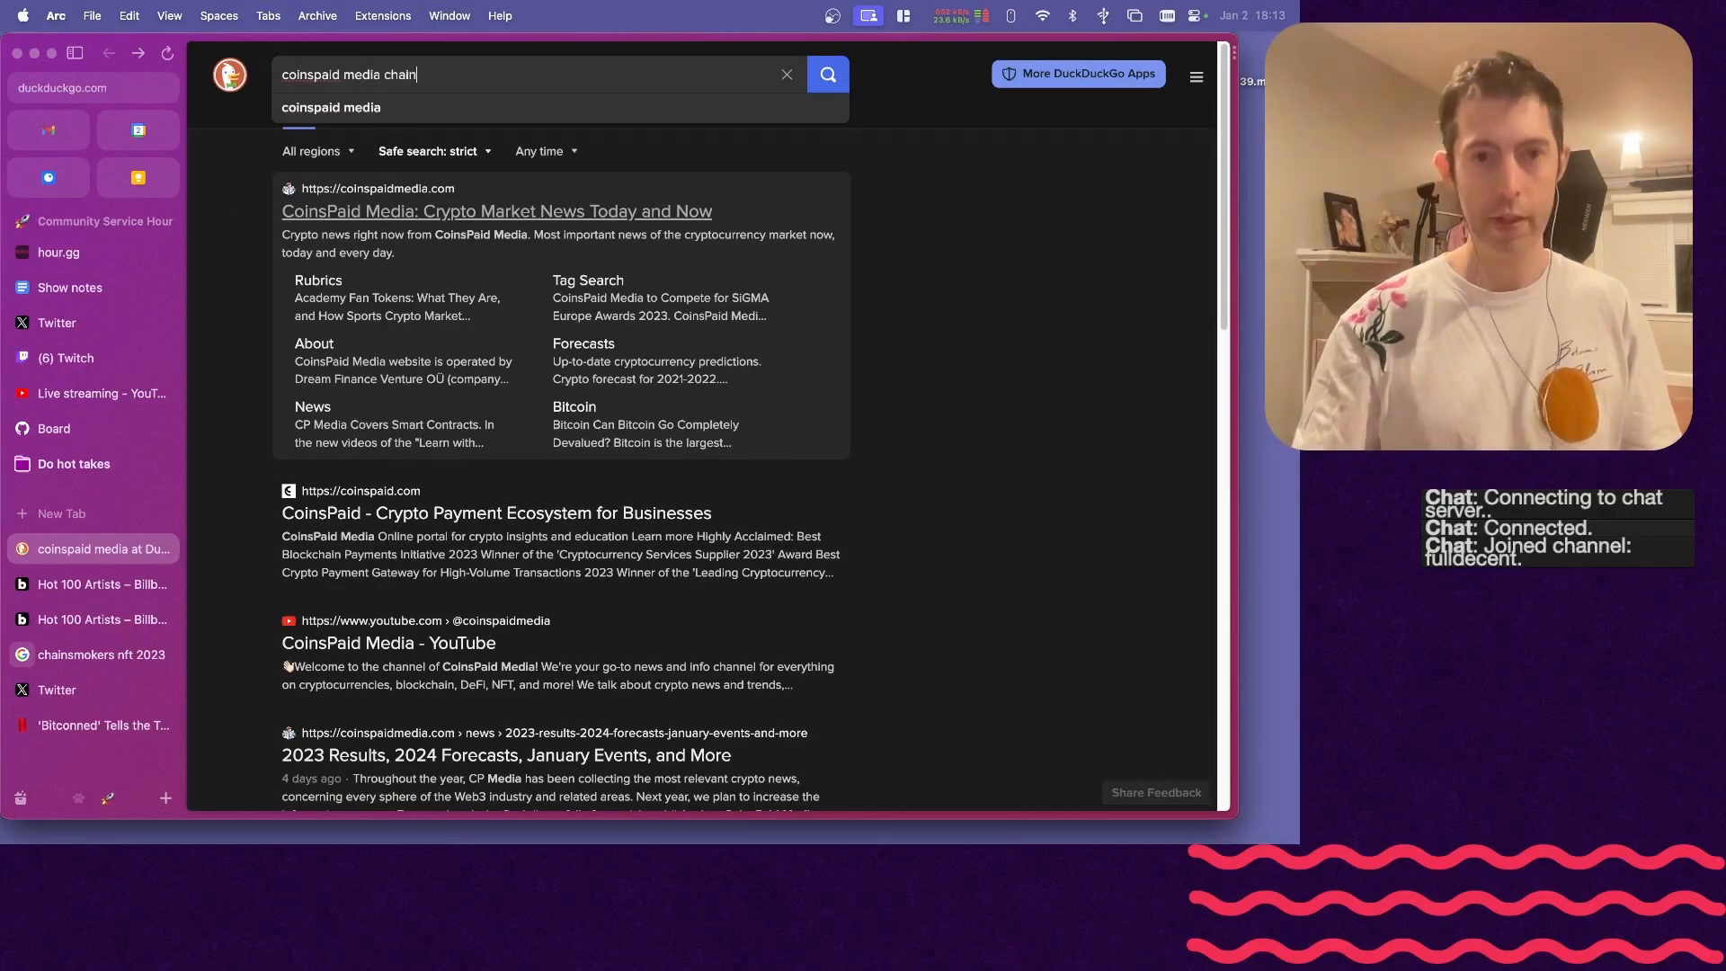
- Search 'coinspaid media chain' and open the Forbes Taylor Swift Web3 article
{"action": "key", "text": "Backspace"}
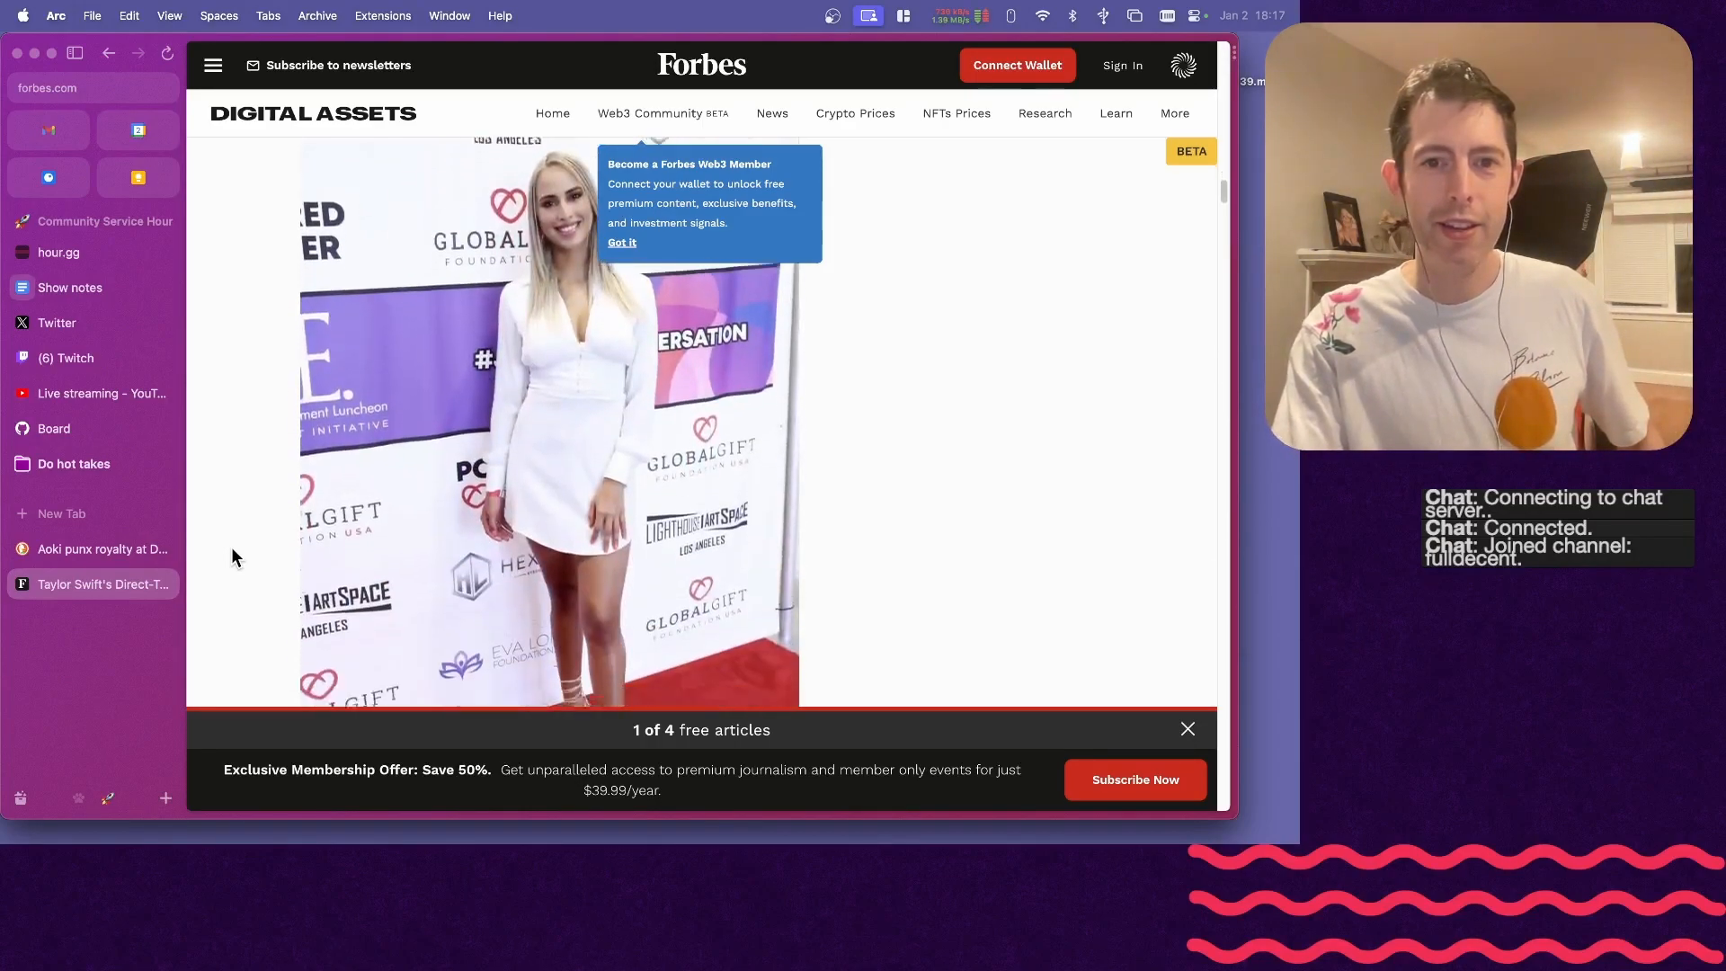
- Read the Forbes Taylor Swift article to the end, then return to the bingo show notes
{"action": "scroll", "scroll_direction": "down", "scroll_amount": 3}
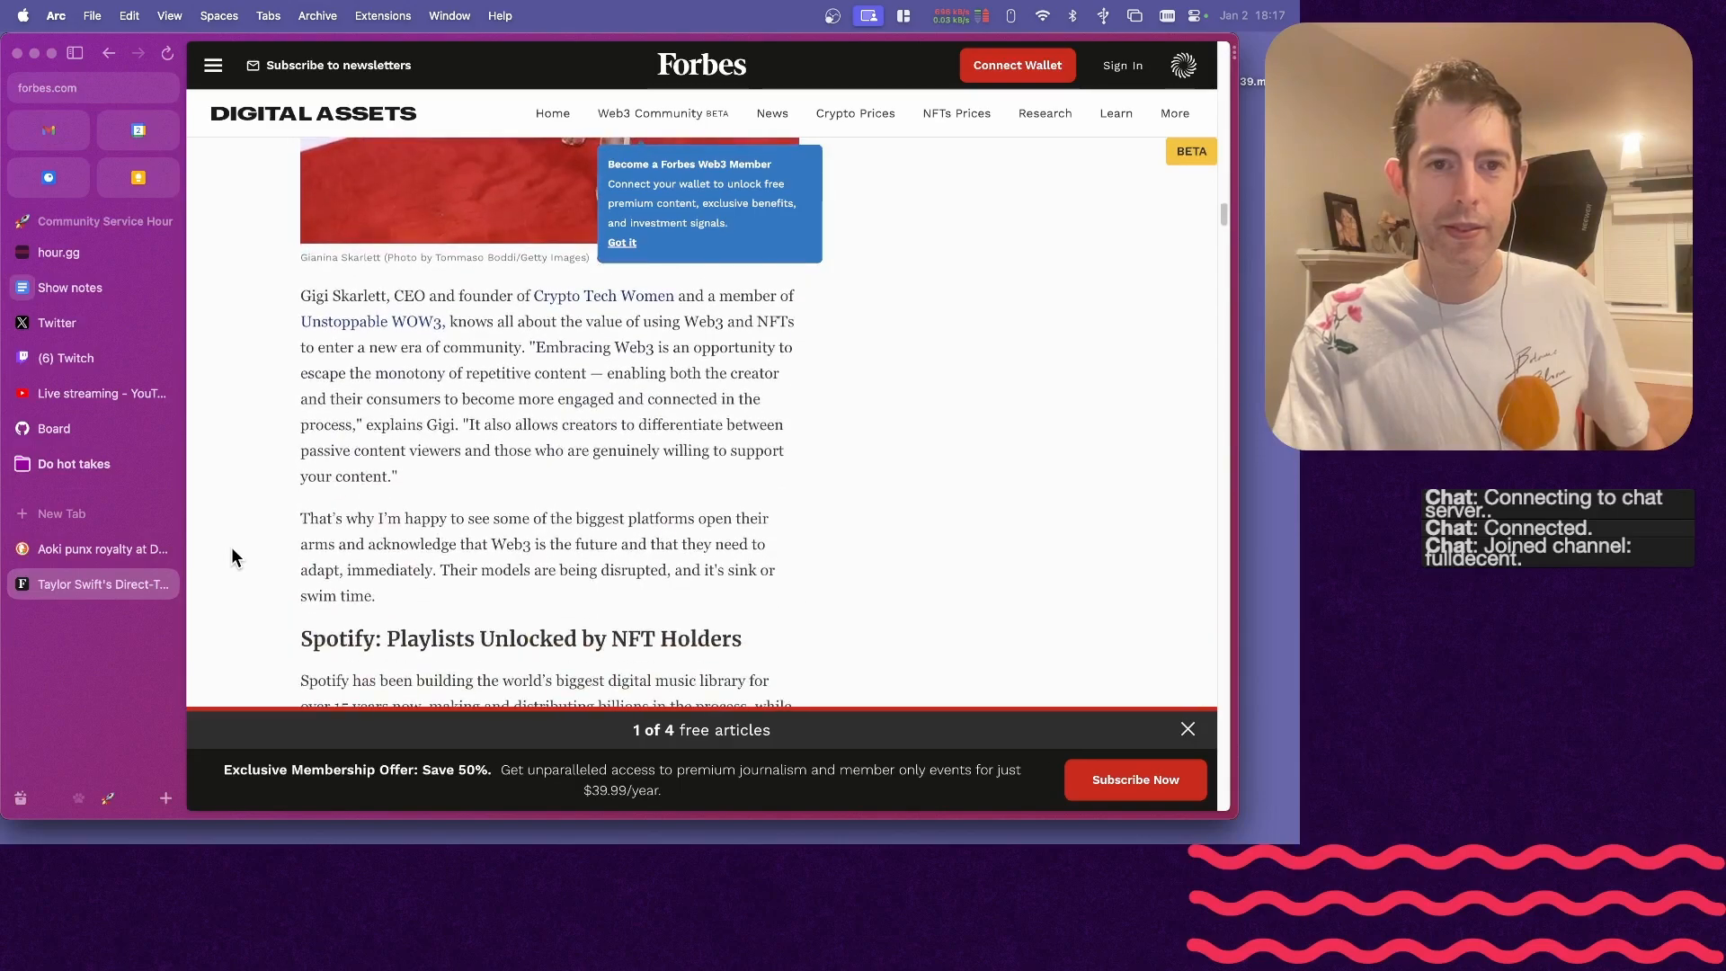
{"action": "scroll", "scroll_direction": "down", "scroll_amount": 3}
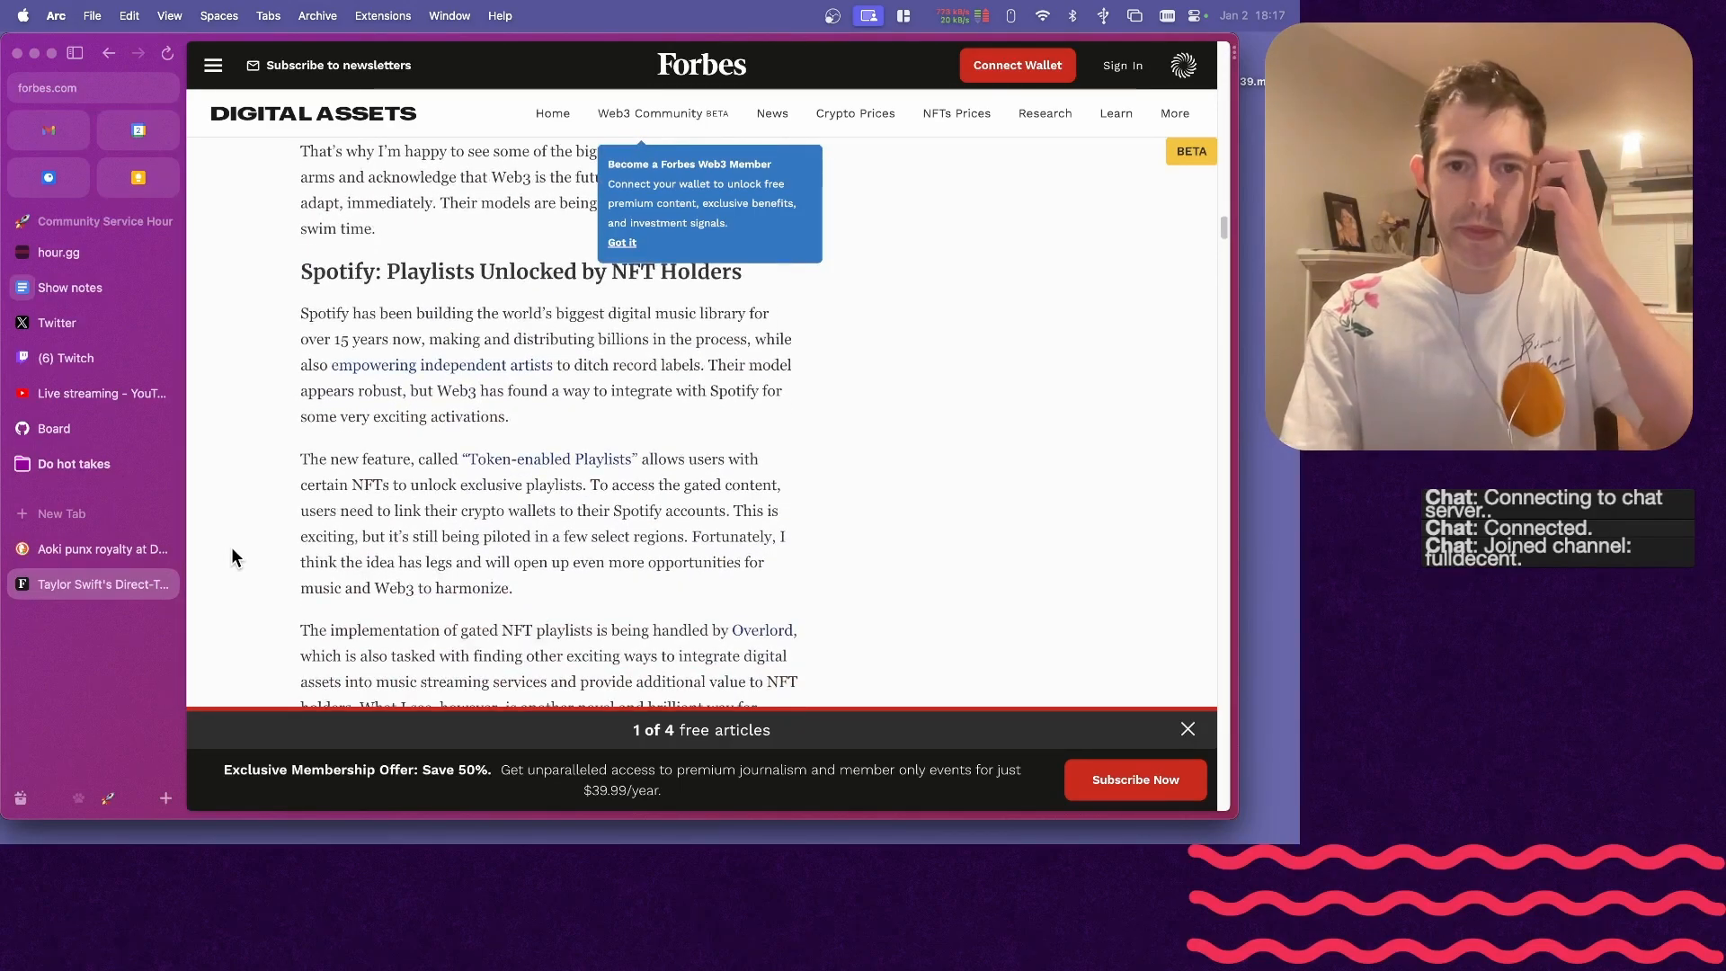
{"action": "scroll", "scroll_direction": "down", "scroll_amount": 3}
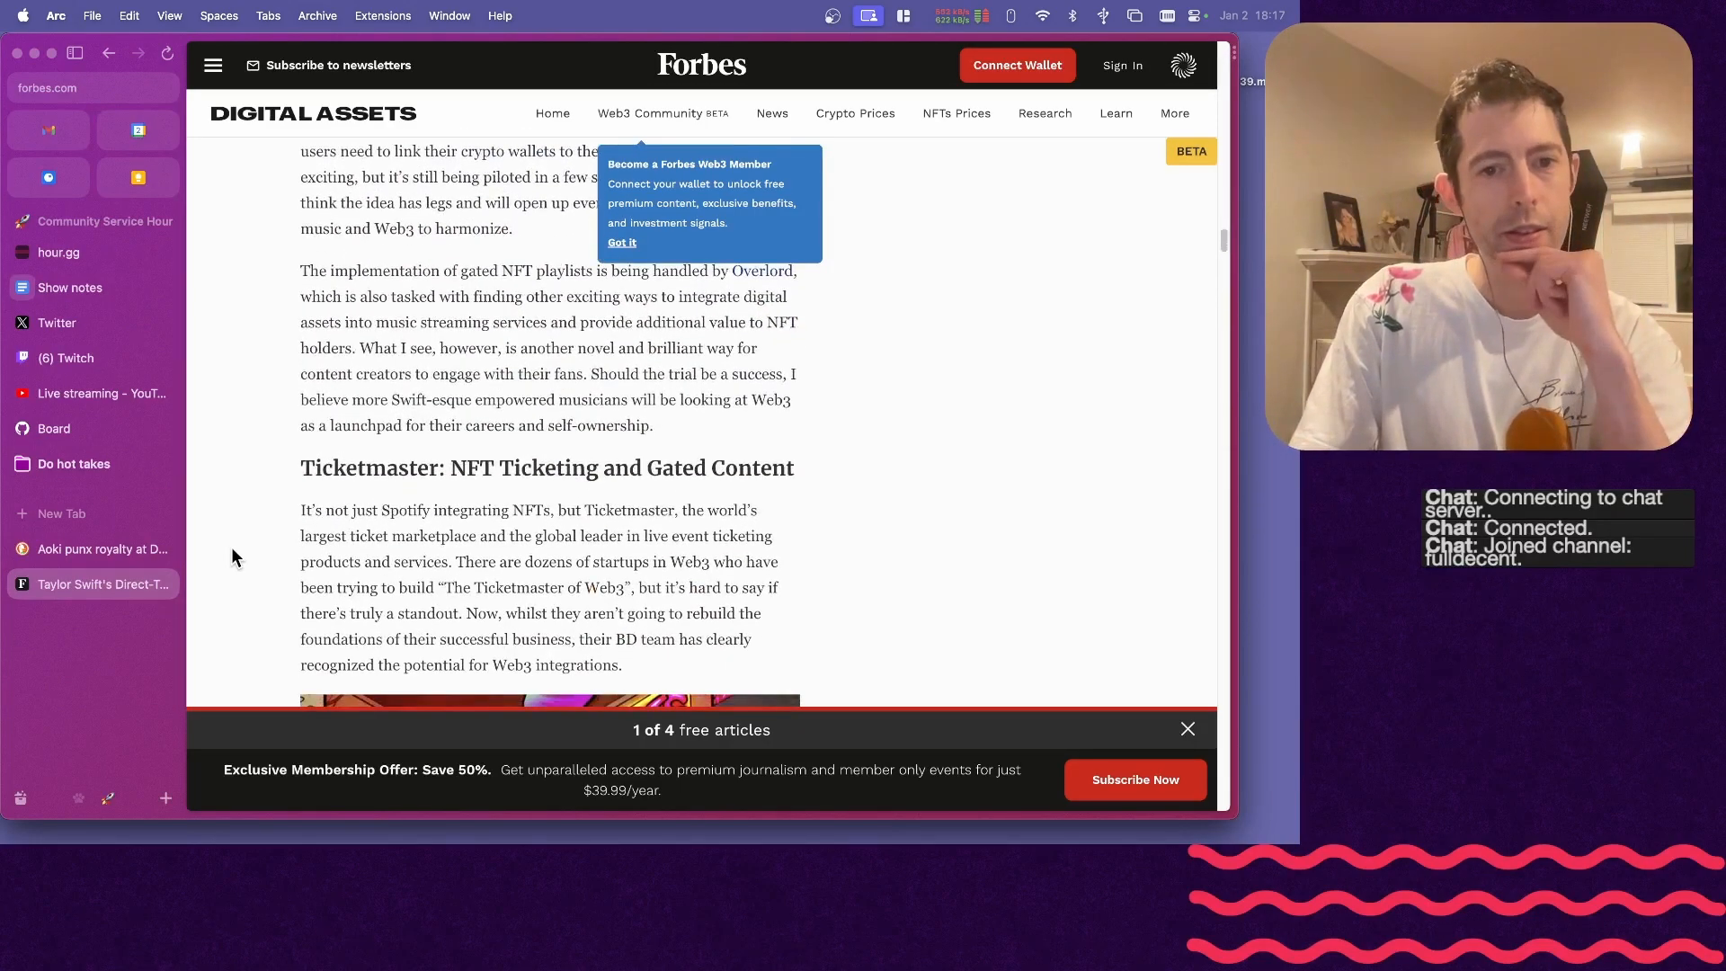
{"action": "scroll", "scroll_direction": "down", "scroll_amount": 3}
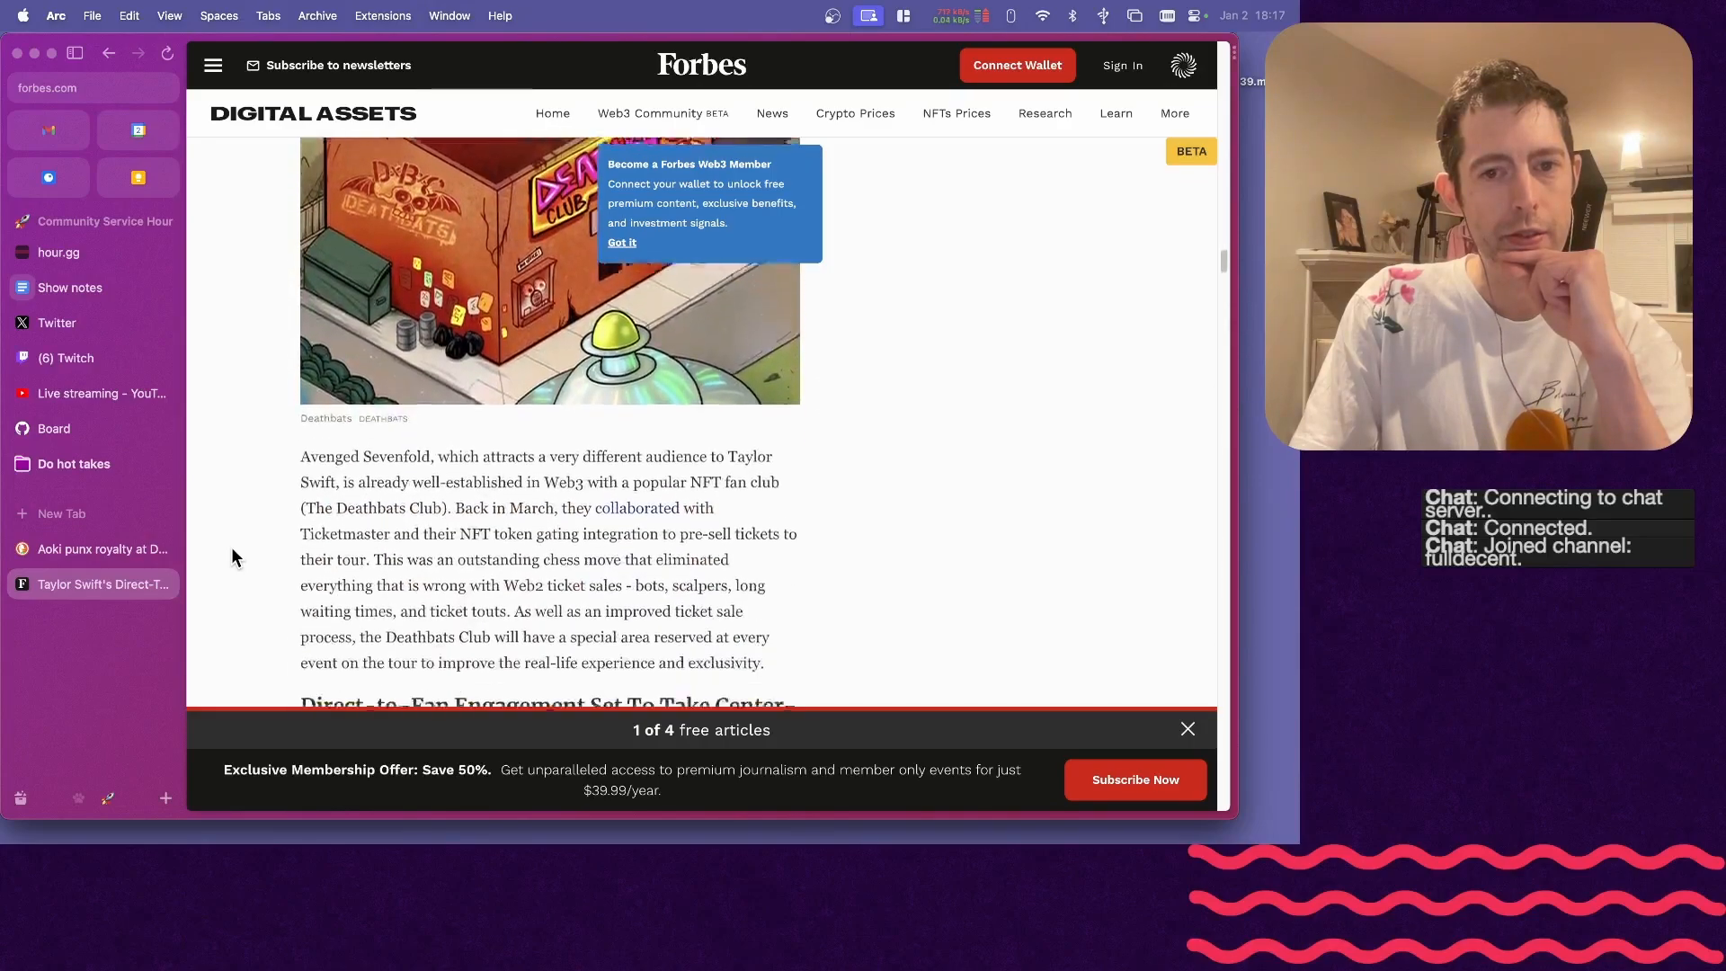
{"action": "scroll", "scroll_direction": "down", "scroll_amount": 3}
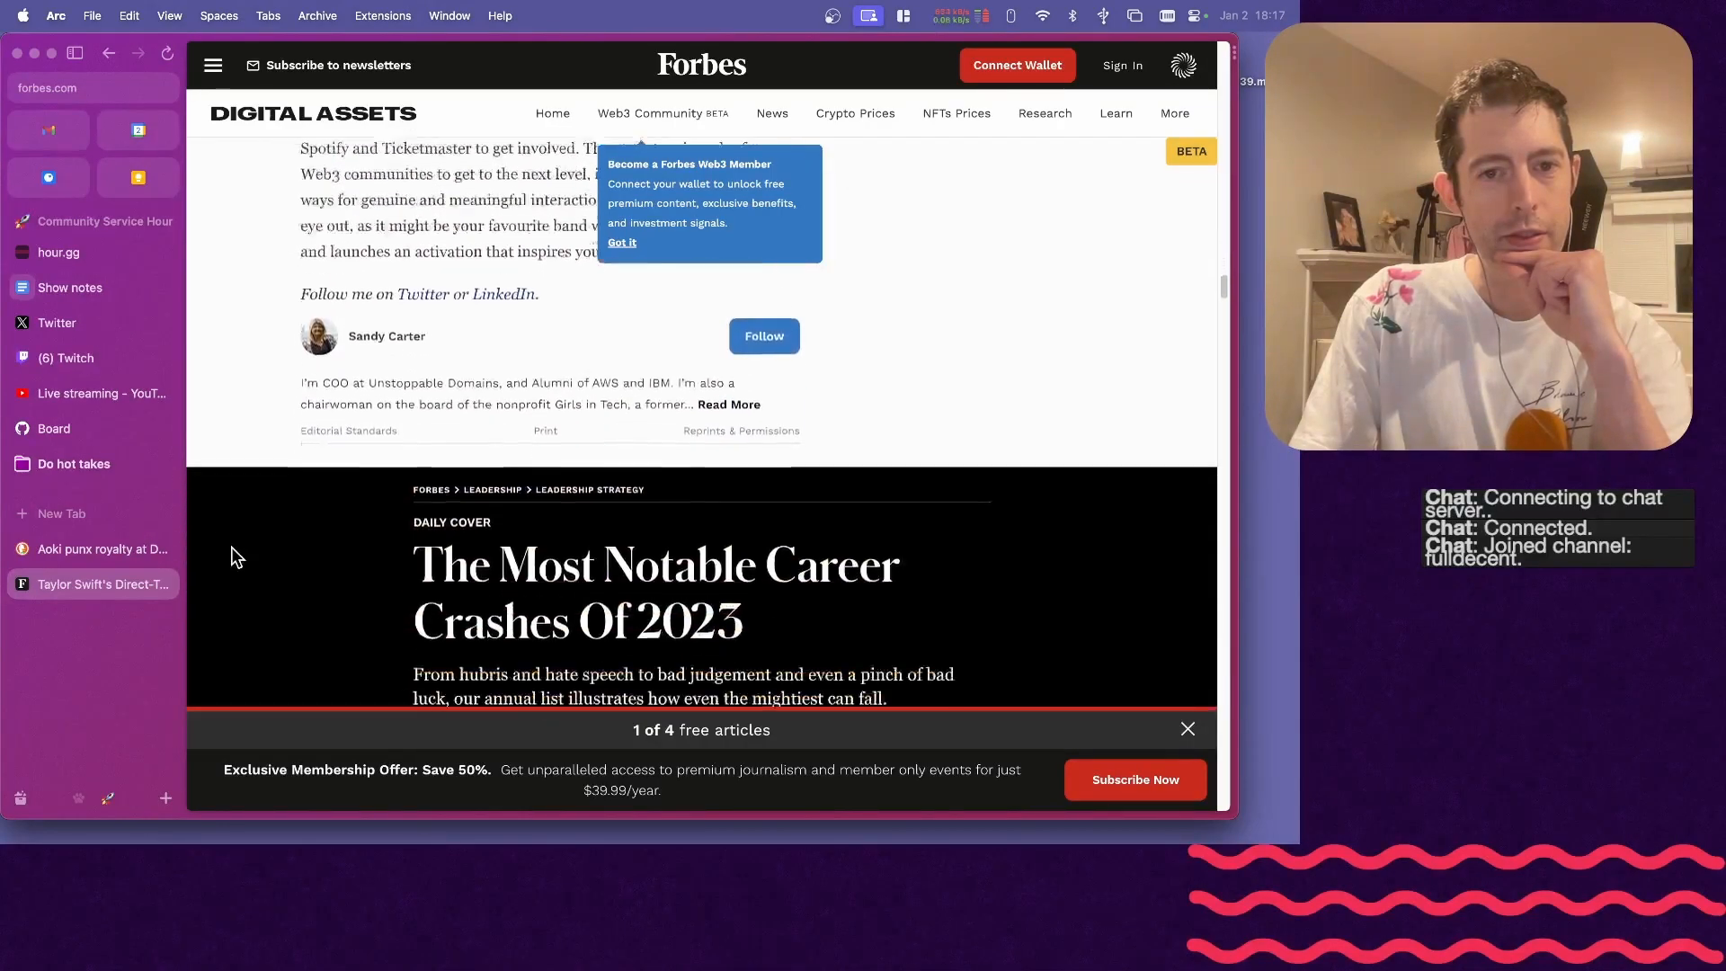
{"action": "scroll", "scroll_direction": "down", "scroll_amount": 3}
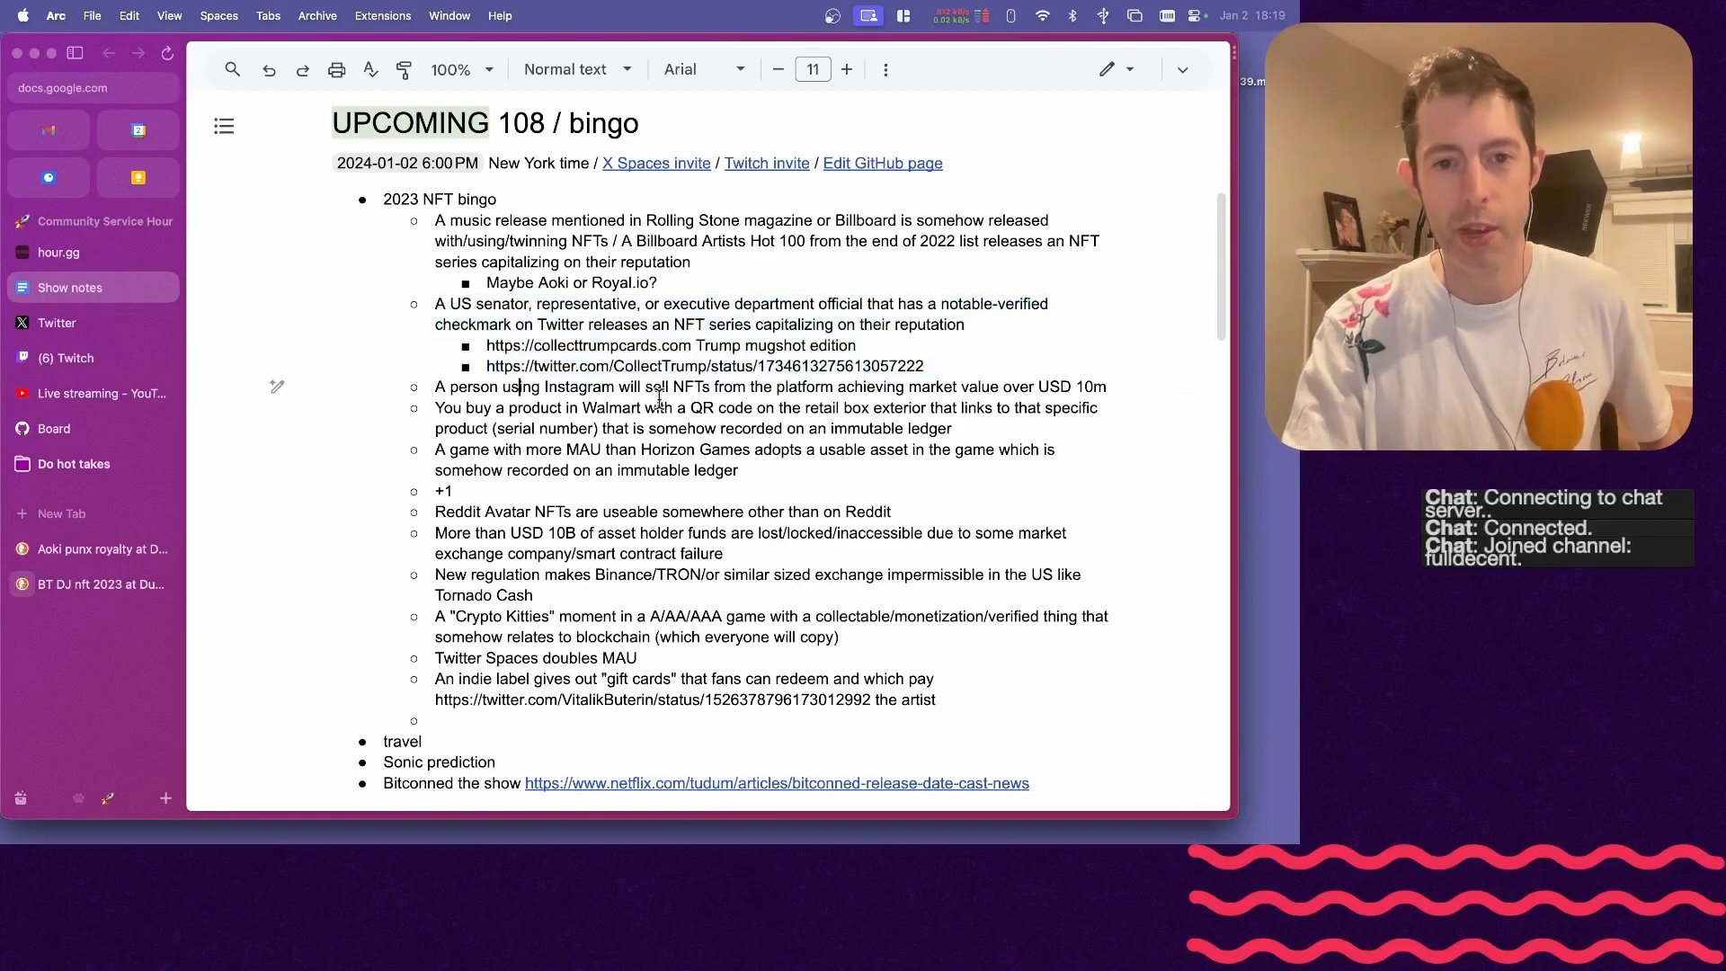
- Add a sub-bullet under the Instagram prediction noting that Insta stopped NFT sales
{"action": "key", "text": "Enter"}
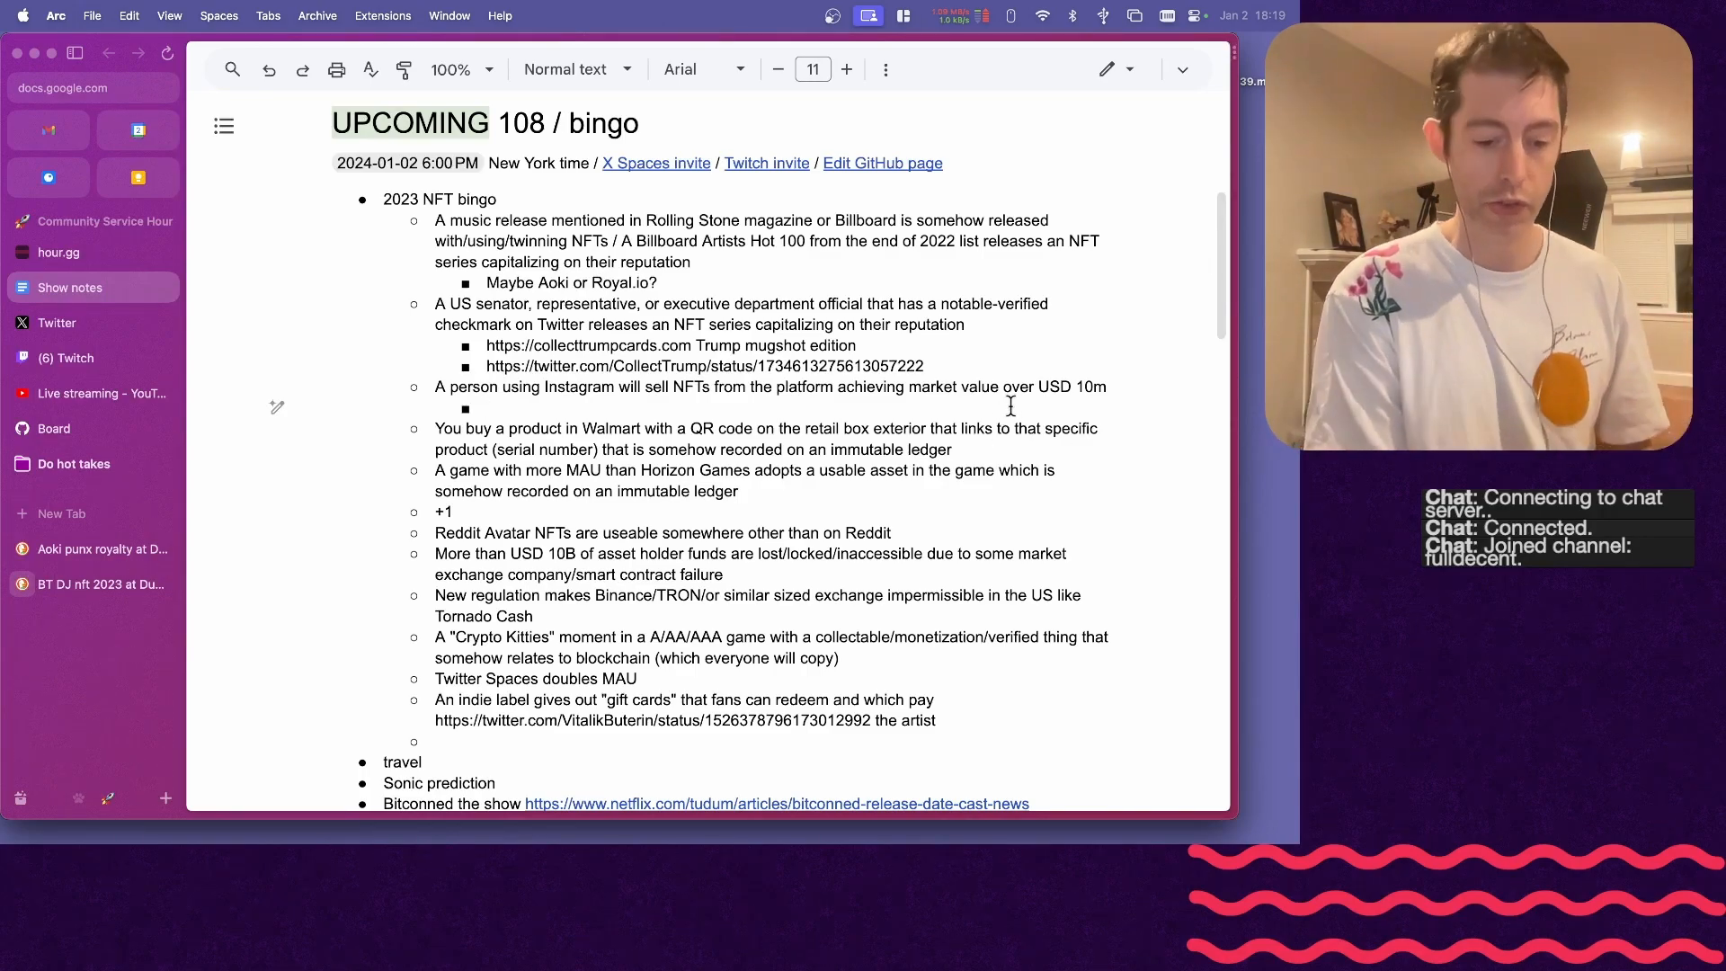
{"action": "type", "text": "Instagram used to let you sell images direct as NFTs."}
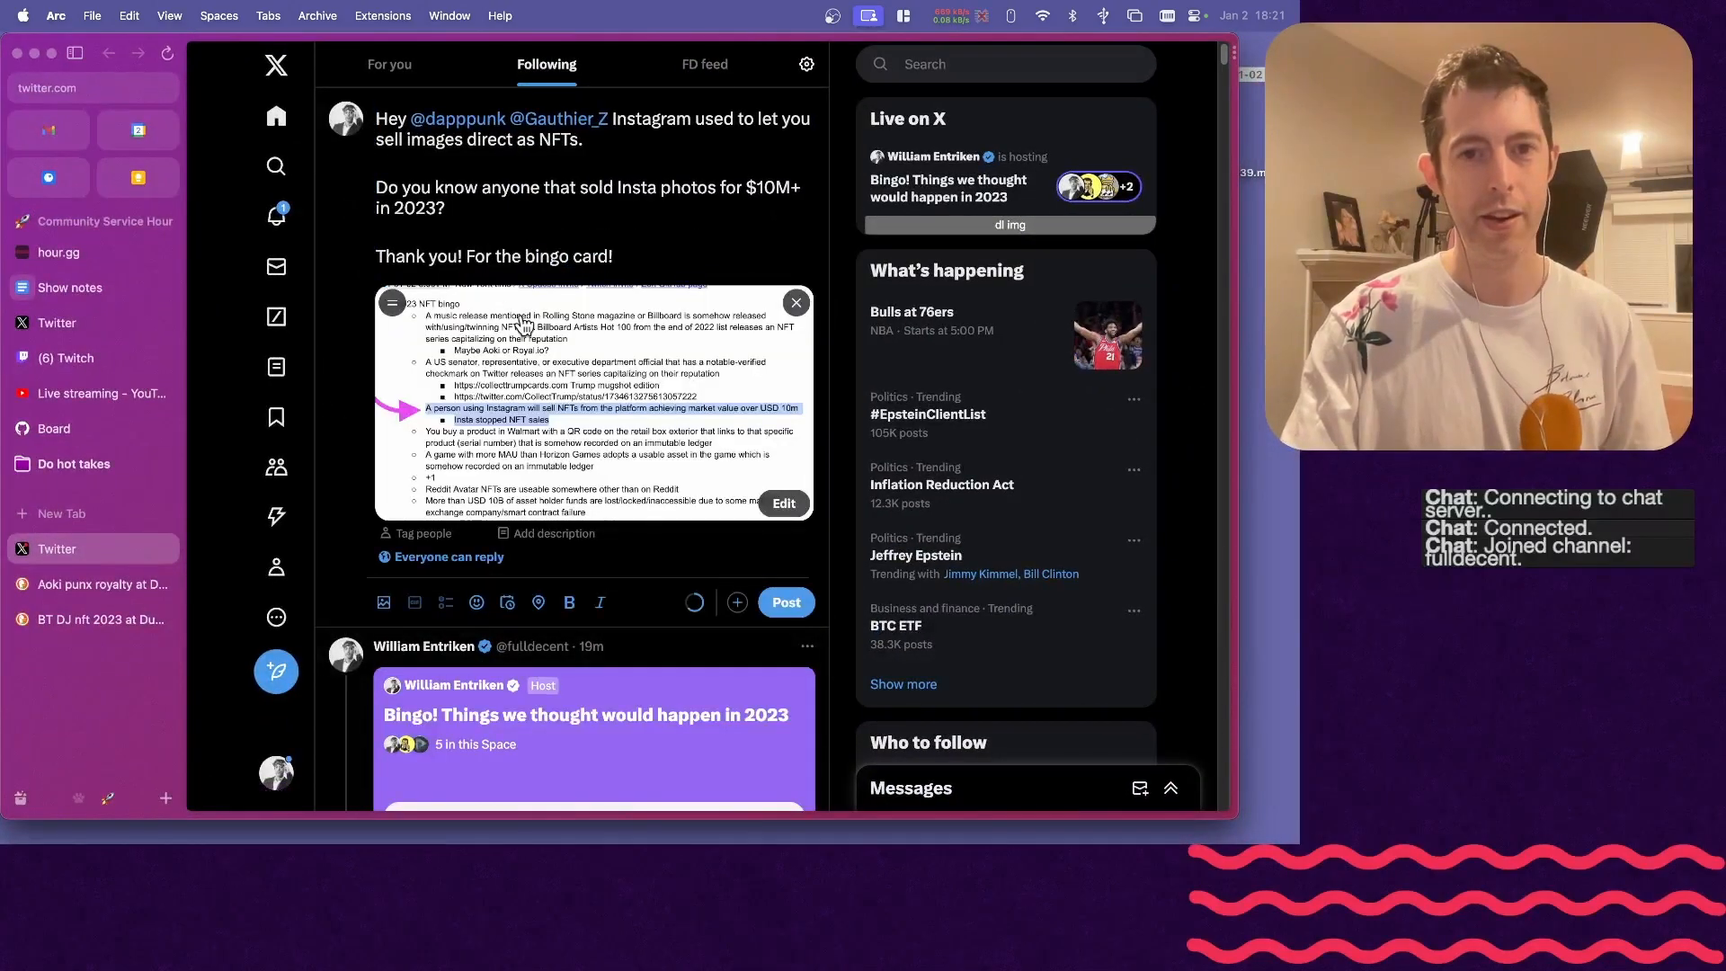
- Post the $10M+ Insta sales question with the bingo screenshot, then note that CSGO/FIFA NFTs aren't interoperable
{"action": "left_click", "coordinate": [786, 602]}
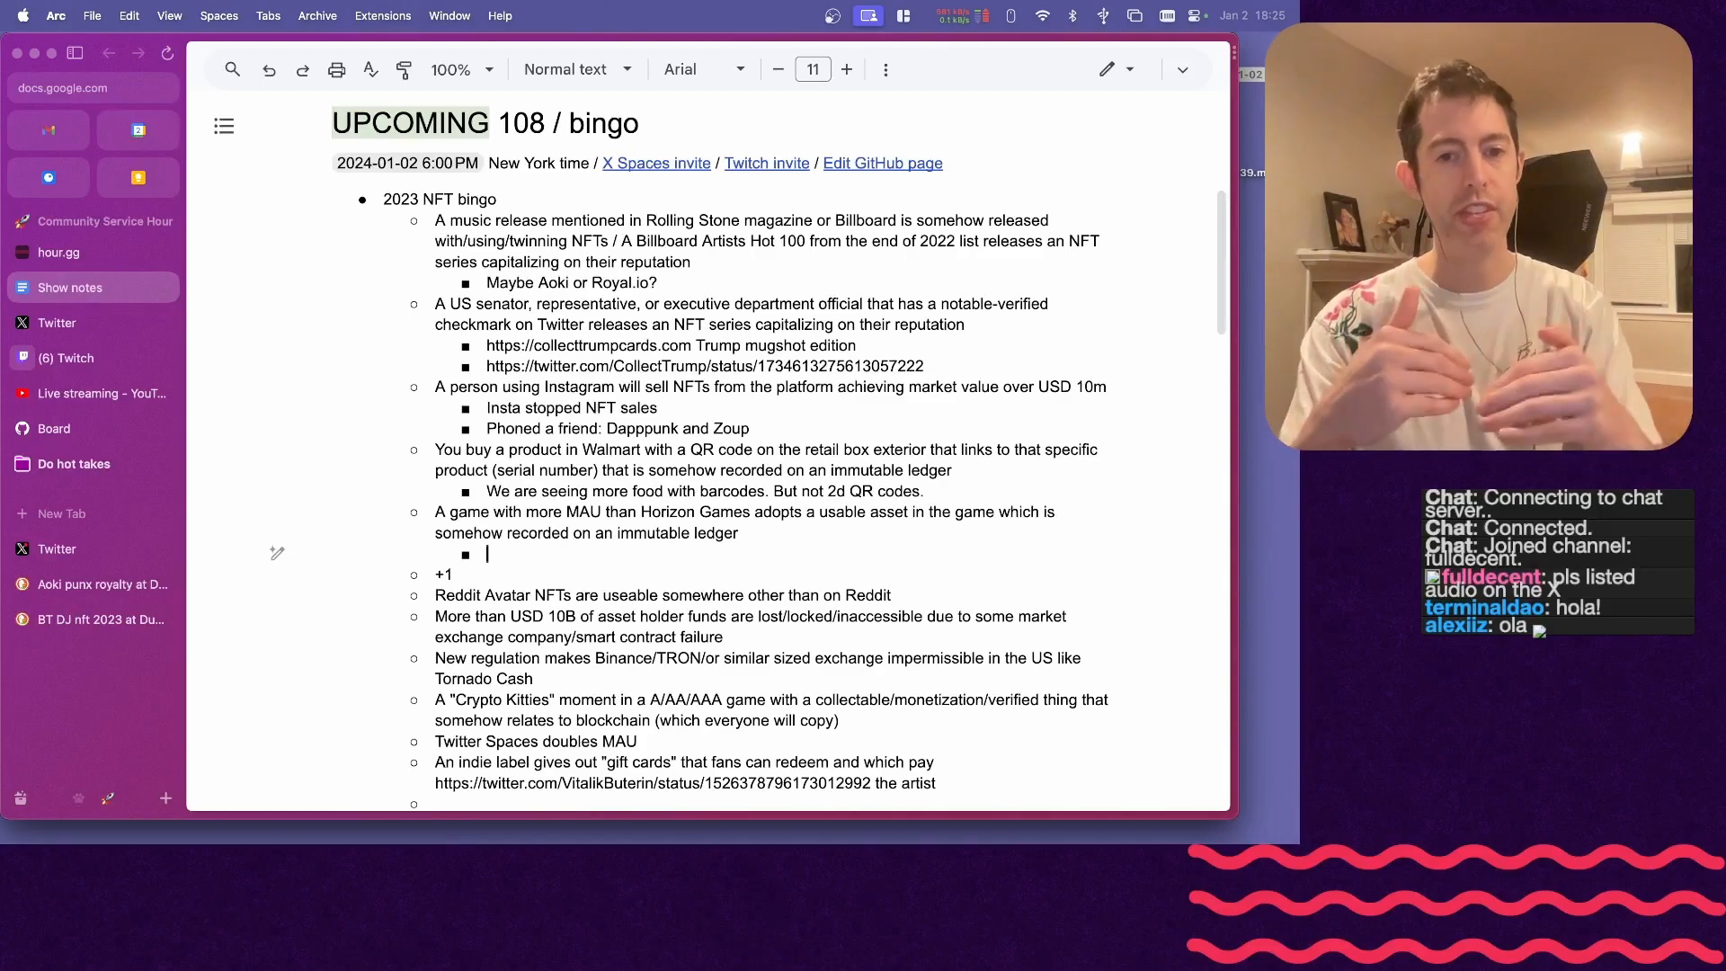
{"action": "type", "text": "No: Theres lots of games with NFTs like CSGo & FIFA but they are not interoperabe or published ledgers."}
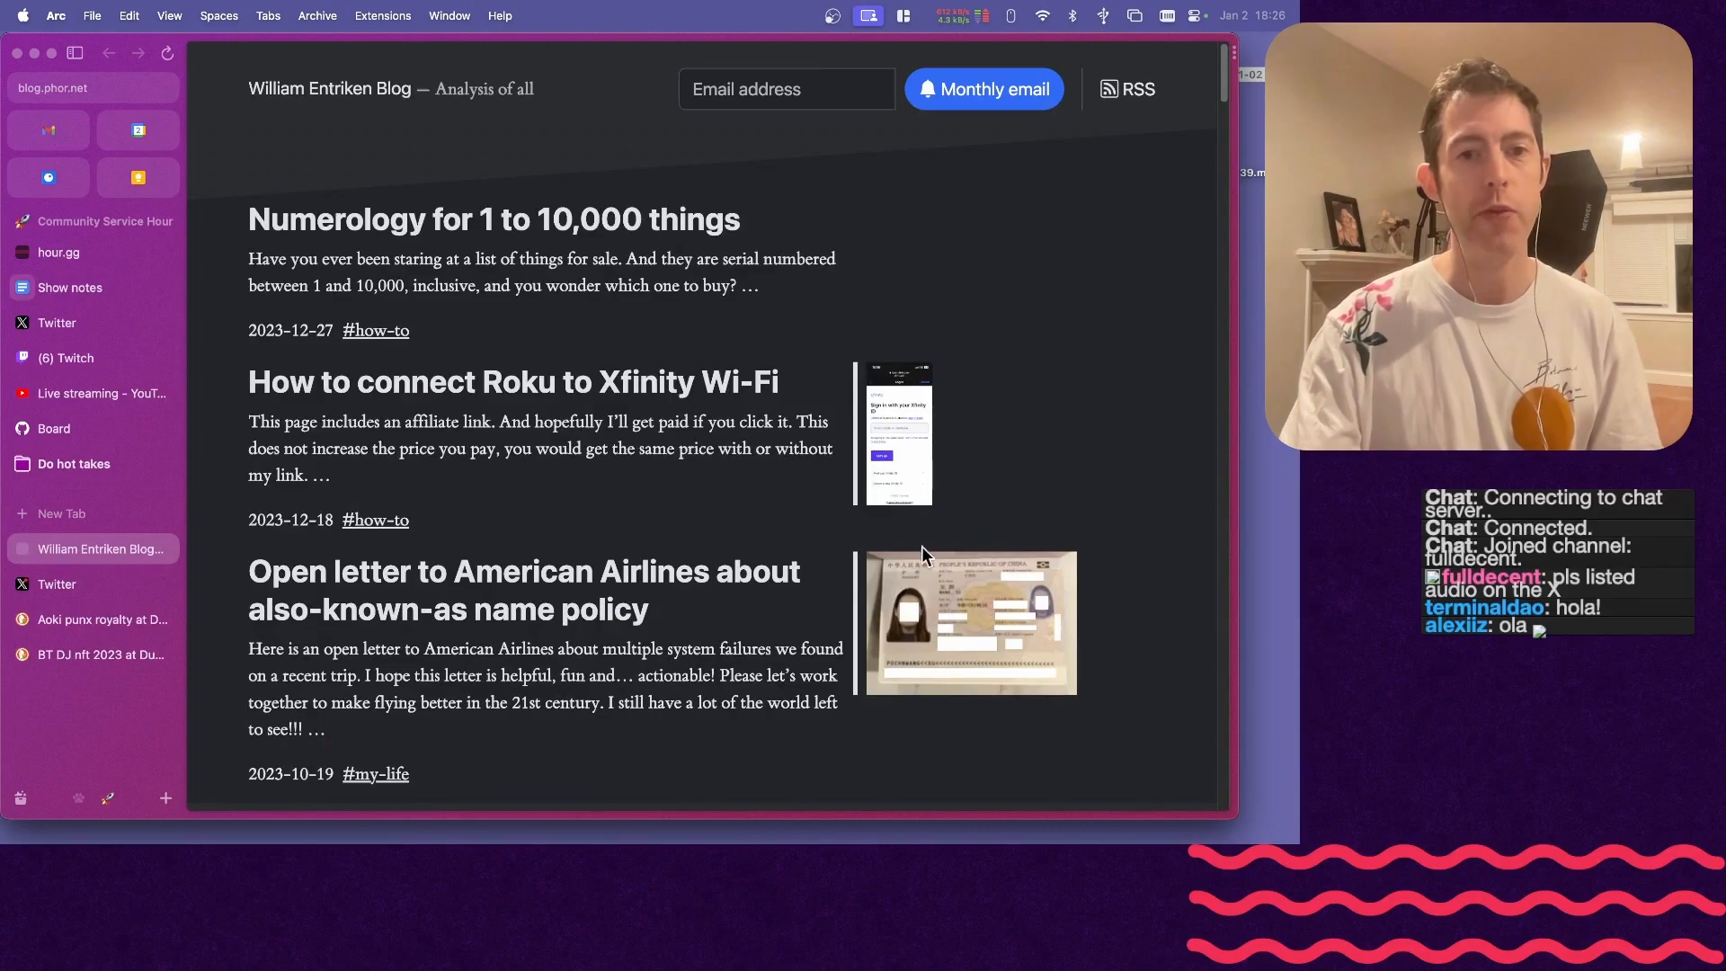
- Open the Numerology for 1 to 10,000 things post, then return to the numerology tool page
{"action": "left_click", "coordinate": [494, 220]}
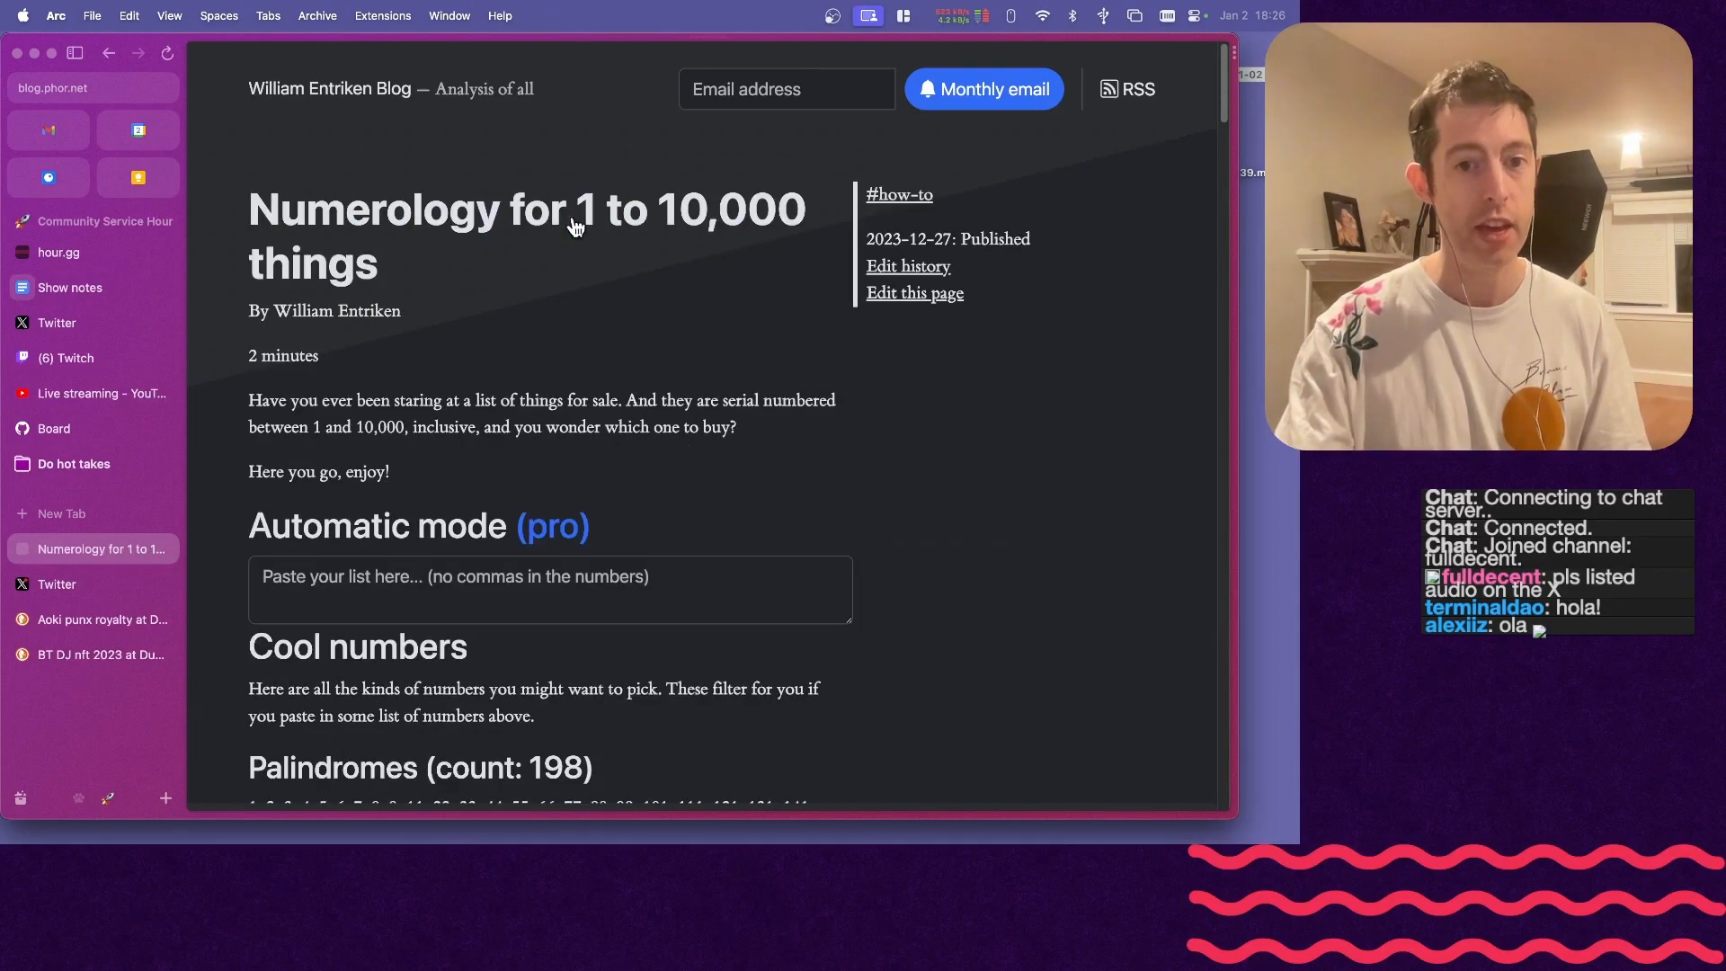
{"action": "mouse_move", "coordinate": [646, 282]}
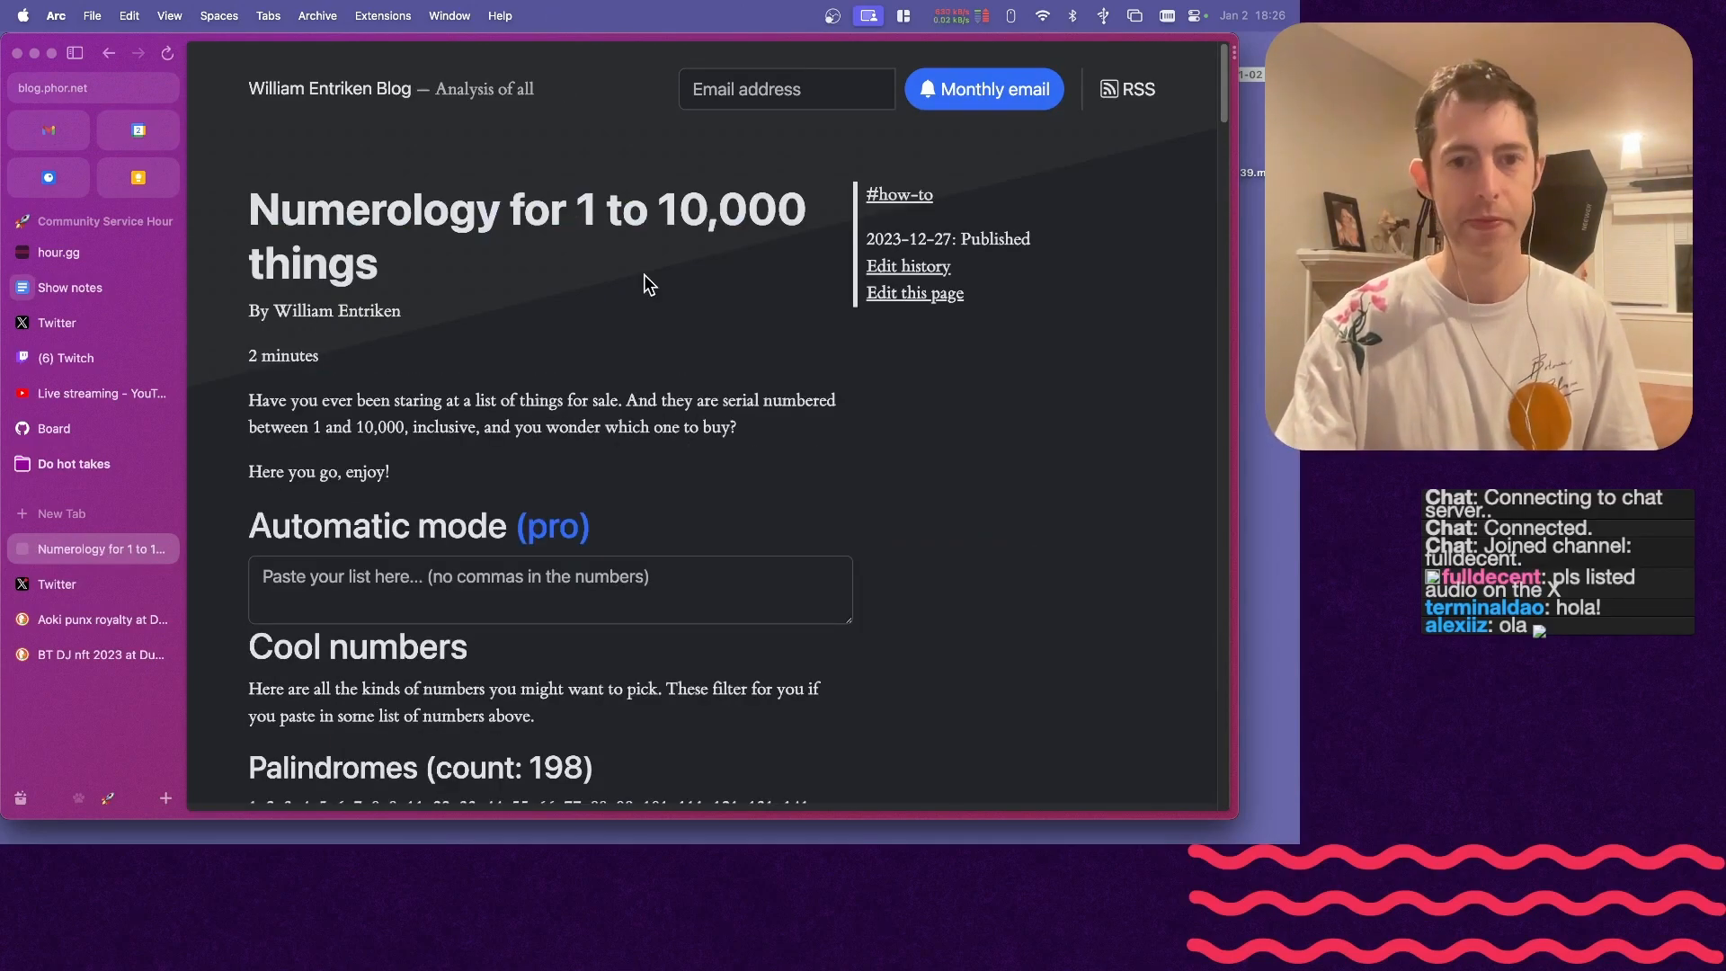
{"action": "mouse_move", "coordinate": [622, 310]}
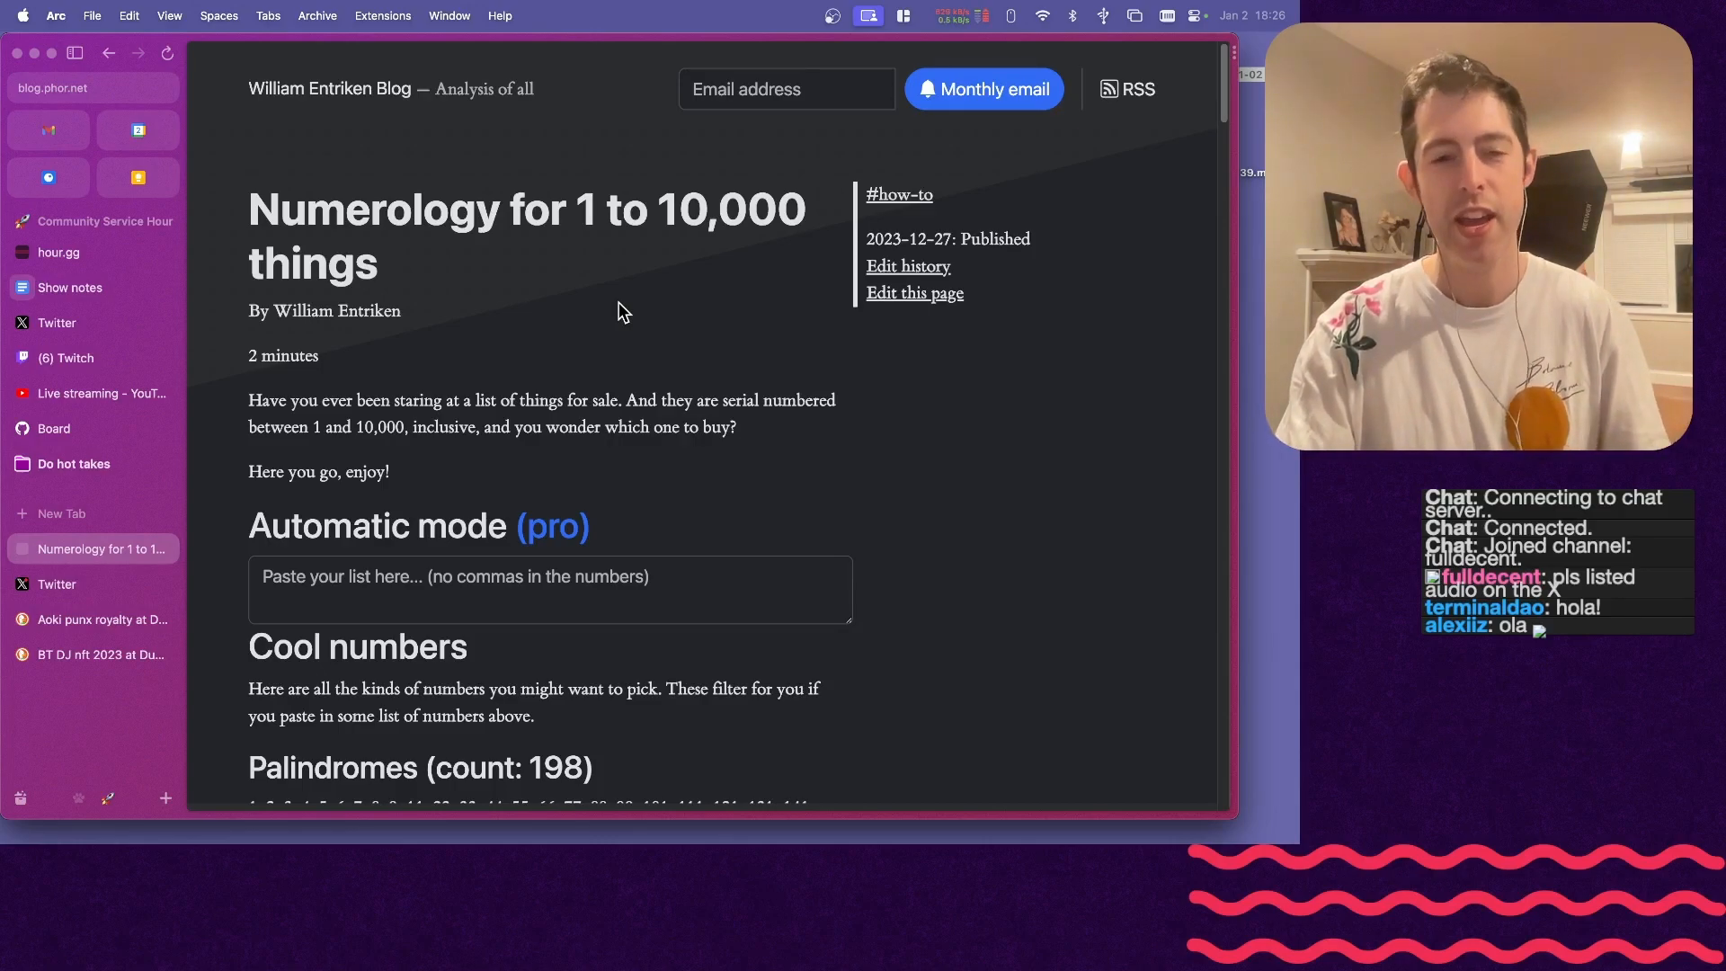
{"action": "scroll", "scroll_direction": "down", "scroll_amount": 3}
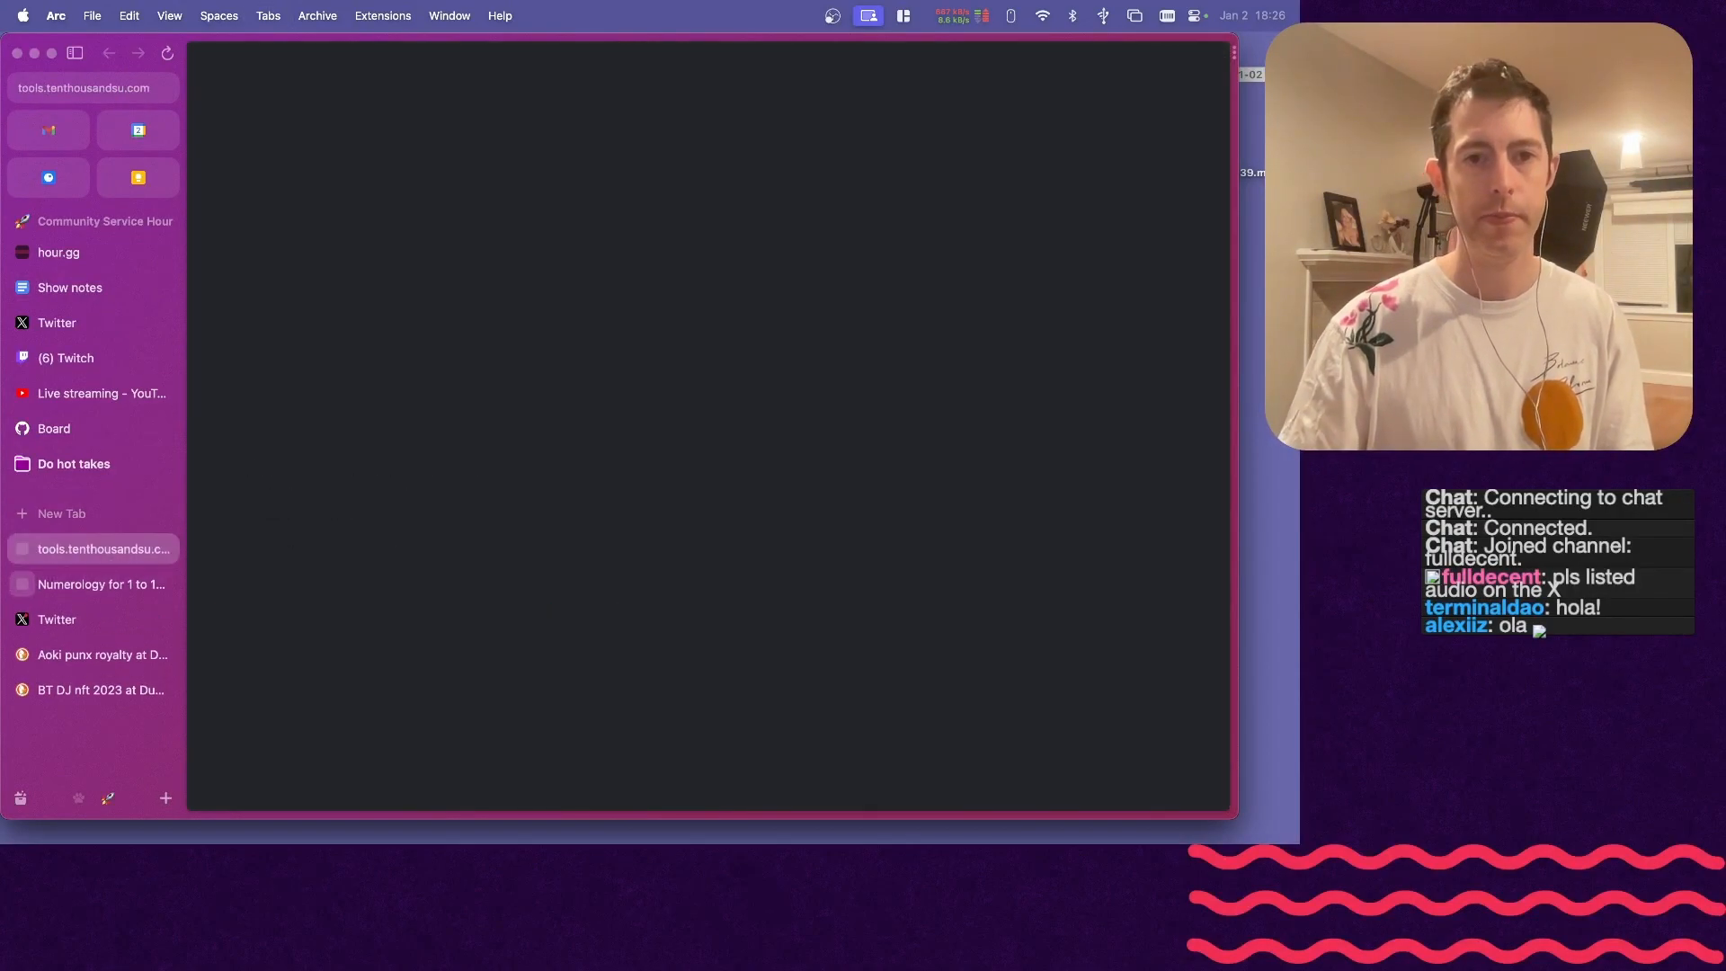
{"action": "left_click", "coordinate": [101, 584]}
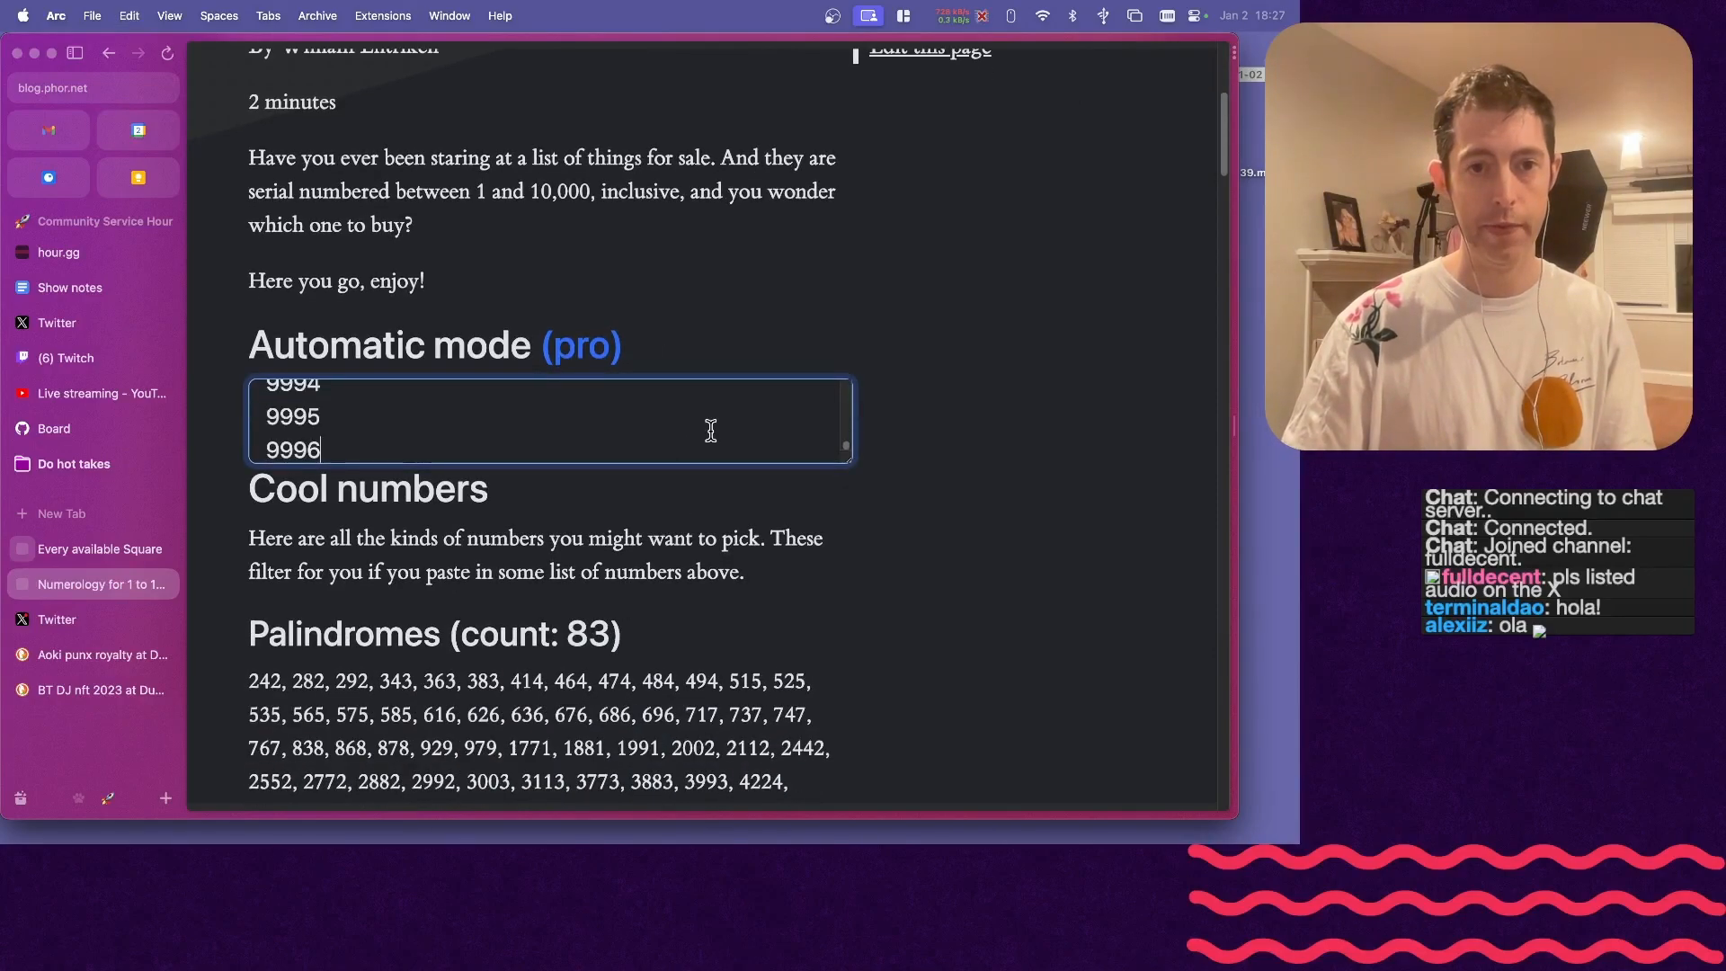
- Scroll the results past the palindrome and prime lists and select the birthday-like numbers
{"action": "scroll", "scroll_direction": "down", "scroll_amount": 3}
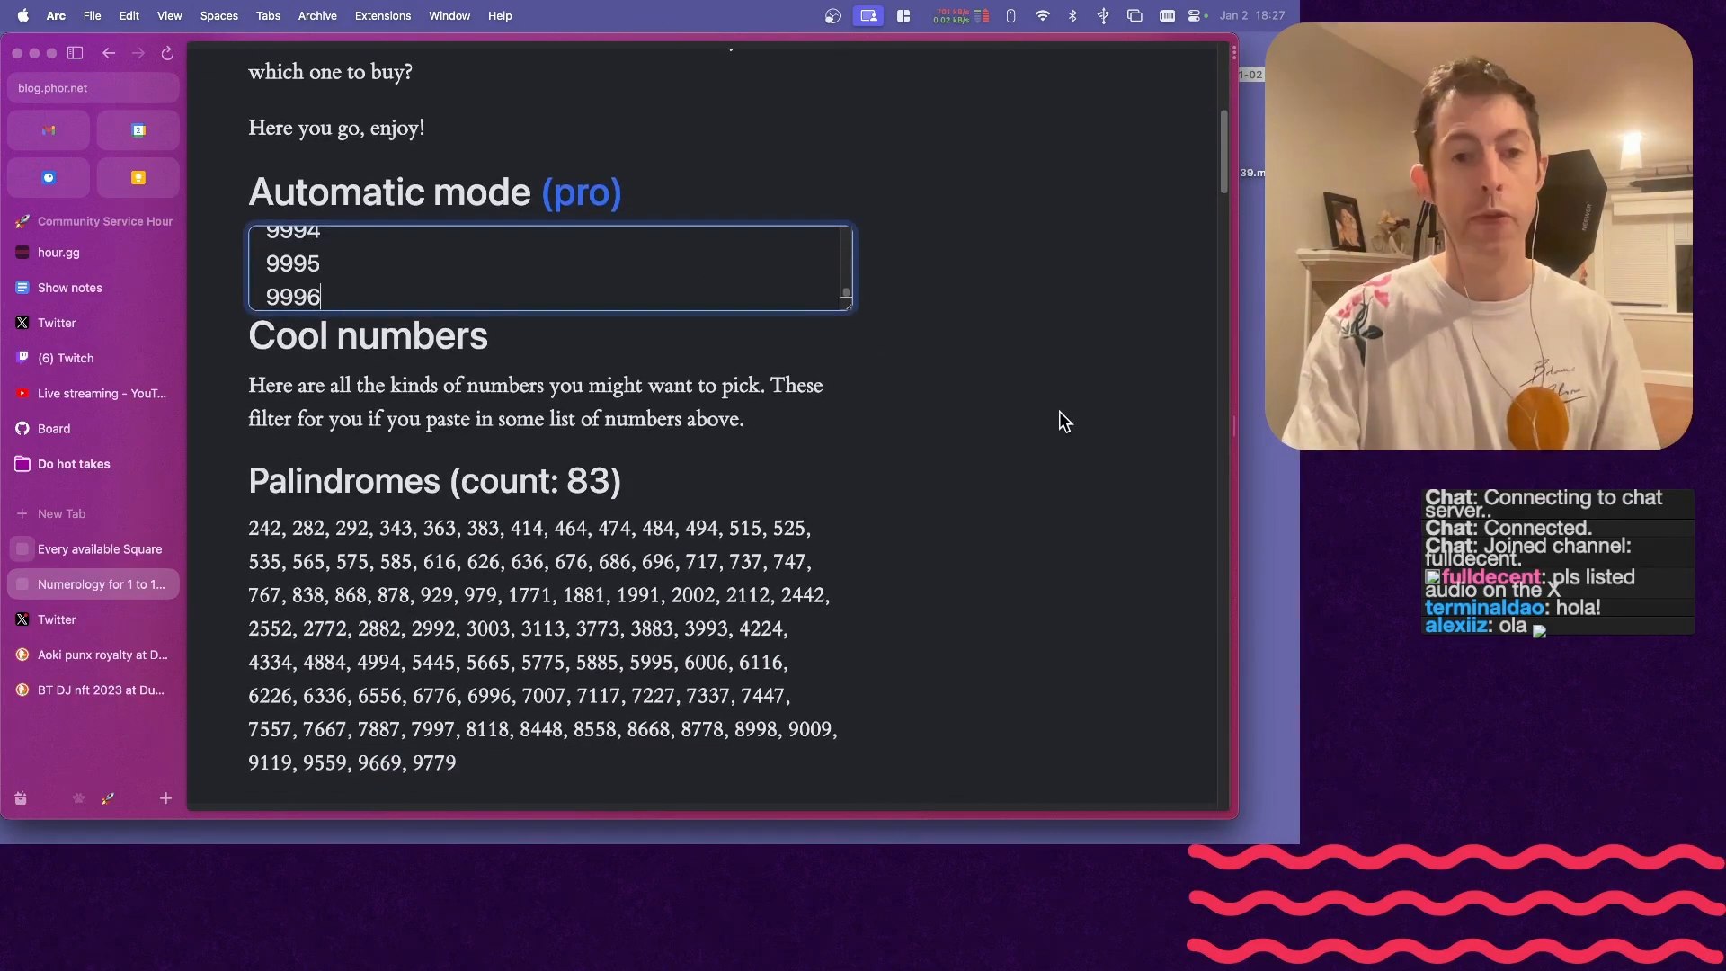
{"action": "mouse_move", "coordinate": [873, 501]}
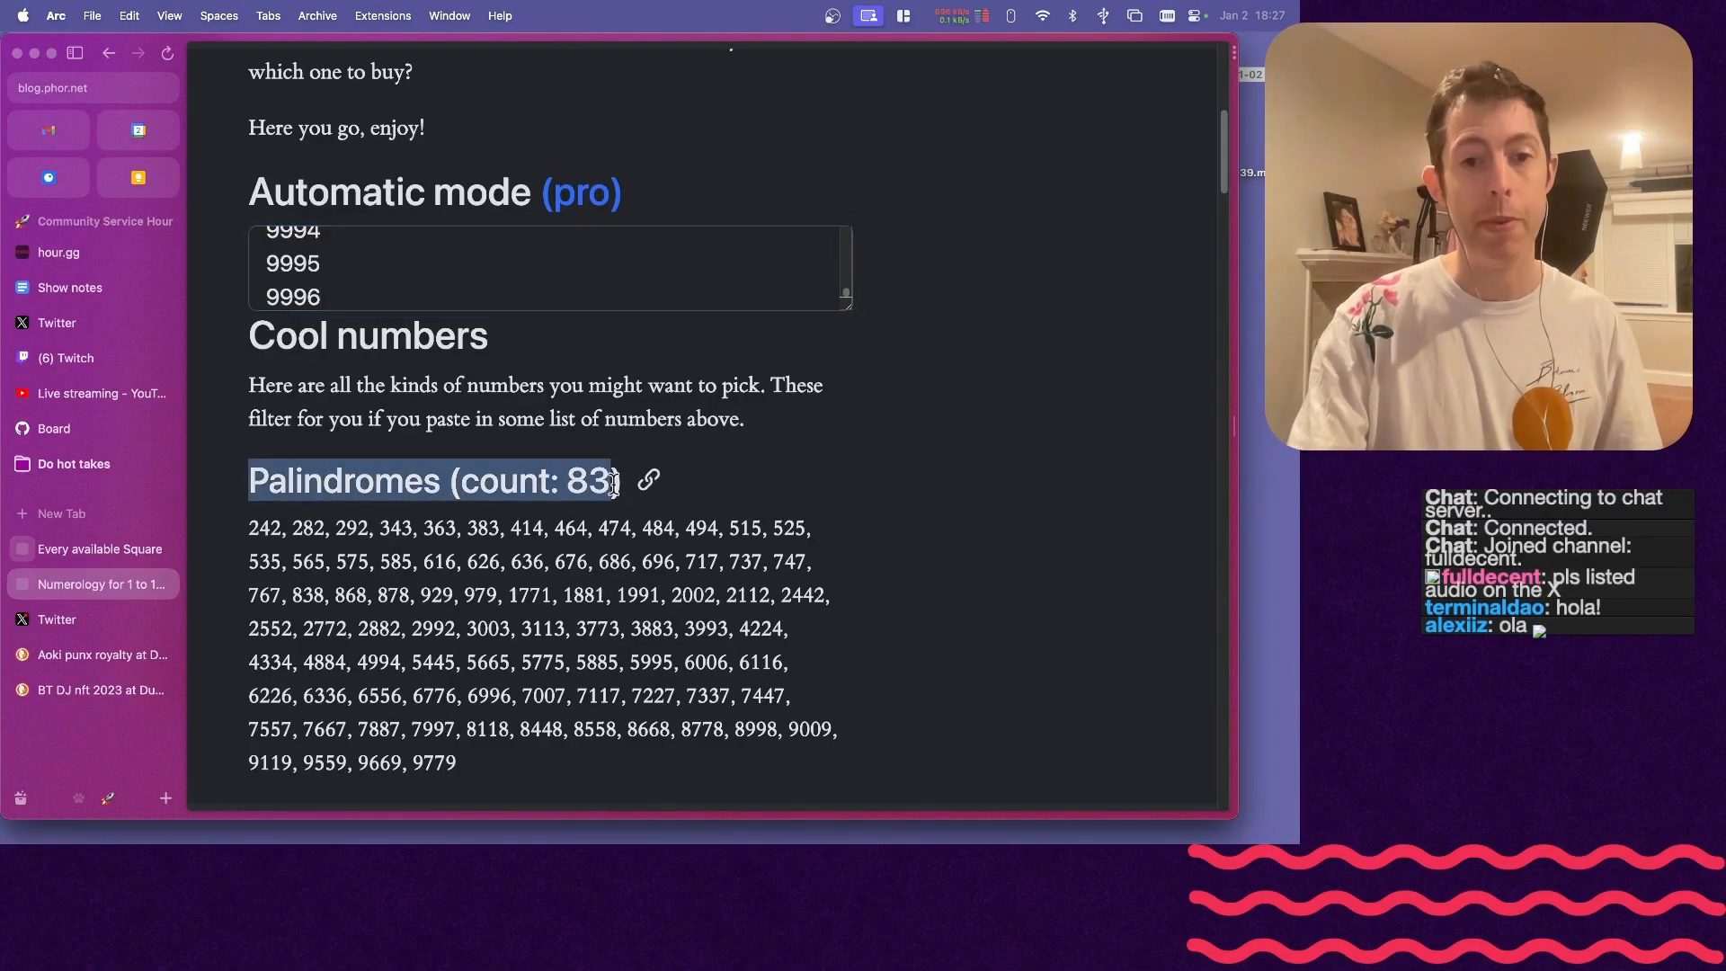
{"action": "scroll", "scroll_direction": "down", "scroll_amount": 3}
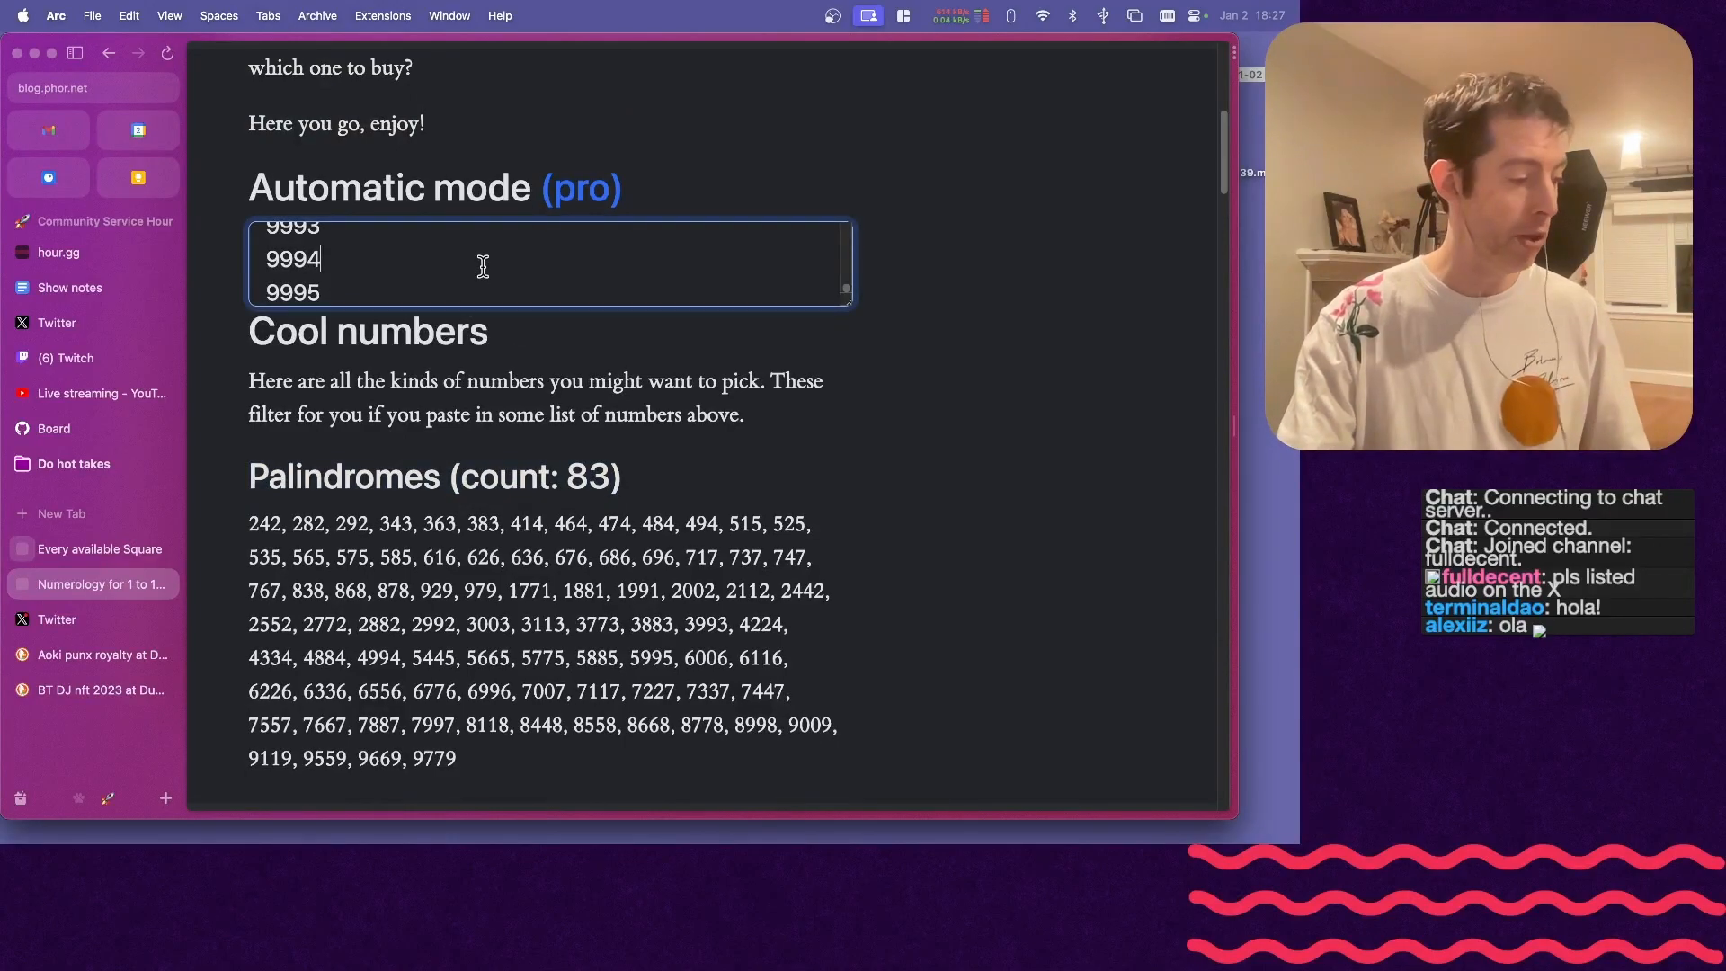
{"action": "scroll", "scroll_direction": "down", "scroll_amount": 3}
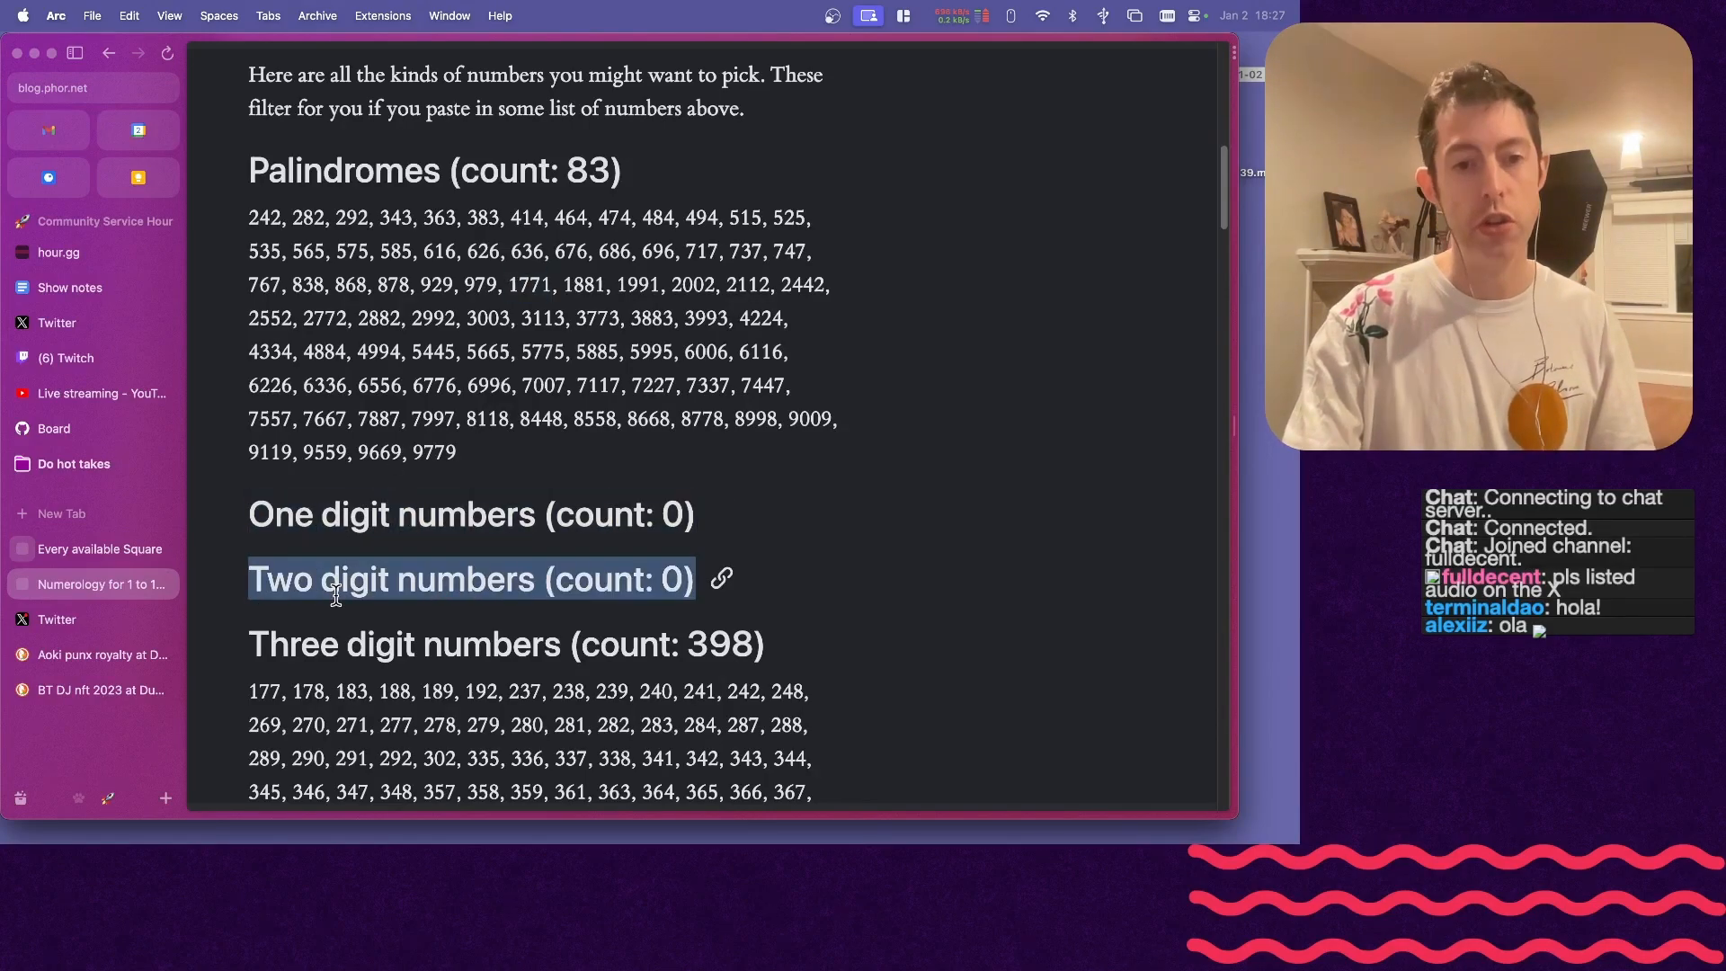
{"action": "scroll", "scroll_direction": "down", "scroll_amount": 3}
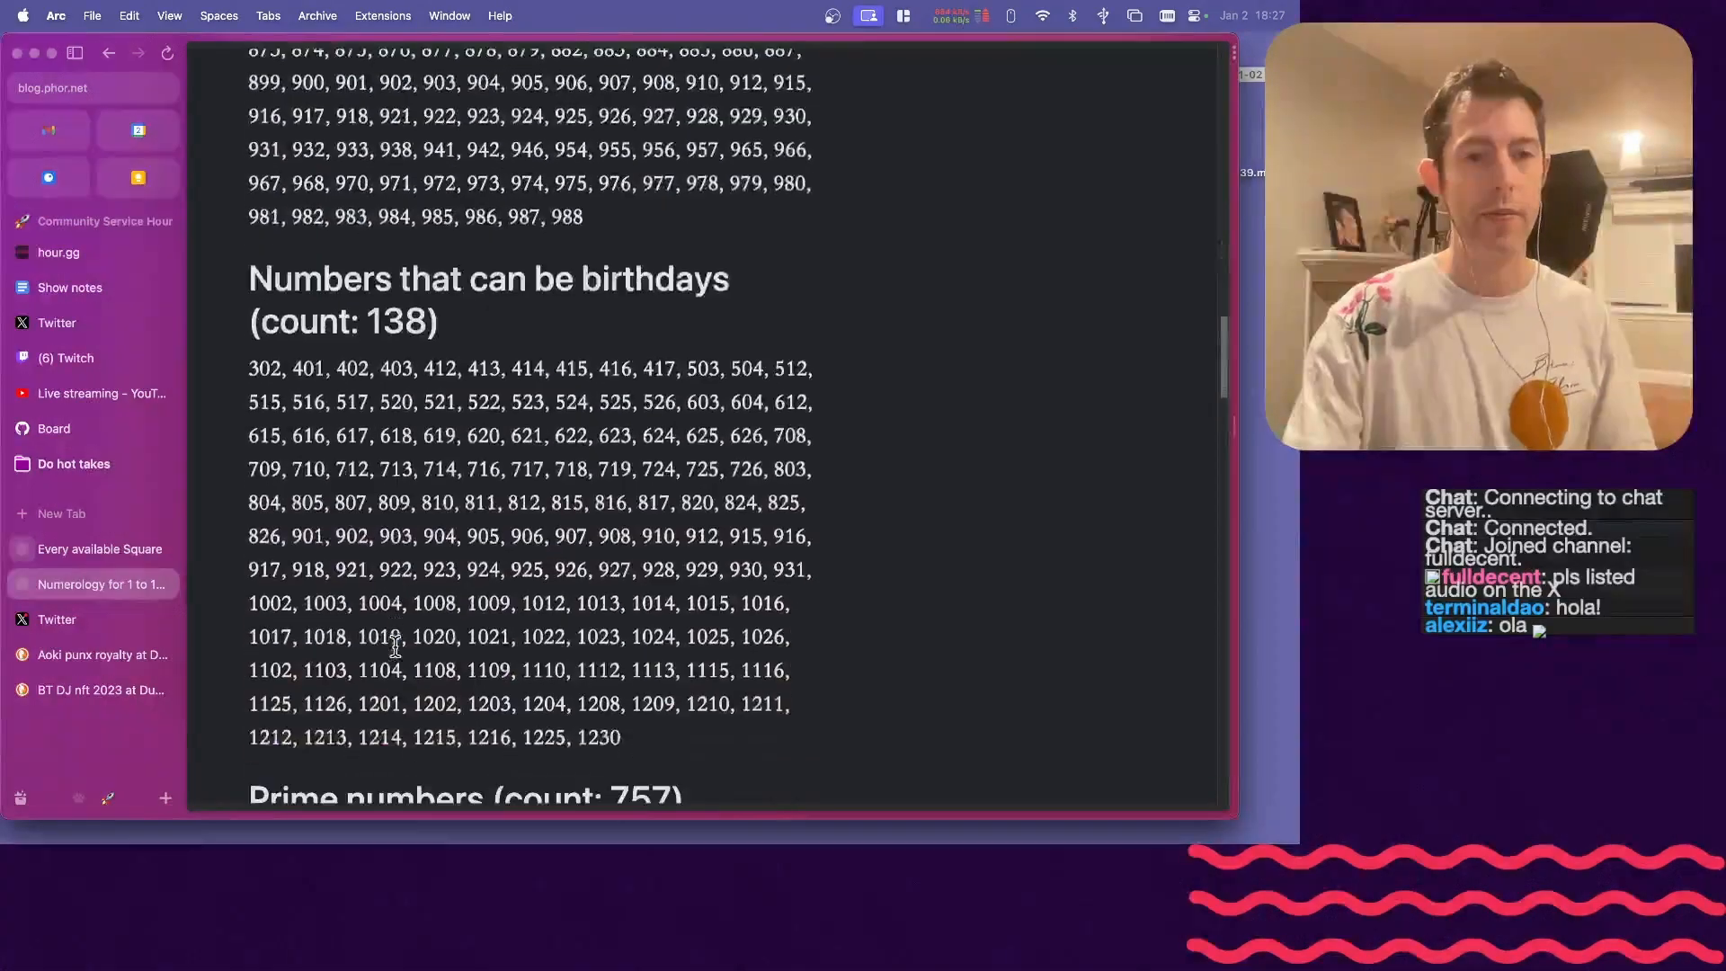
{"action": "scroll", "scroll_direction": "down", "scroll_amount": 3}
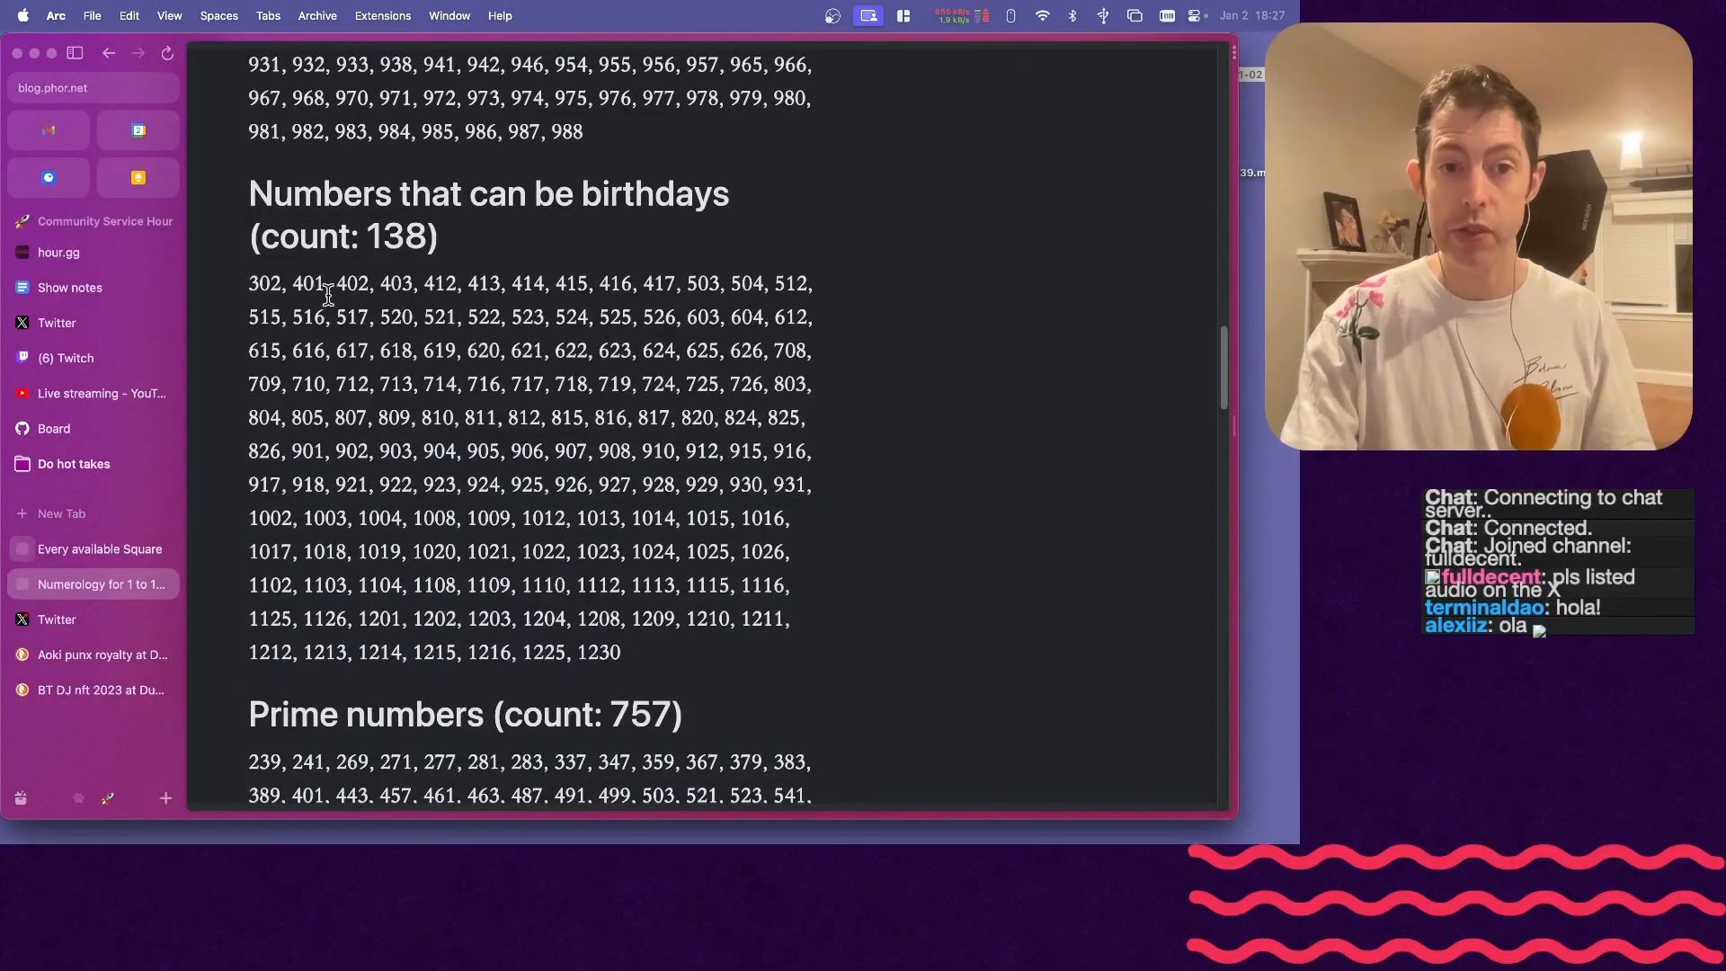
{"action": "left_click_drag", "start_coordinate": [250, 284], "coordinate": [620, 651]}
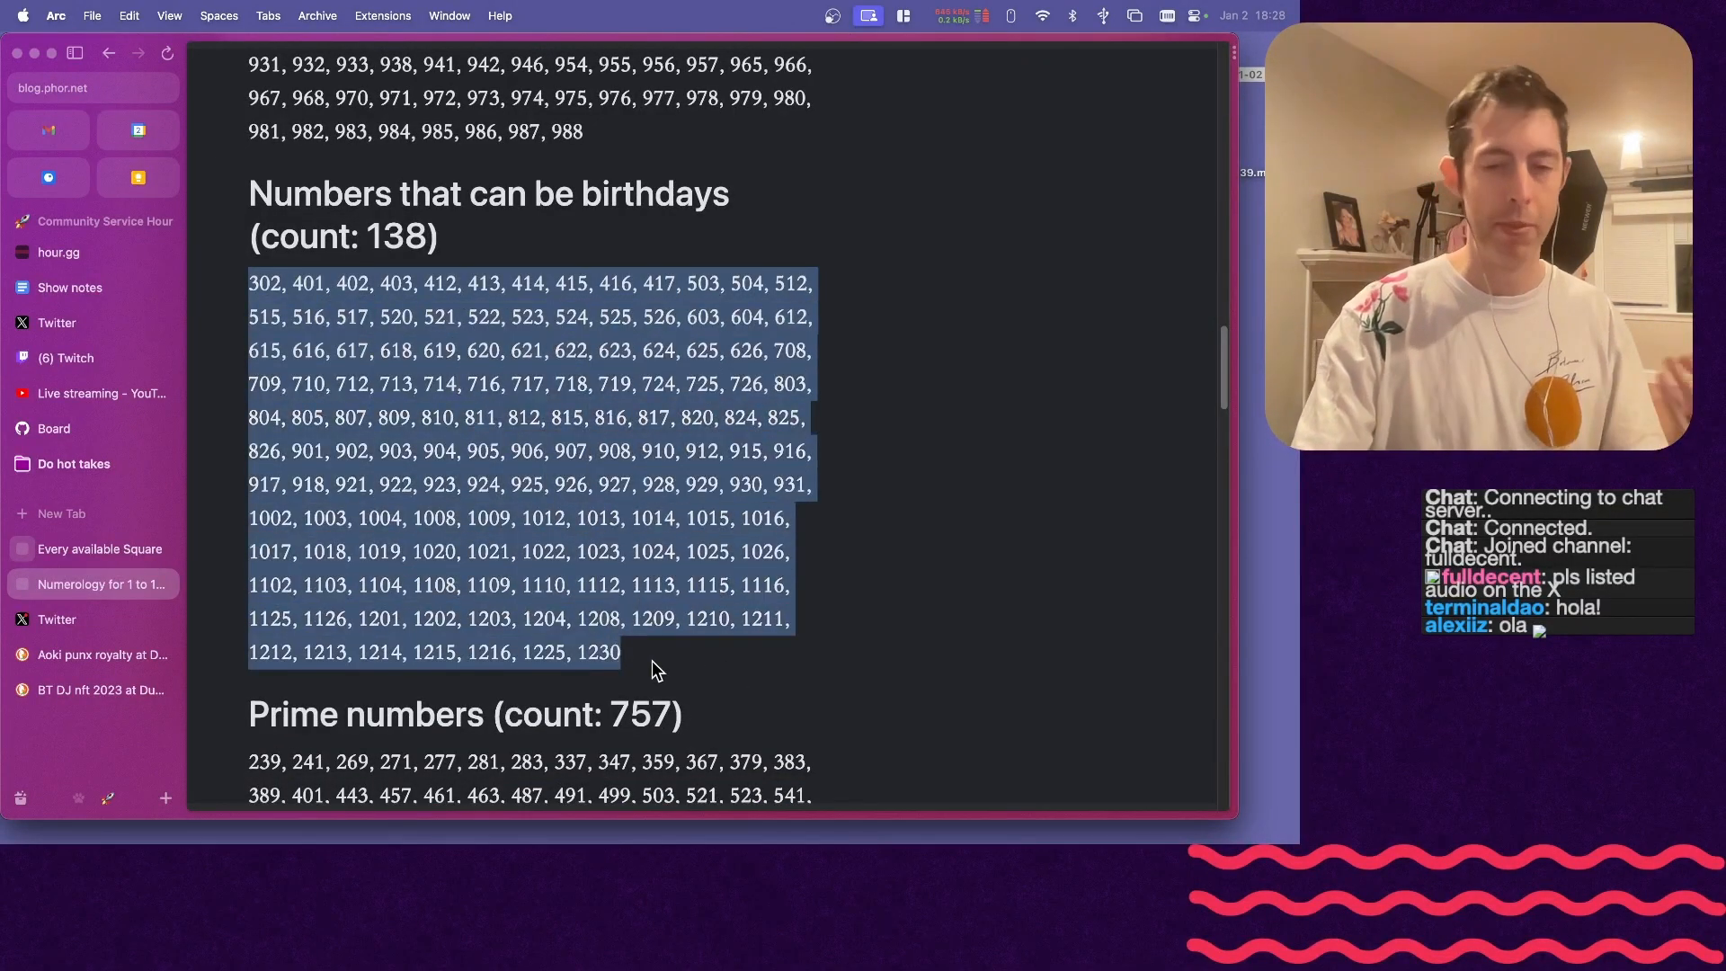
{"action": "scroll", "scroll_direction": "down", "scroll_amount": 3}
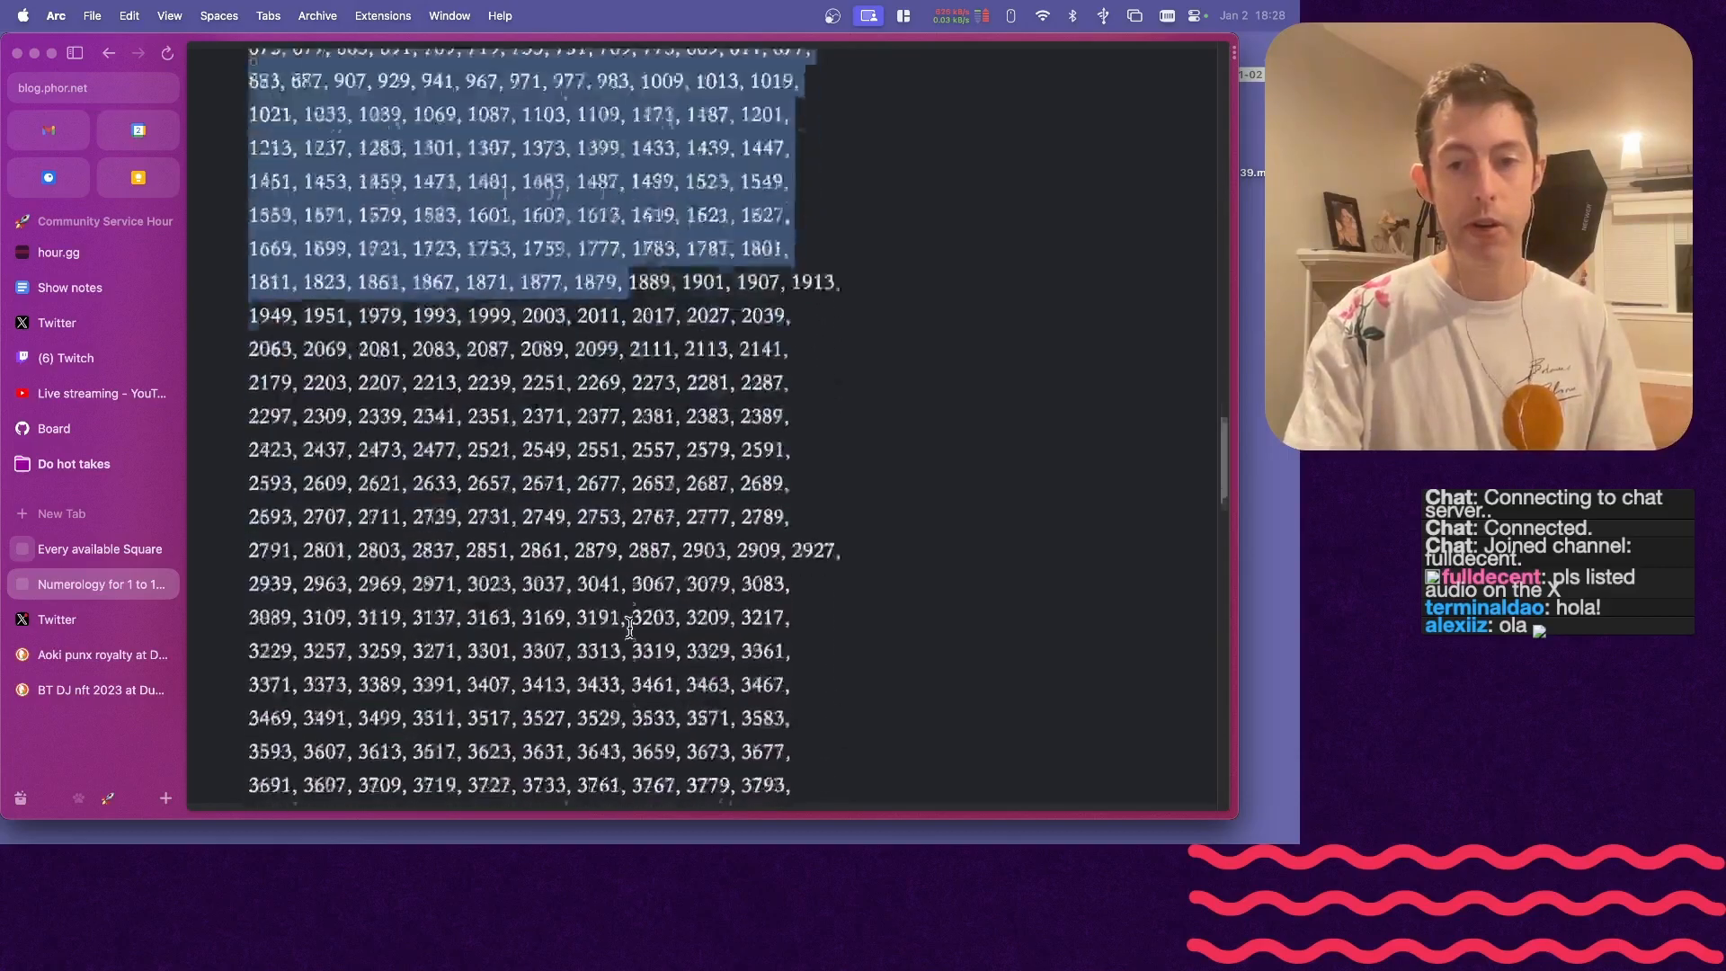
{"action": "scroll", "scroll_direction": "down", "scroll_amount": 3}
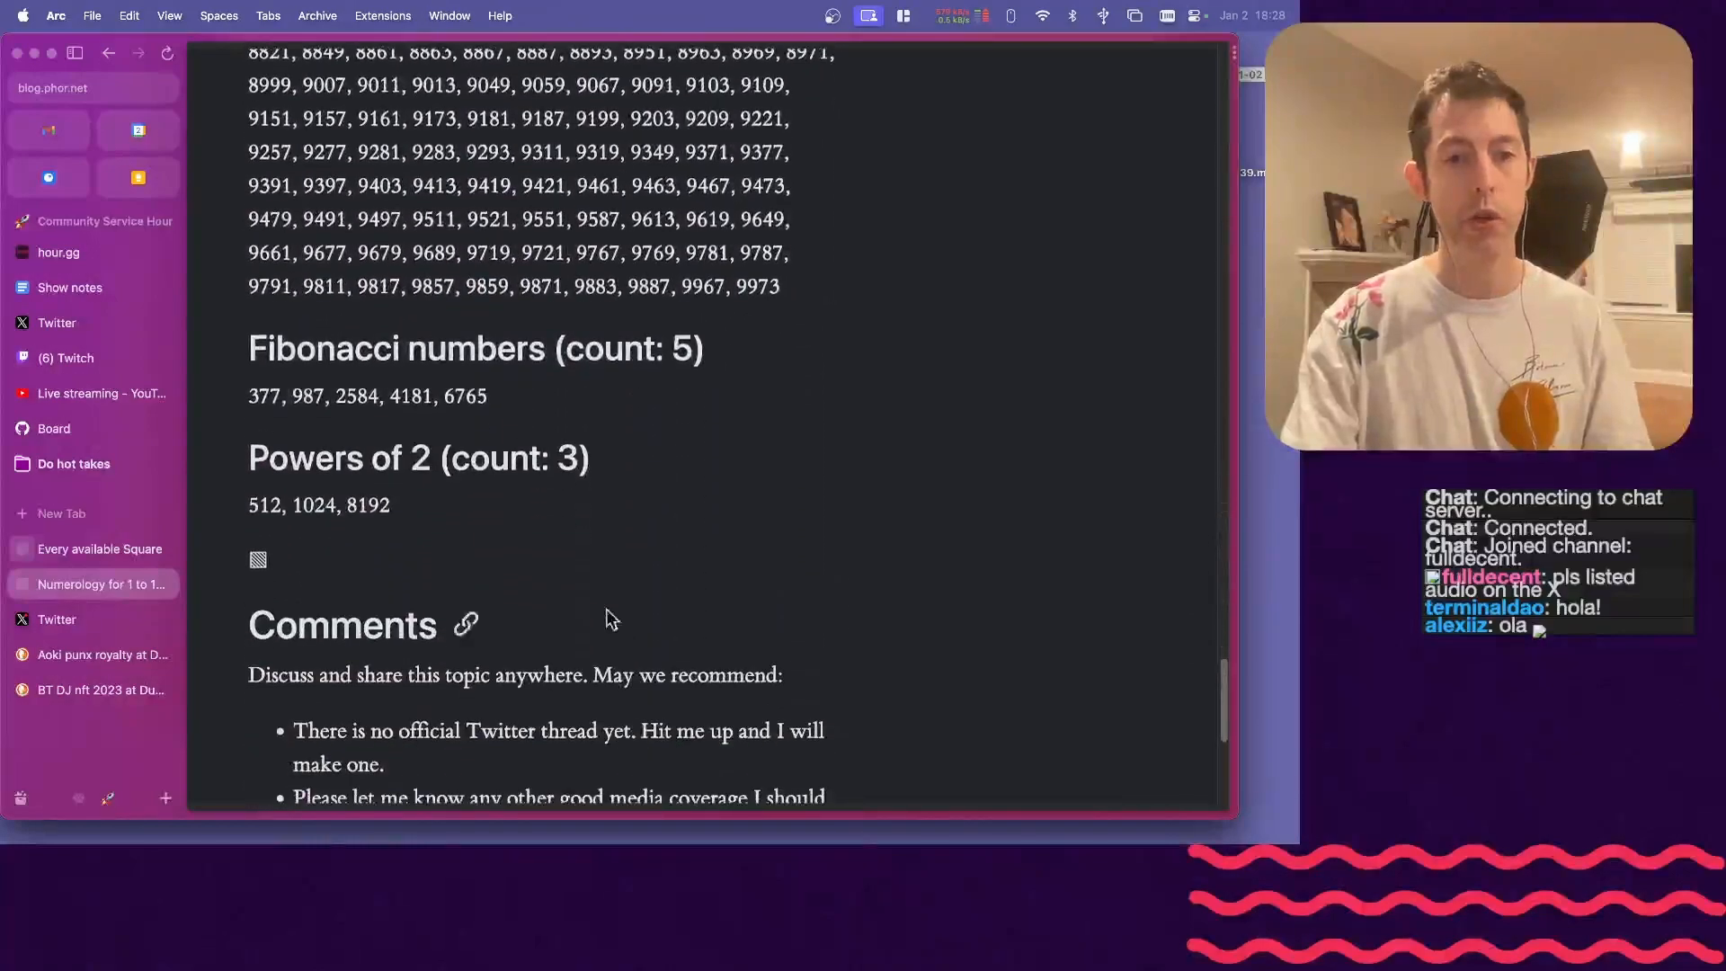
{"action": "mouse_move", "coordinate": [426, 450]}
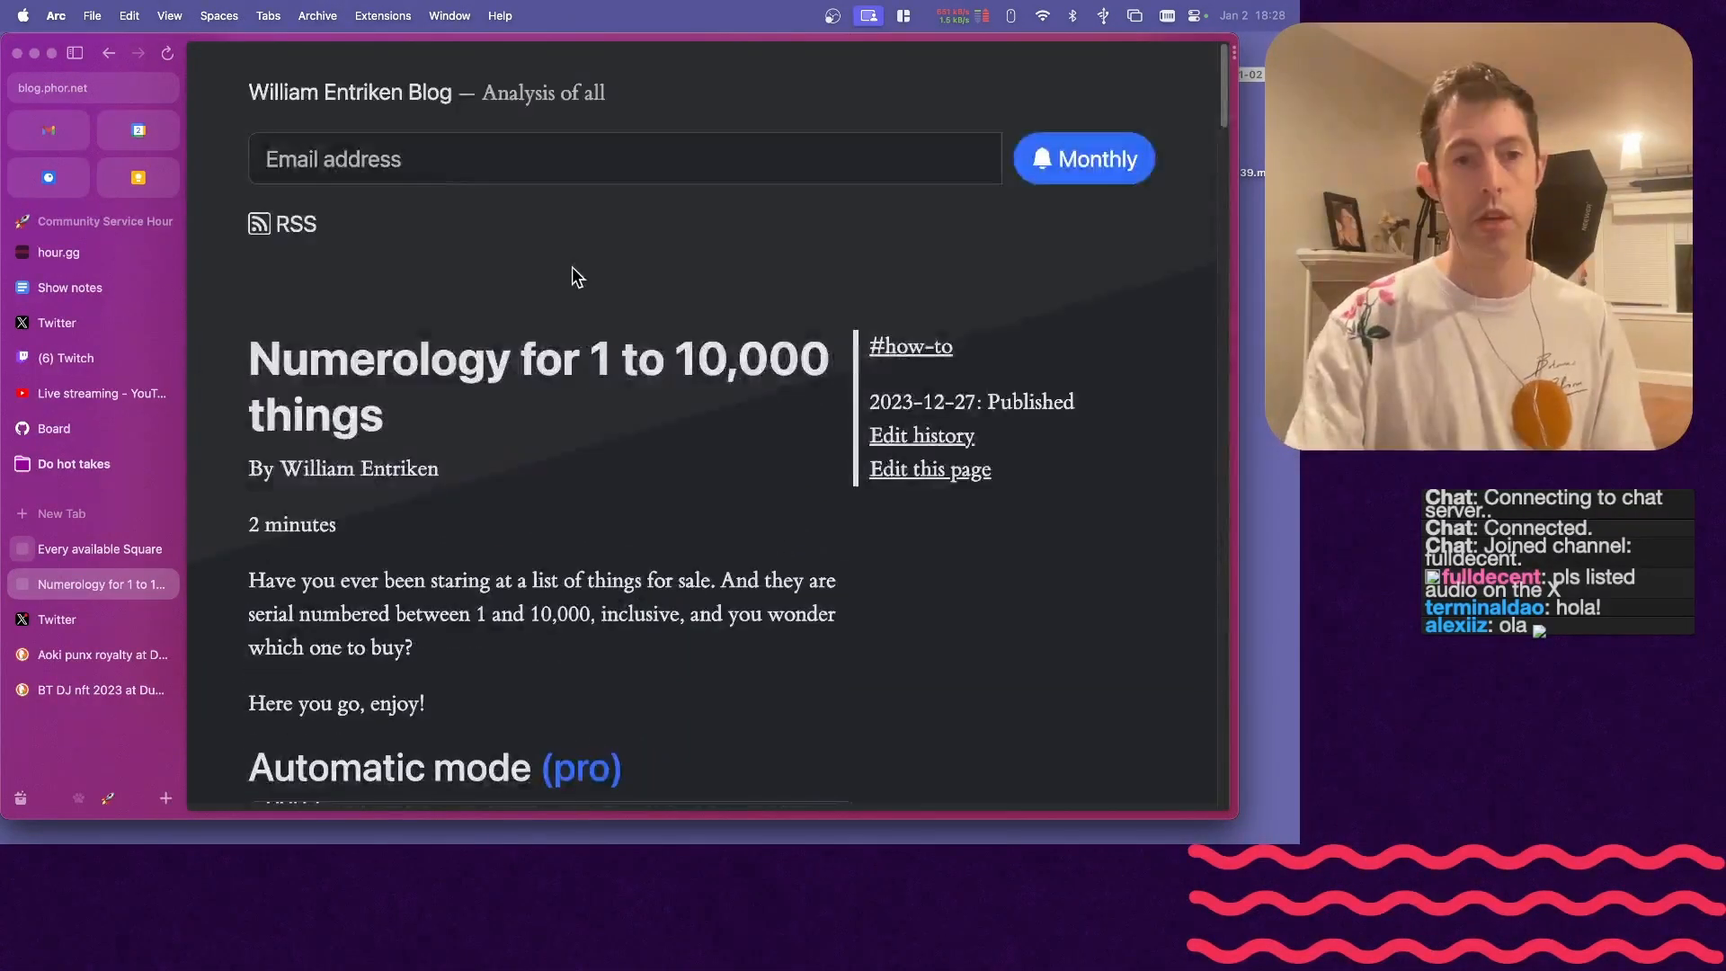
- Scroll the filtered prime results, where only 383 and 929 remain as palindromes
{"action": "scroll", "scroll_direction": "down", "scroll_amount": 3}
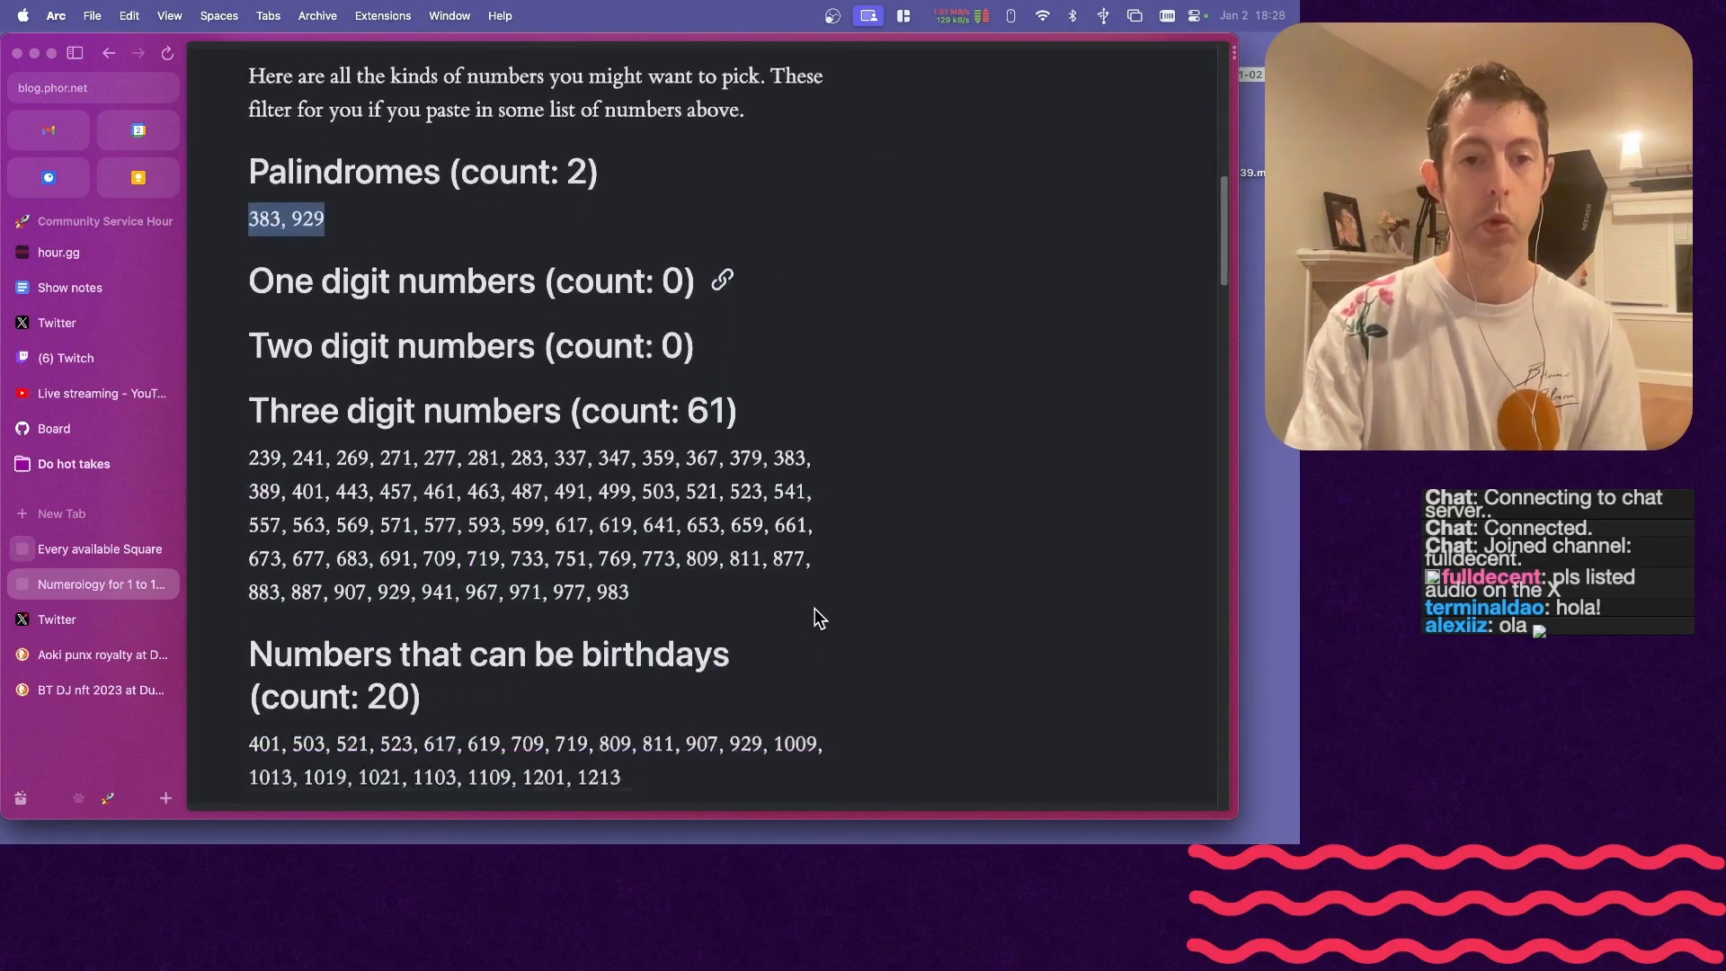
{"action": "scroll", "scroll_direction": "down", "scroll_amount": 3}
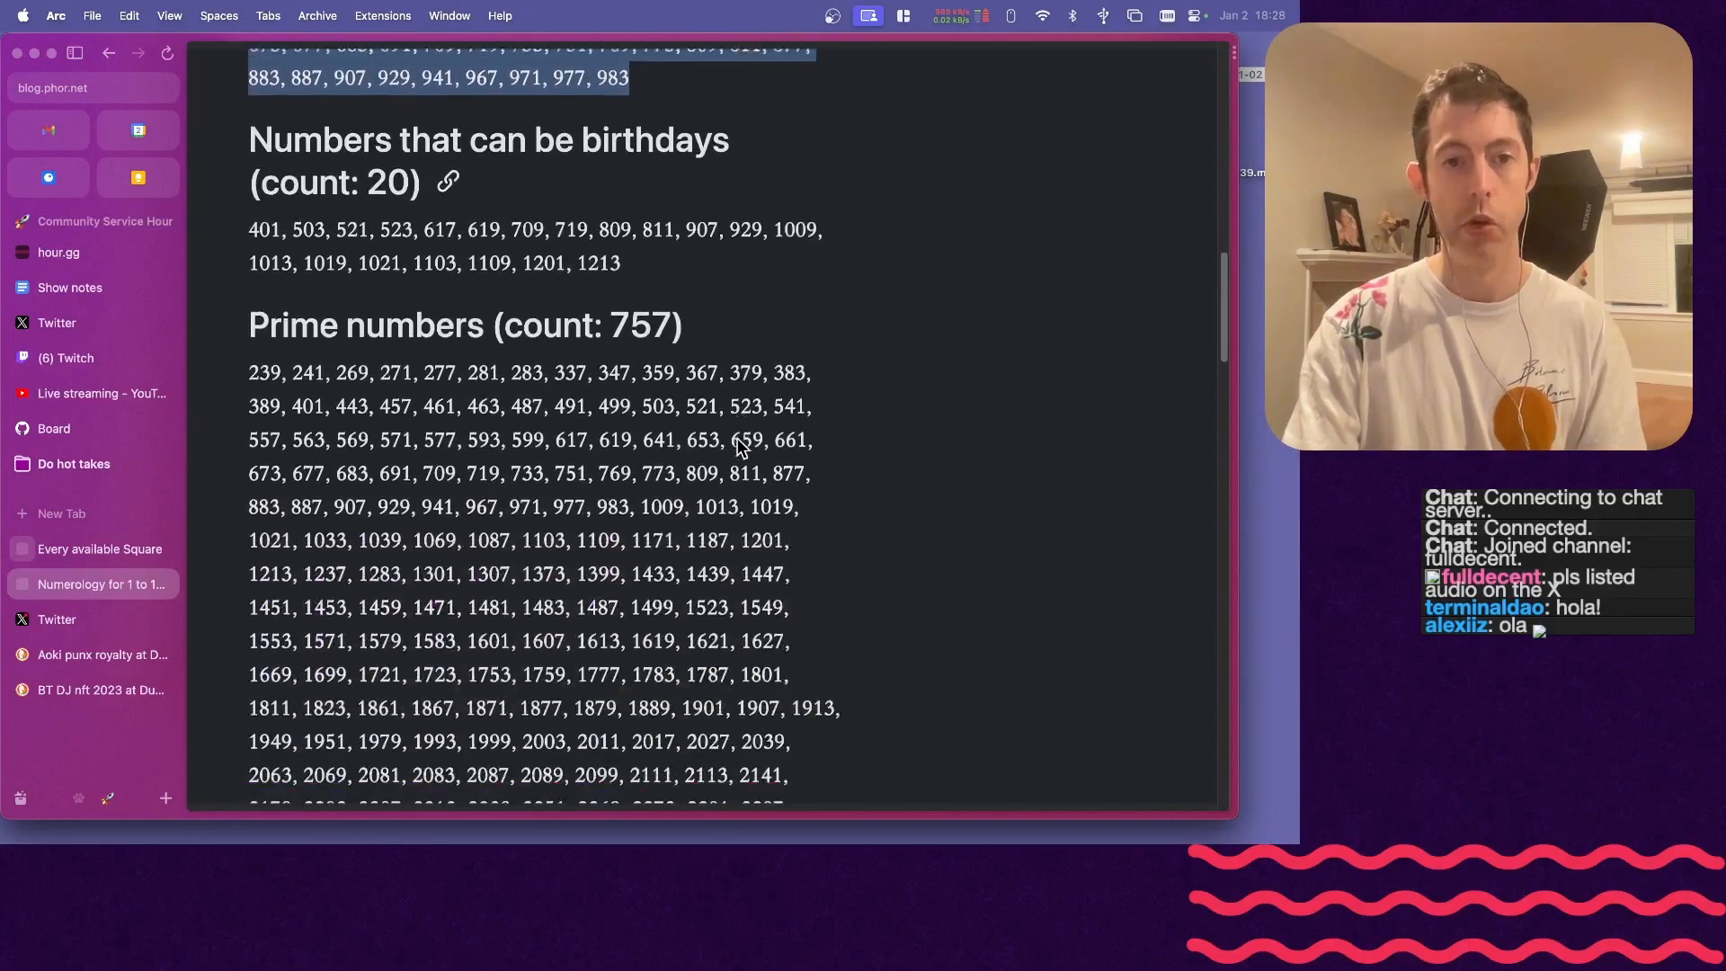
{"action": "scroll", "scroll_direction": "down", "scroll_amount": 3}
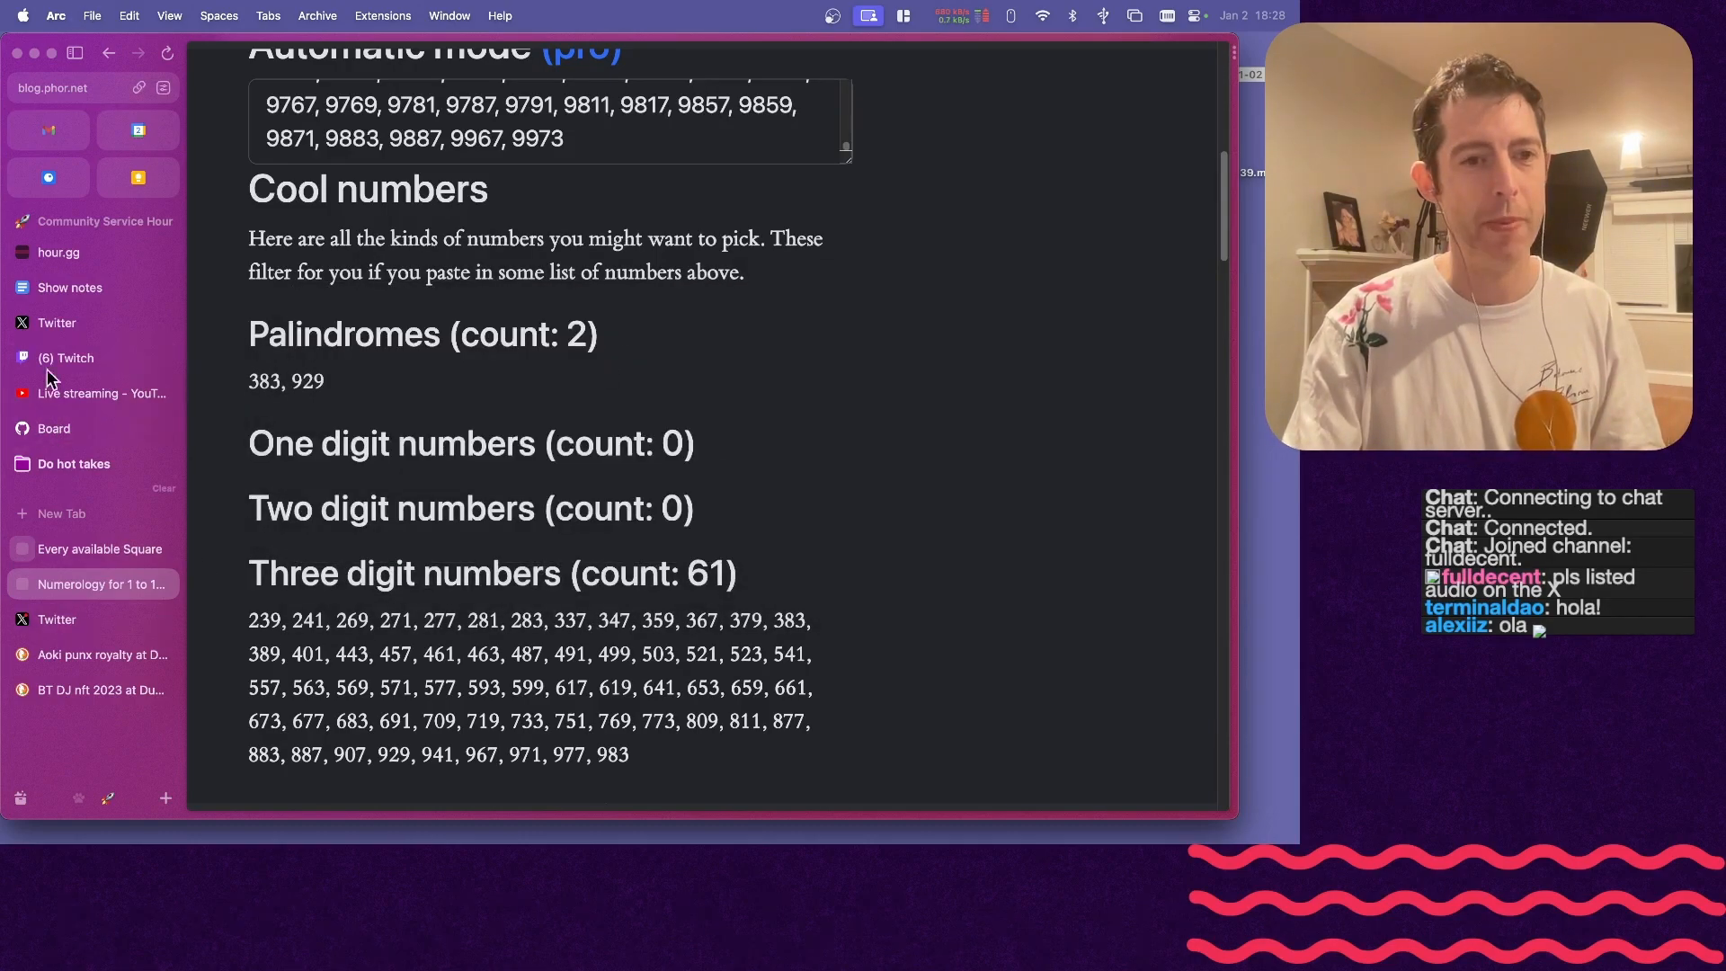
- Back in the show notes, add the blog.phor.net numerology link below the bingo list
{"action": "left_click", "coordinate": [69, 288]}
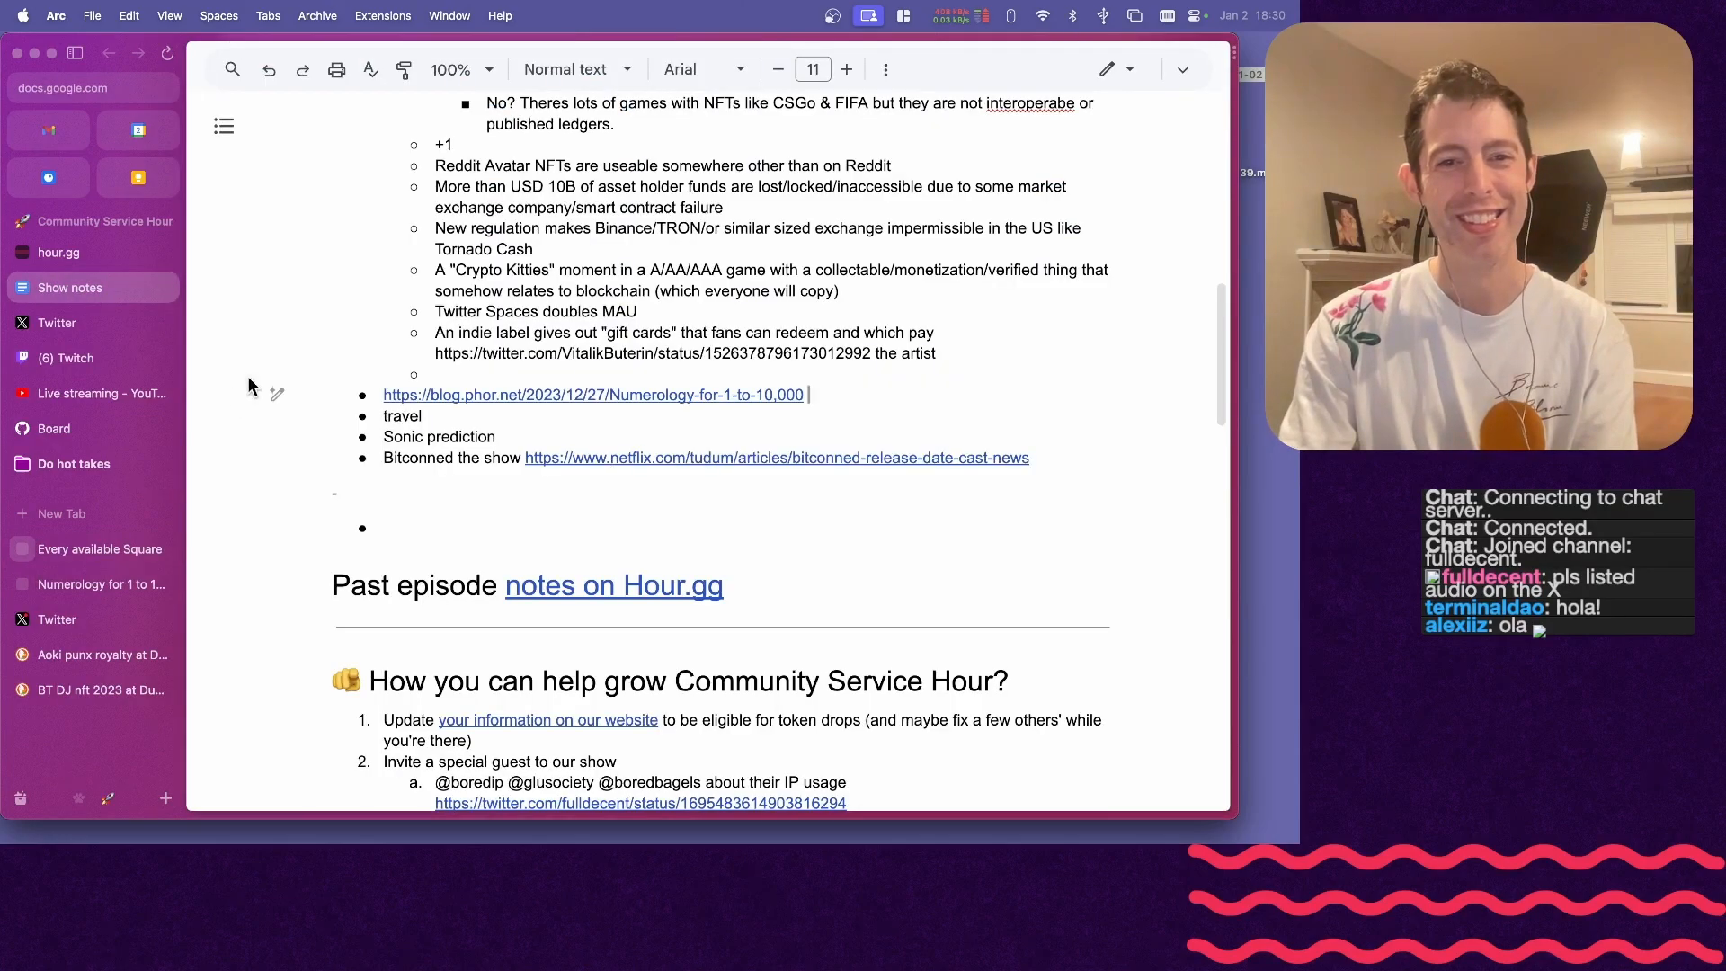
{"action": "scroll", "scroll_direction": "up", "scroll_amount": 3}
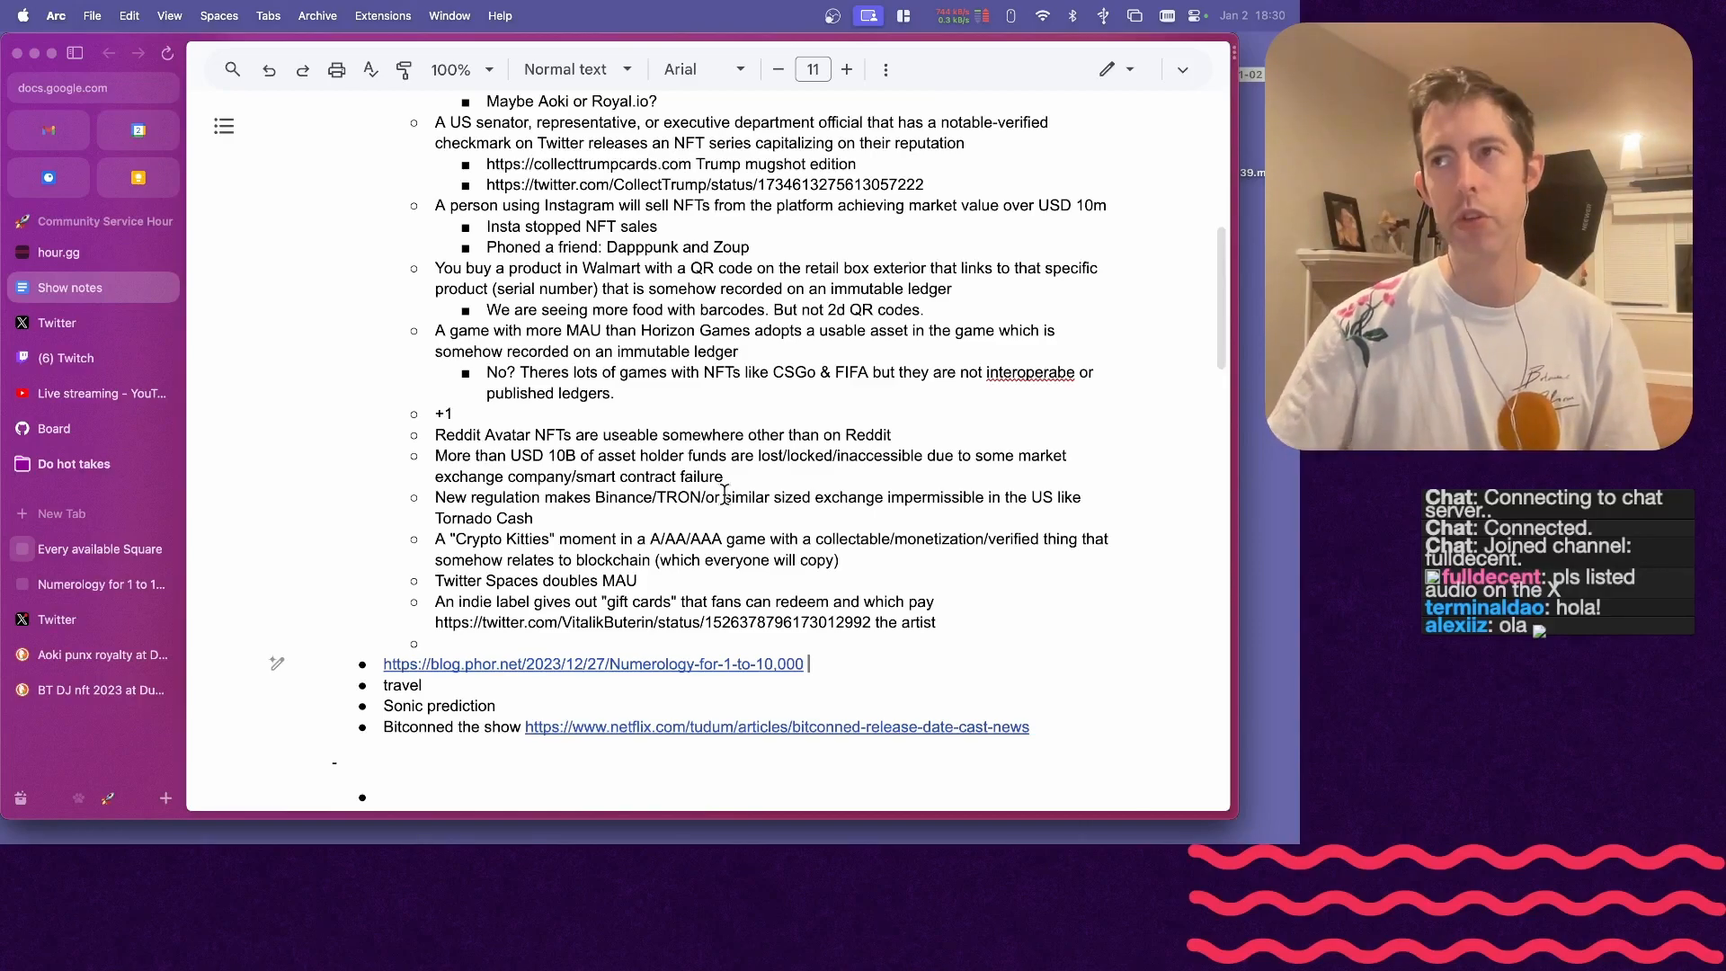
{"action": "type", "text": "usernamegenerator.com"}
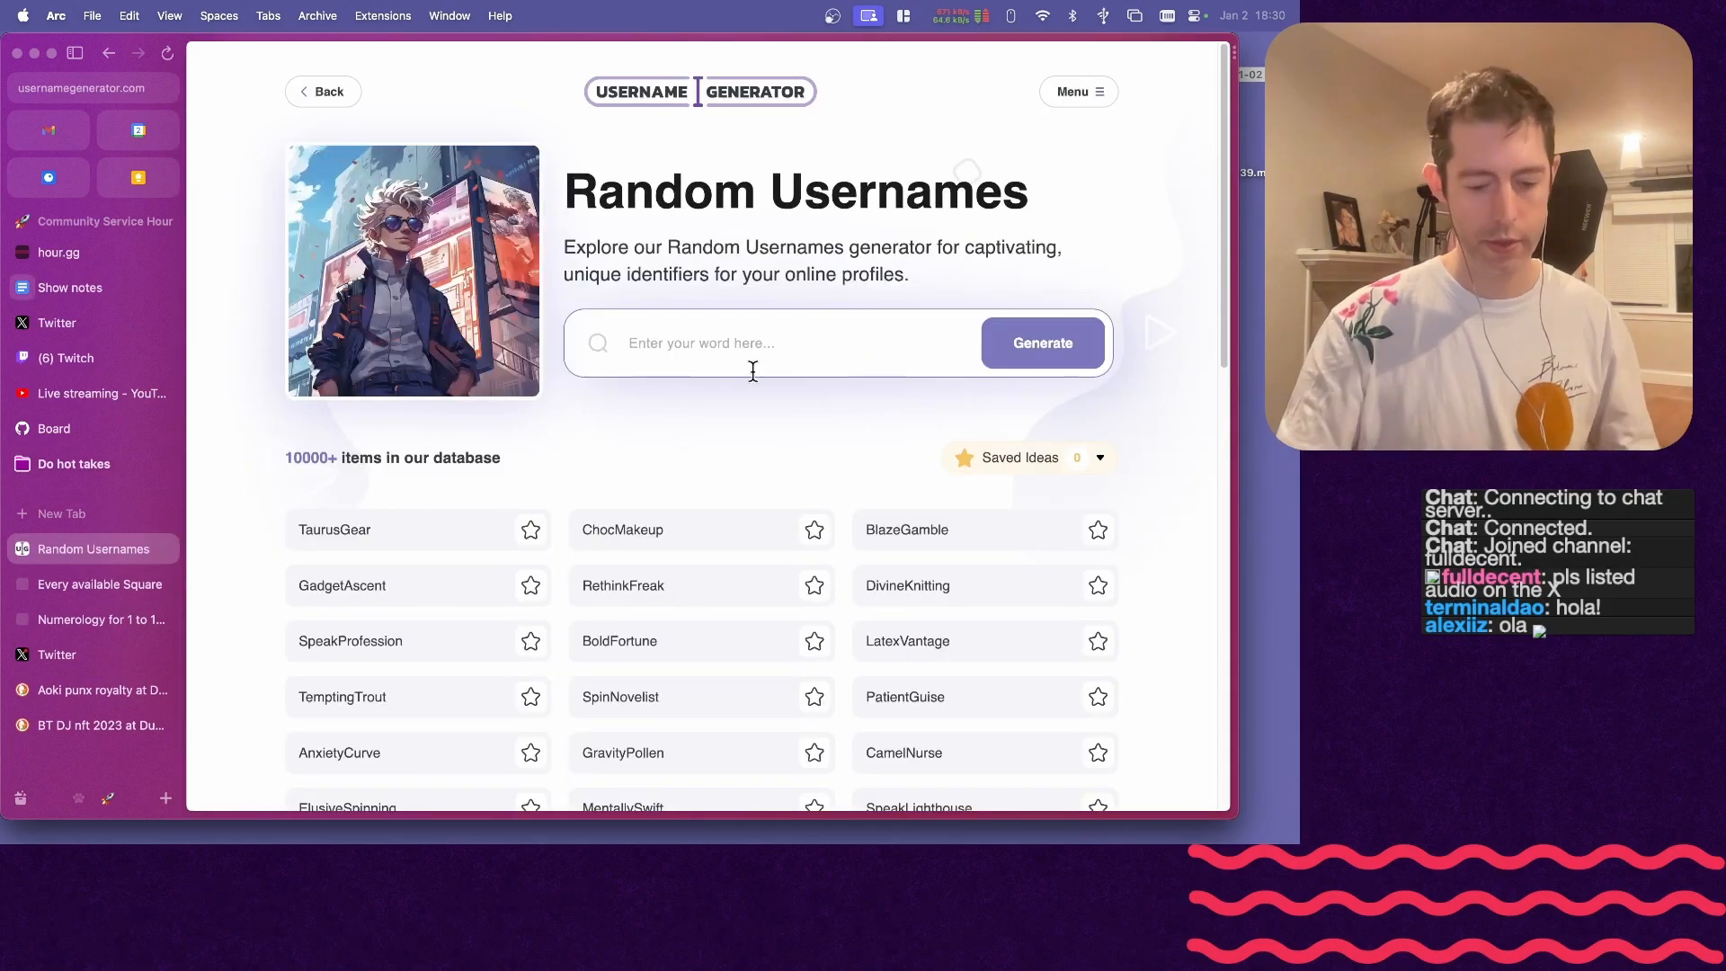
- Search usernames for 'spam234', then go back to the tenthousandsu.com Su Squares grid
{"action": "type", "text": "spam234"}
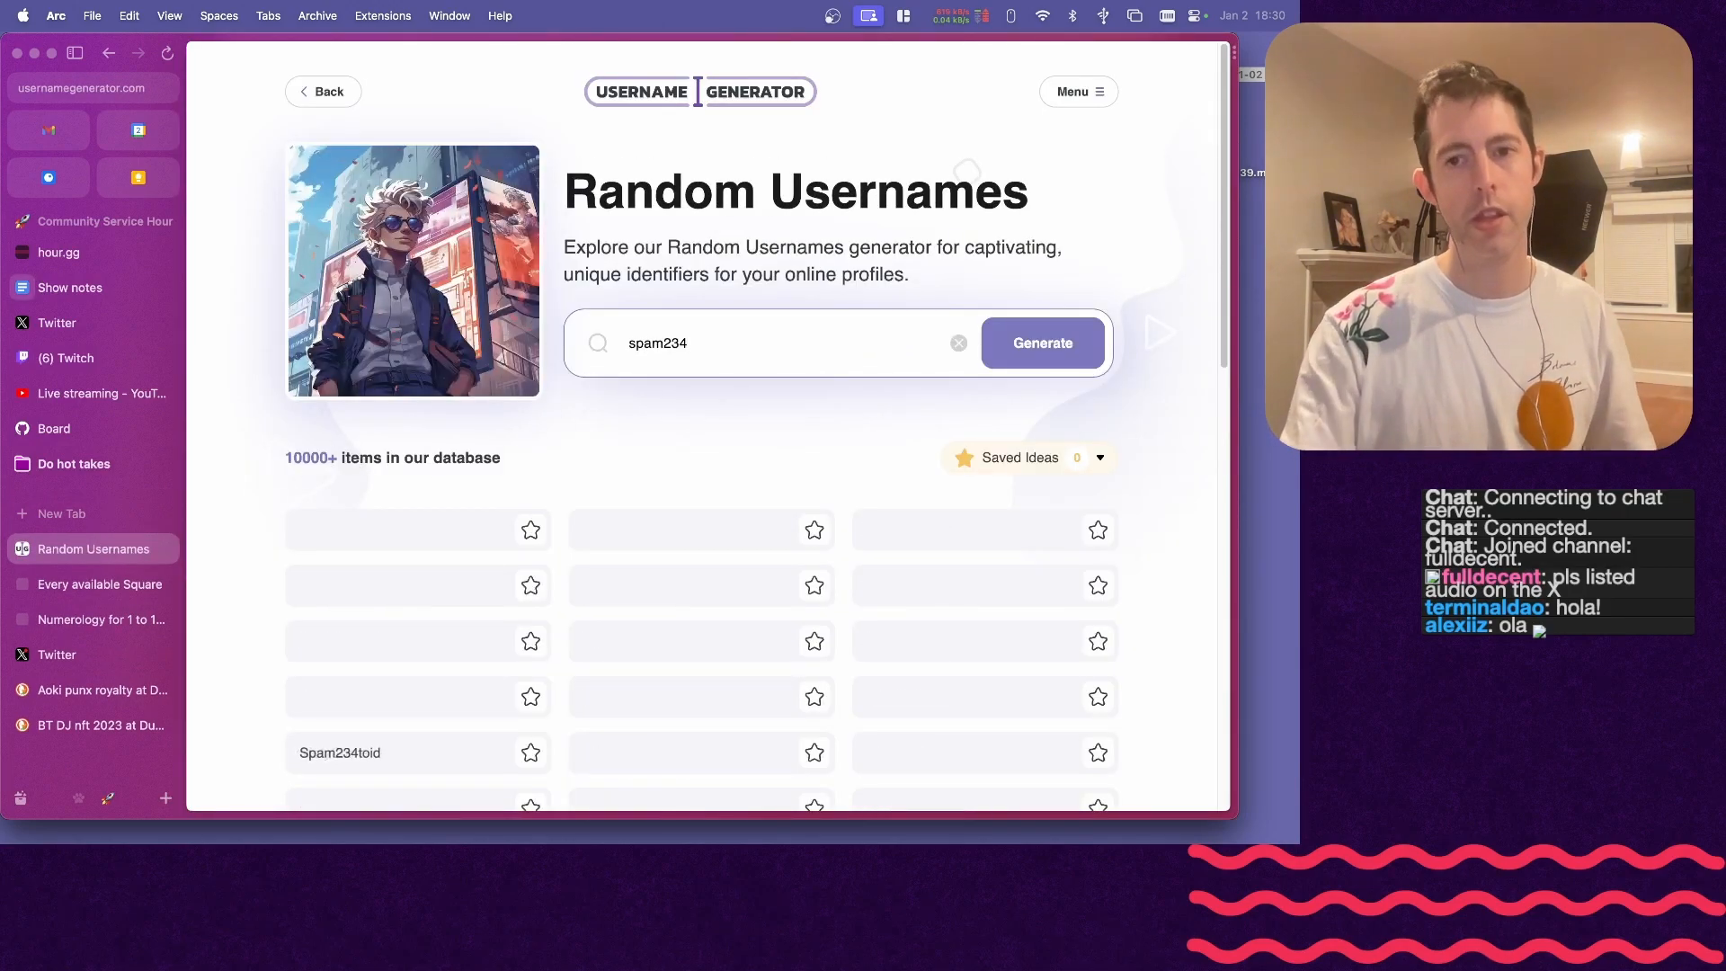
{"action": "left_click", "coordinate": [94, 548]}
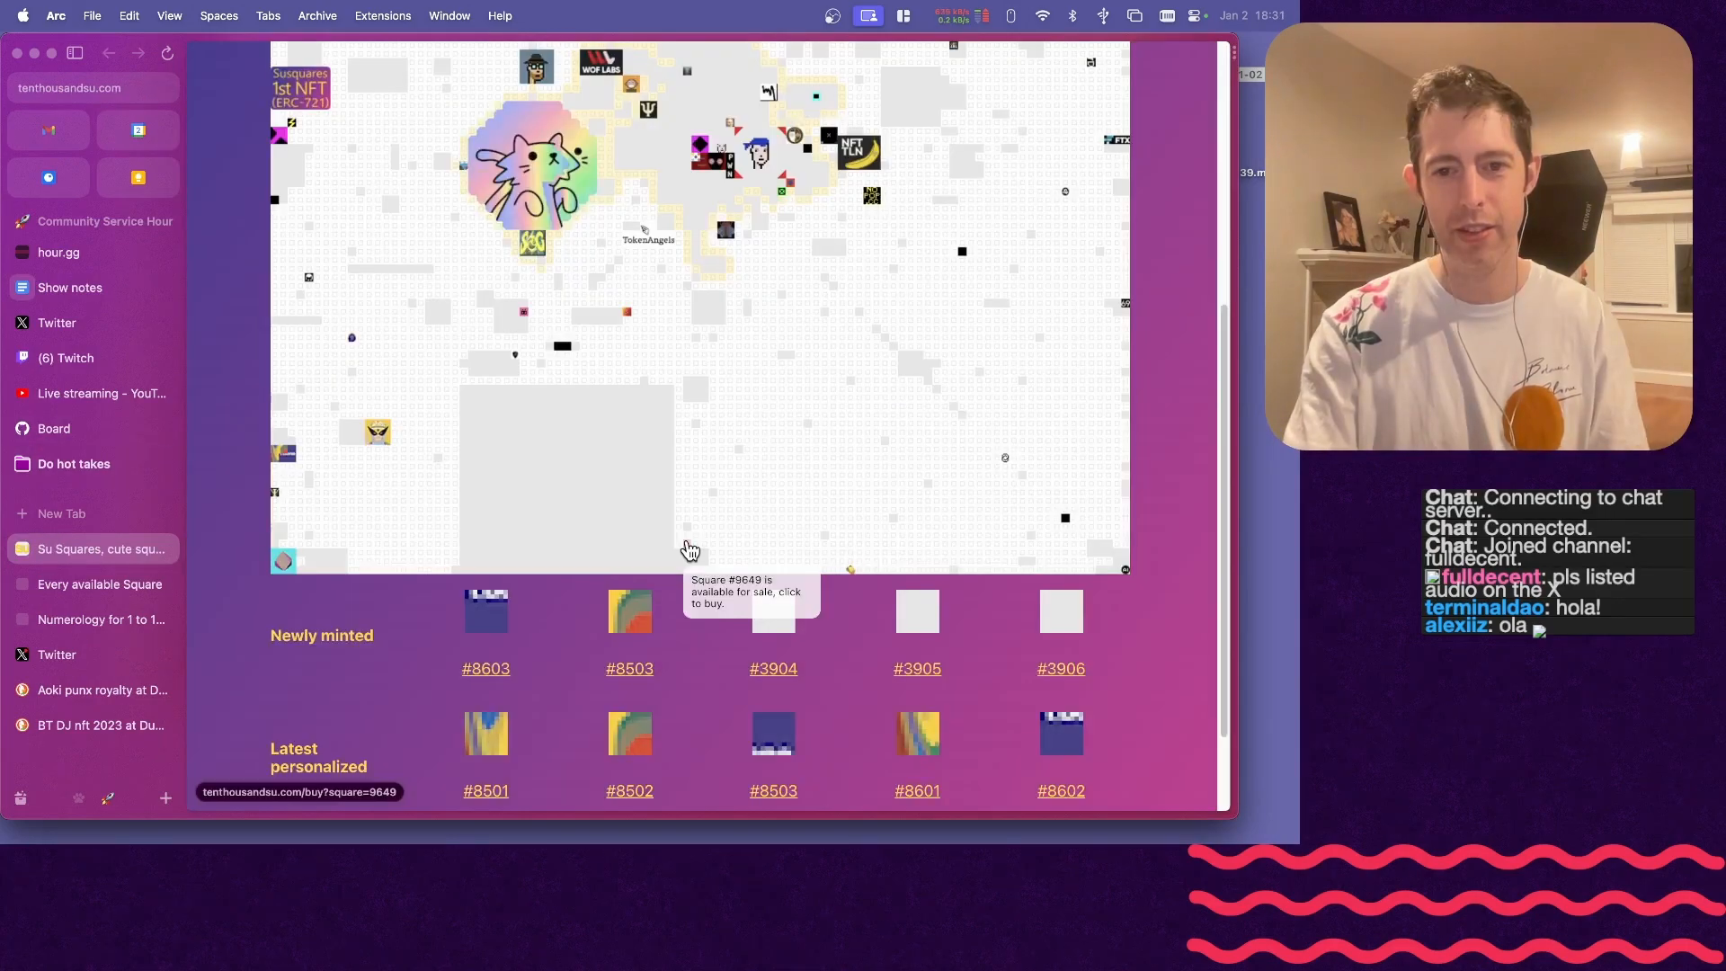
{"action": "mouse_move", "coordinate": [1057, 299]}
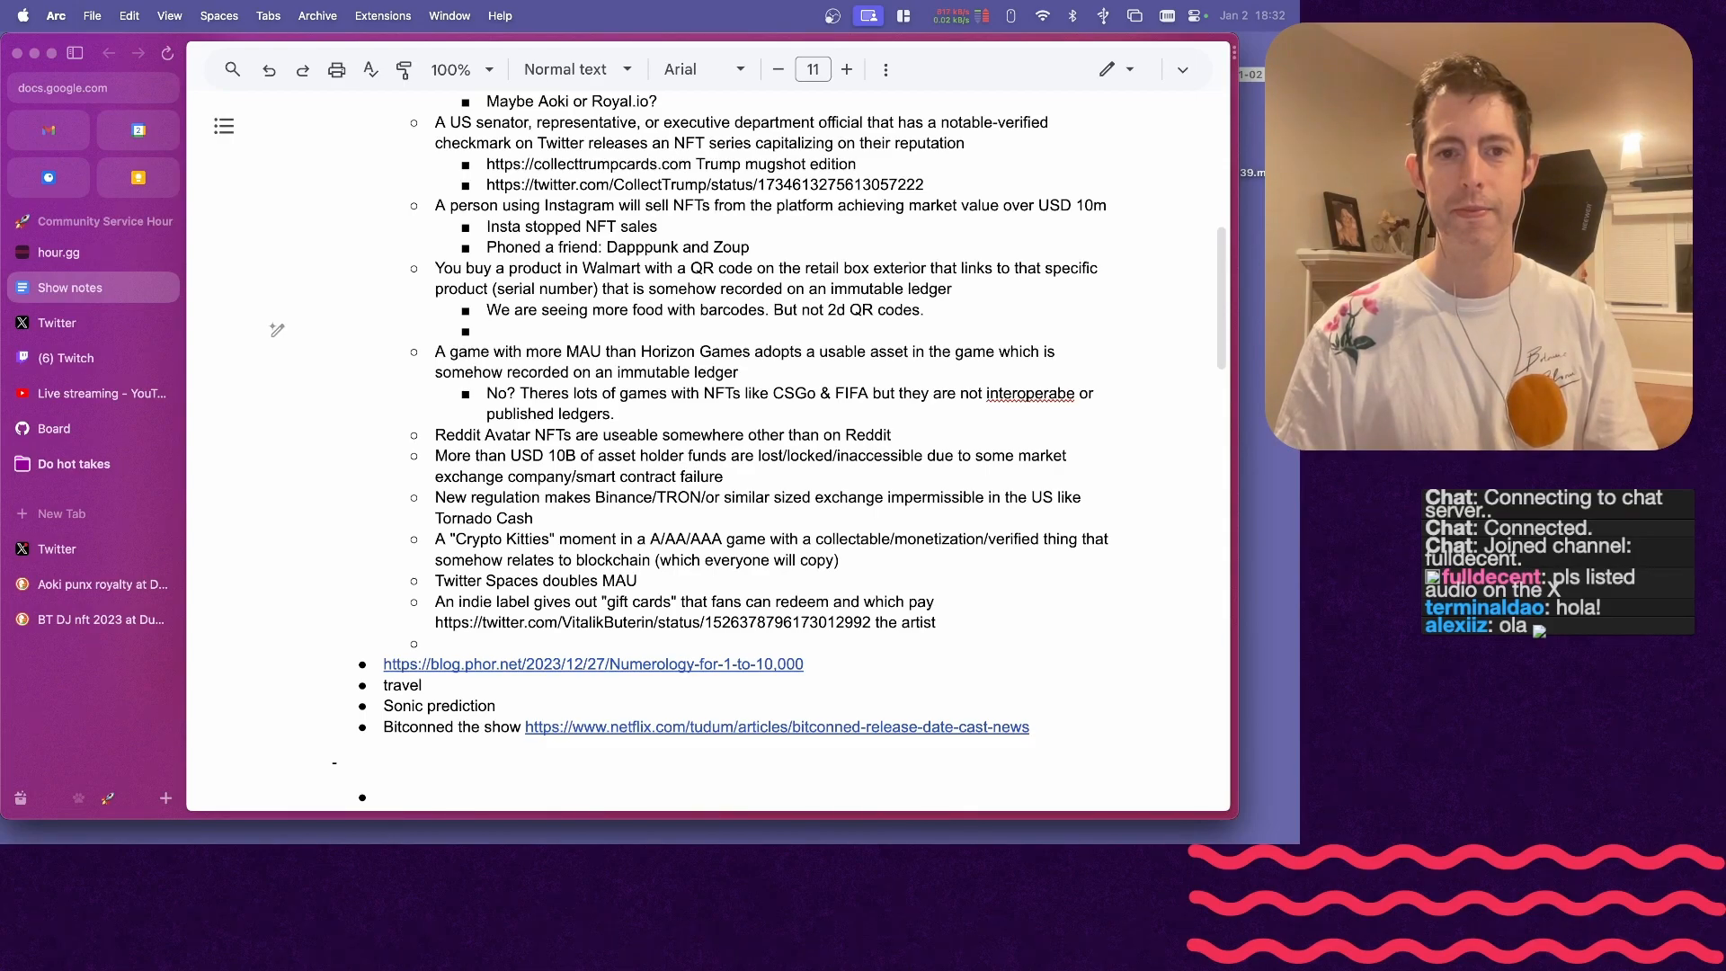
- Write 'Bags from whole foods' under Walmart and select the Reddit Avatar NFTs line
{"action": "type", "text": "Bags from"}
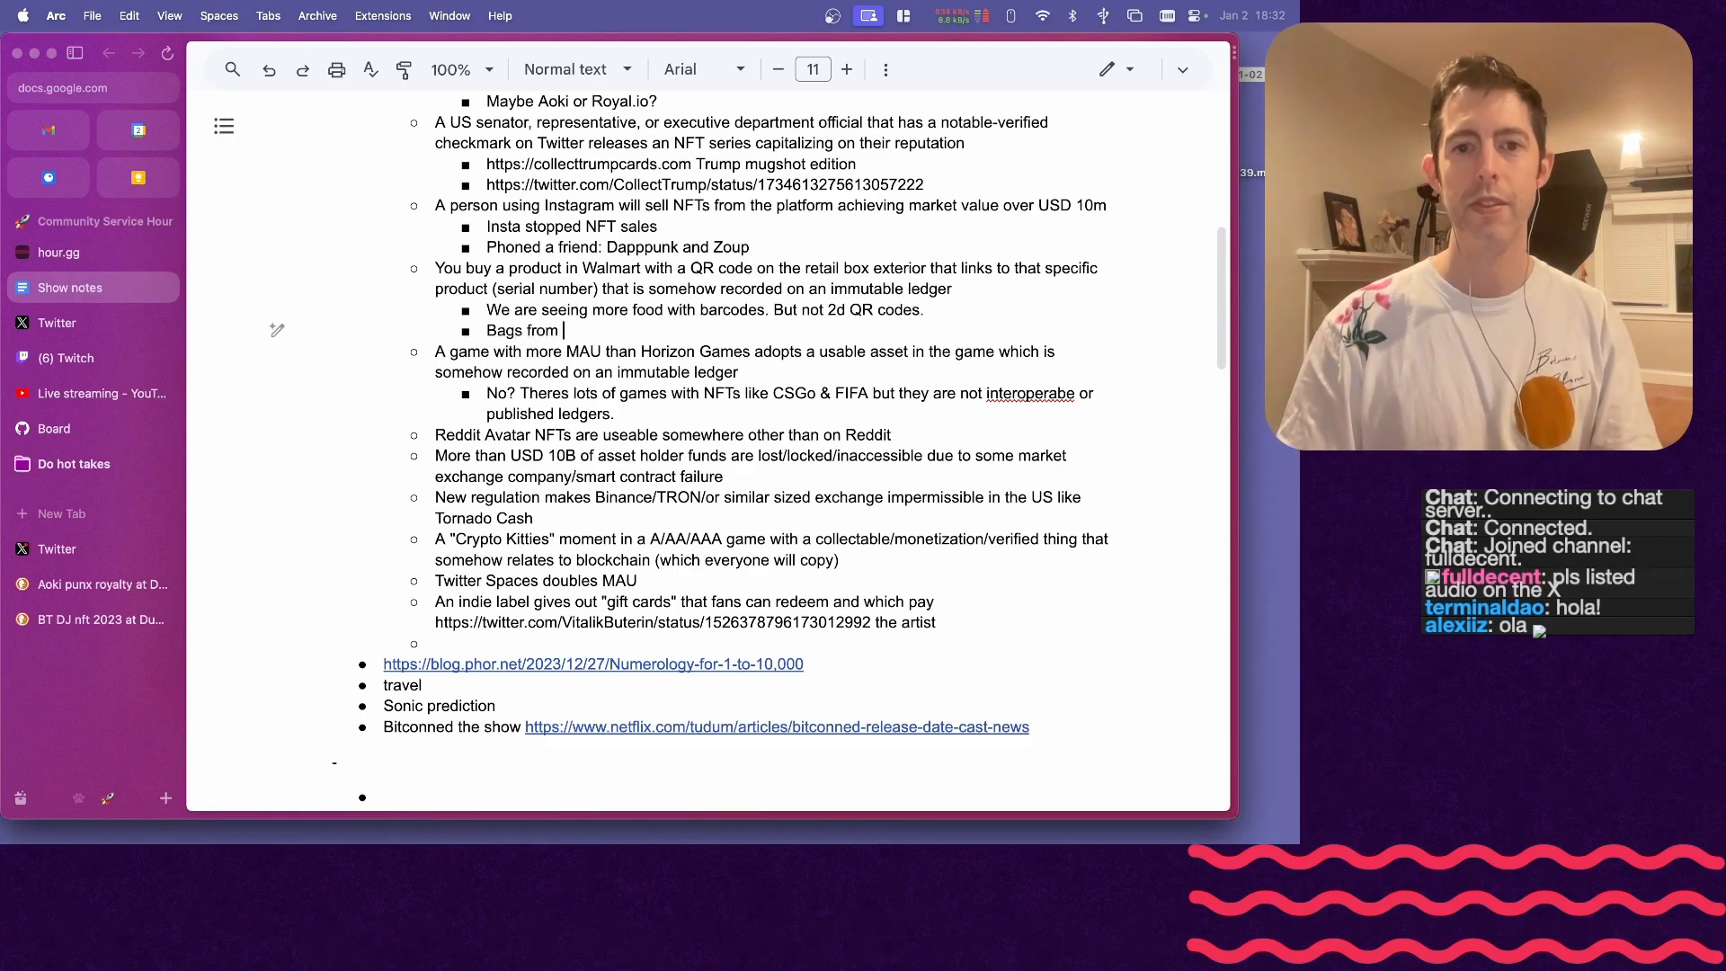
{"action": "type", "text": "whole foods have QR codes"}
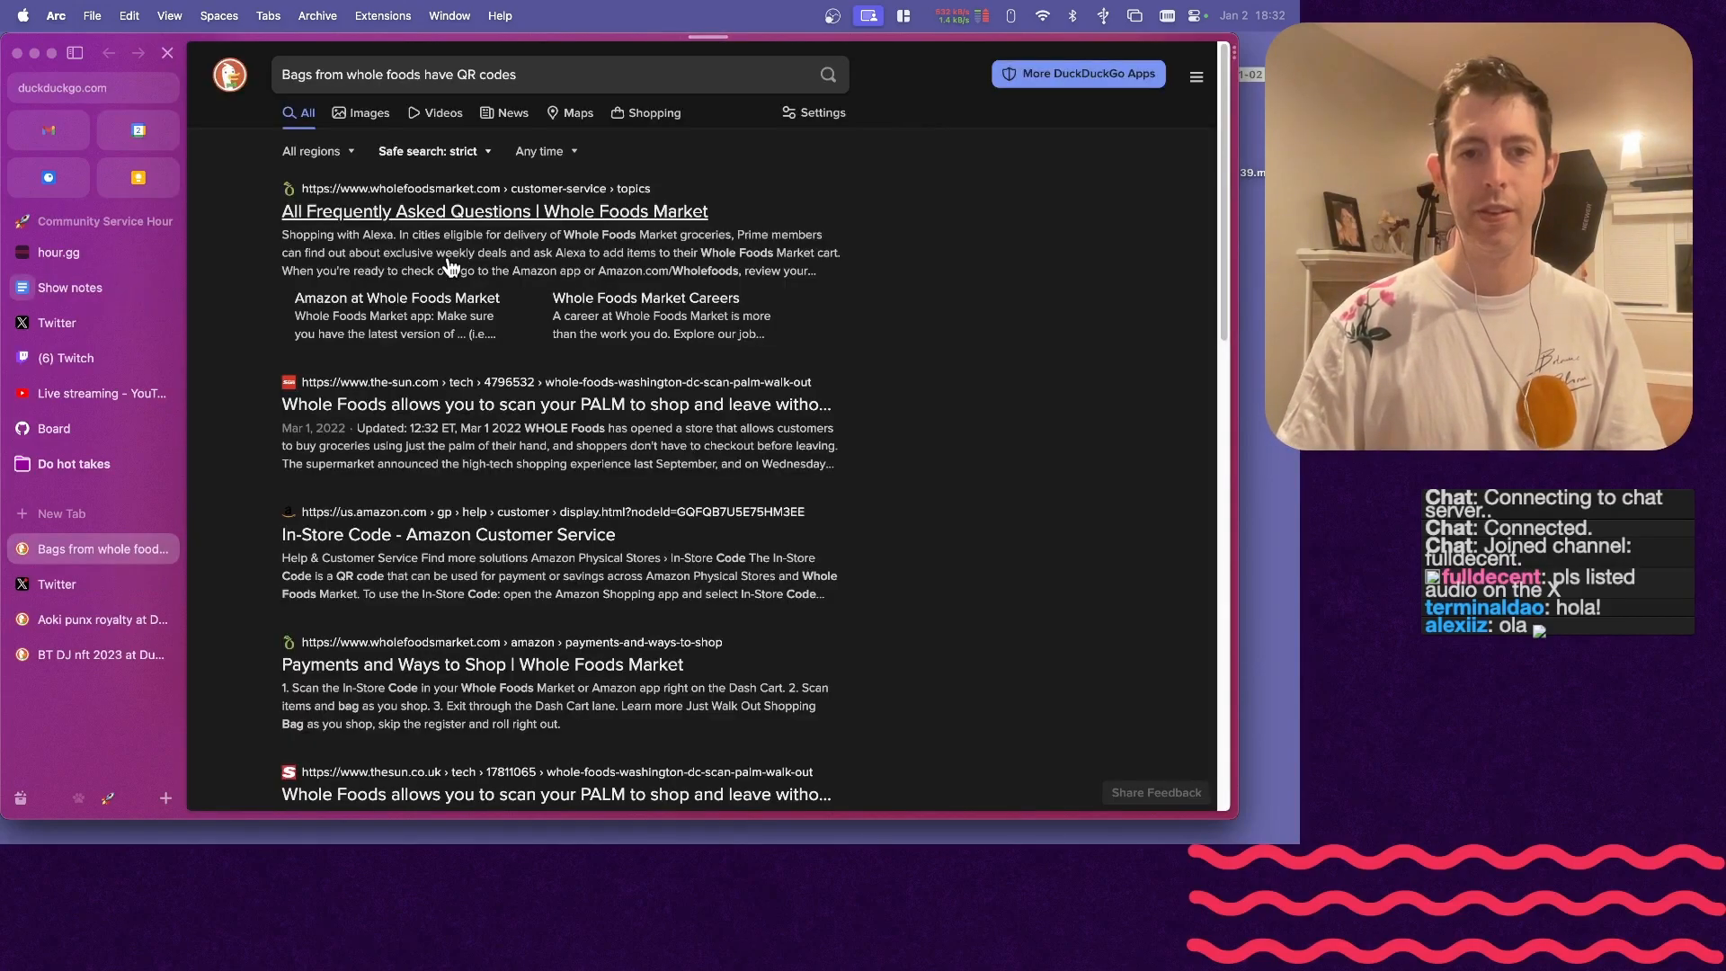
{"action": "mouse_move", "coordinate": [469, 229]}
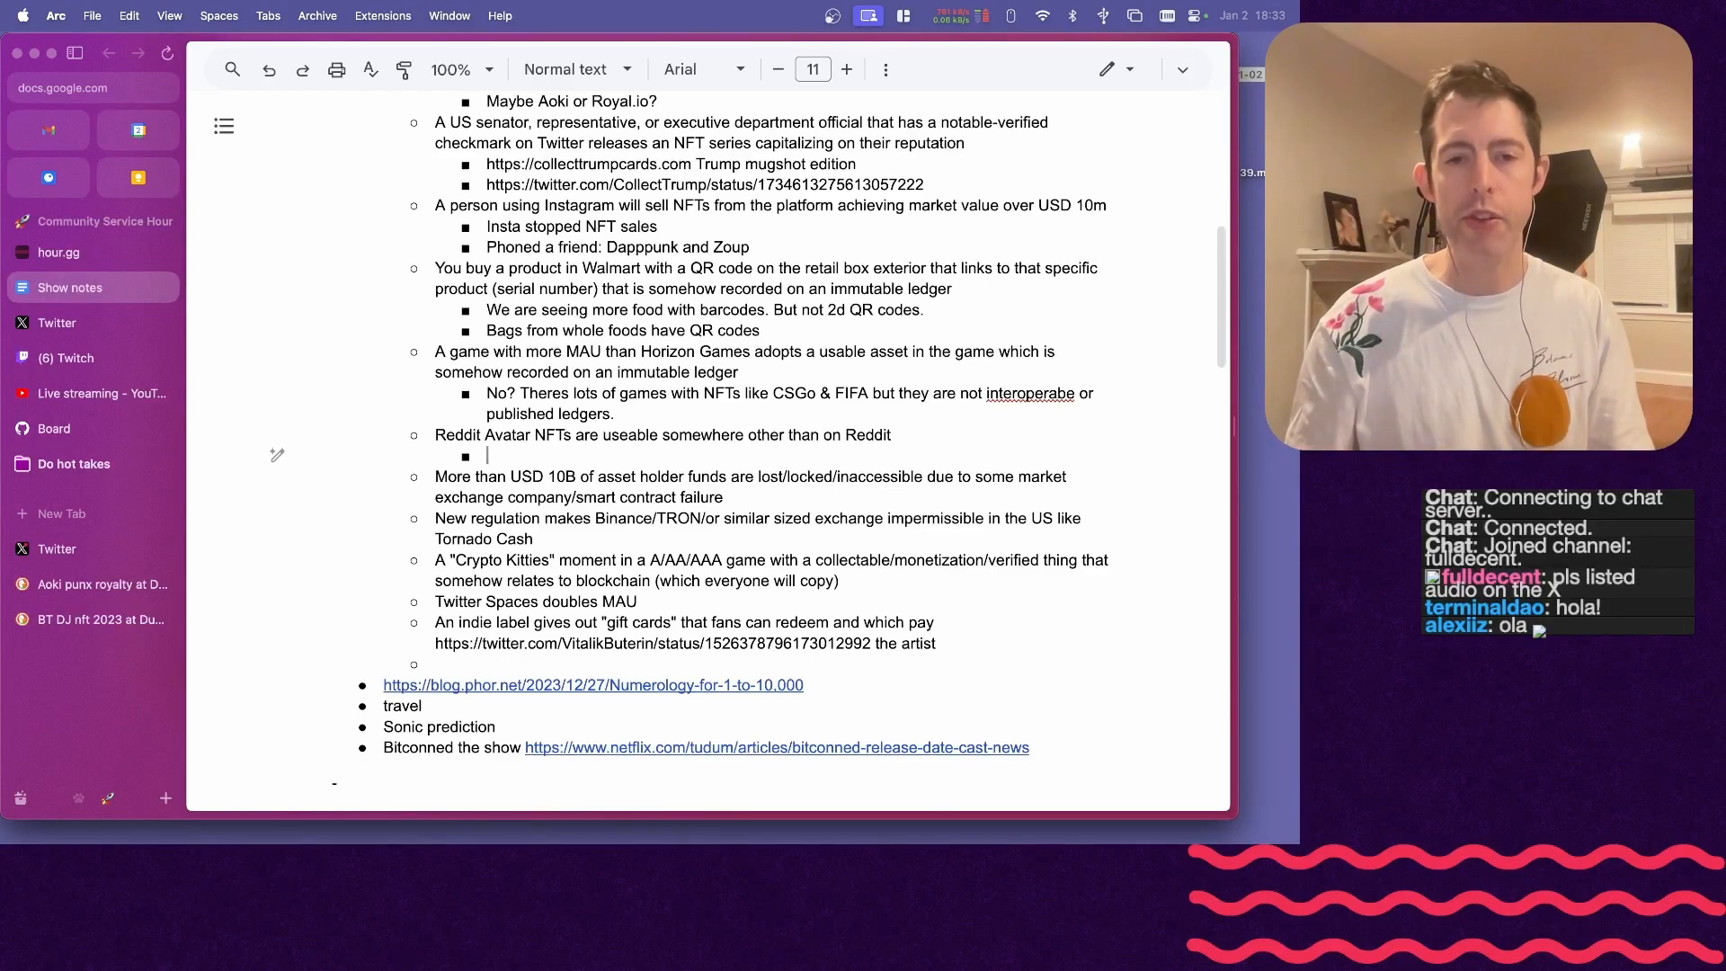
{"action": "triple_click", "coordinate": [660, 435]}
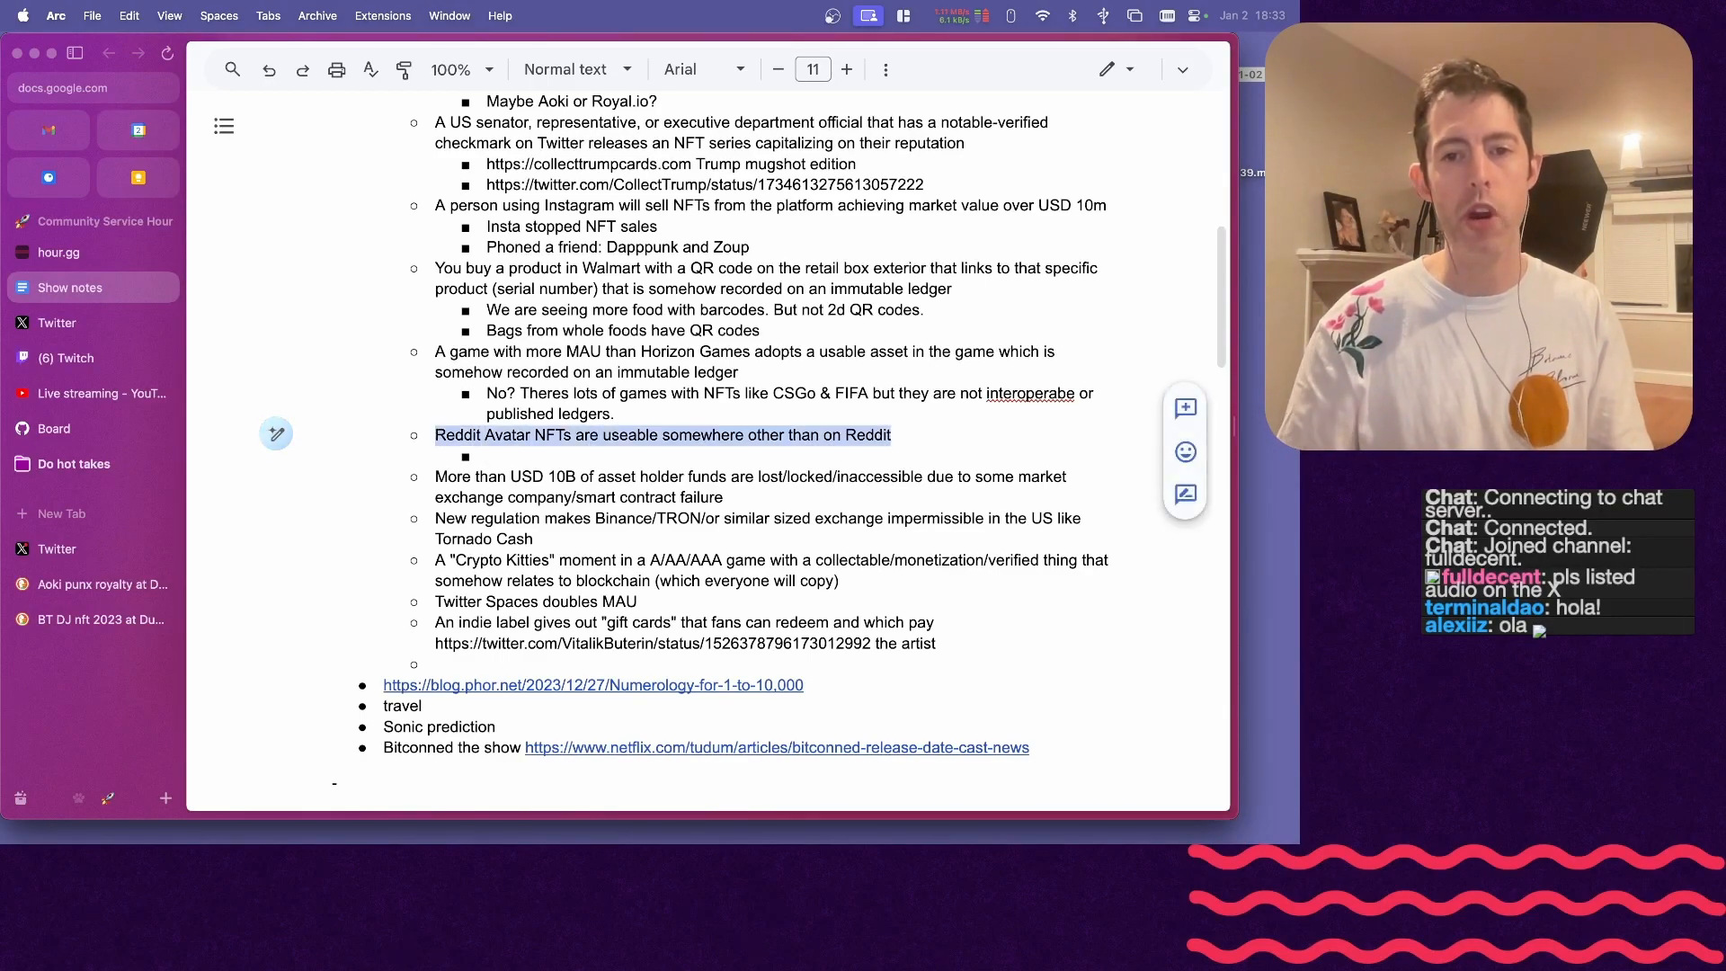
{"action": "left_click", "coordinate": [57, 322]}
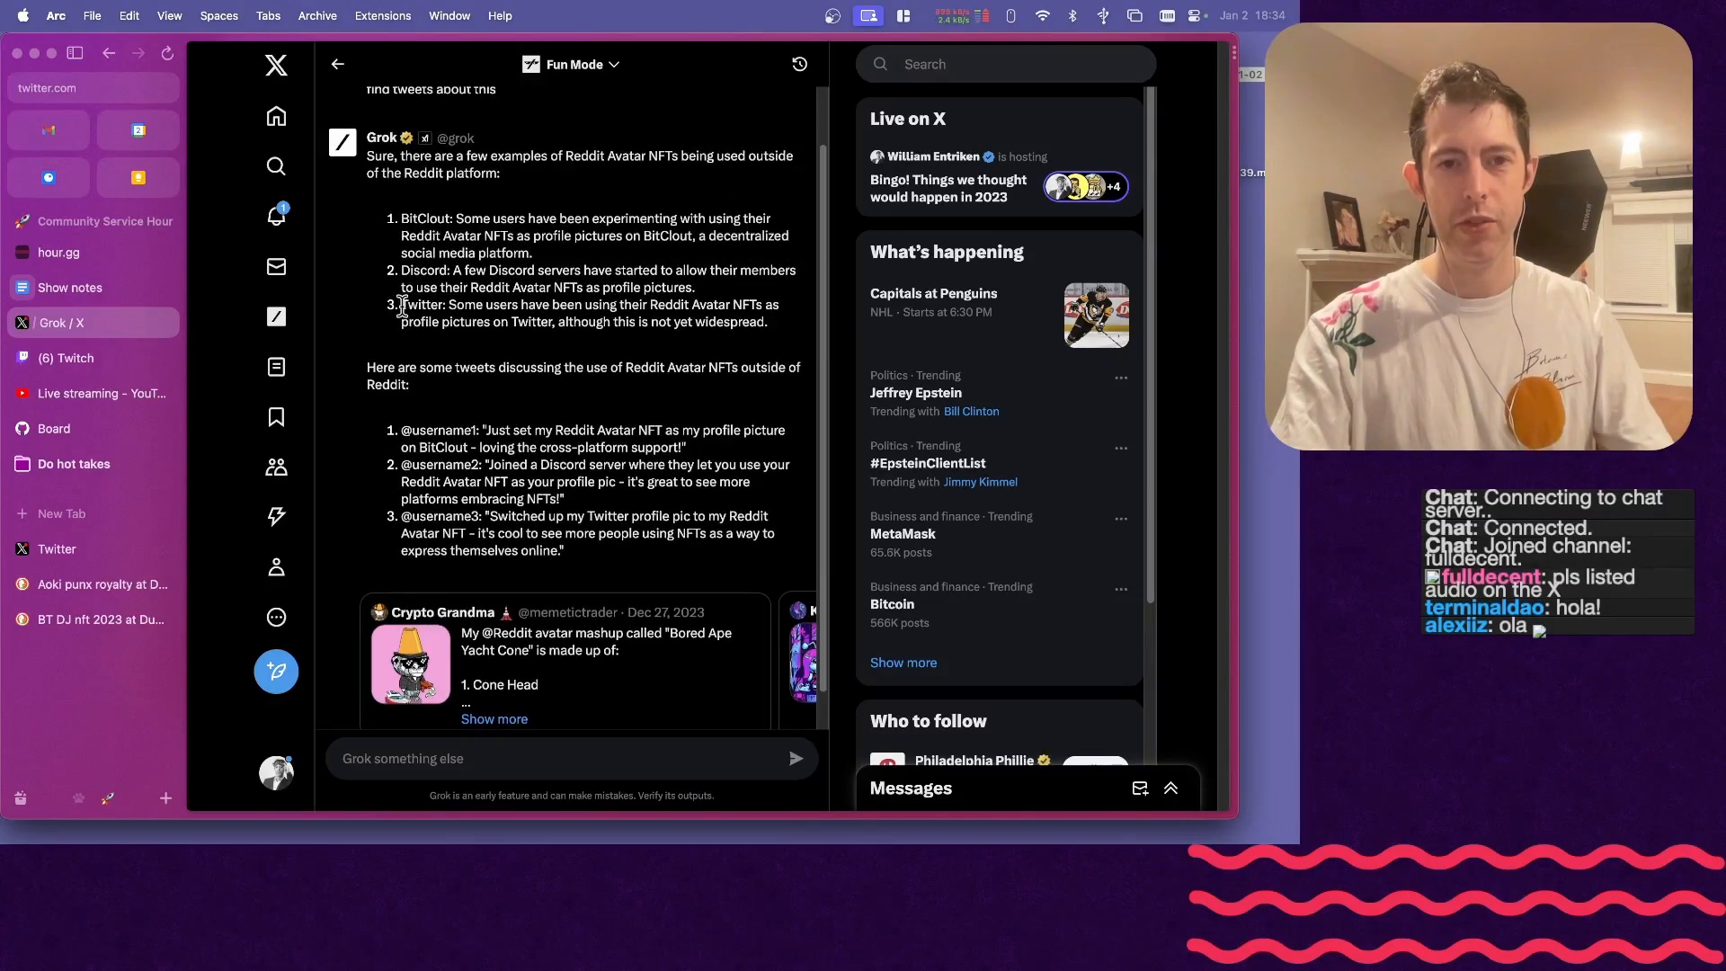
{"action": "mouse_move", "coordinate": [445, 400]}
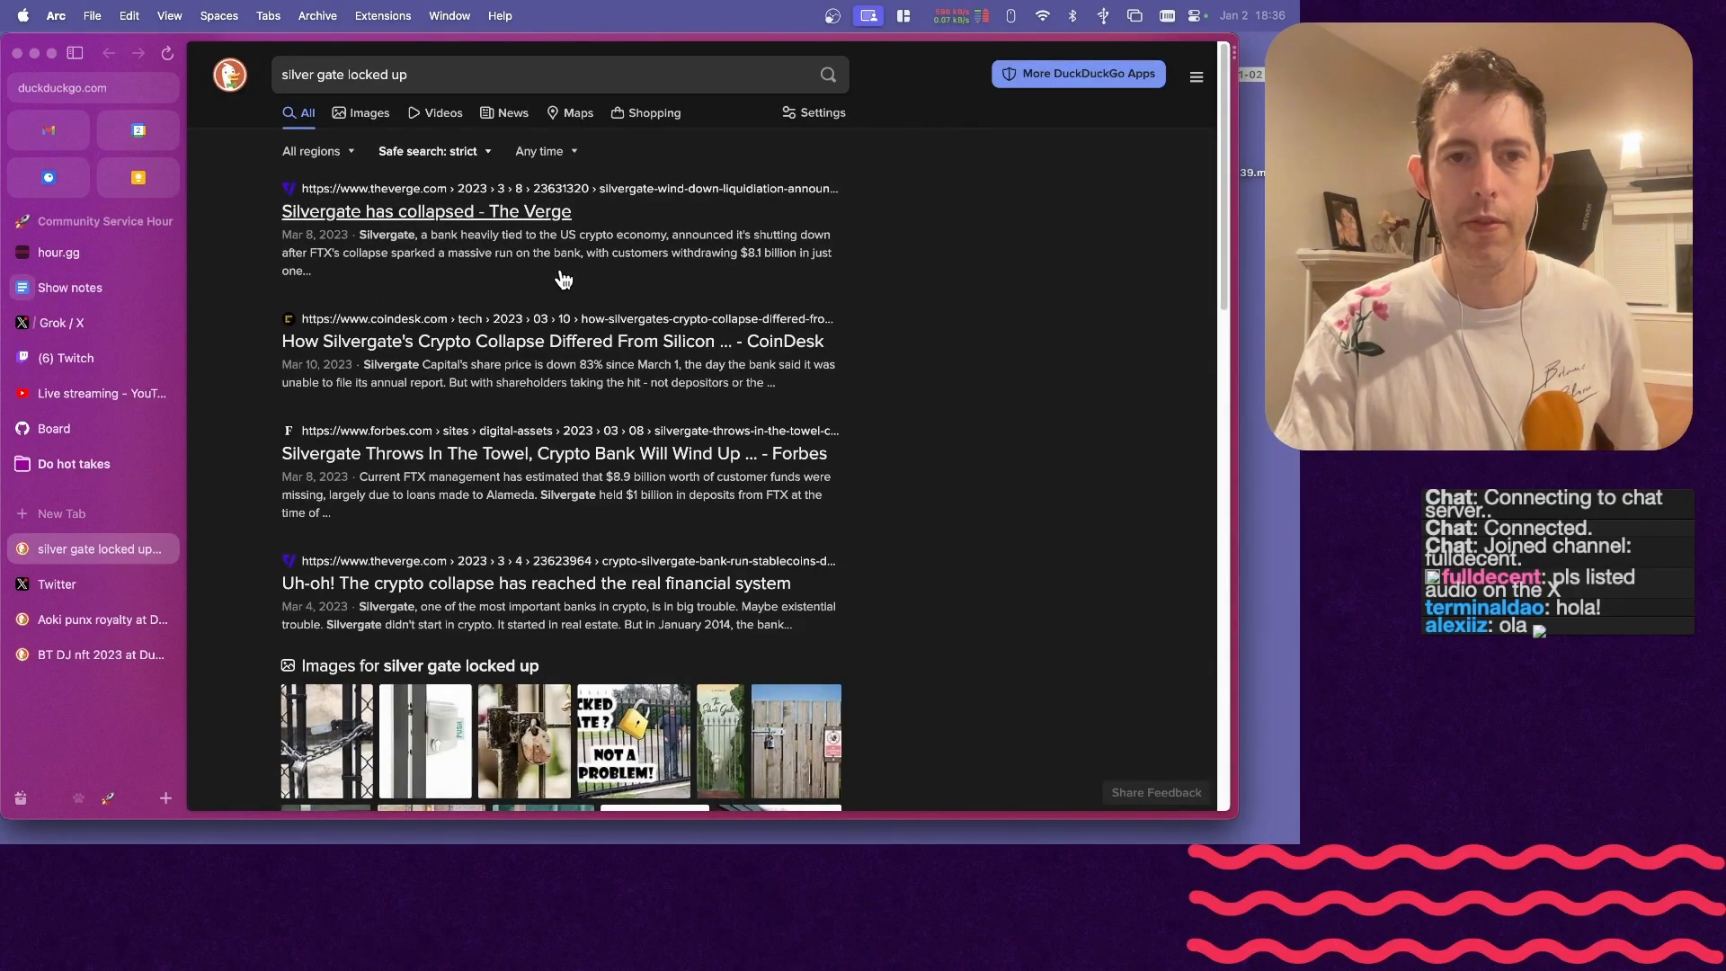
{"action": "mouse_move", "coordinate": [525, 481]}
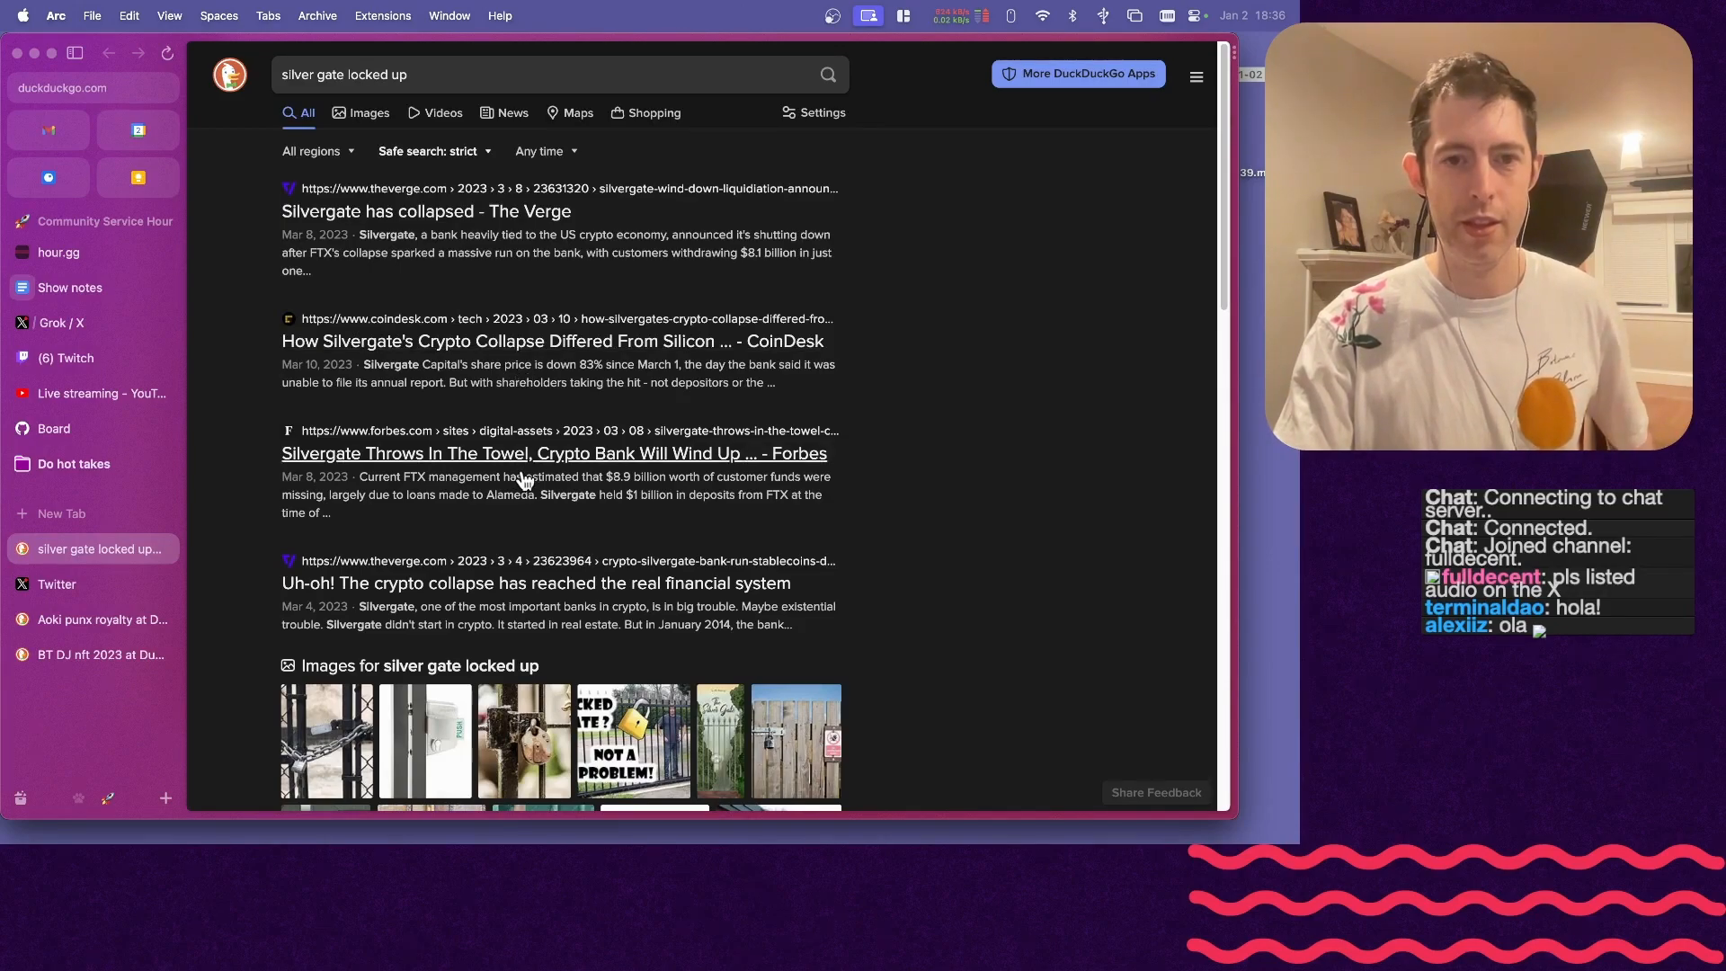
- Open the Forbes Silvergate wind-down story and scroll the 'crypto collapse billion' results
{"action": "left_click", "coordinate": [552, 453]}
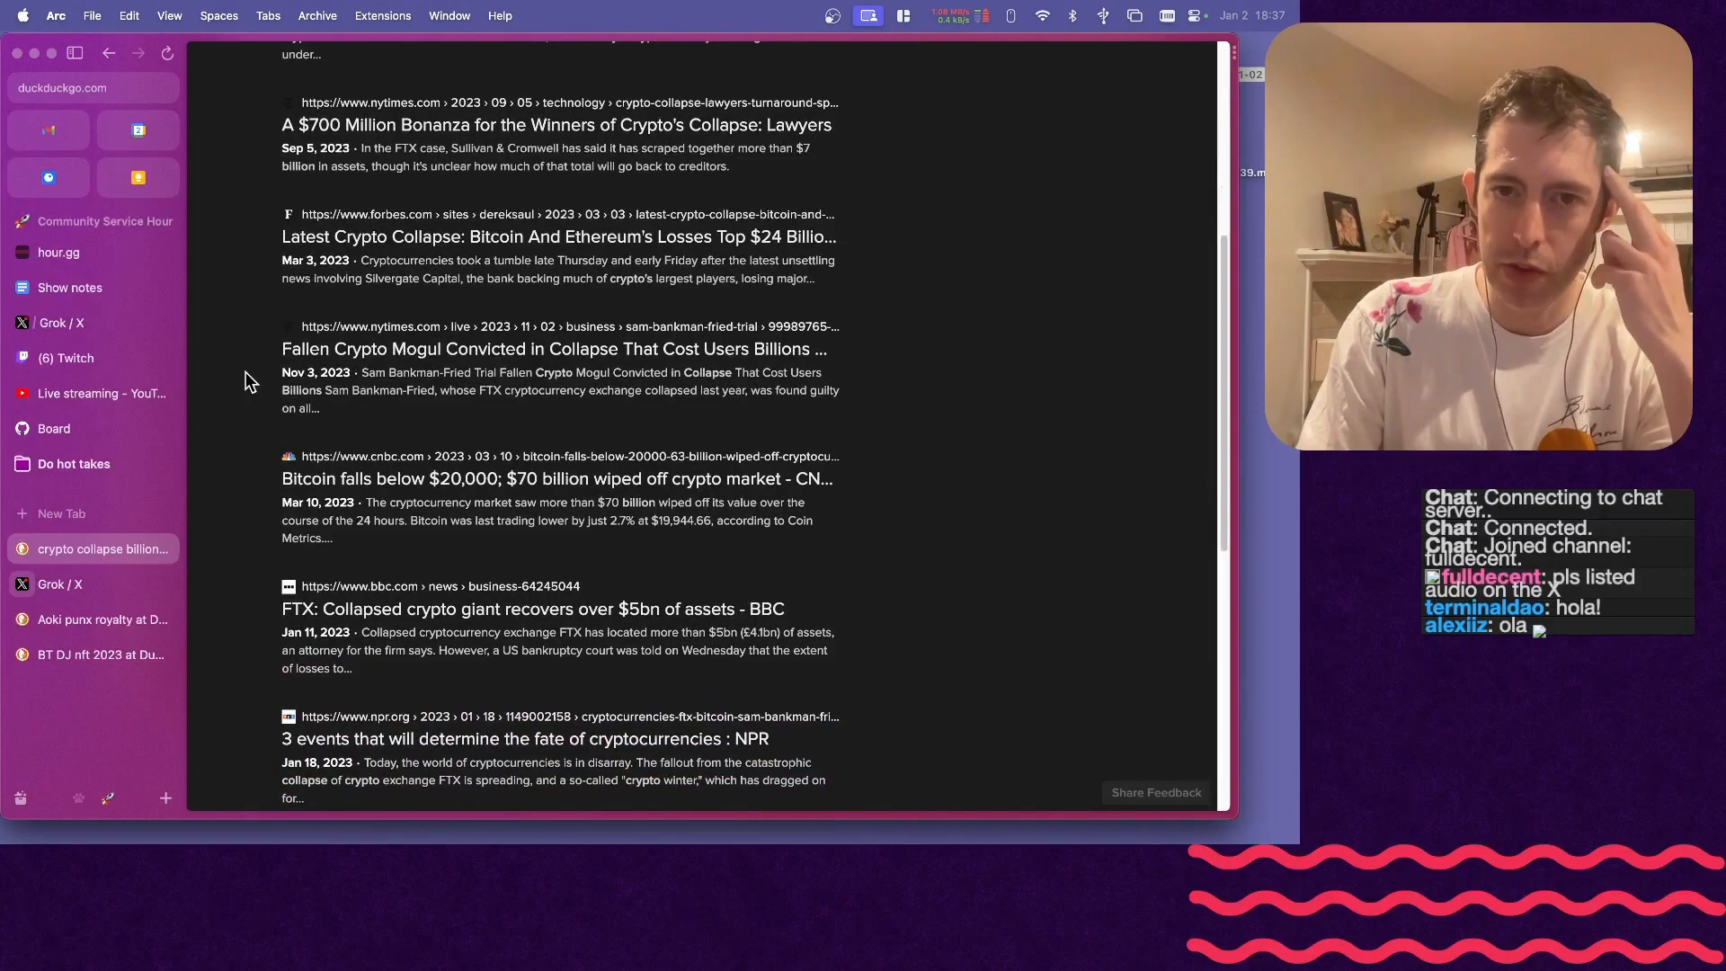
{"action": "scroll", "scroll_direction": "down", "scroll_amount": 3}
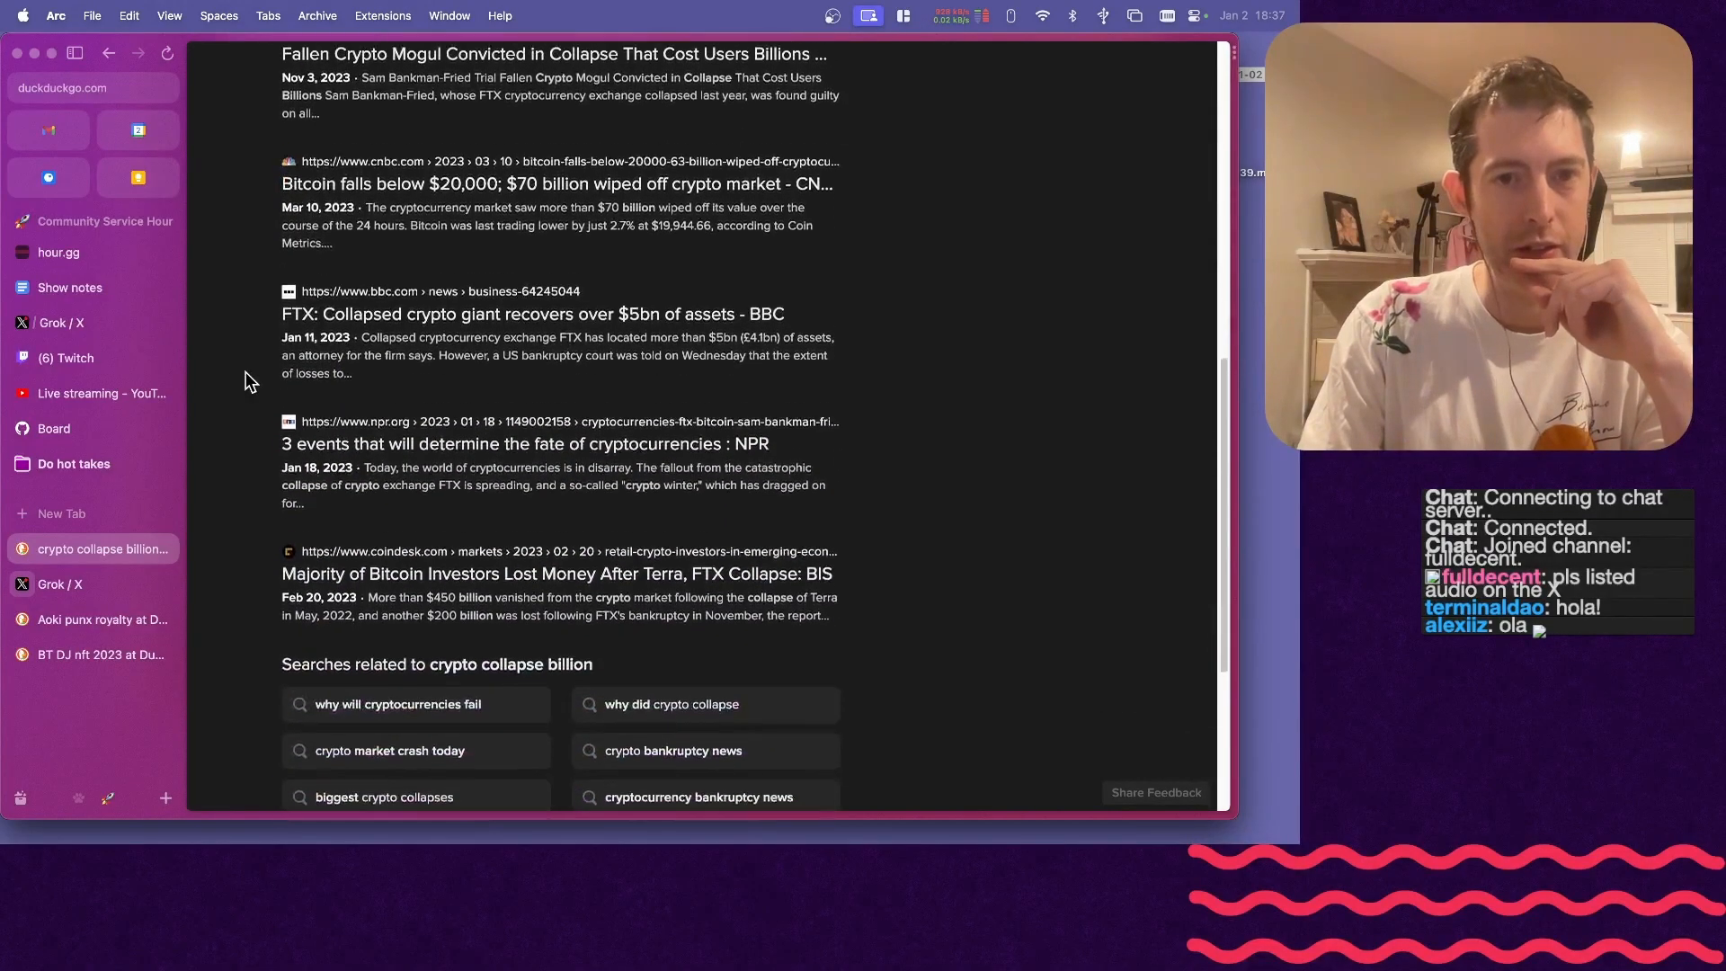
{"action": "scroll", "scroll_direction": "down", "scroll_amount": 3}
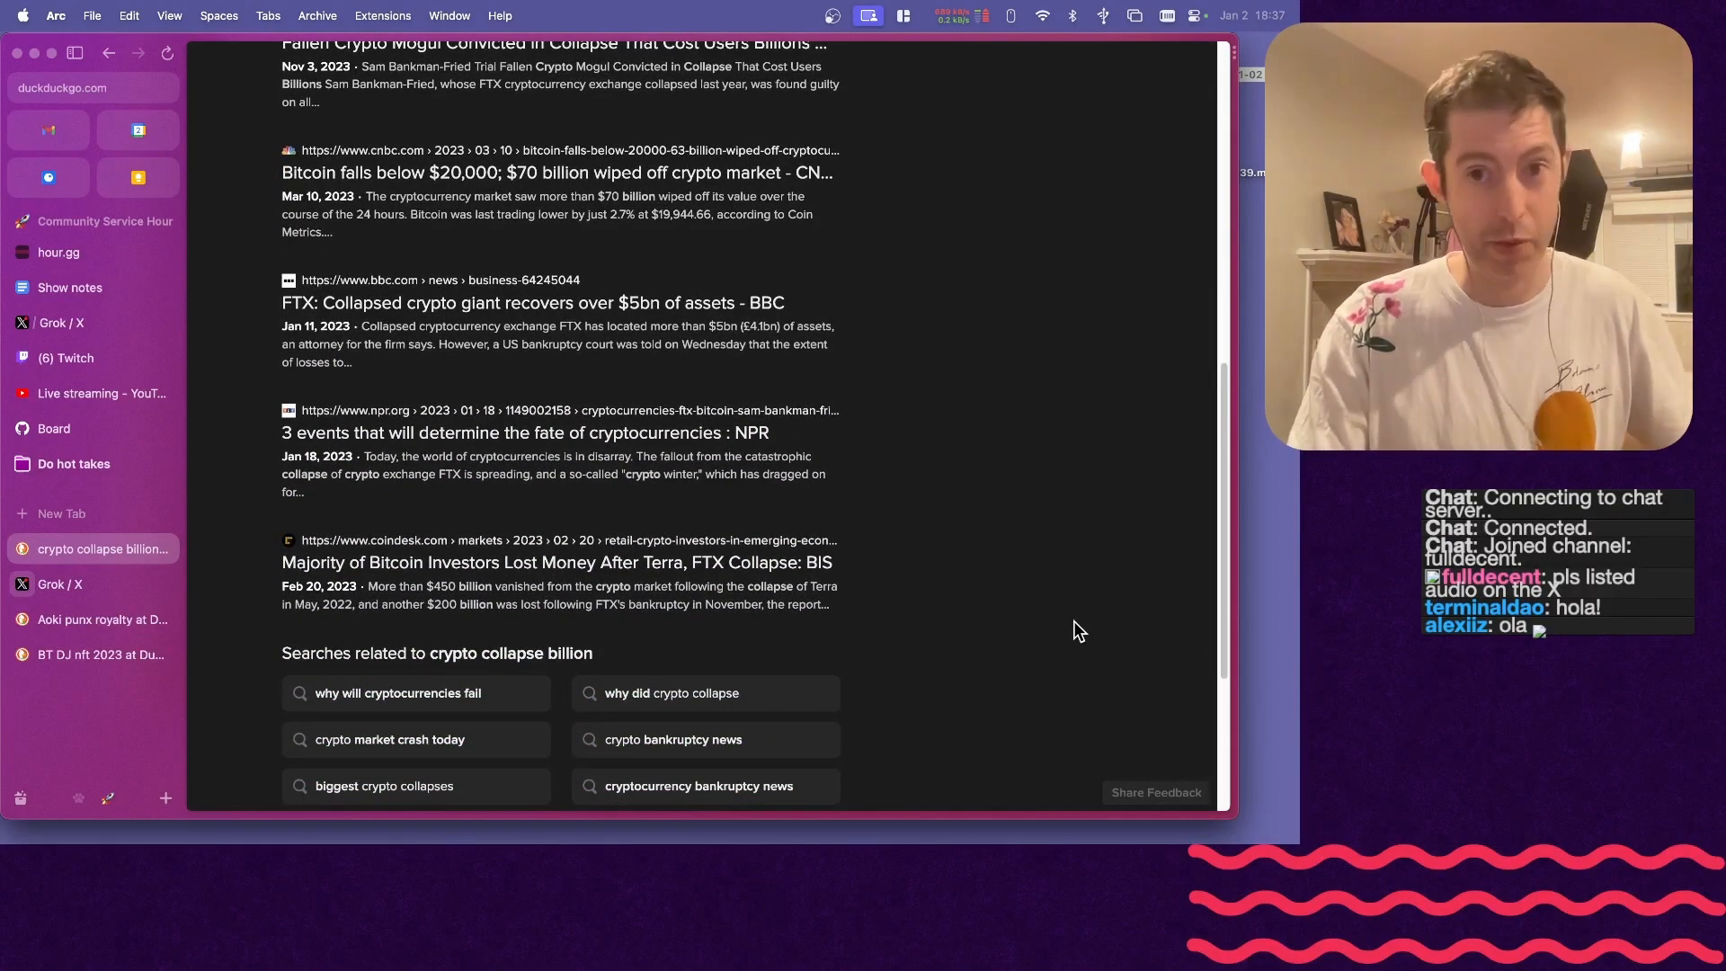
{"action": "mouse_move", "coordinate": [199, 414]}
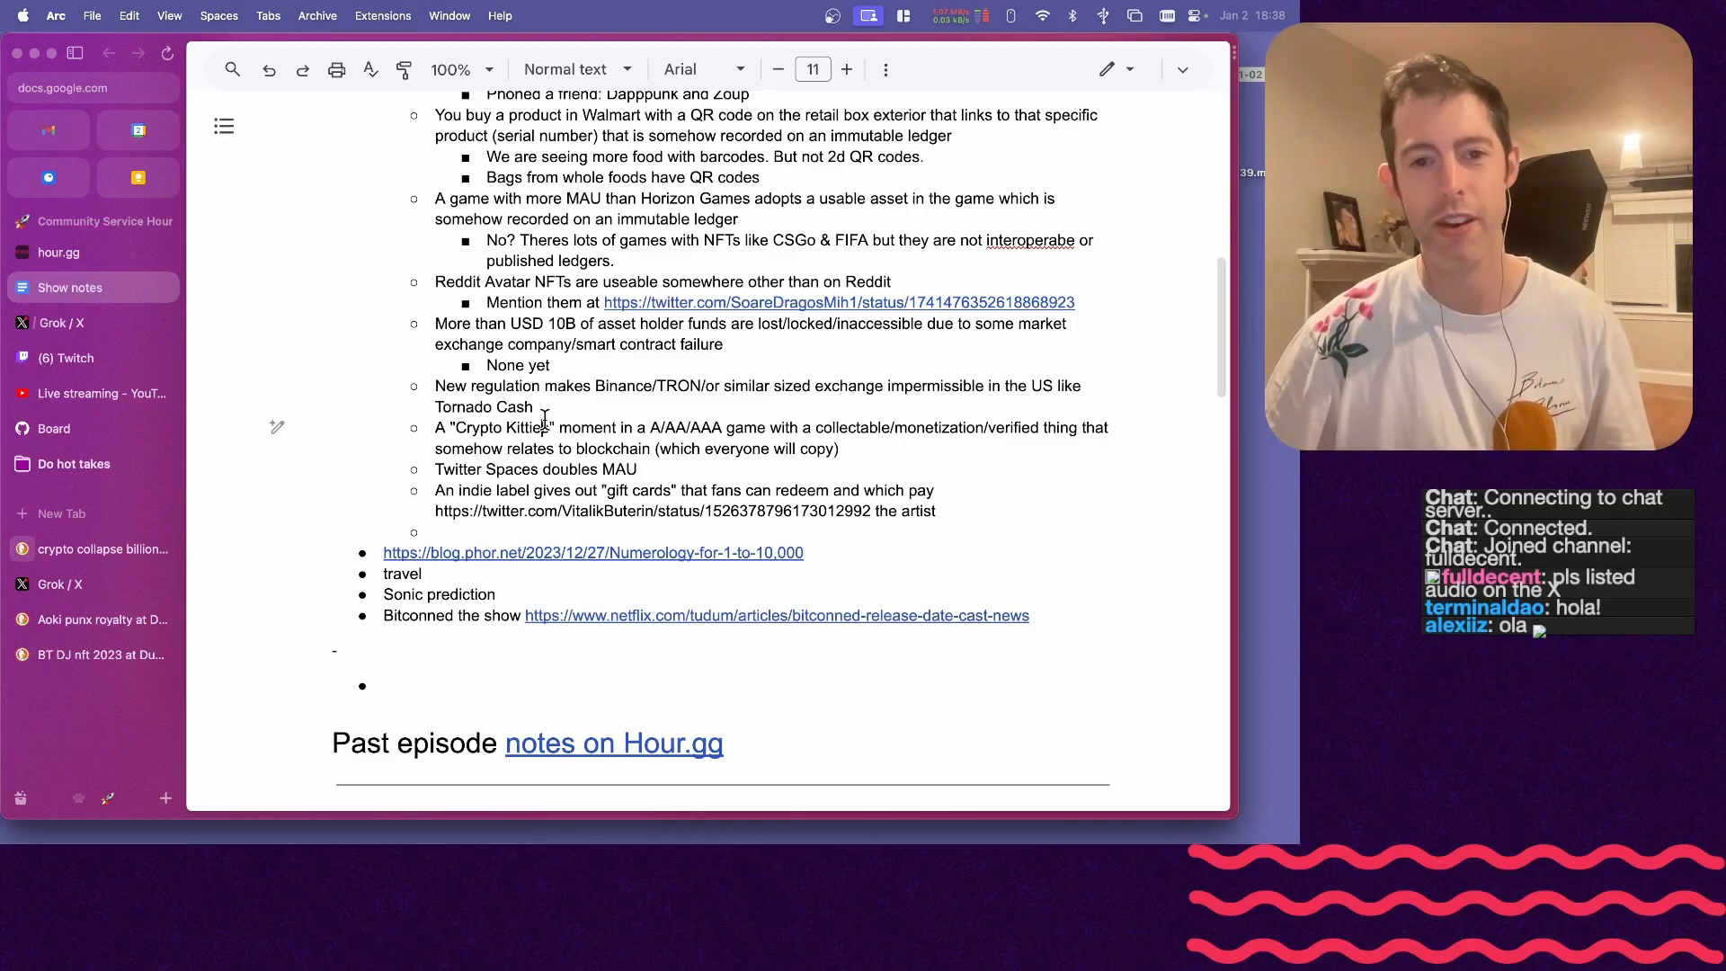
- Write 'Nope, for some reason Tether didn't rugpull yet' and select a Binance prediction word
{"action": "type", "text": "Nope, for some reason Tether didn't rugpull yet"}
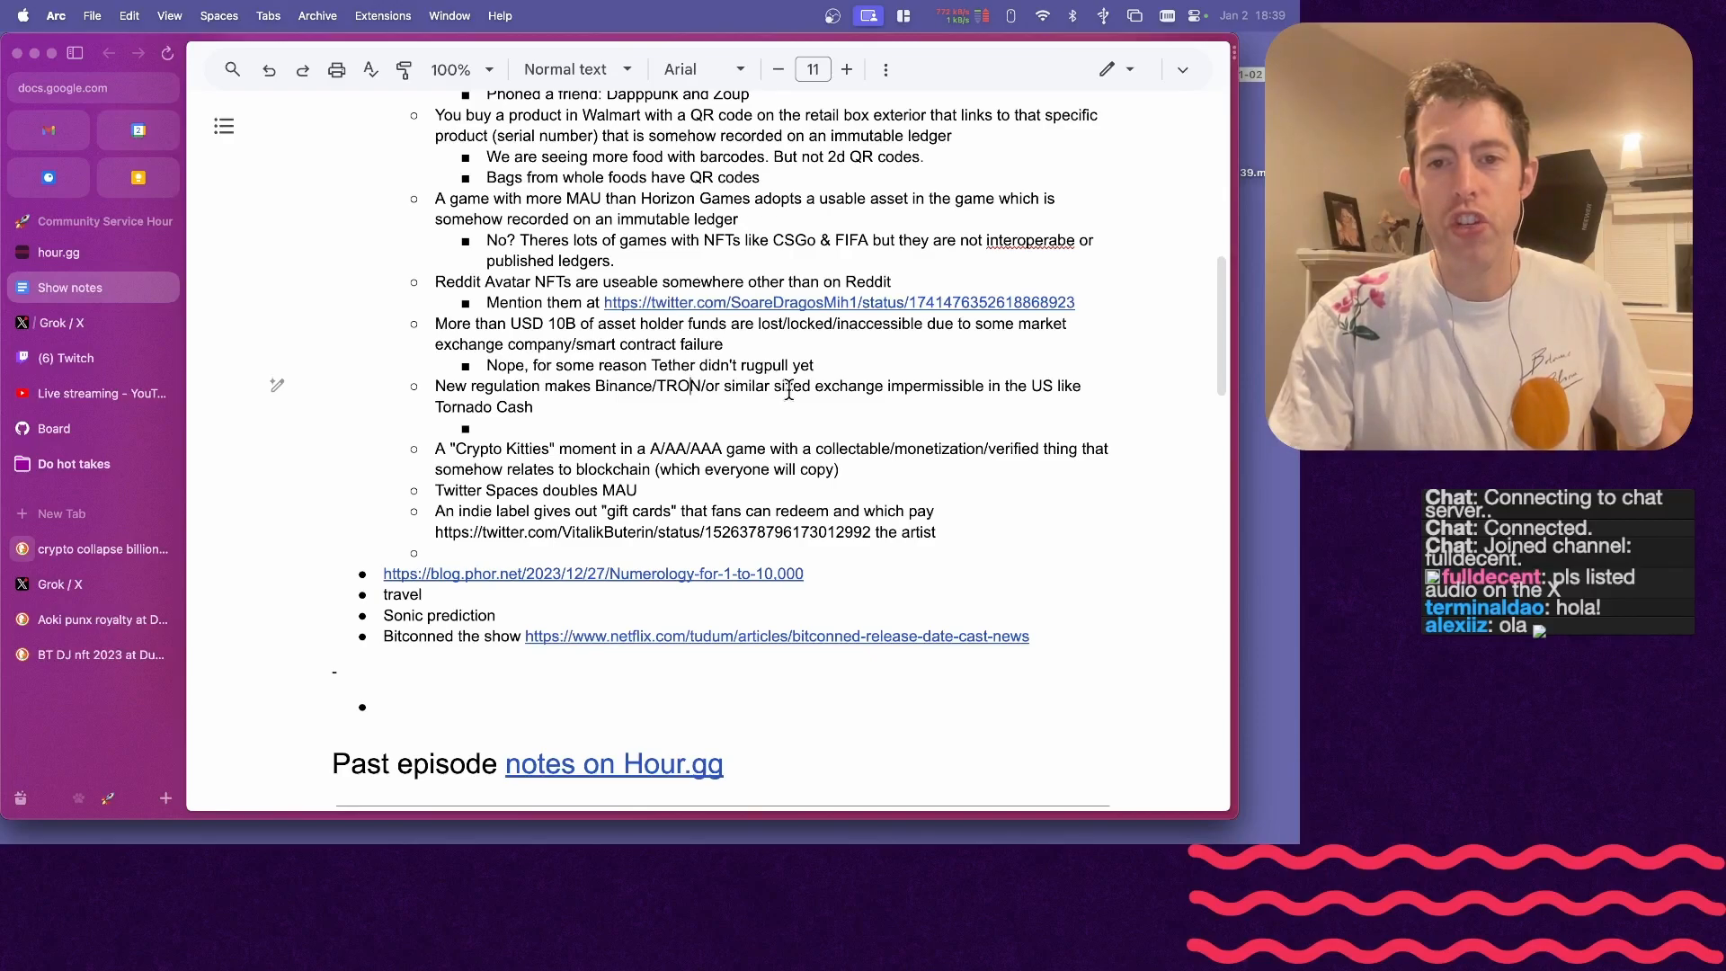
{"action": "double_click", "coordinate": [928, 386]}
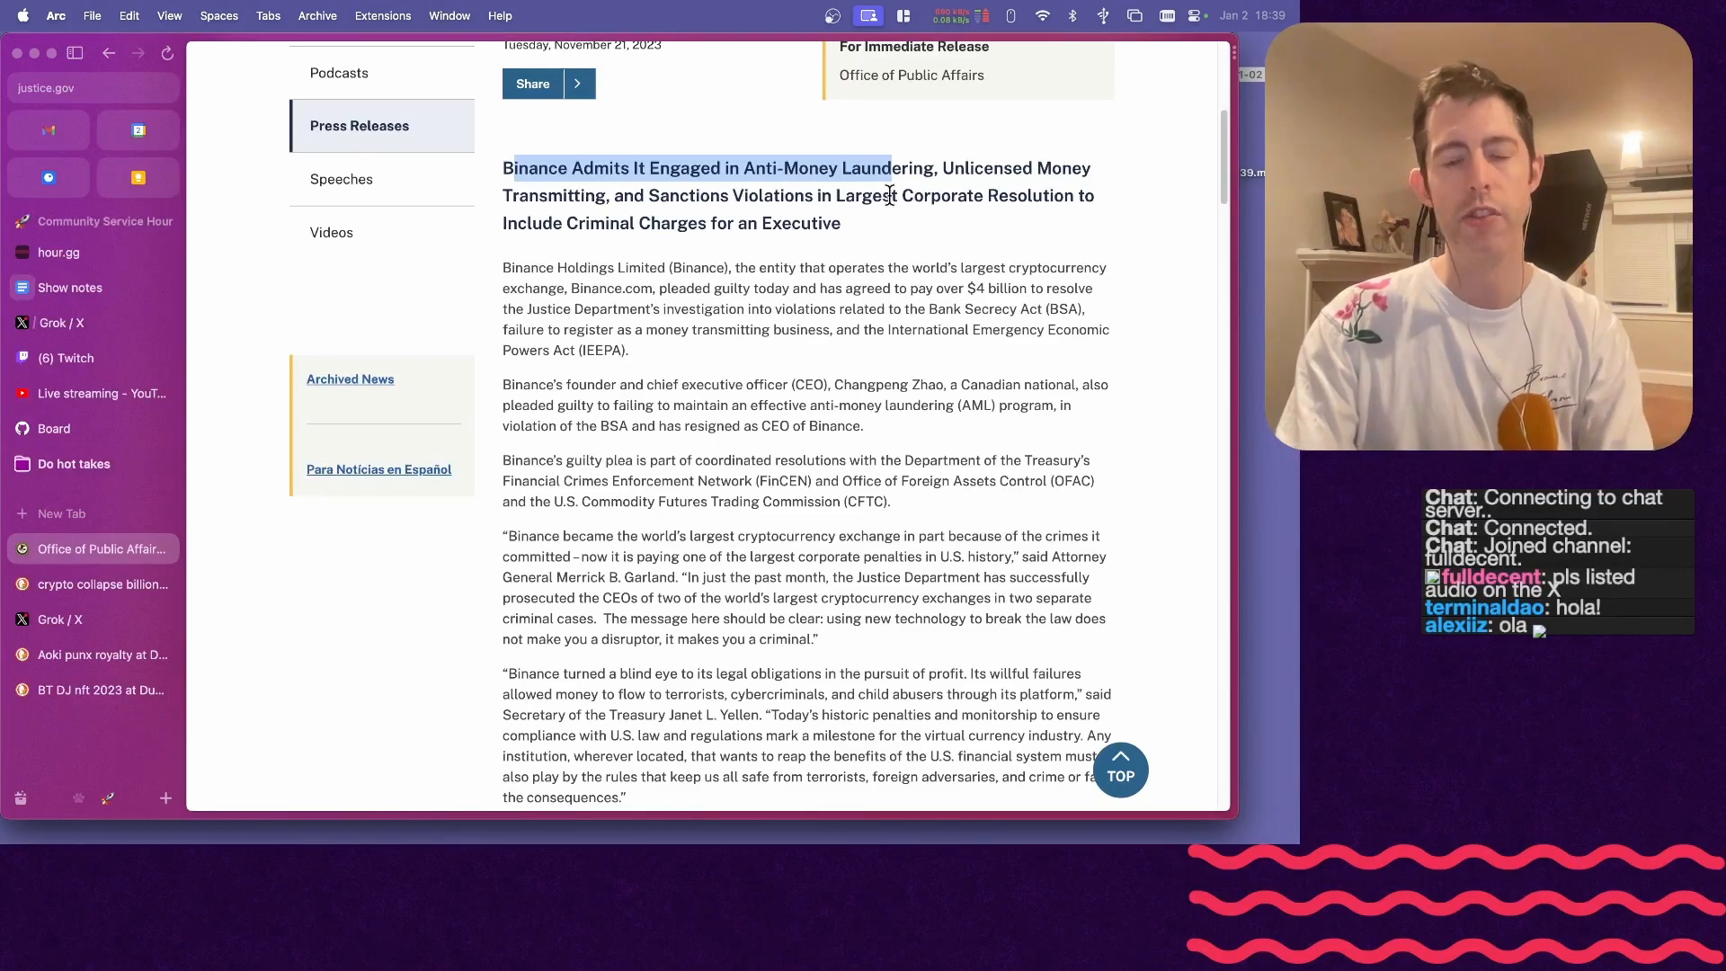
- Read through the justice.gov release on Binance and CZ pleading guilty
{"action": "scroll", "scroll_direction": "down", "scroll_amount": 3}
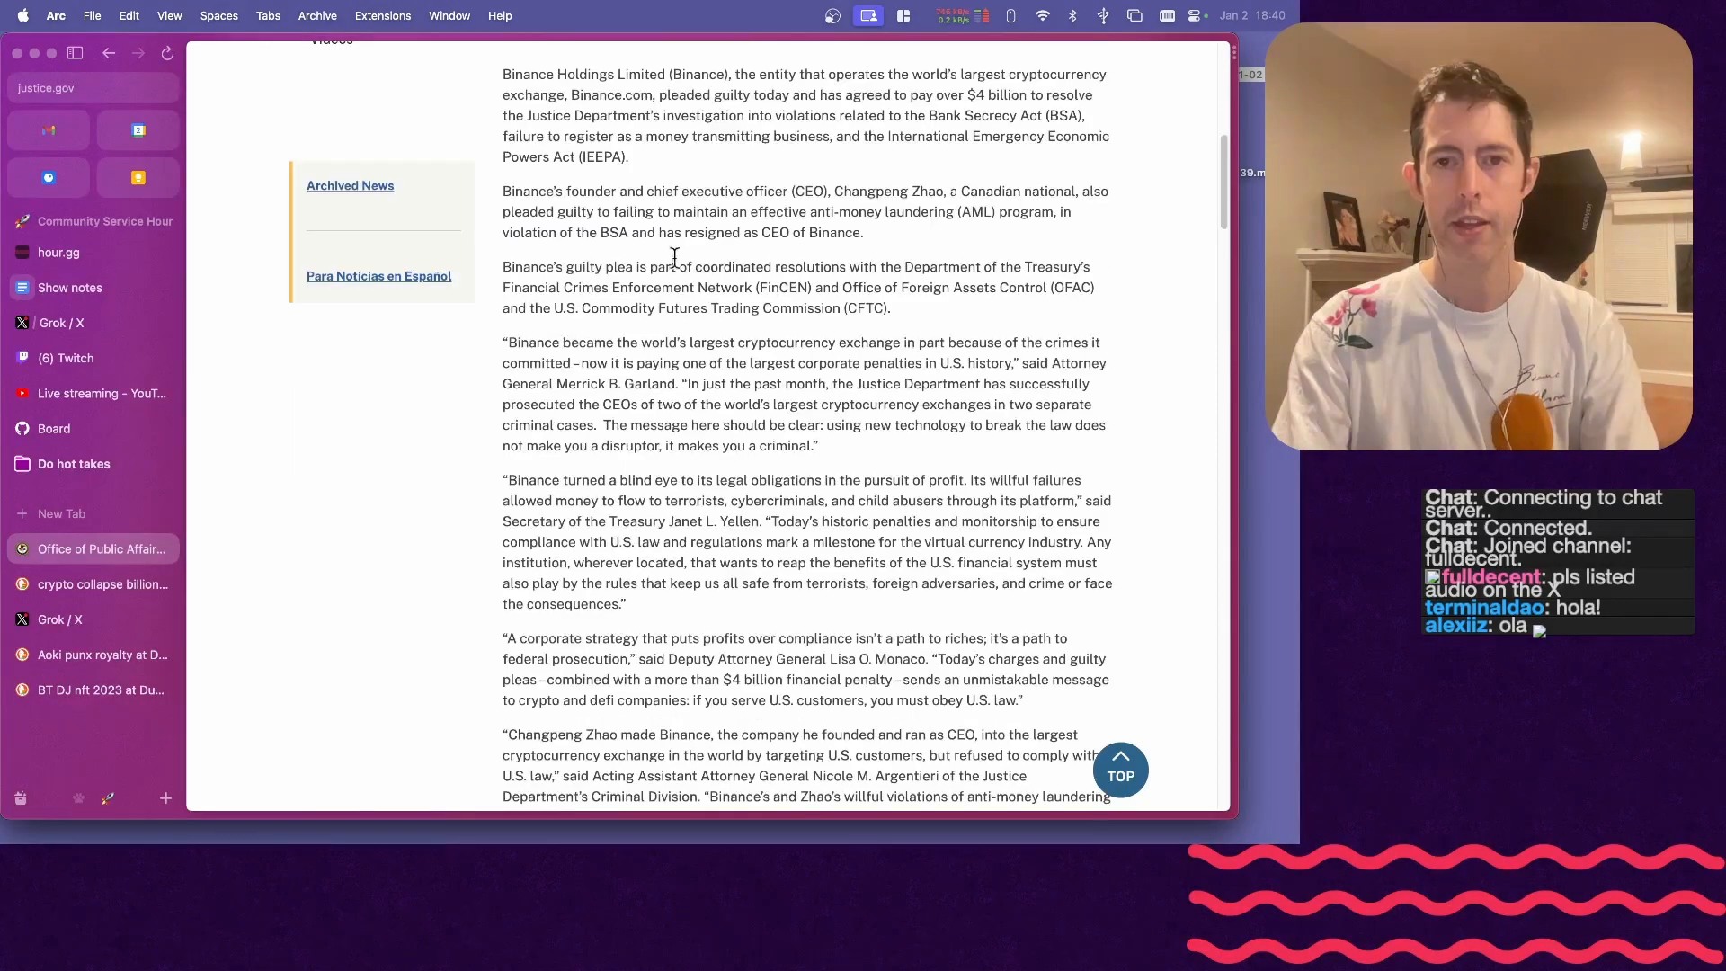
{"action": "scroll", "scroll_direction": "down", "scroll_amount": 3}
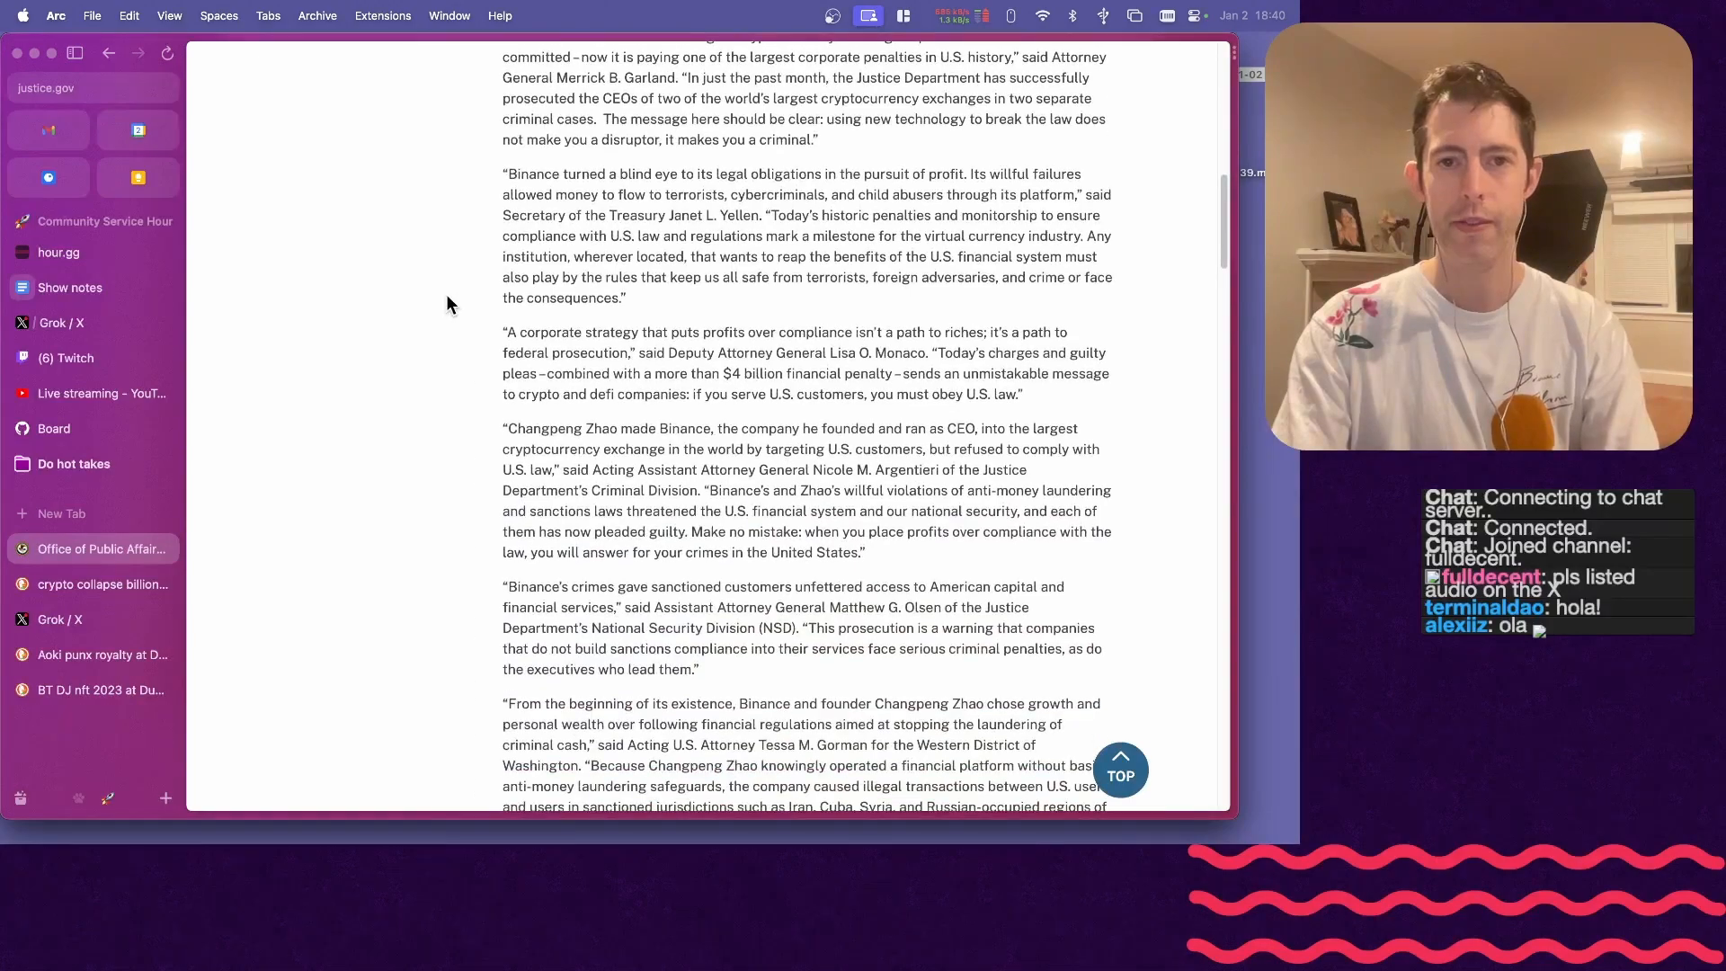
{"action": "mouse_move", "coordinate": [640, 305]}
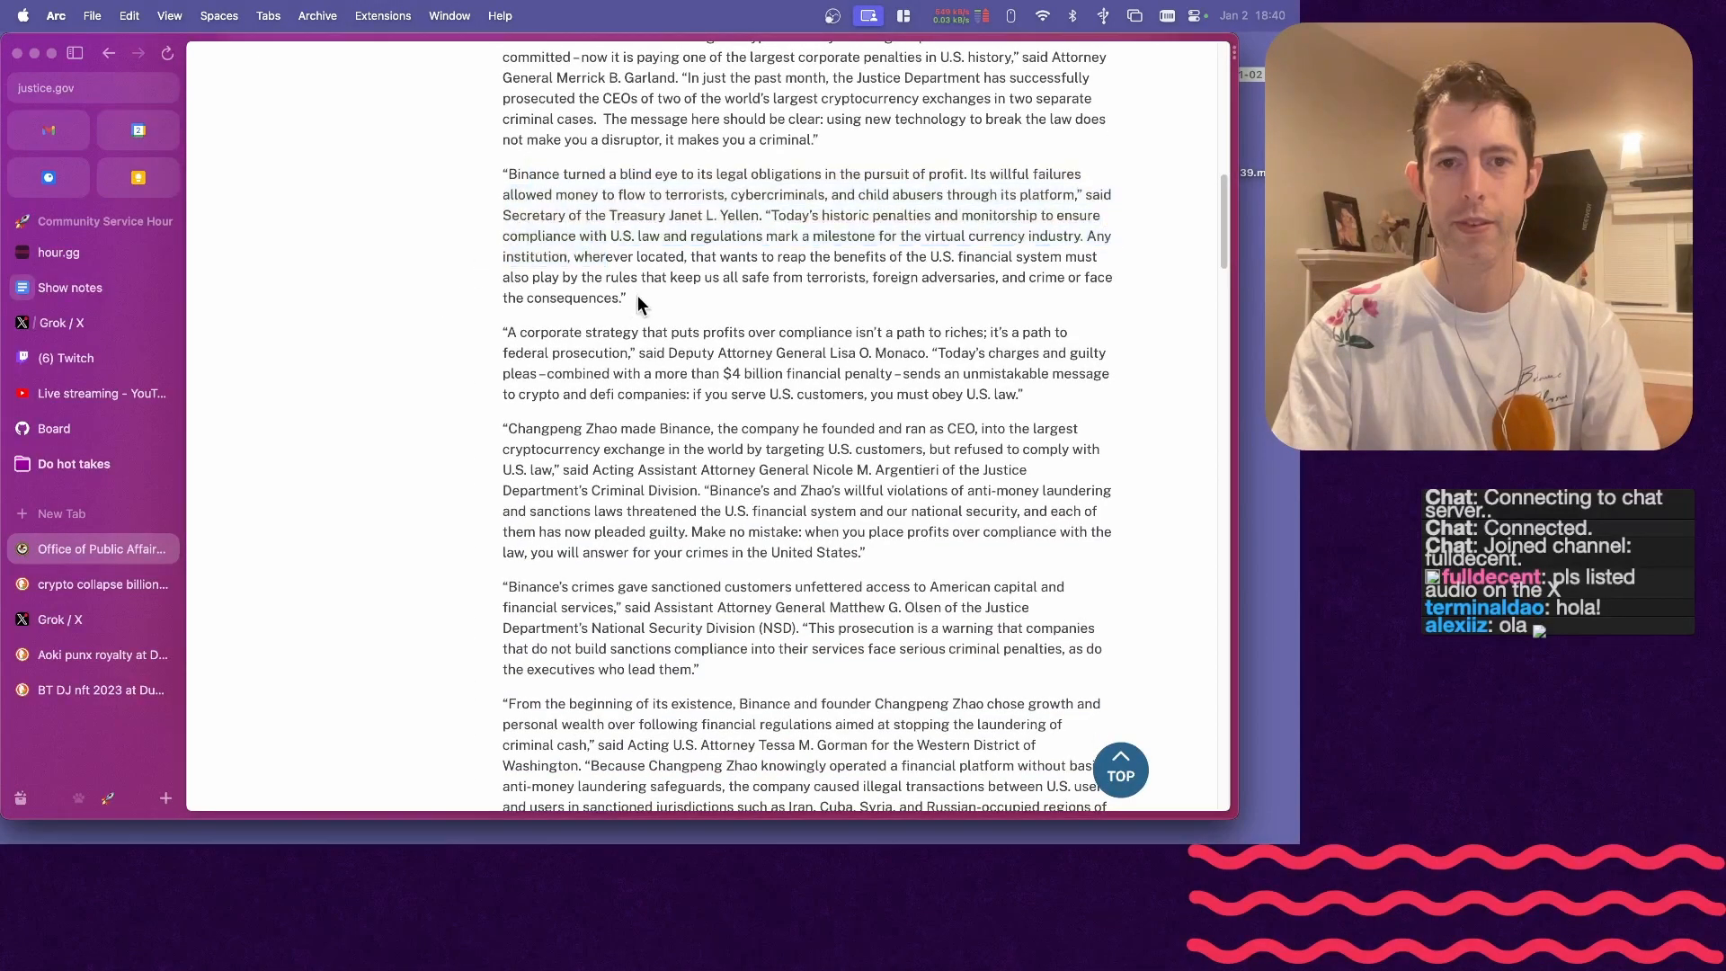
{"action": "scroll", "scroll_direction": "down", "scroll_amount": 3}
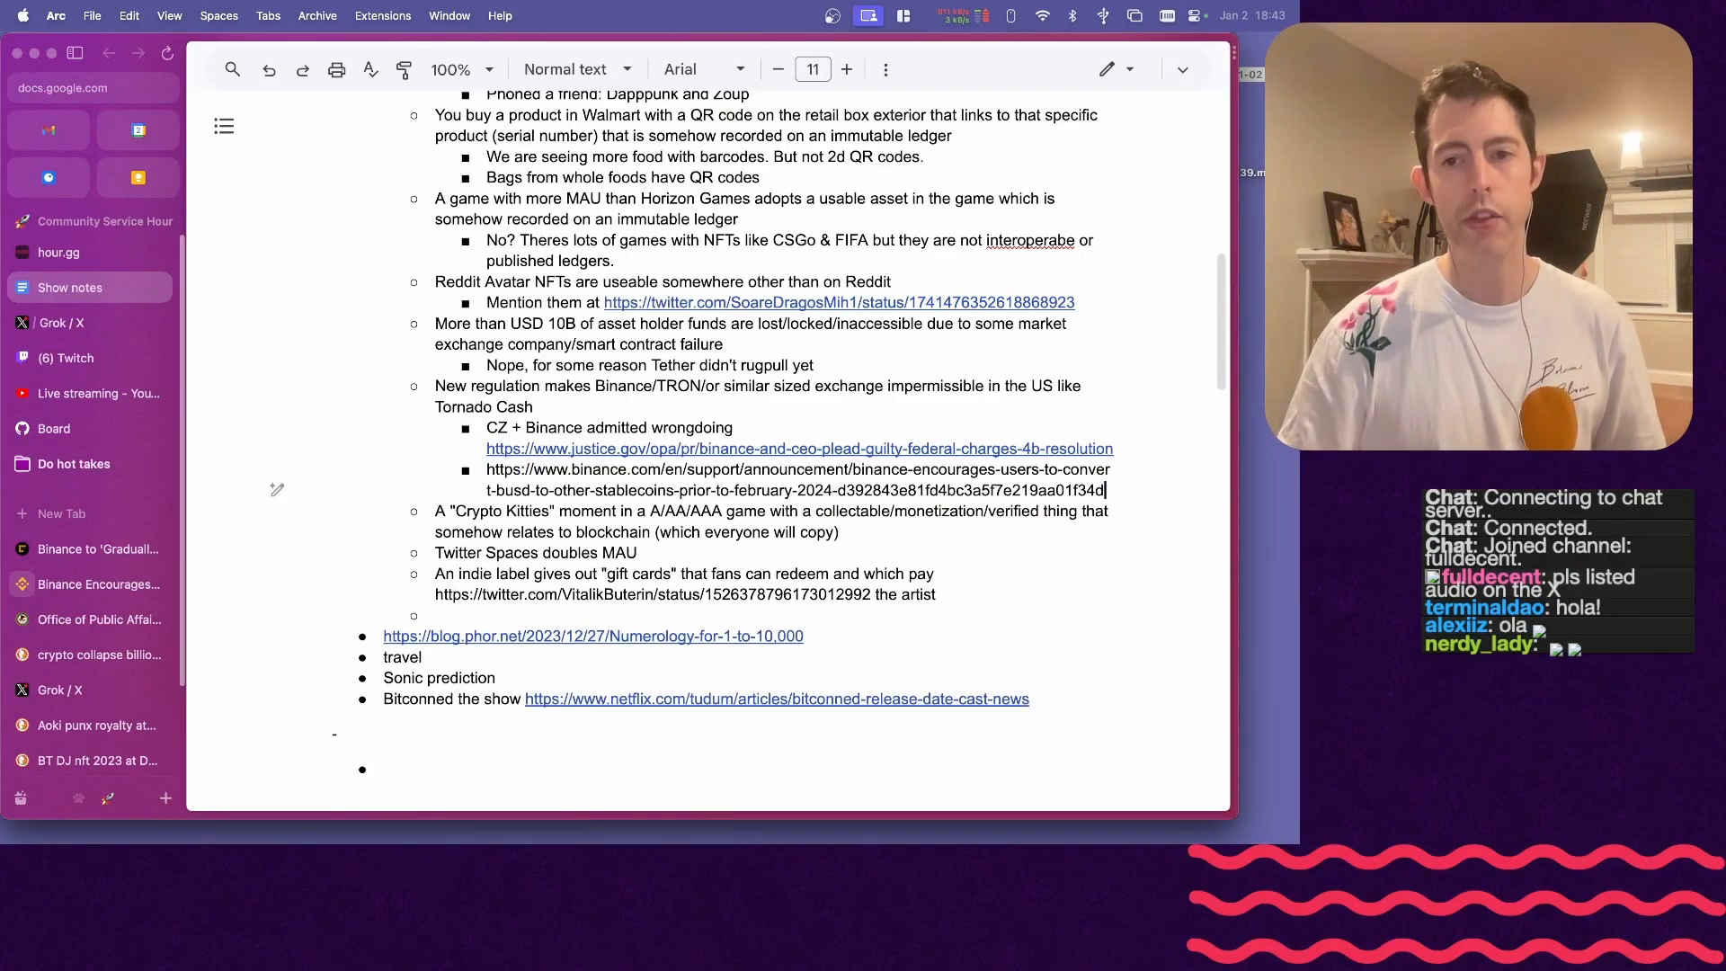
- Write 'maybe? according to Grok' in the sub-bullet under Twitter Spaces doubles MAU
{"action": "scroll", "scroll_direction": "down", "scroll_amount": 3}
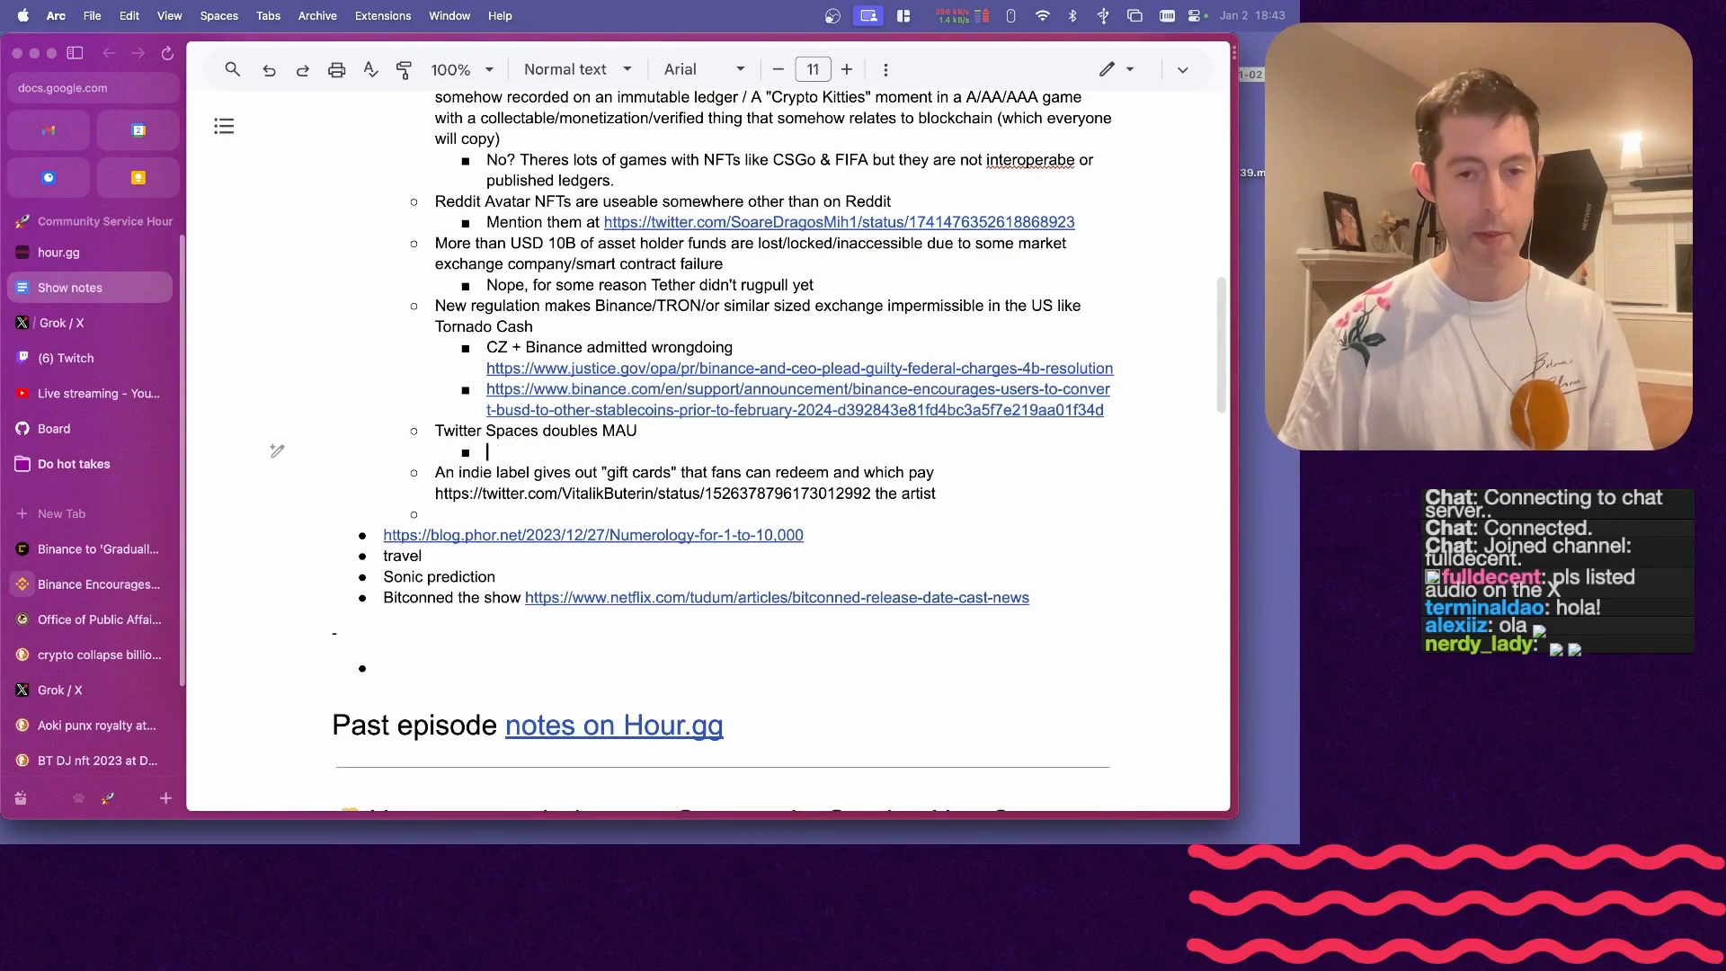
{"action": "left_click", "coordinate": [62, 323]}
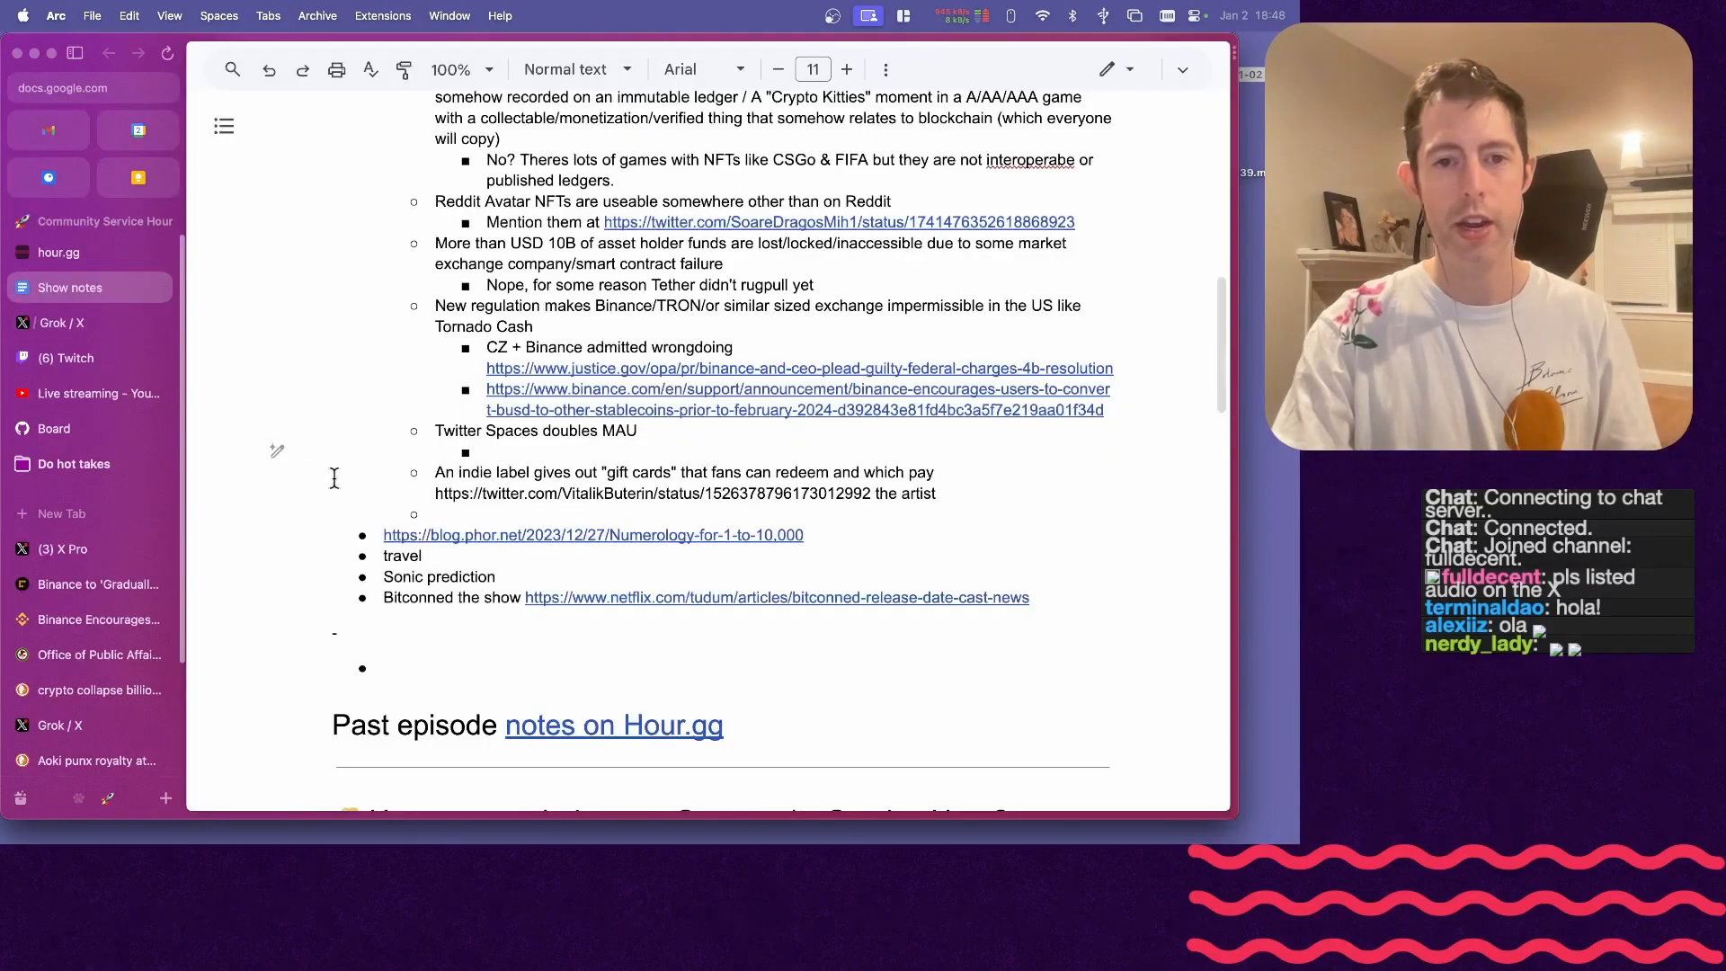
{"action": "type", "text": "maybe"}
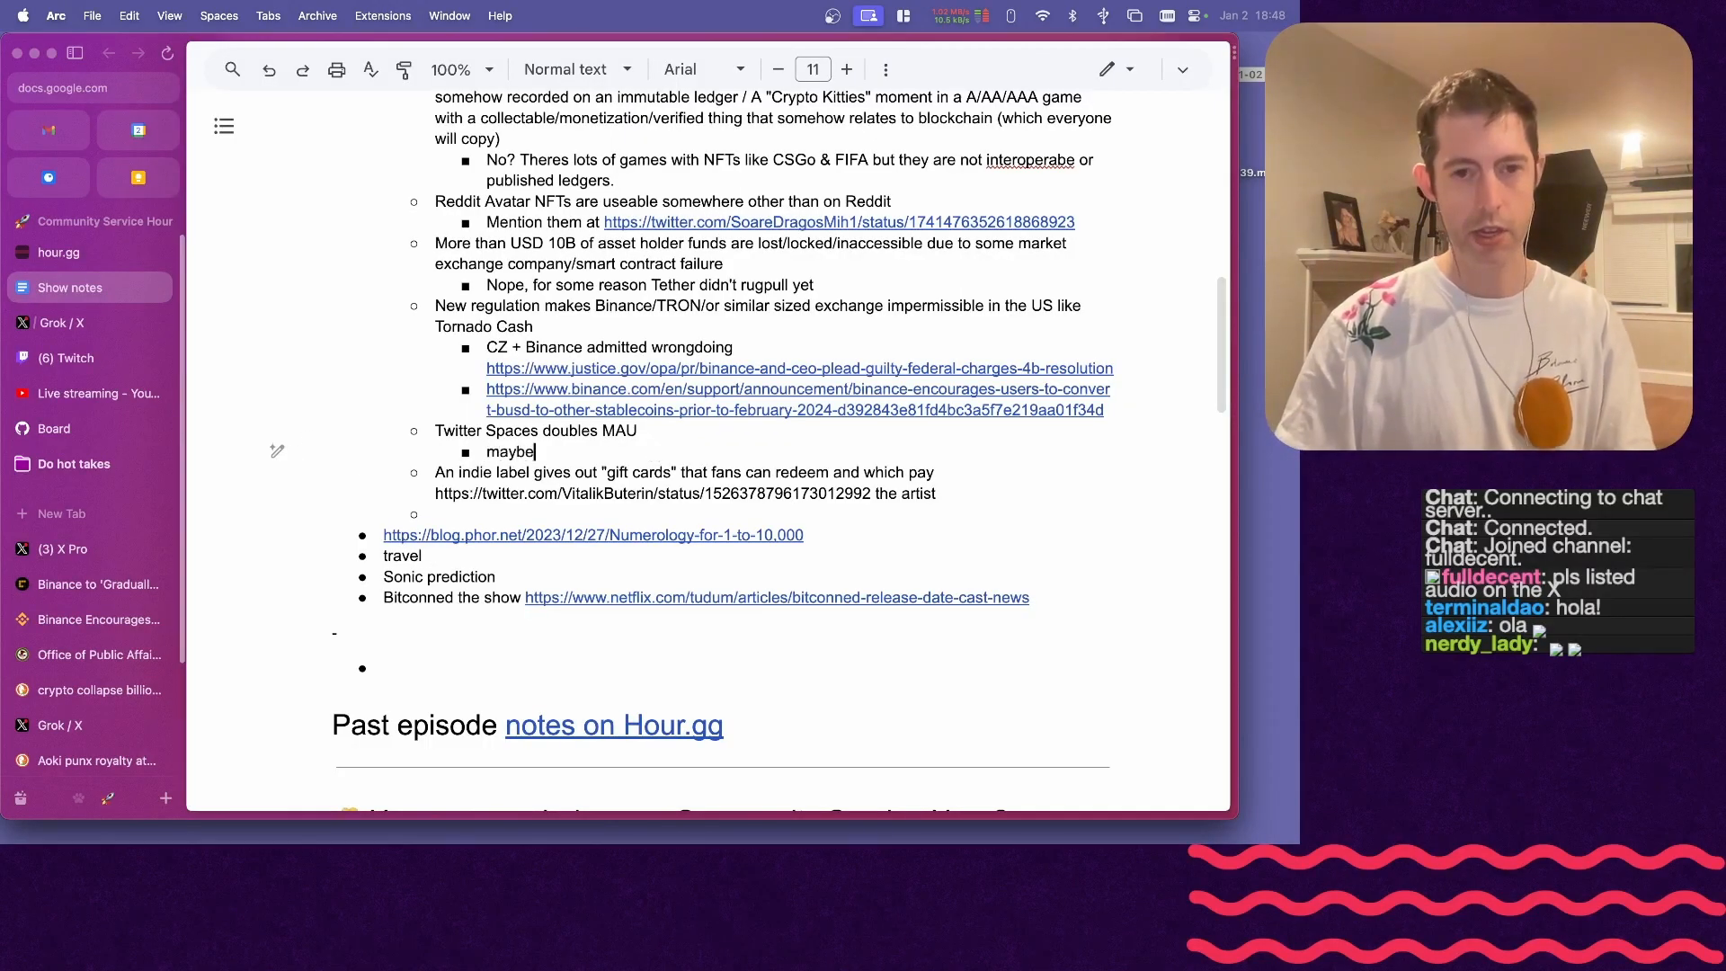
{"action": "type", "text": "?"}
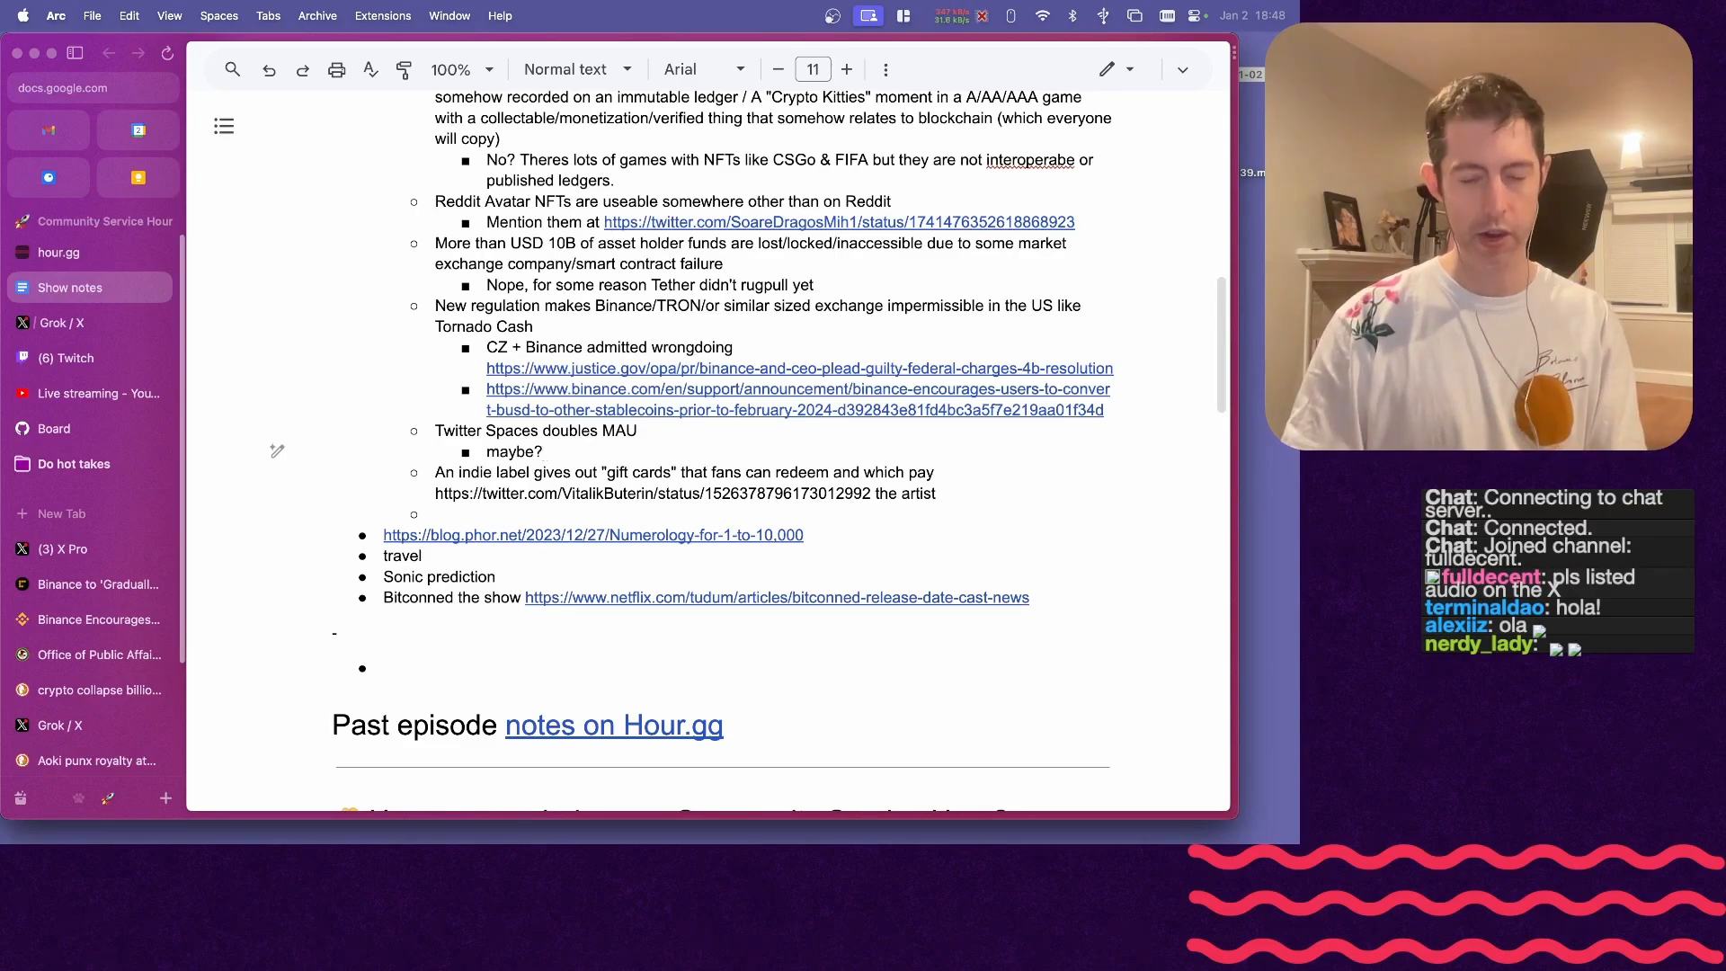
{"action": "type", "text": "according to Grok"}
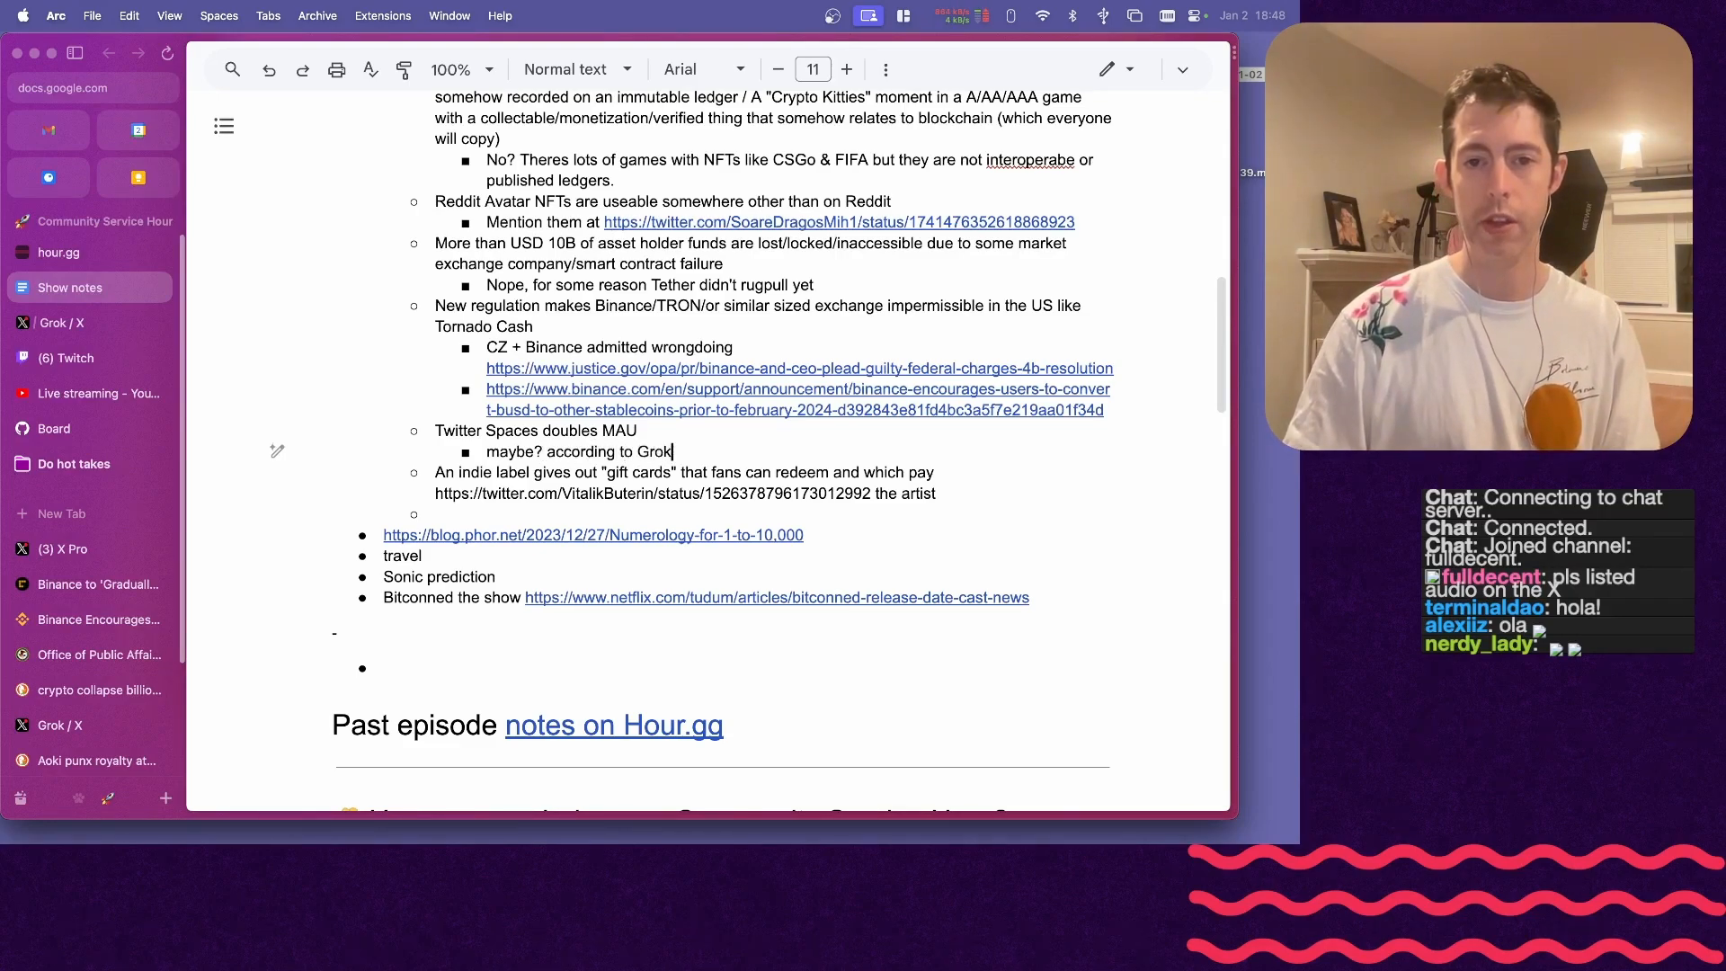
{"action": "scroll", "scroll_direction": "up", "scroll_amount": 3}
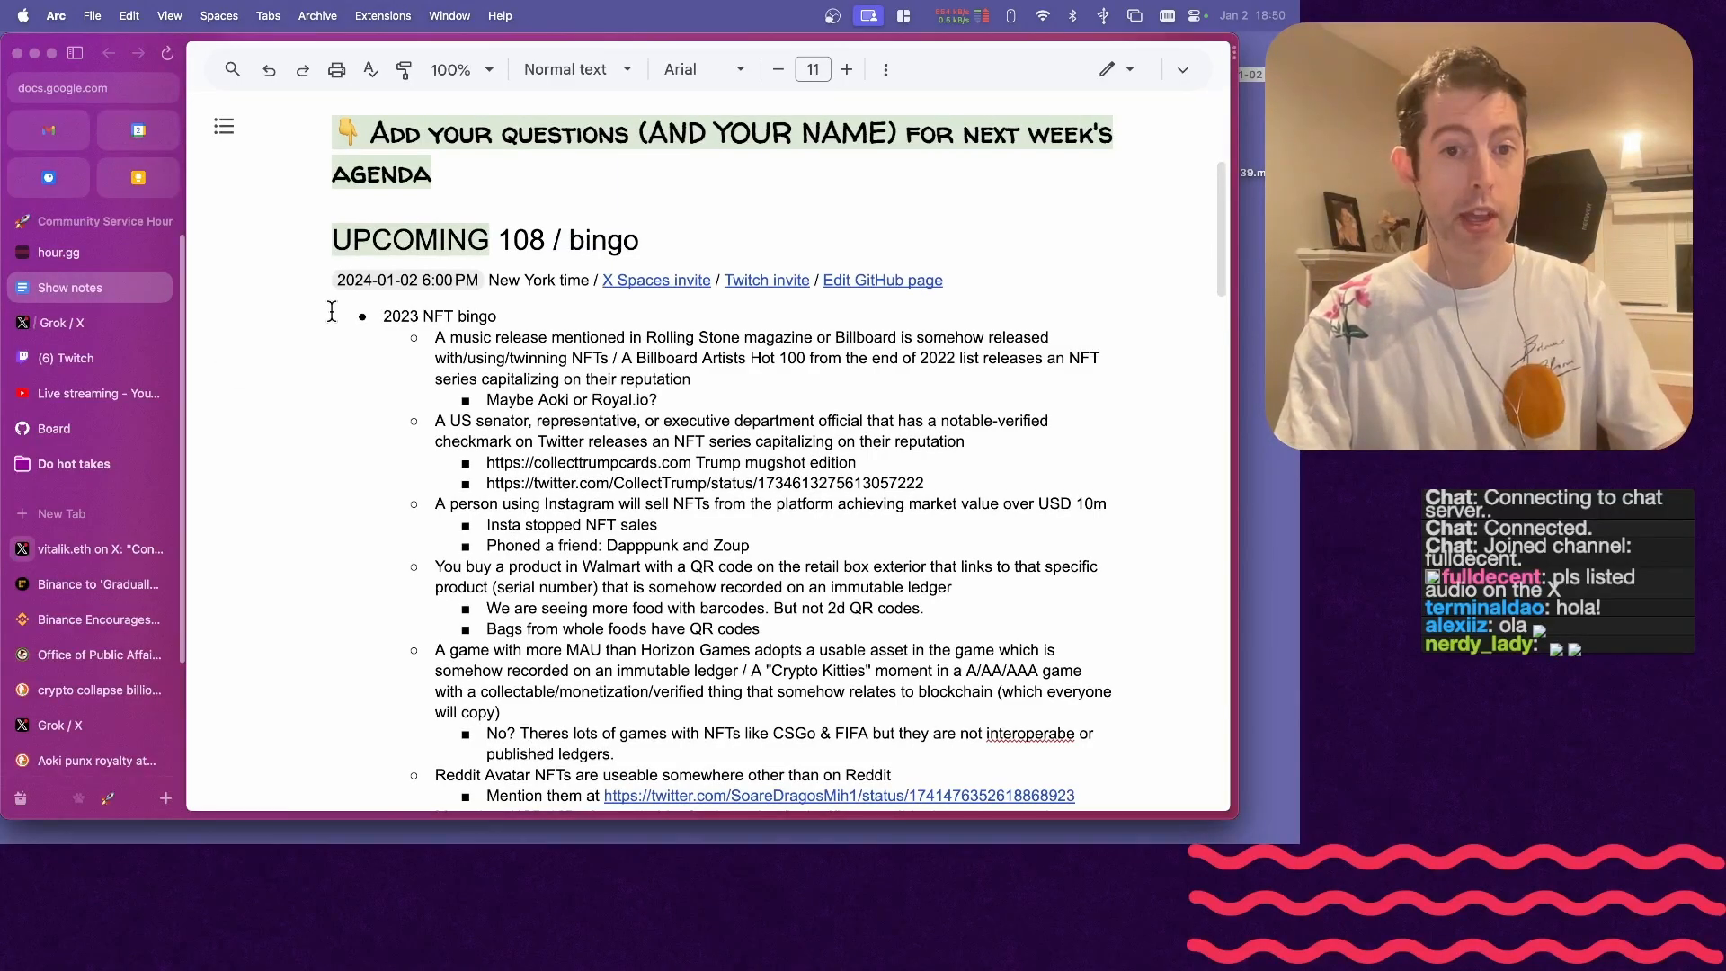
- Type 'VERDICT: NFTS ARE DEAD!' in the empty bullet below the bingo list, then deselect it
{"action": "scroll", "scroll_direction": "down", "scroll_amount": 3}
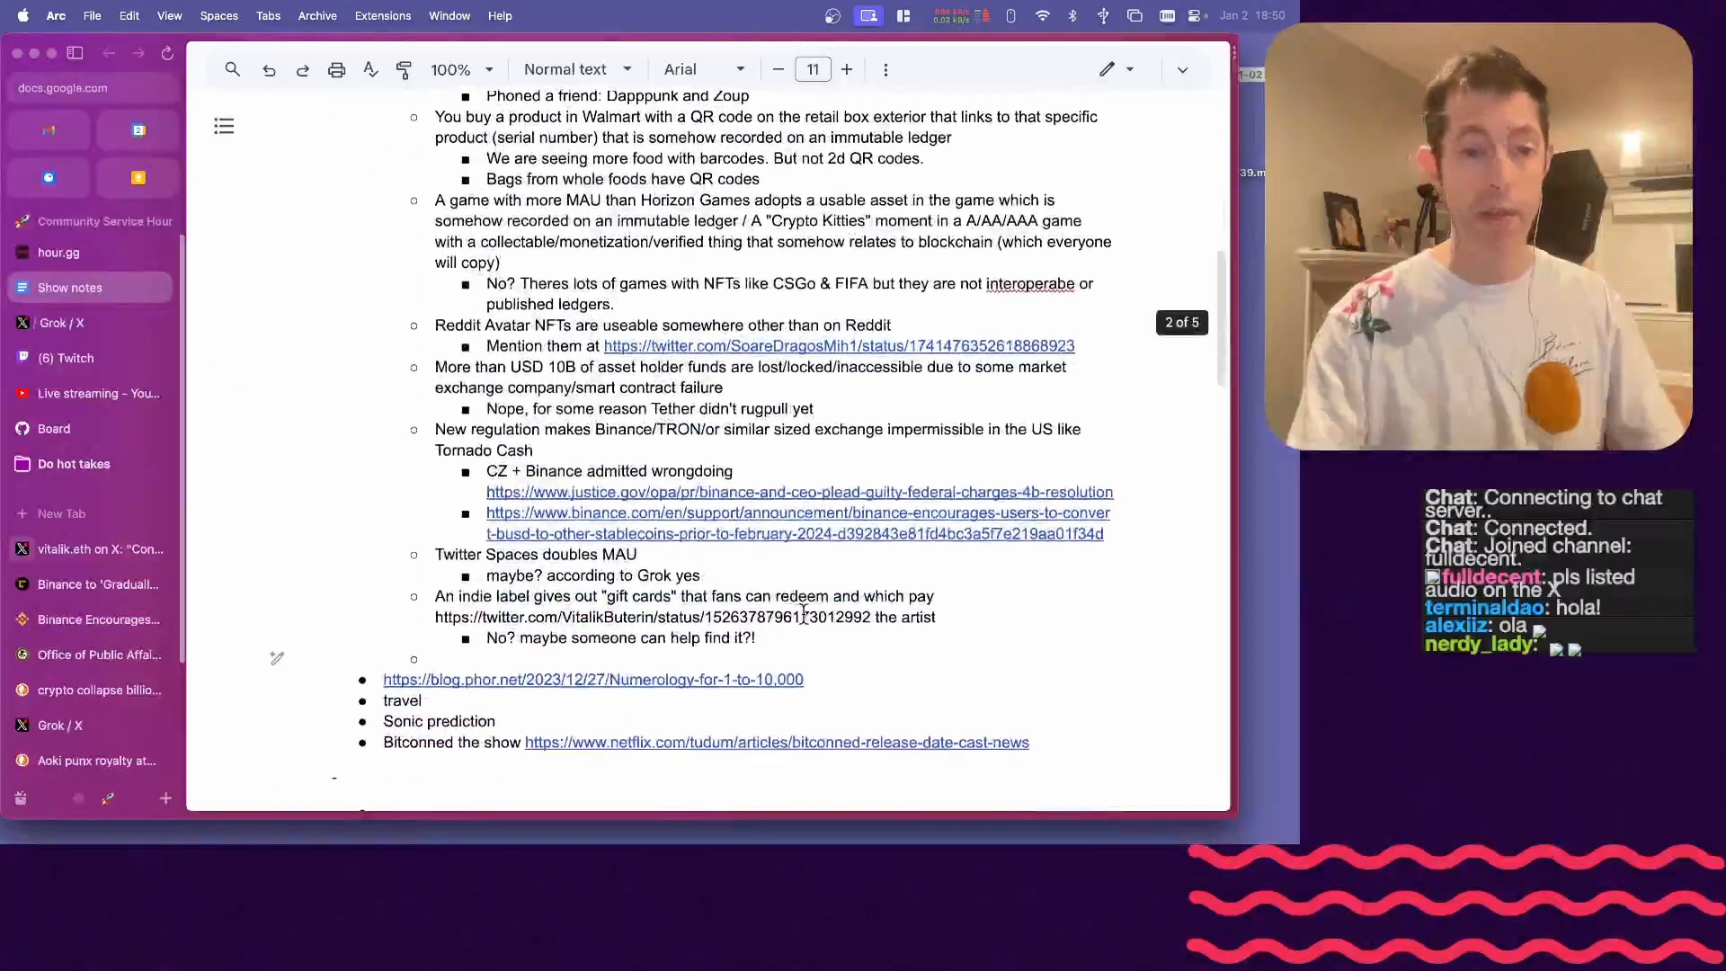
{"action": "type", "text": "VERDICT: NFTS"}
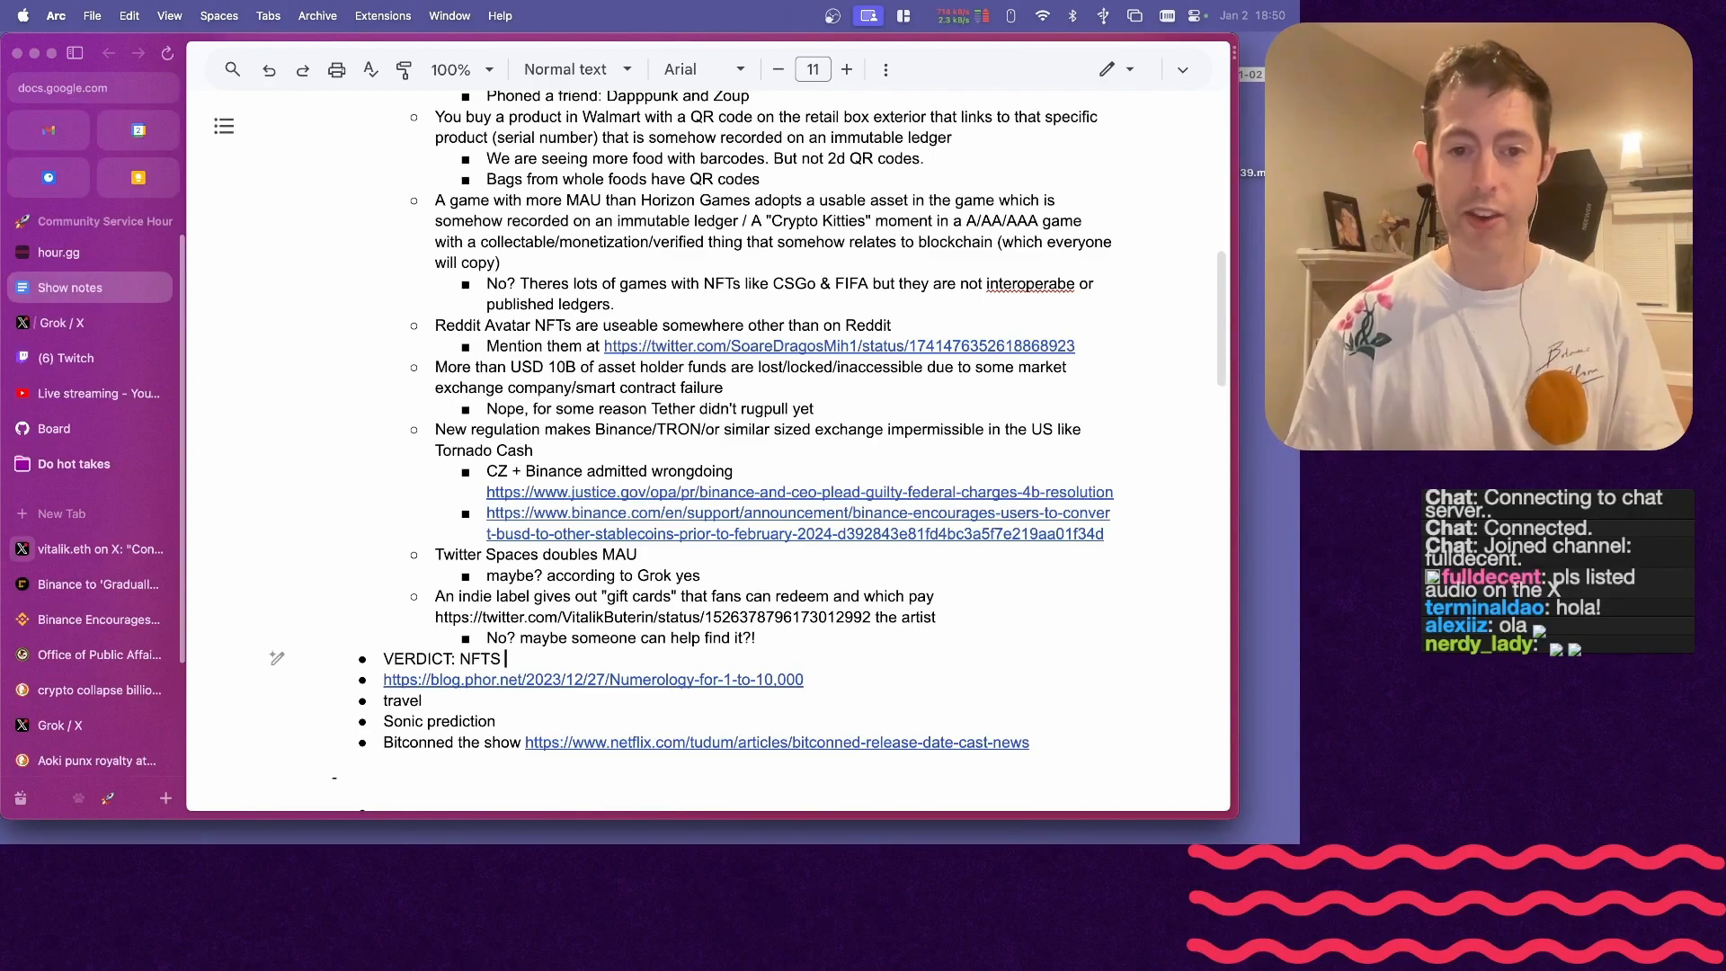
{"action": "type", "text": "ARE DEAD!"}
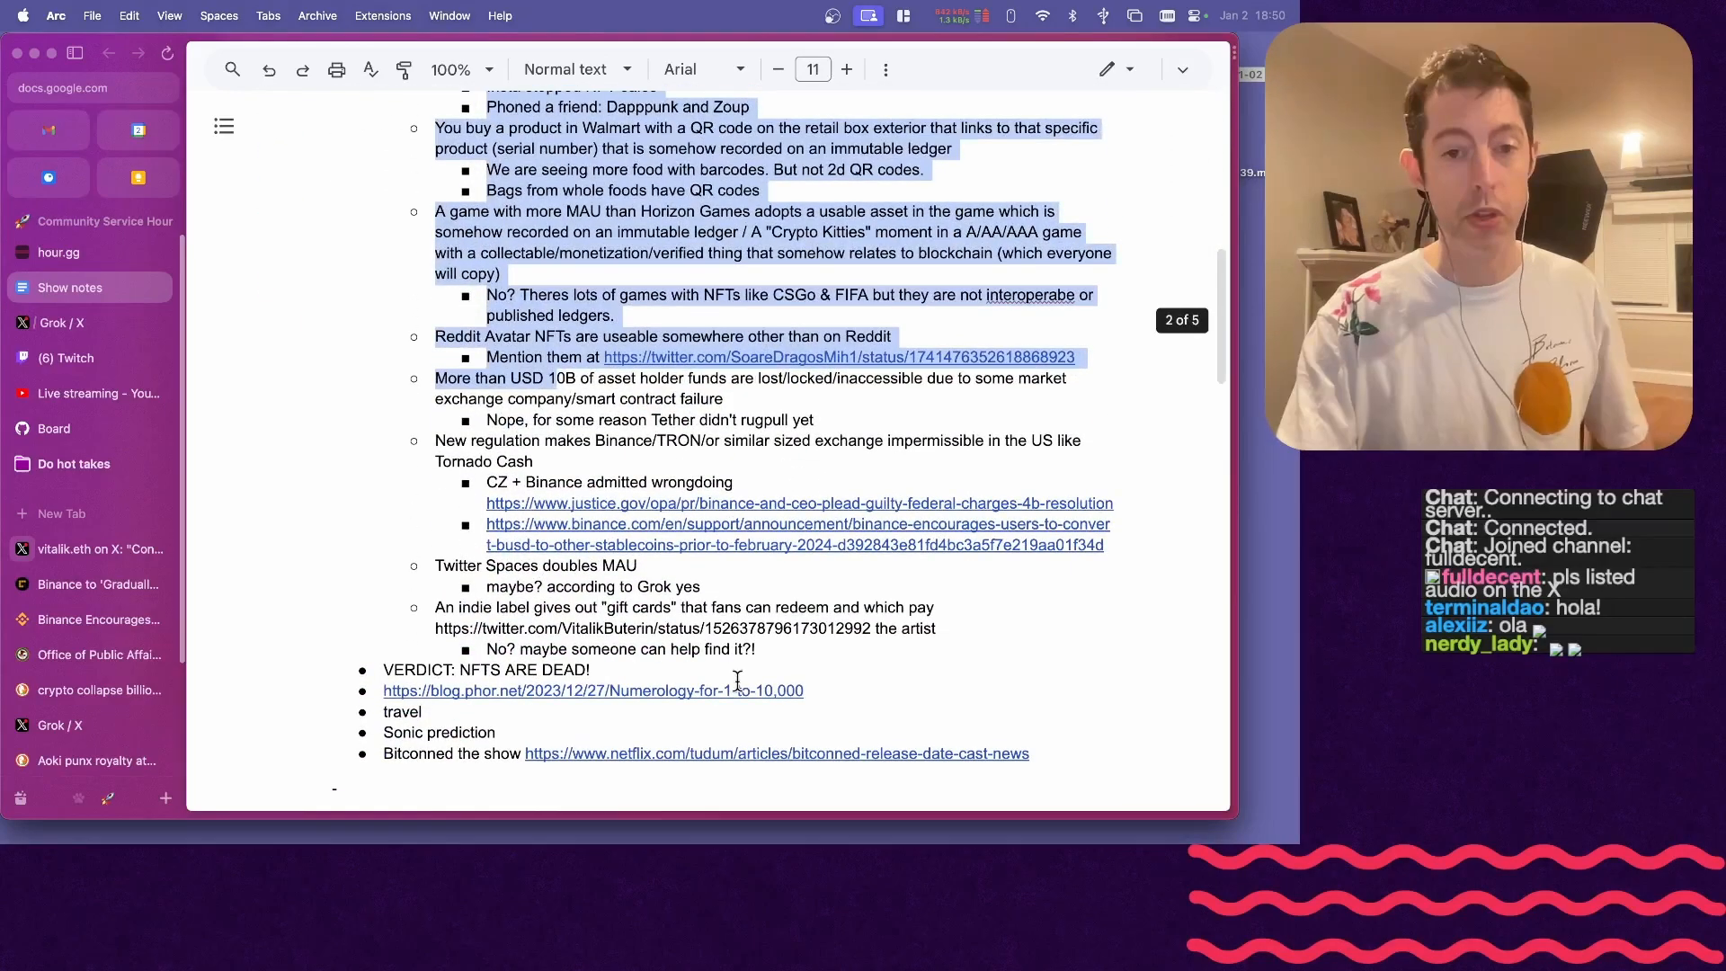
{"action": "left_click", "coordinate": [752, 649]}
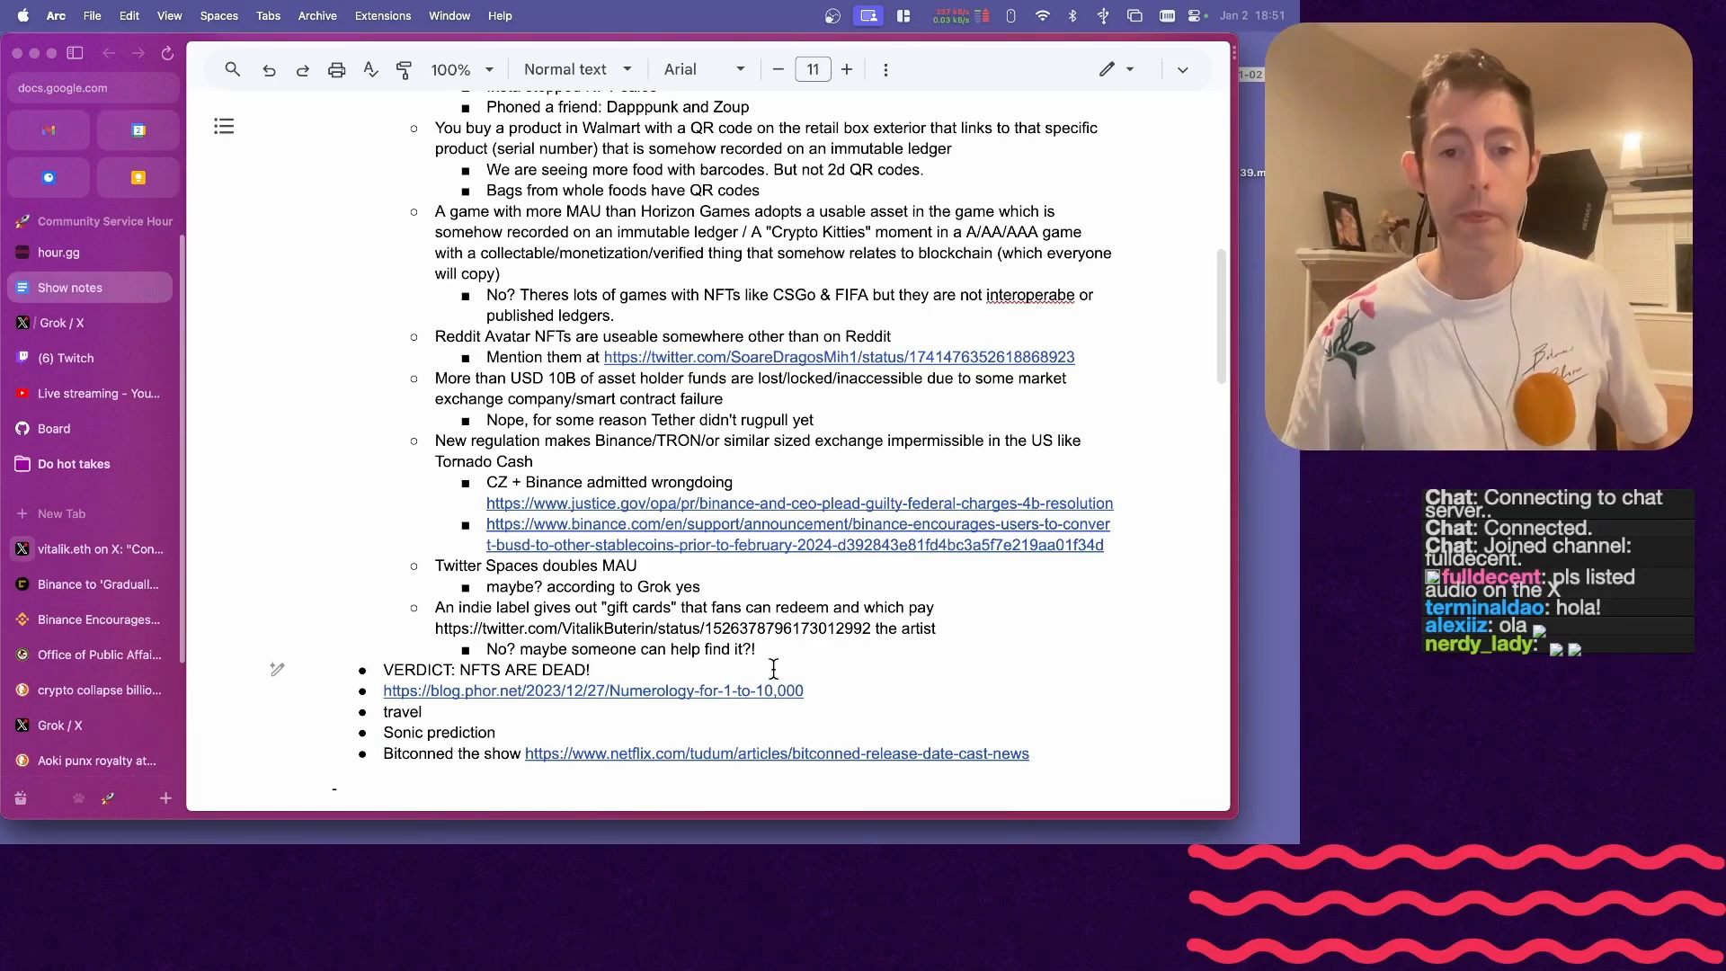
- Scroll the phor.net homepage down to its Events and travel list of 2024 conferences
{"action": "scroll", "scroll_direction": "down", "scroll_amount": 3}
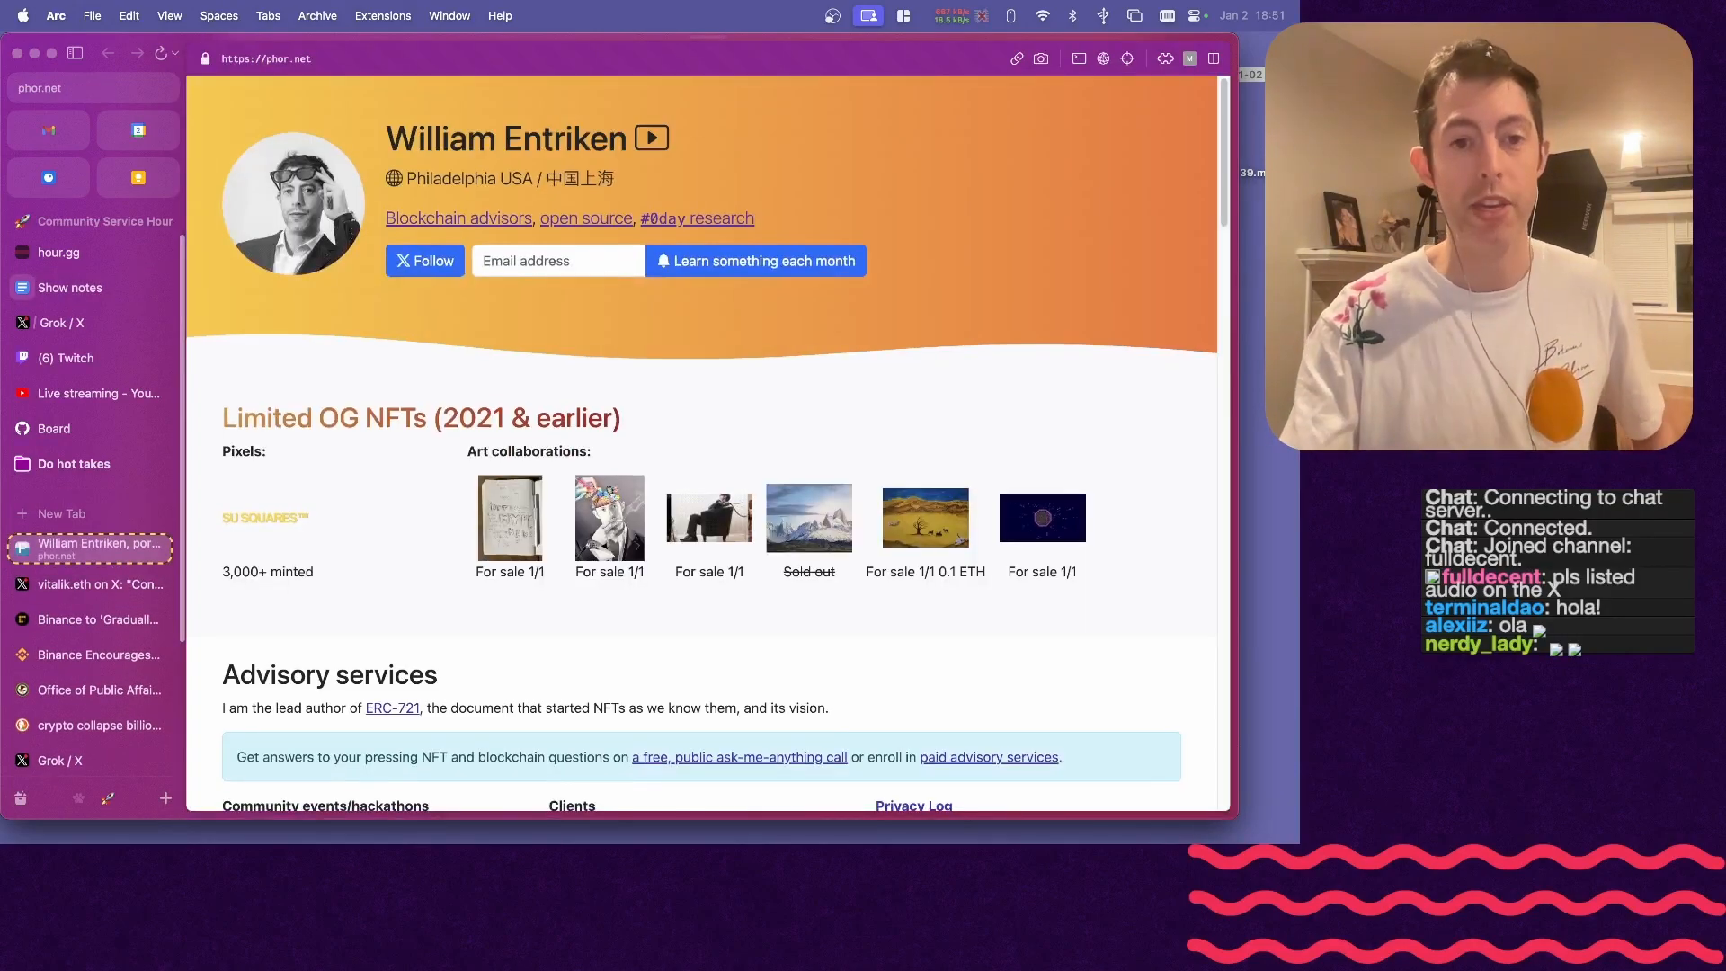
{"action": "scroll", "scroll_direction": "down", "scroll_amount": 3}
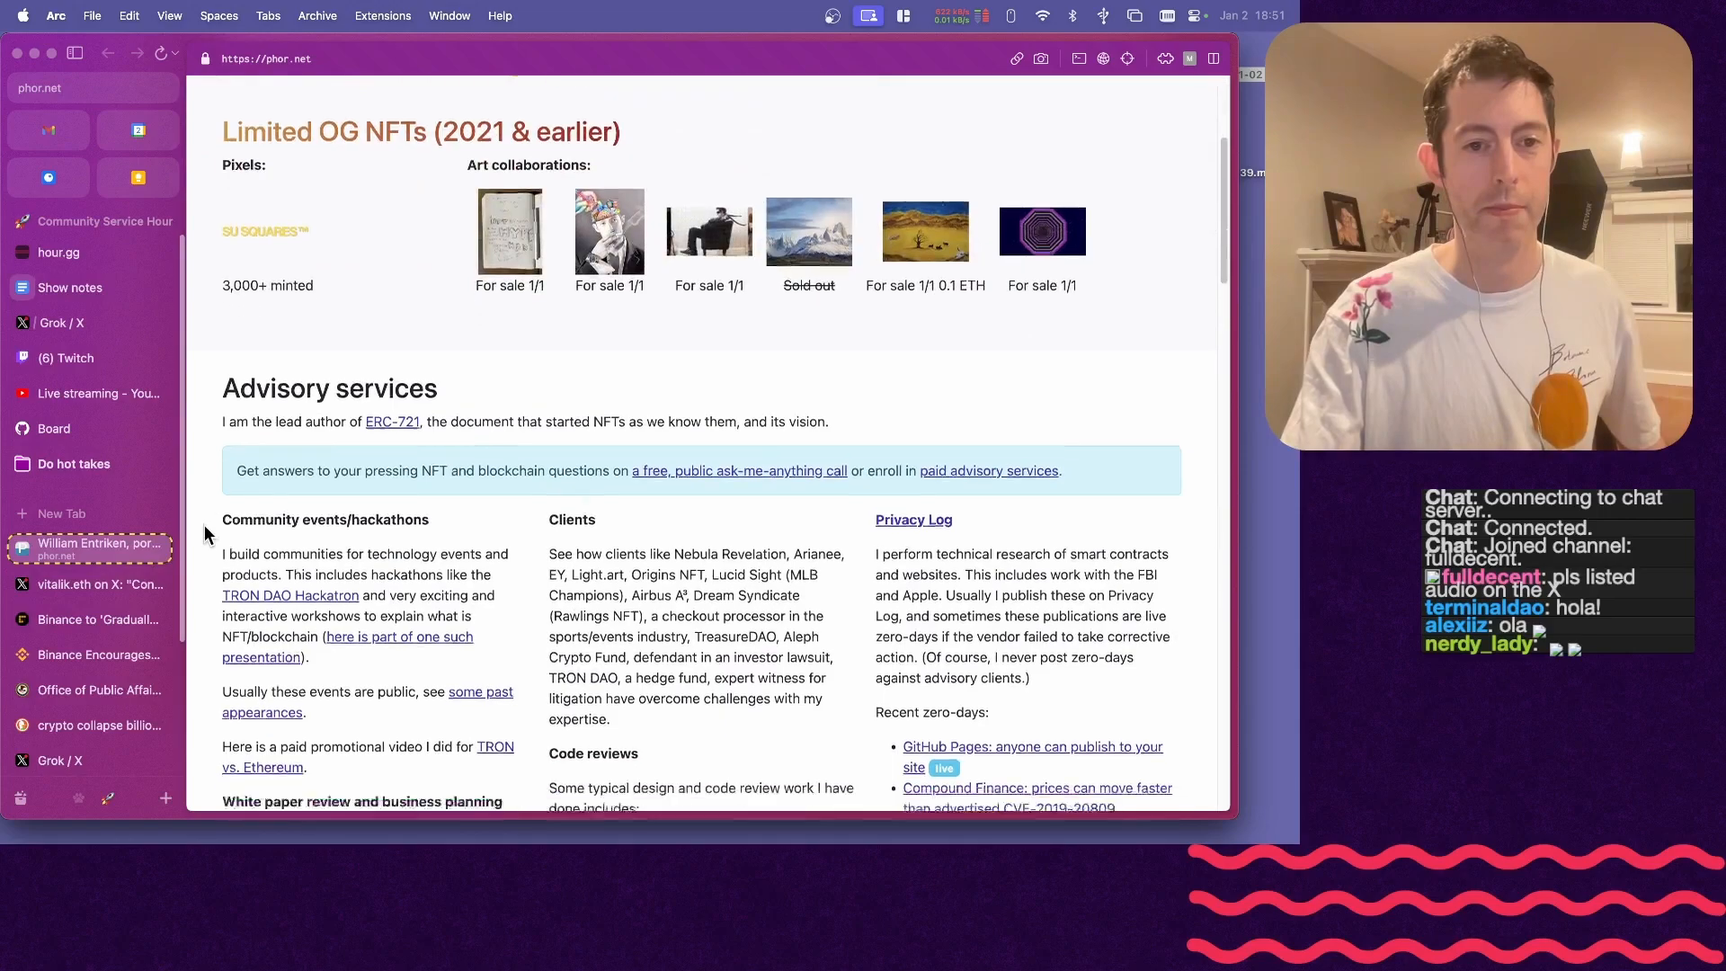
{"action": "scroll", "scroll_direction": "down", "scroll_amount": 3}
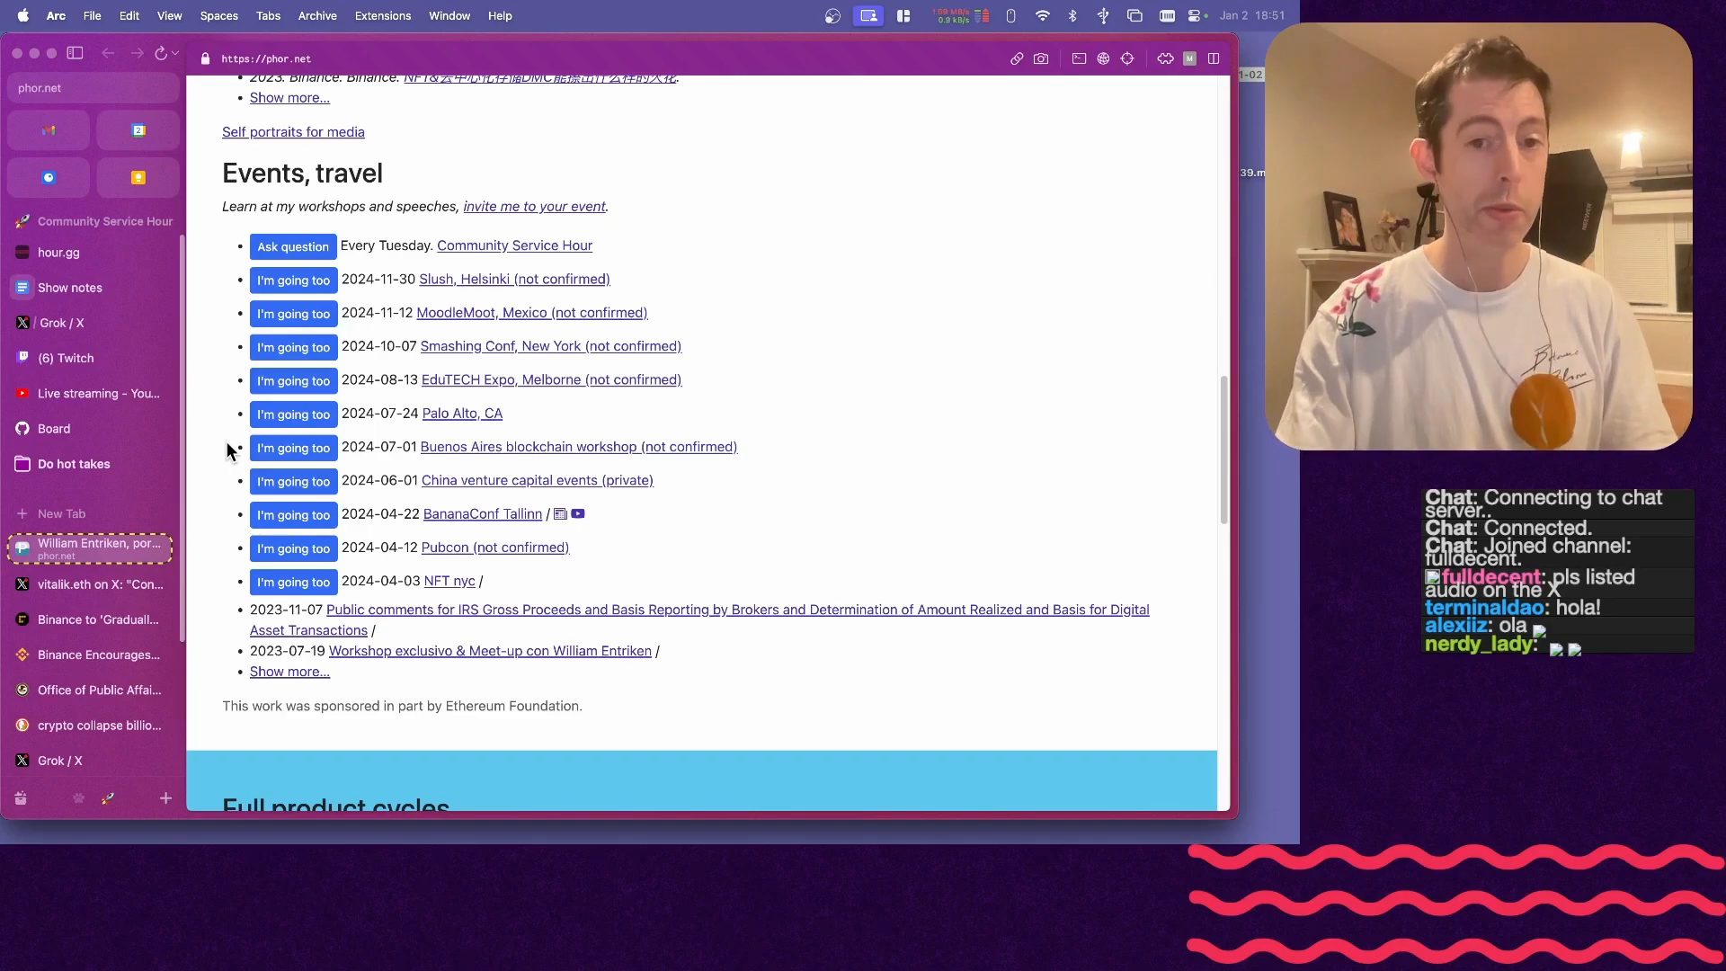
{"action": "mouse_move", "coordinate": [458, 590]}
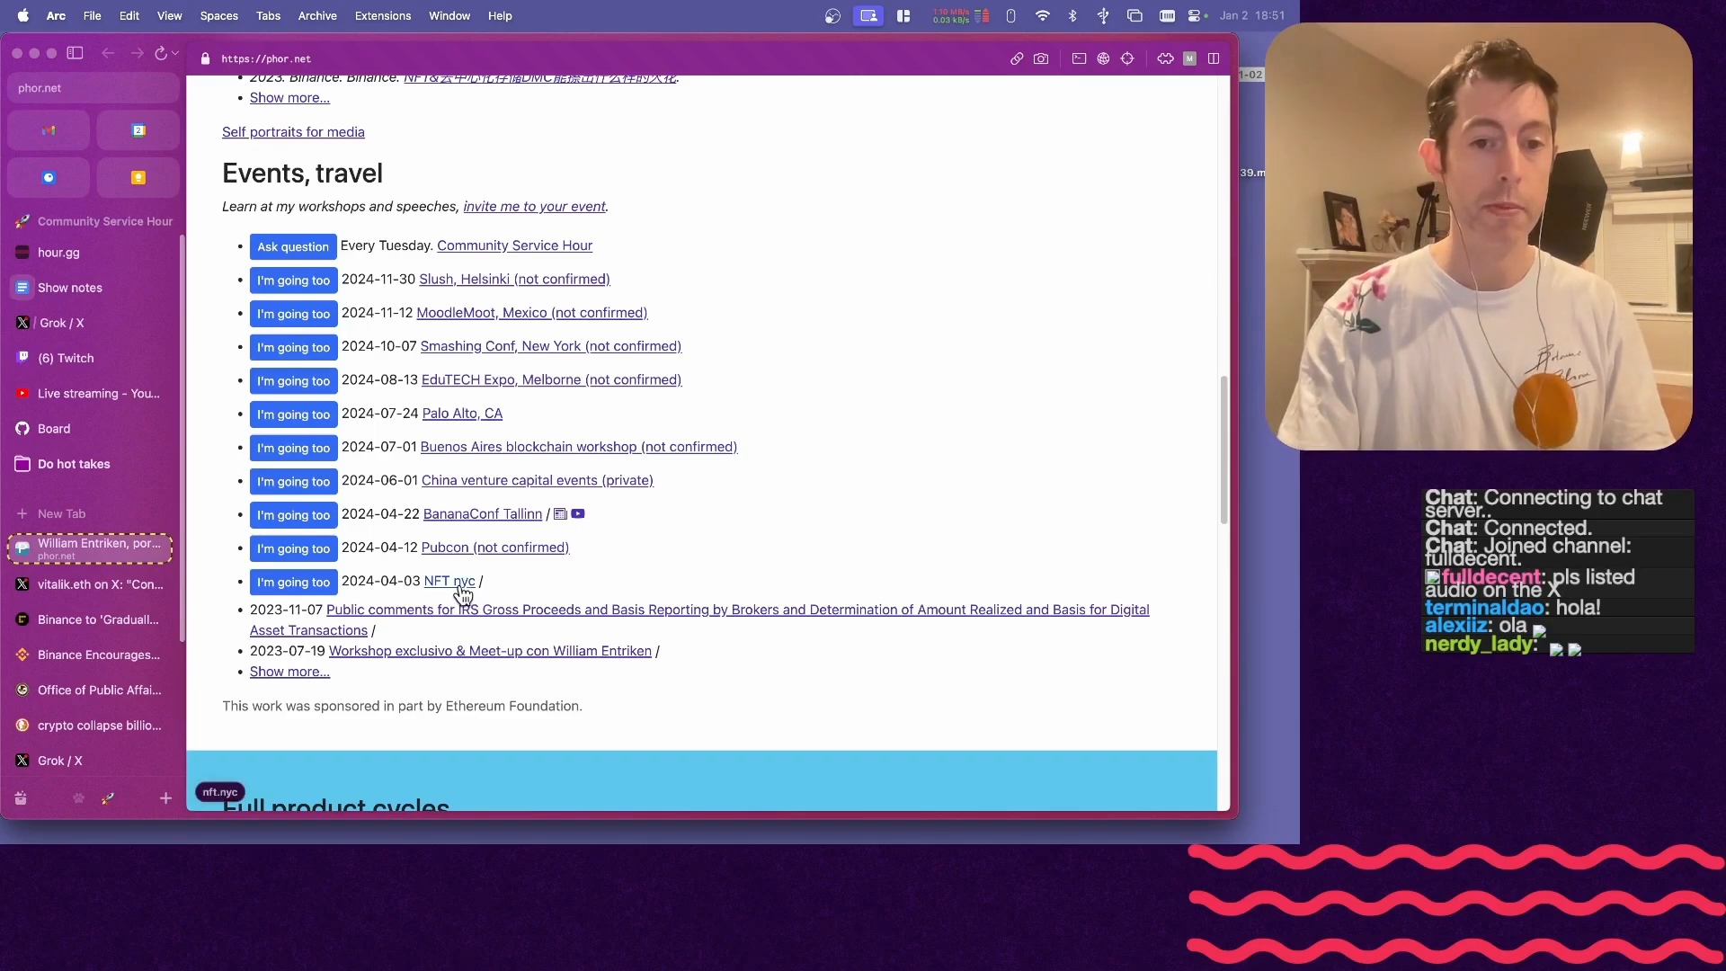
{"action": "mouse_move", "coordinate": [447, 553]}
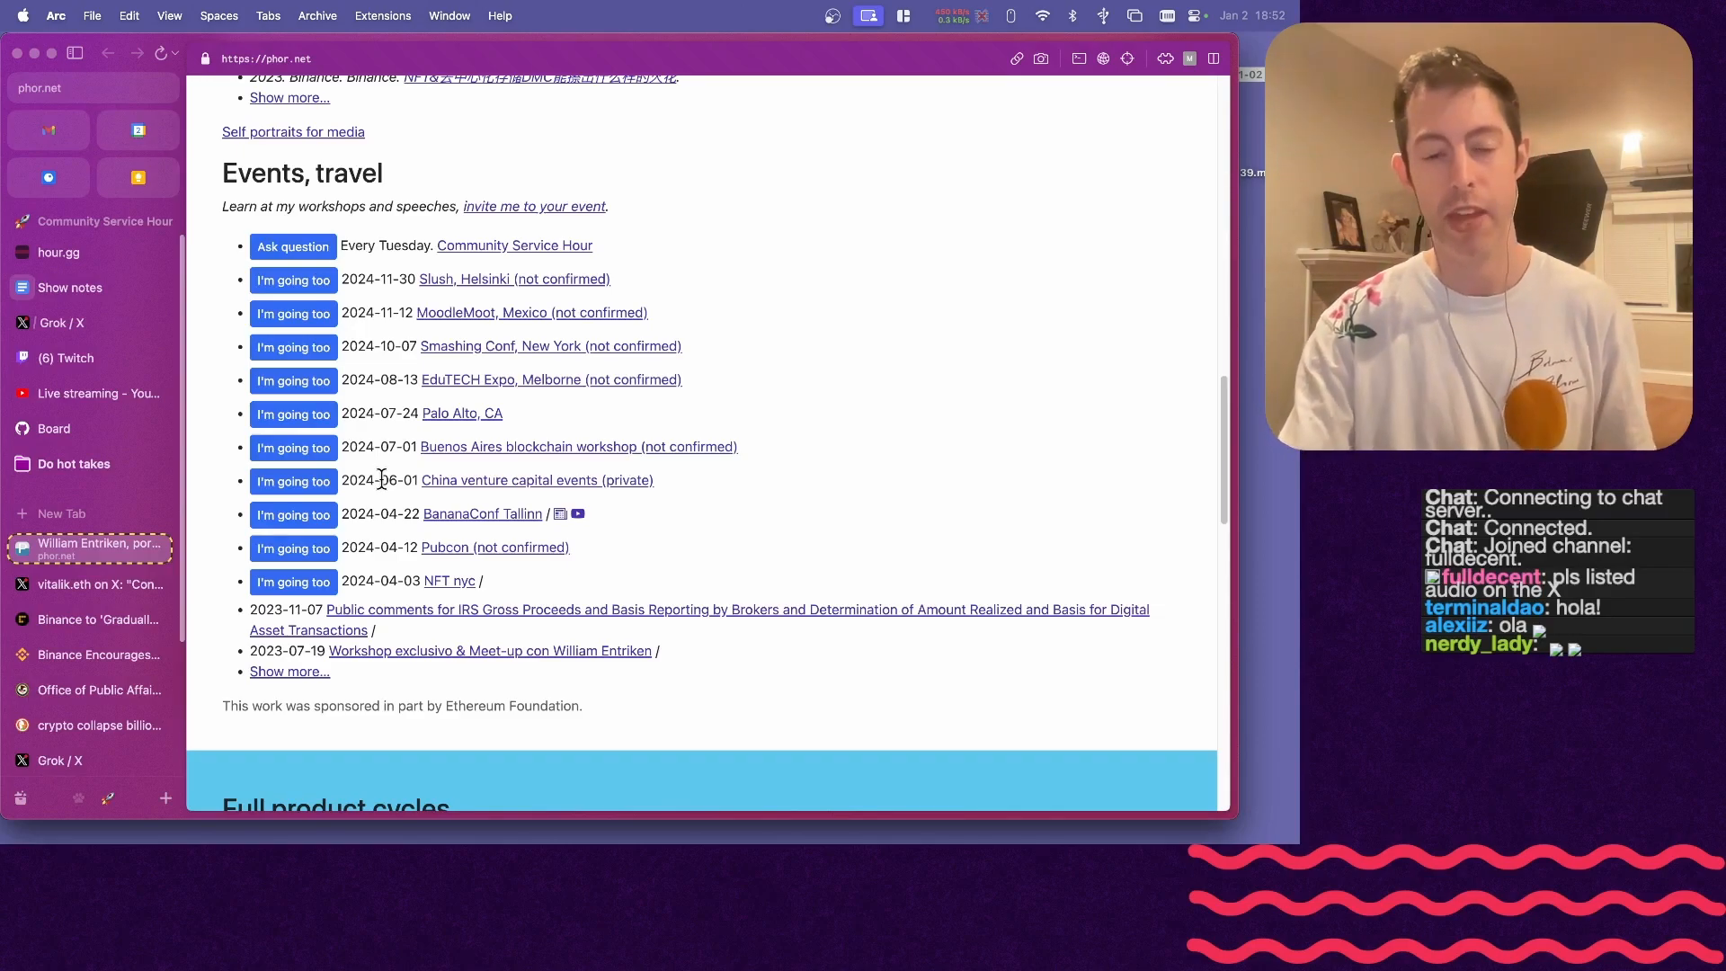
{"action": "mouse_move", "coordinate": [373, 464]}
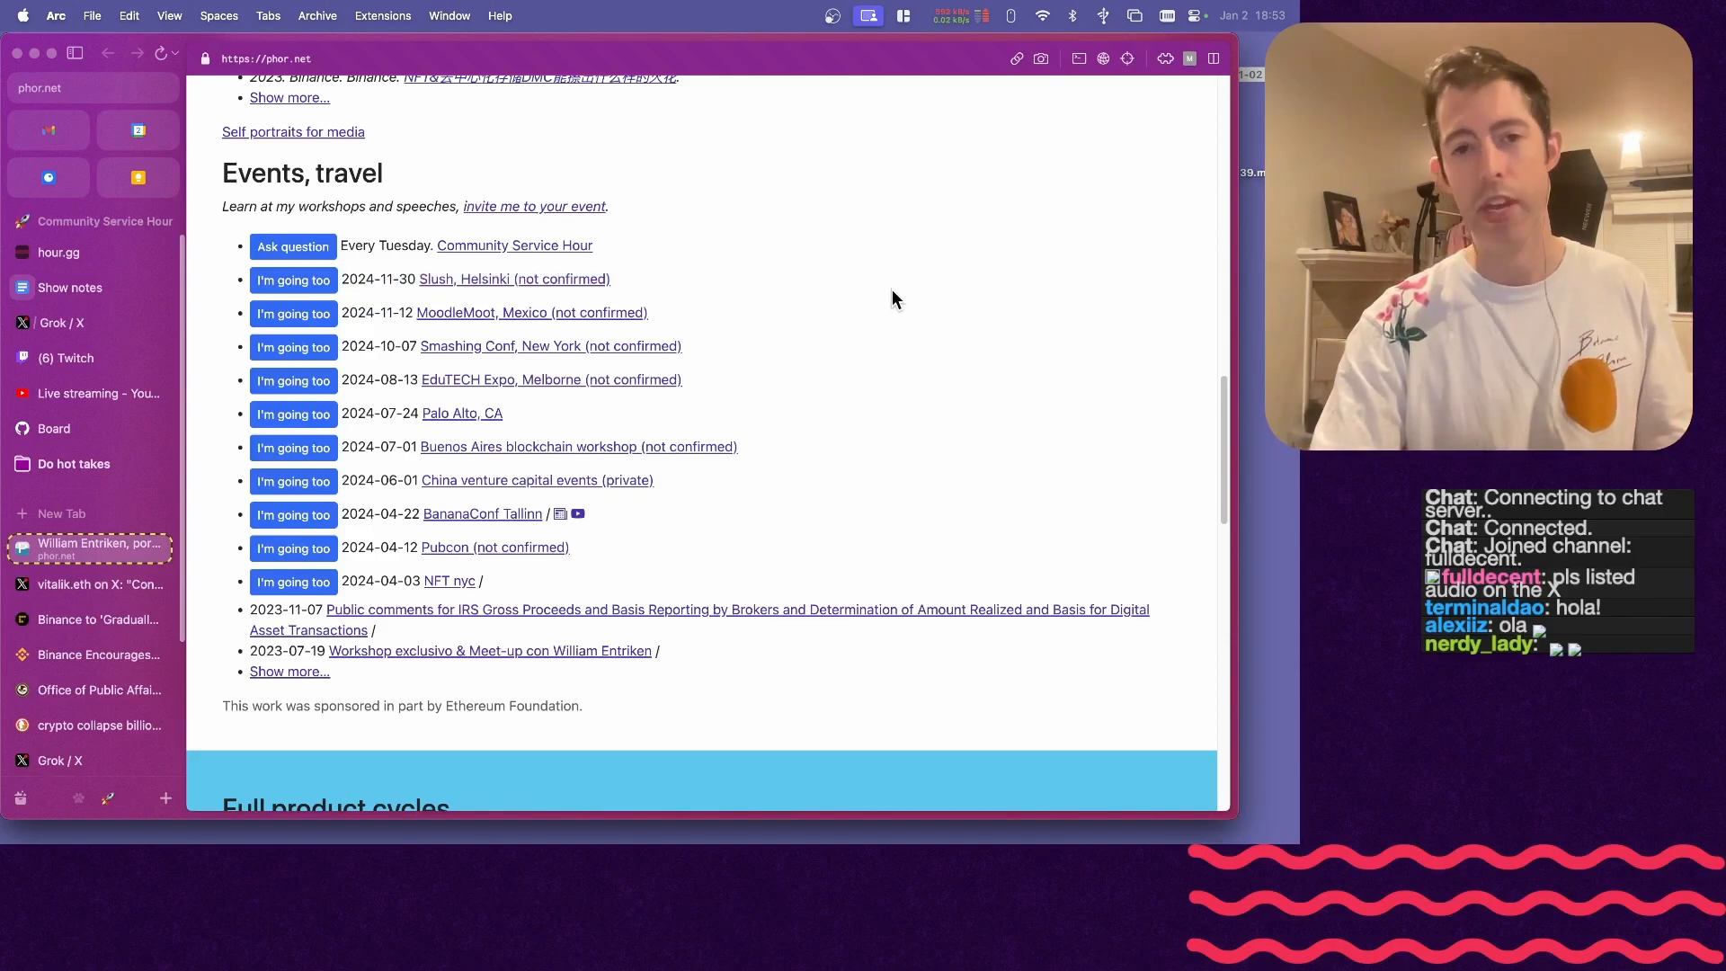
{"action": "mouse_move", "coordinate": [756, 678]}
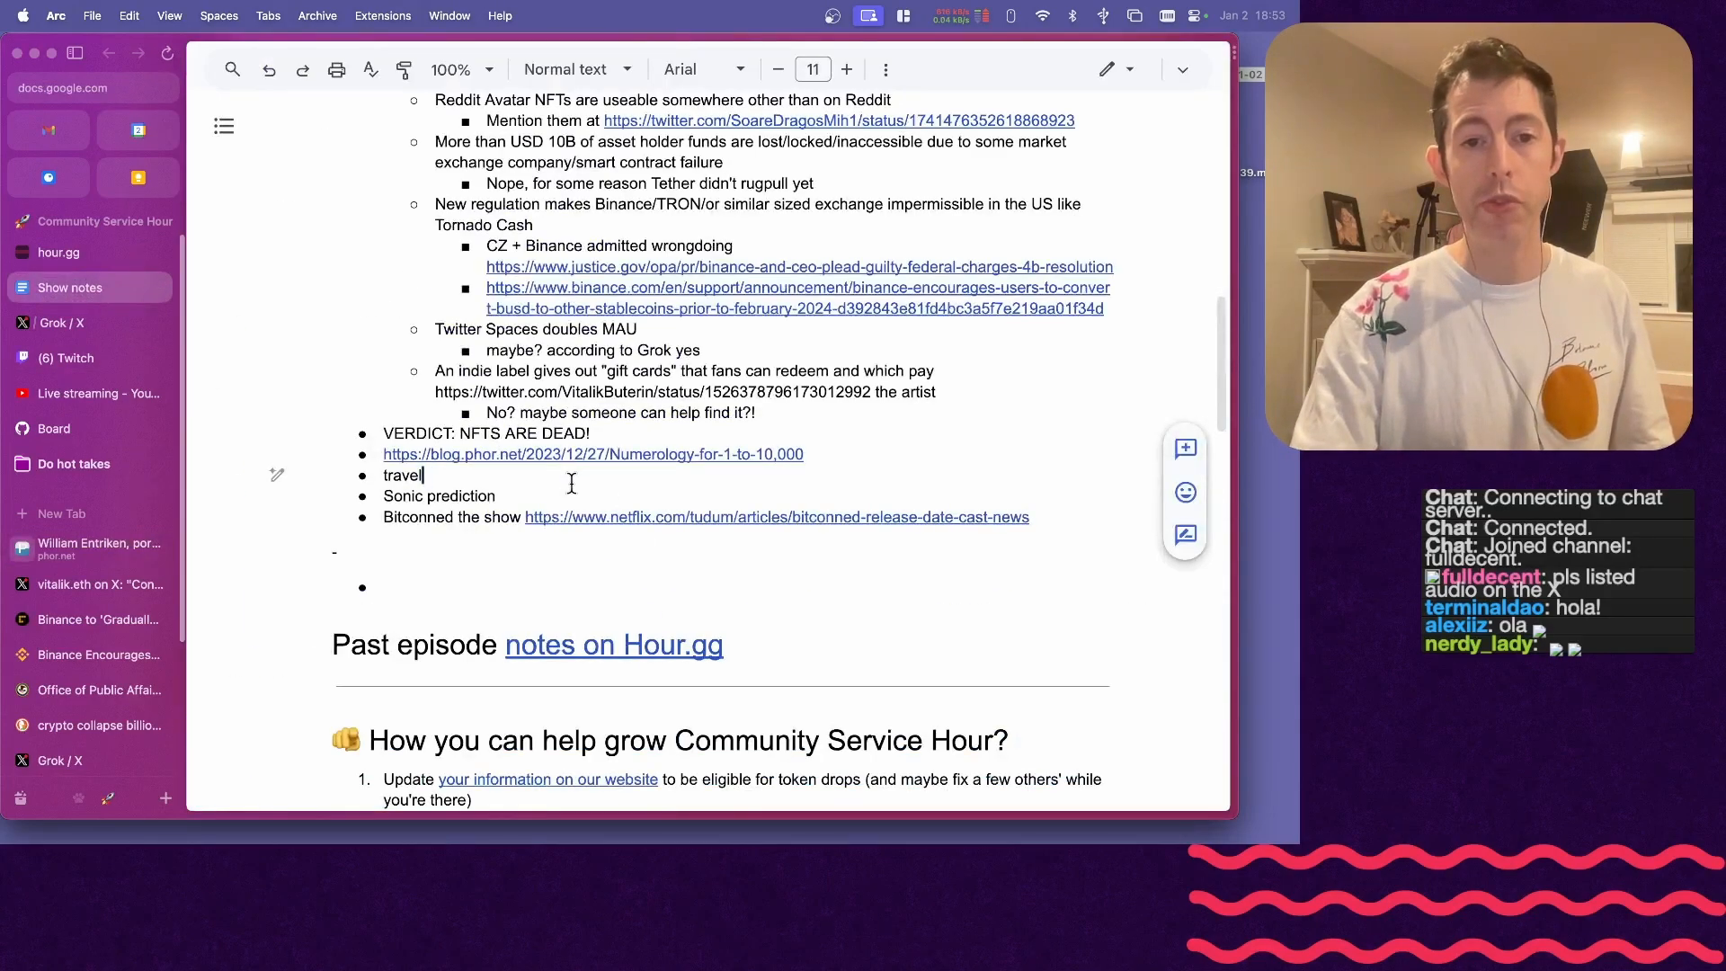
- Add the sub-item 'Getting 10miles+ out of the house (get out of COVID mode)' under travel
{"action": "key", "text": "Enter"}
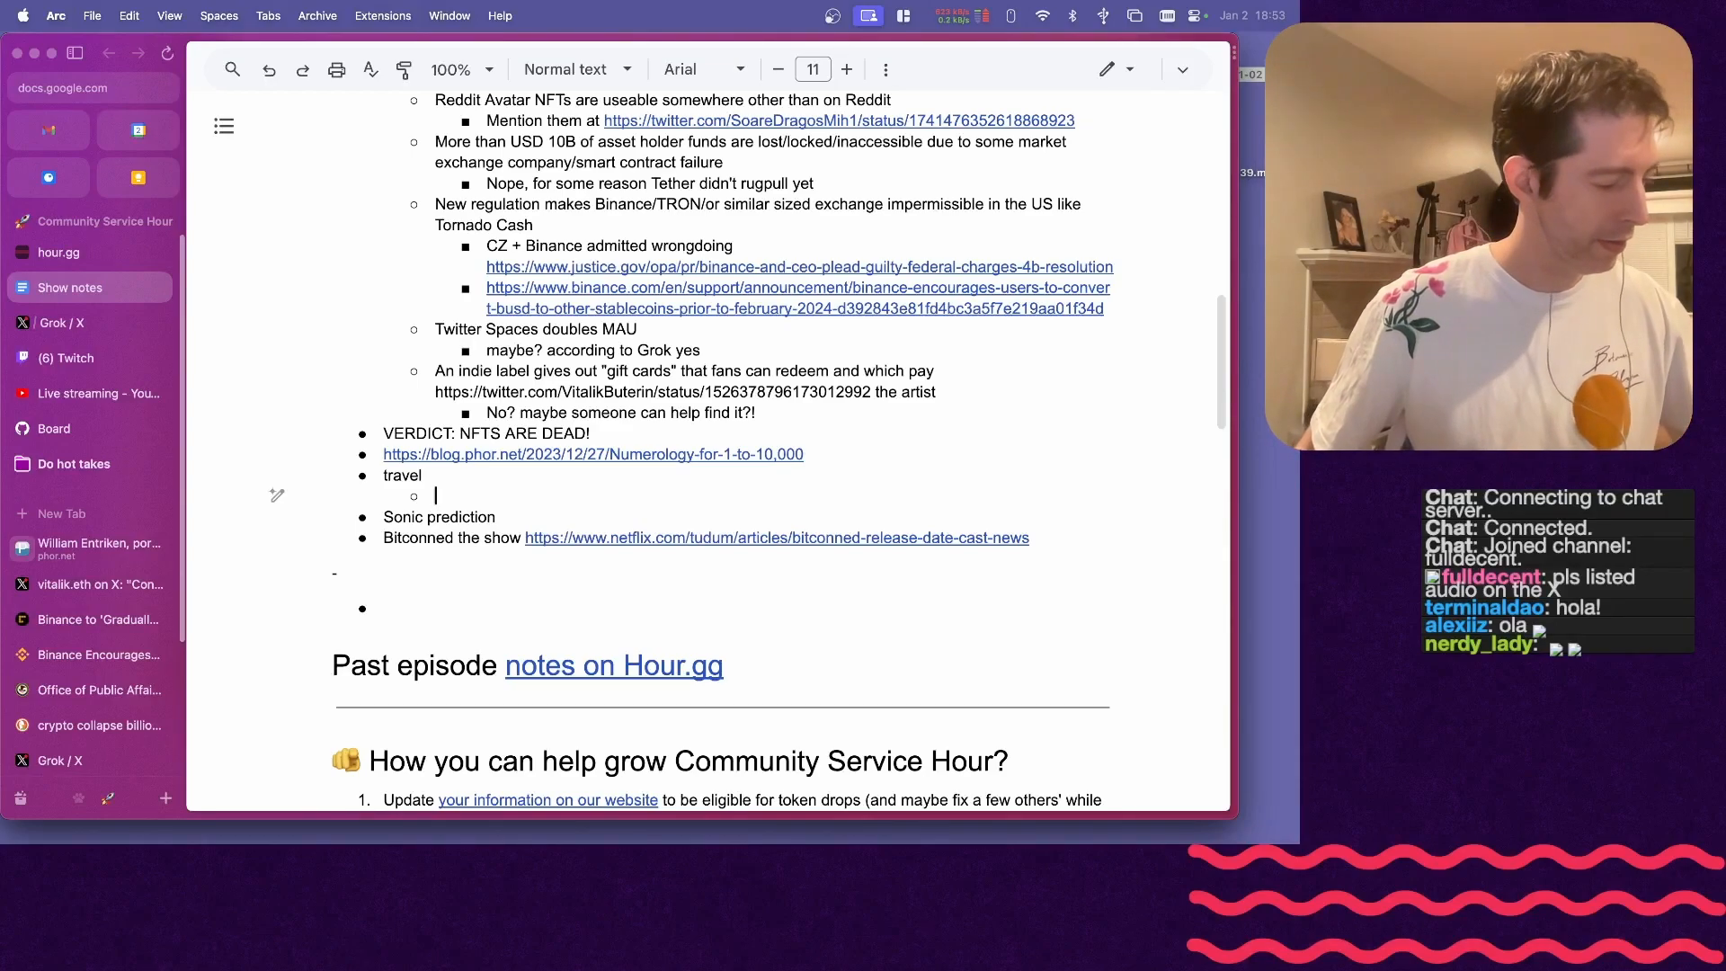
{"action": "type", "text": "Getting 10miles+ out of the house"}
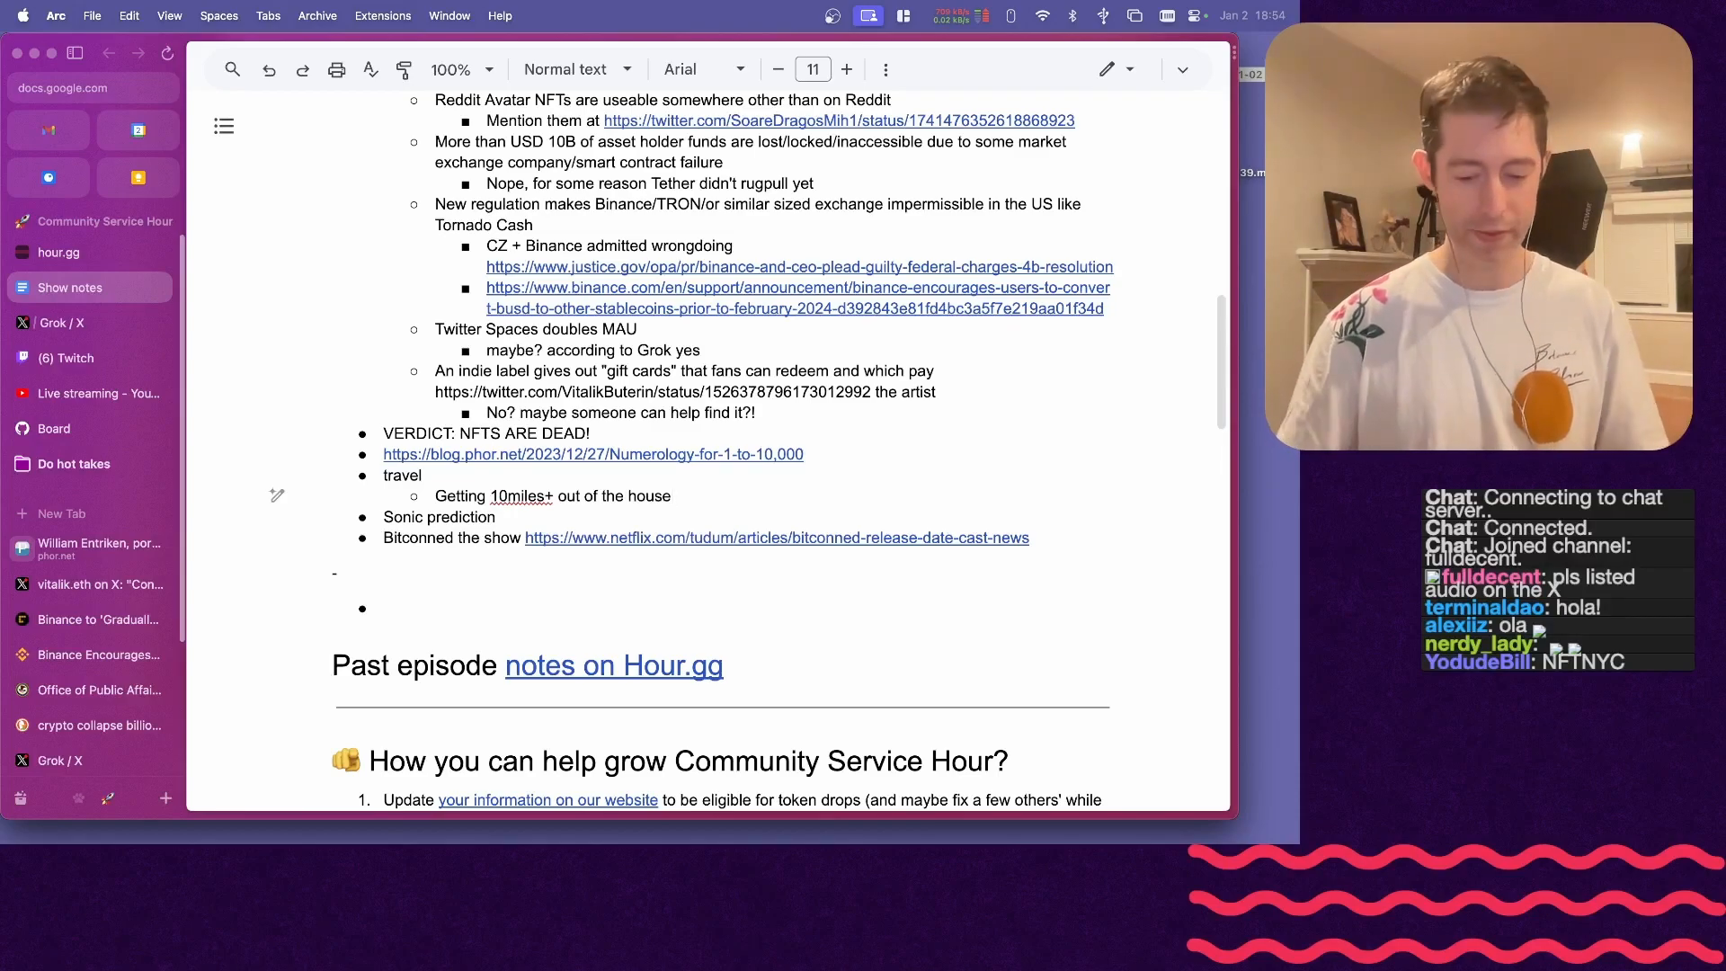
{"action": "type", "text": "(get out of C"}
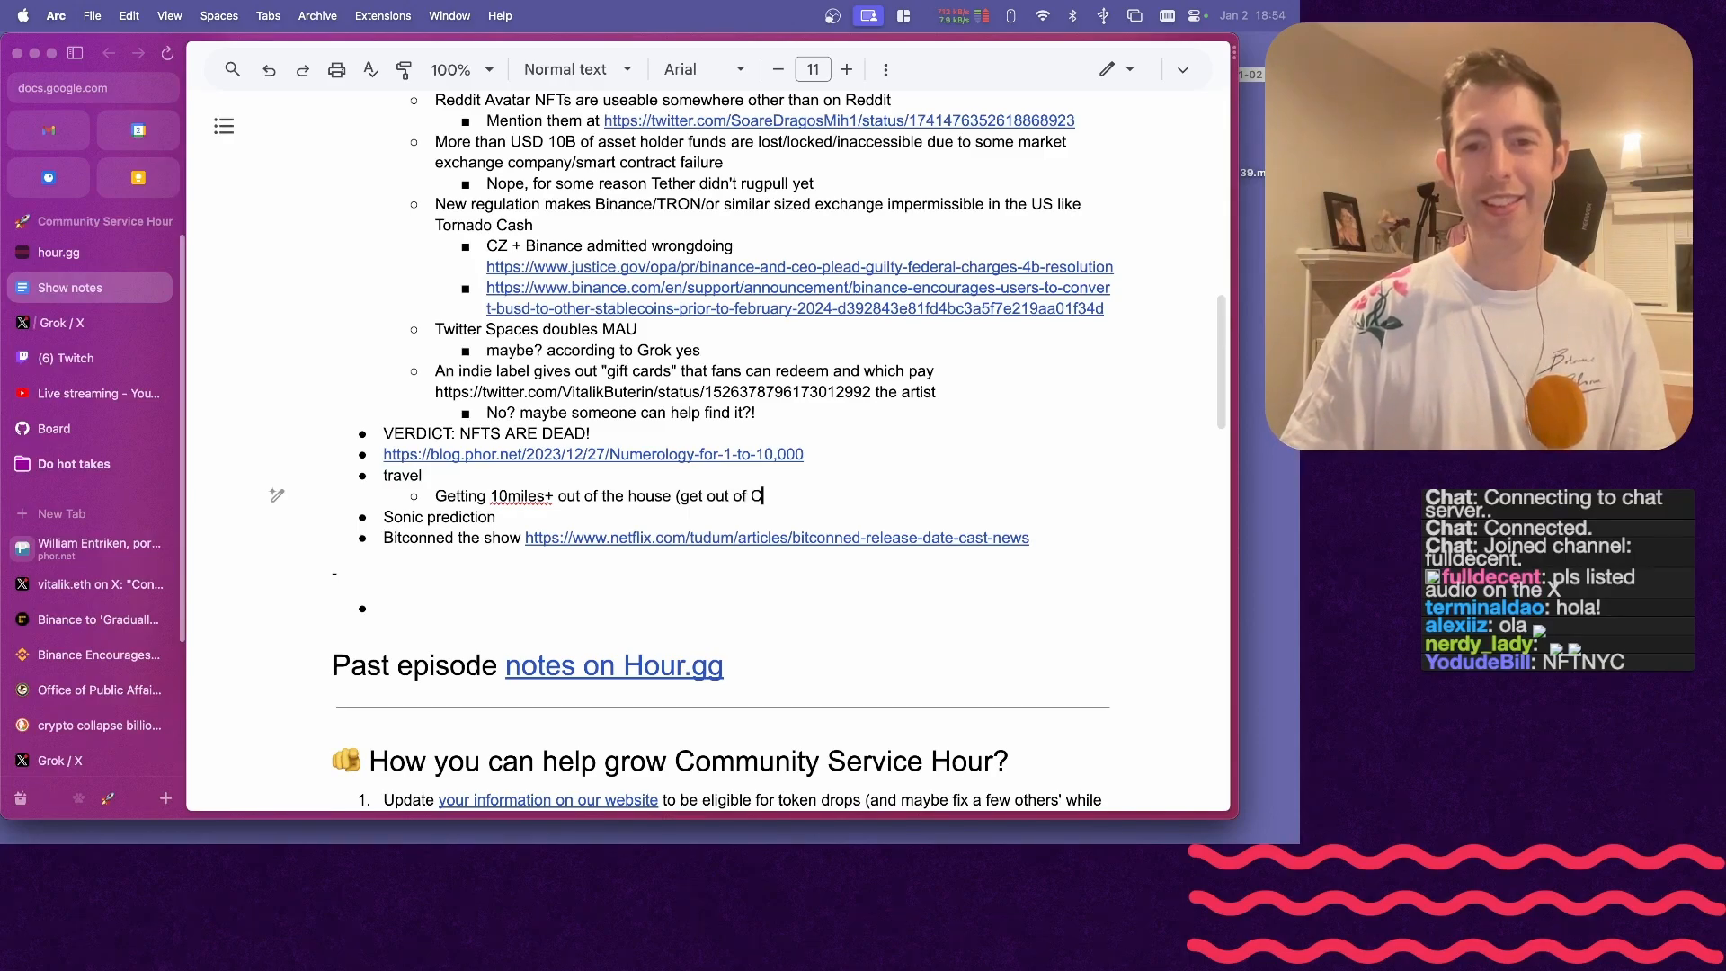
{"action": "type", "text": "OVID mode, \"new kid mode"}
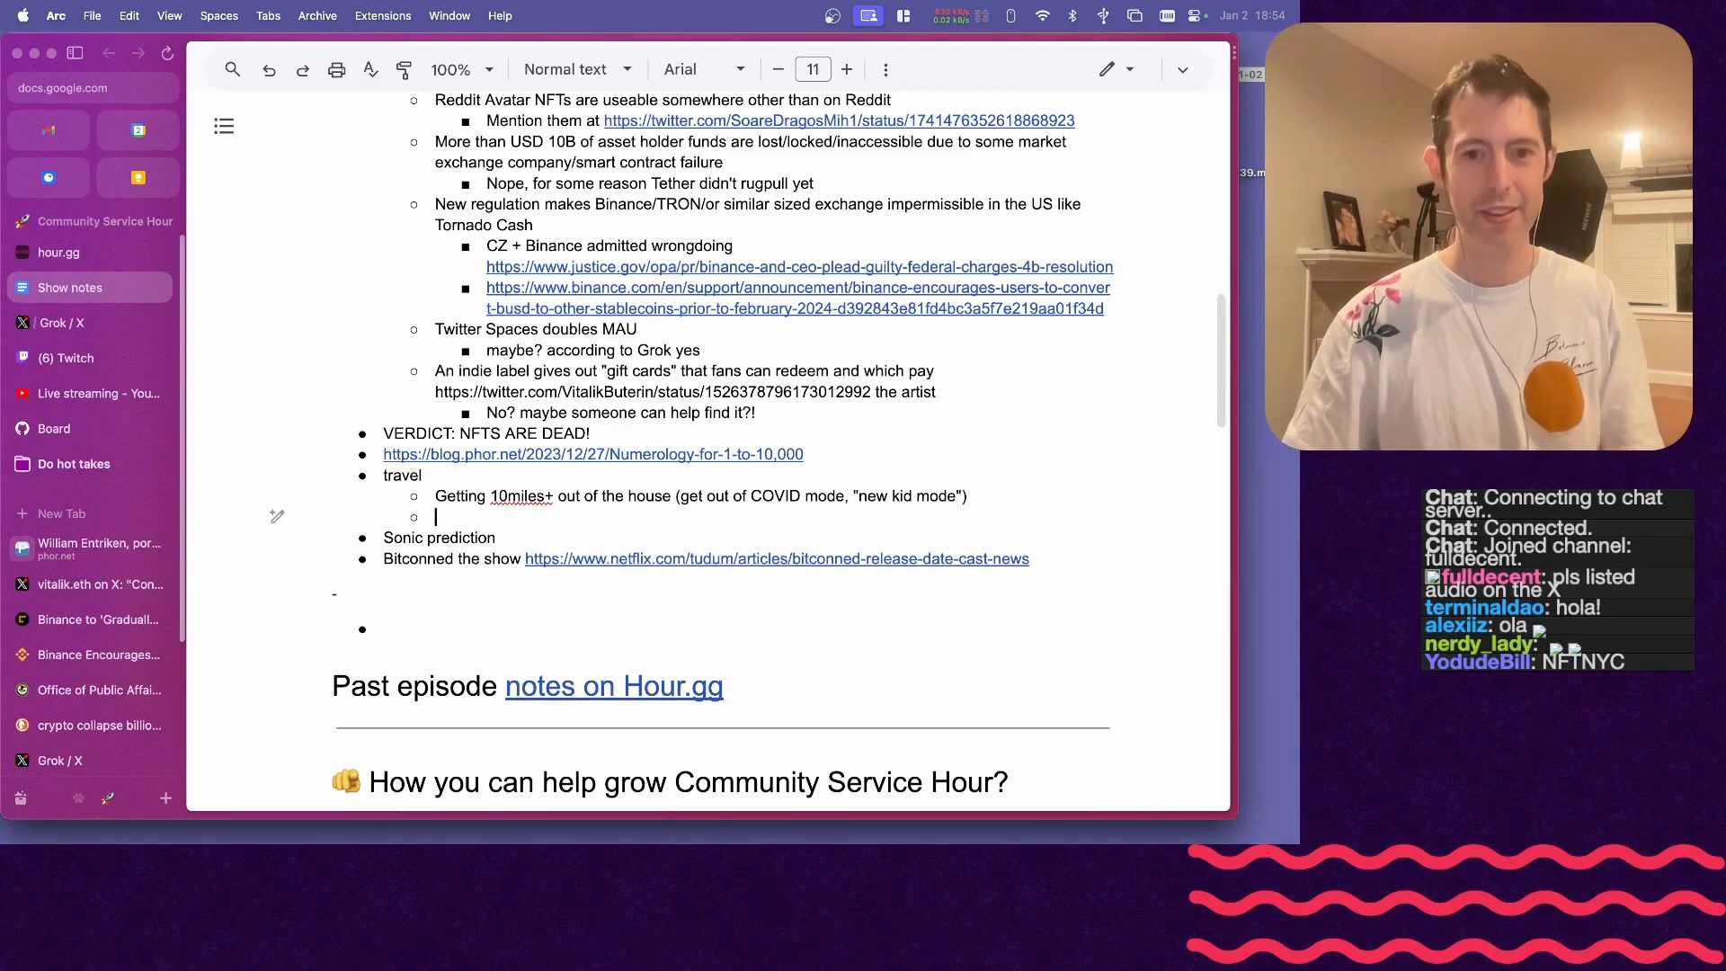
- List conference sub-items: Non fungible conference Lisbon, NFT Paris, Dubai, NFT Tallin, ETH Denver
{"action": "type", "text": "Non fungible"}
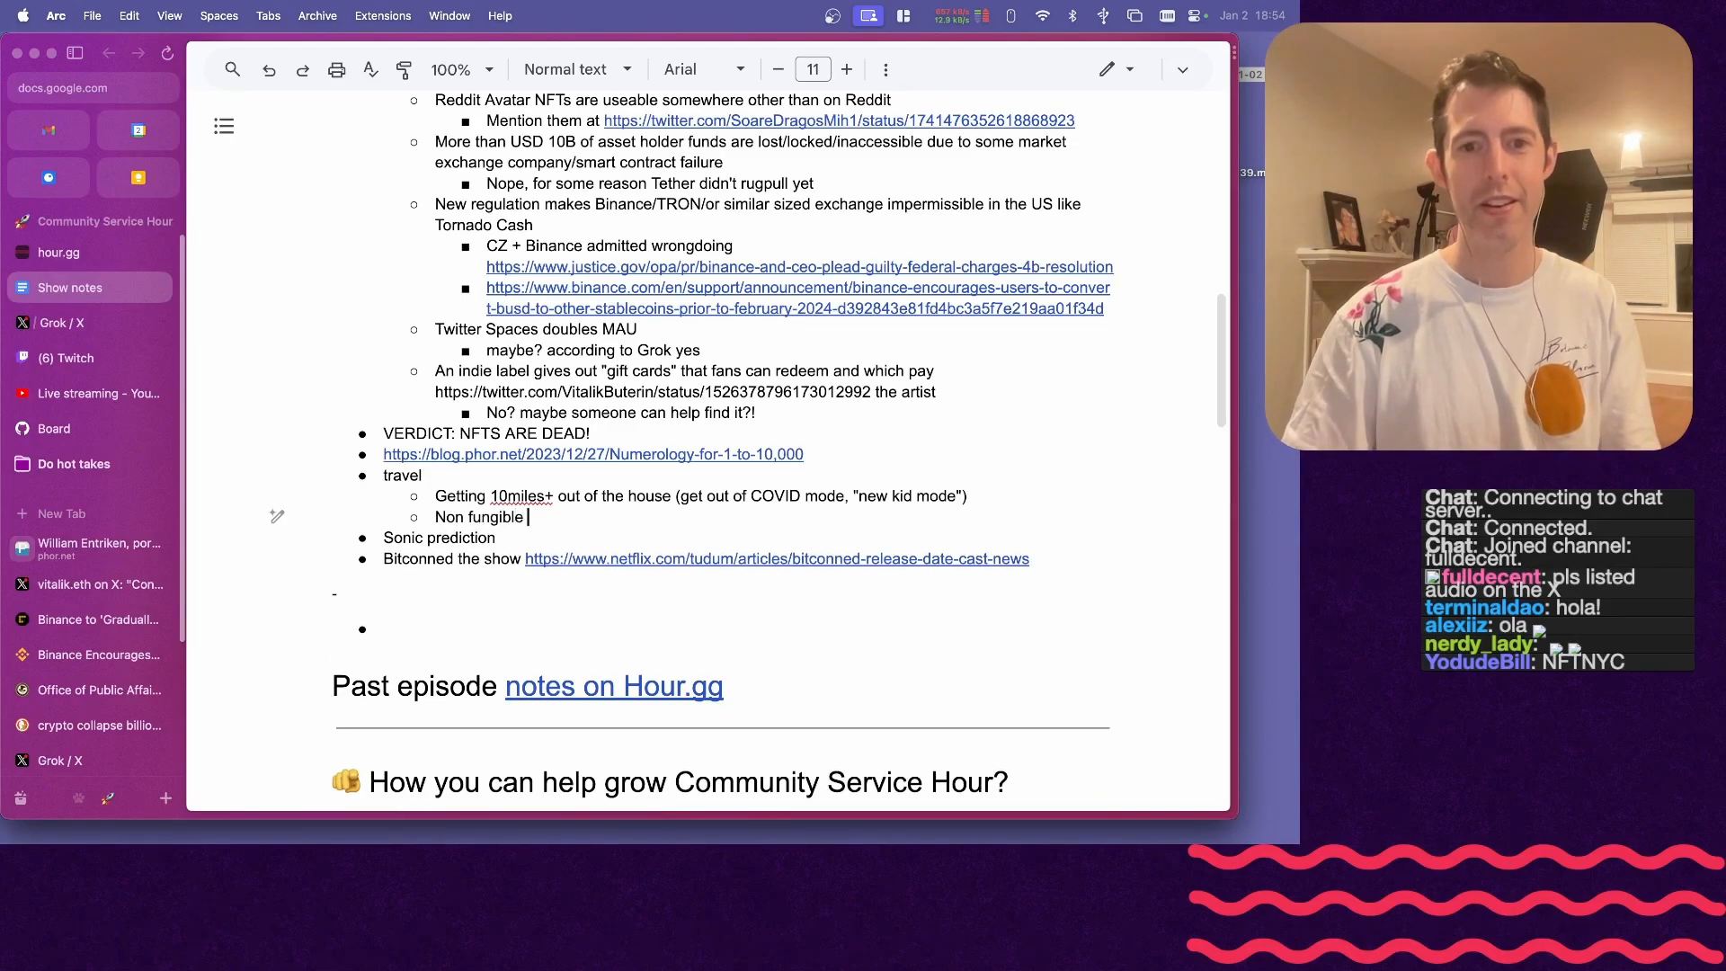
{"action": "type", "text": "conference Lisbon"}
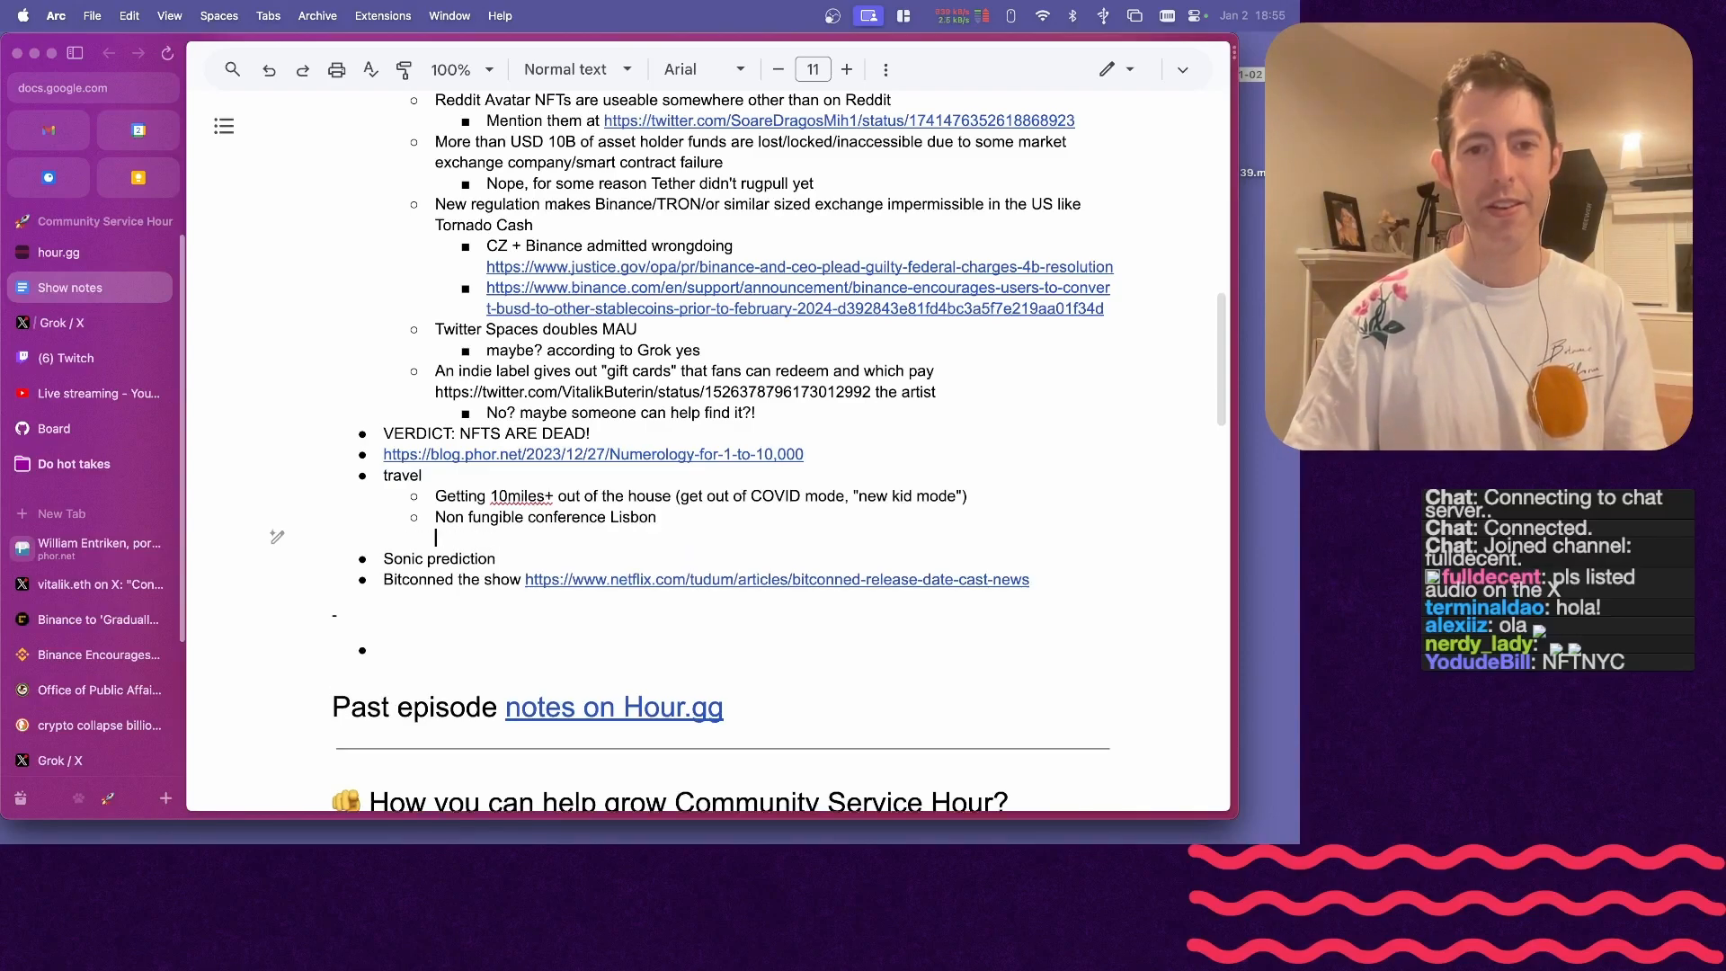
{"action": "type", "text": "NFT paris"}
{"action": "type", "text": "Token 2049"}
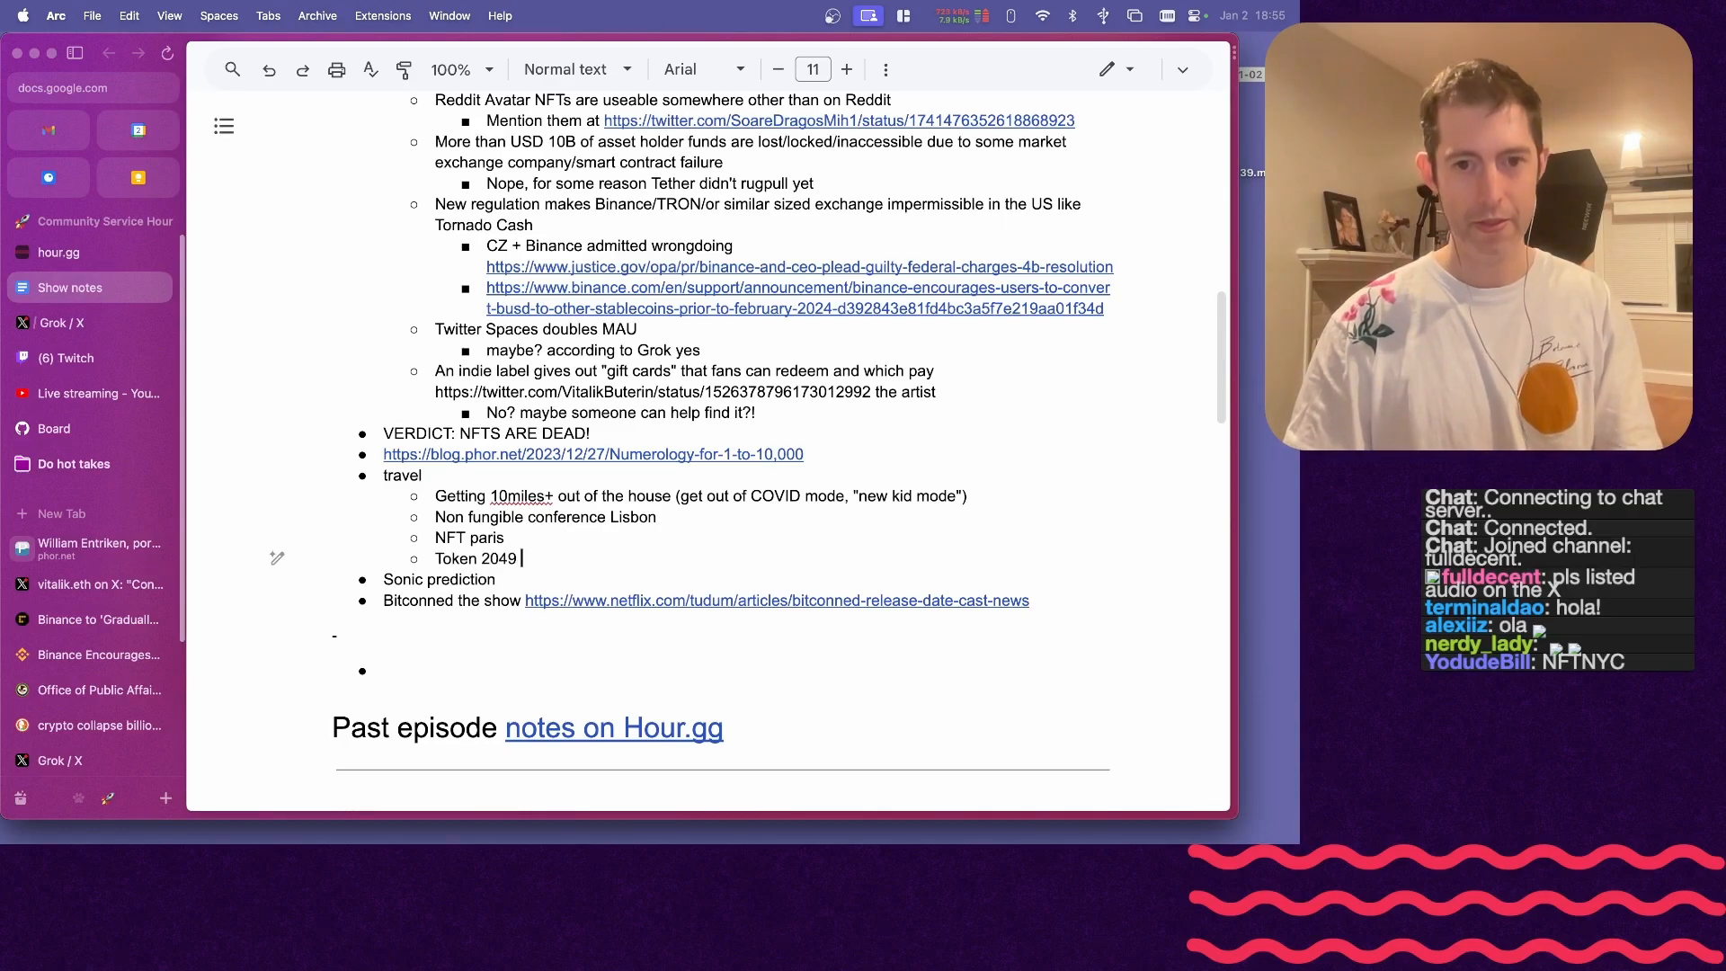
{"action": "type", "text": "Dubai"}
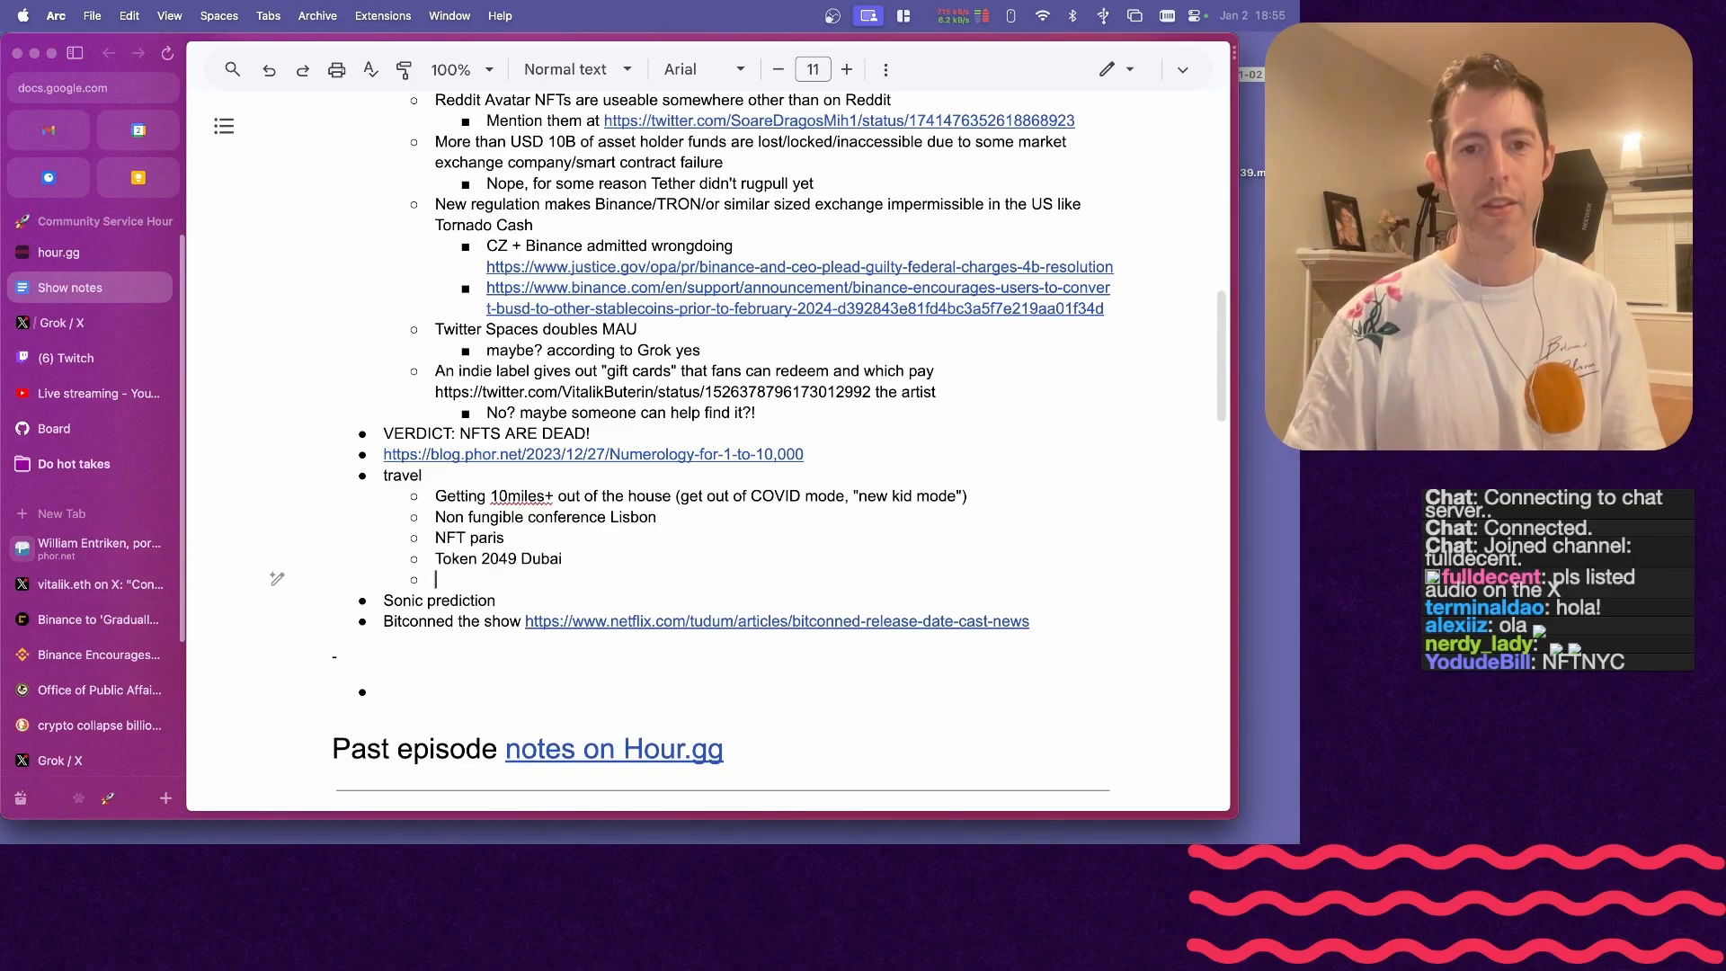
{"action": "type", "text": "NFT Tallin"}
{"action": "type", "text": "Korea blockchain week"}
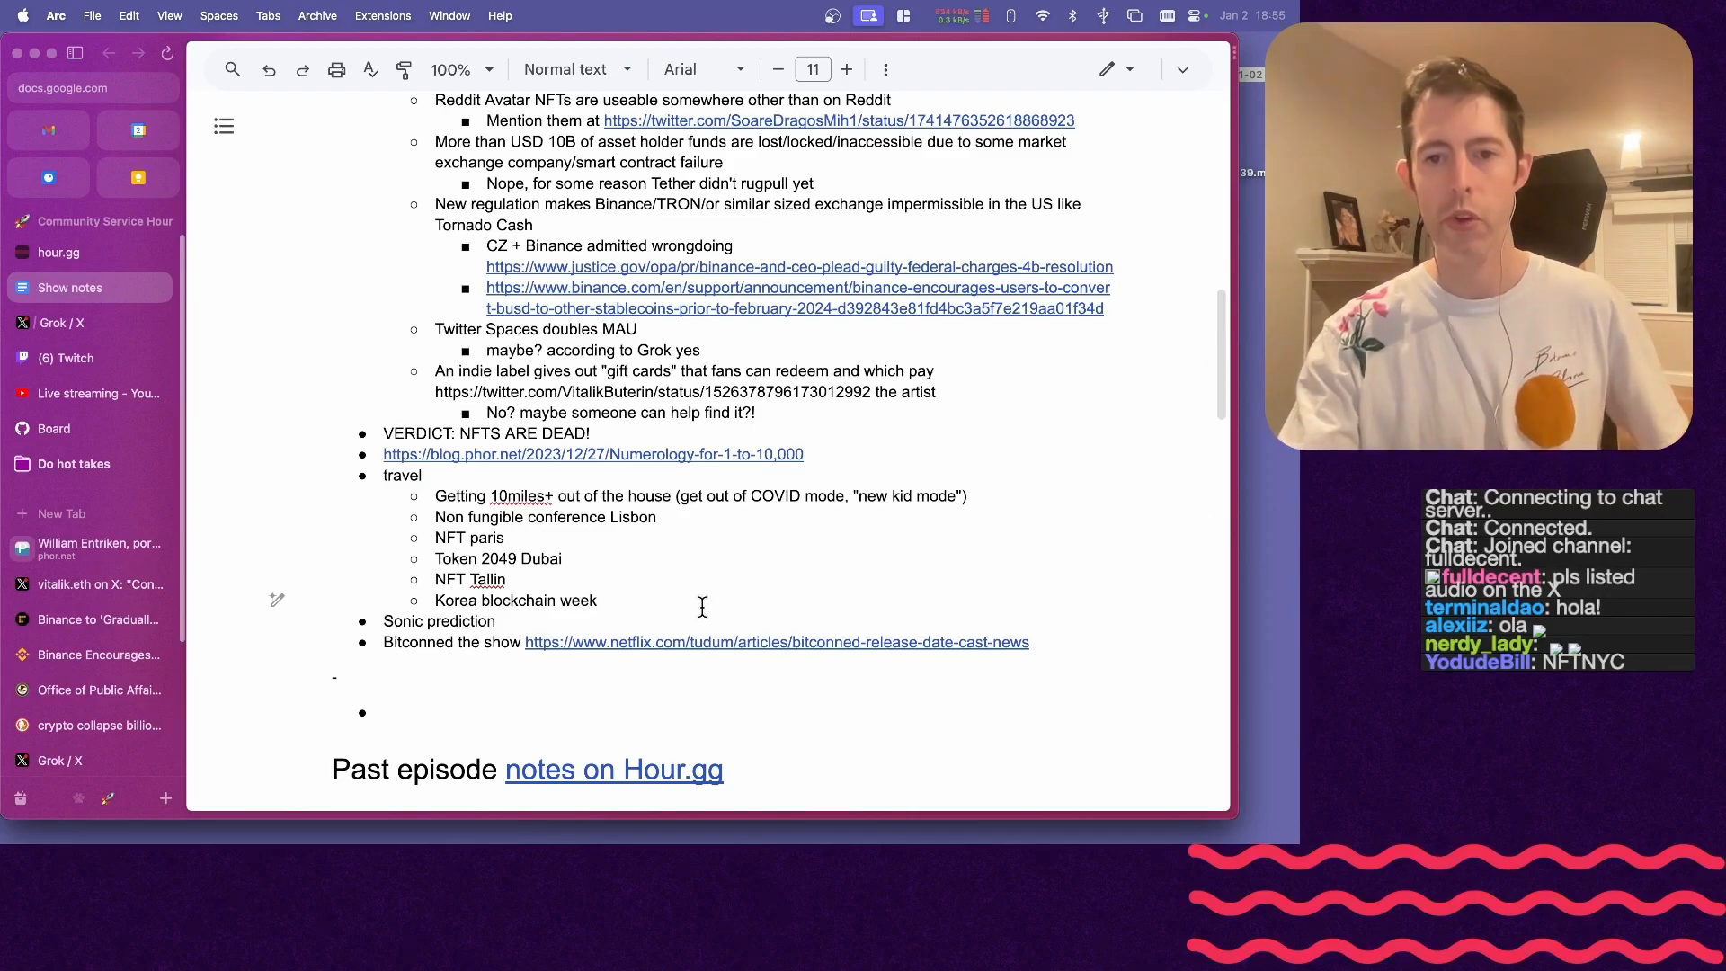
{"action": "mouse_move", "coordinate": [703, 601]}
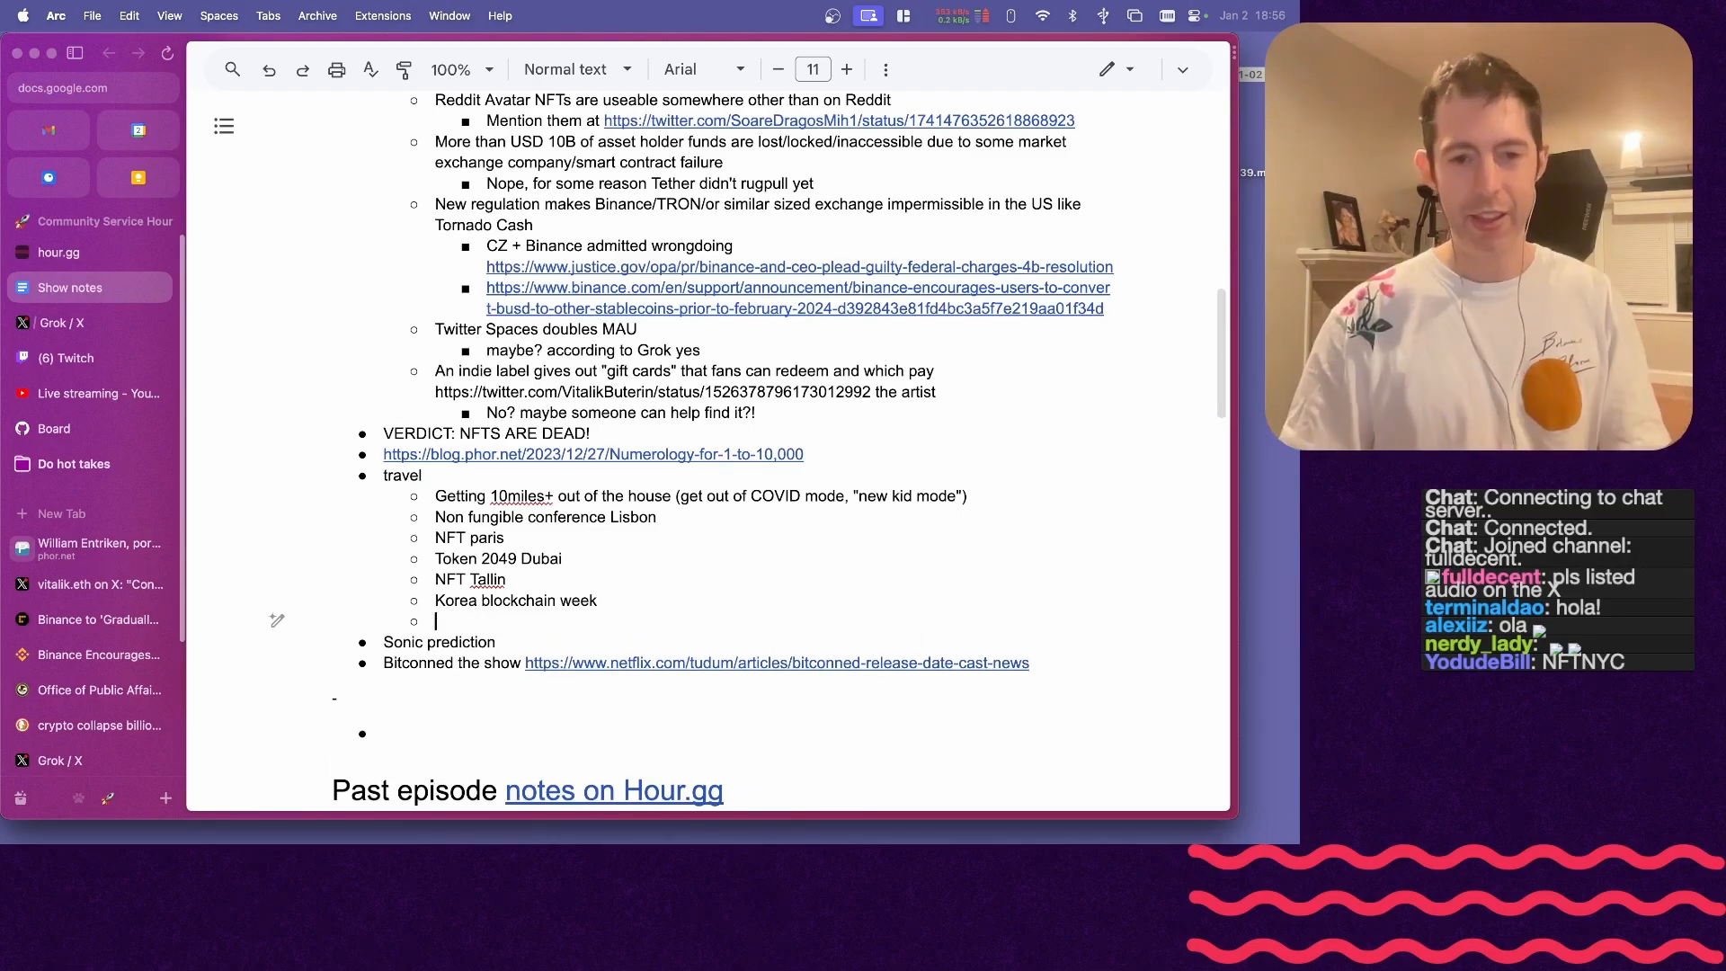
{"action": "type", "text": "ETH Denver"}
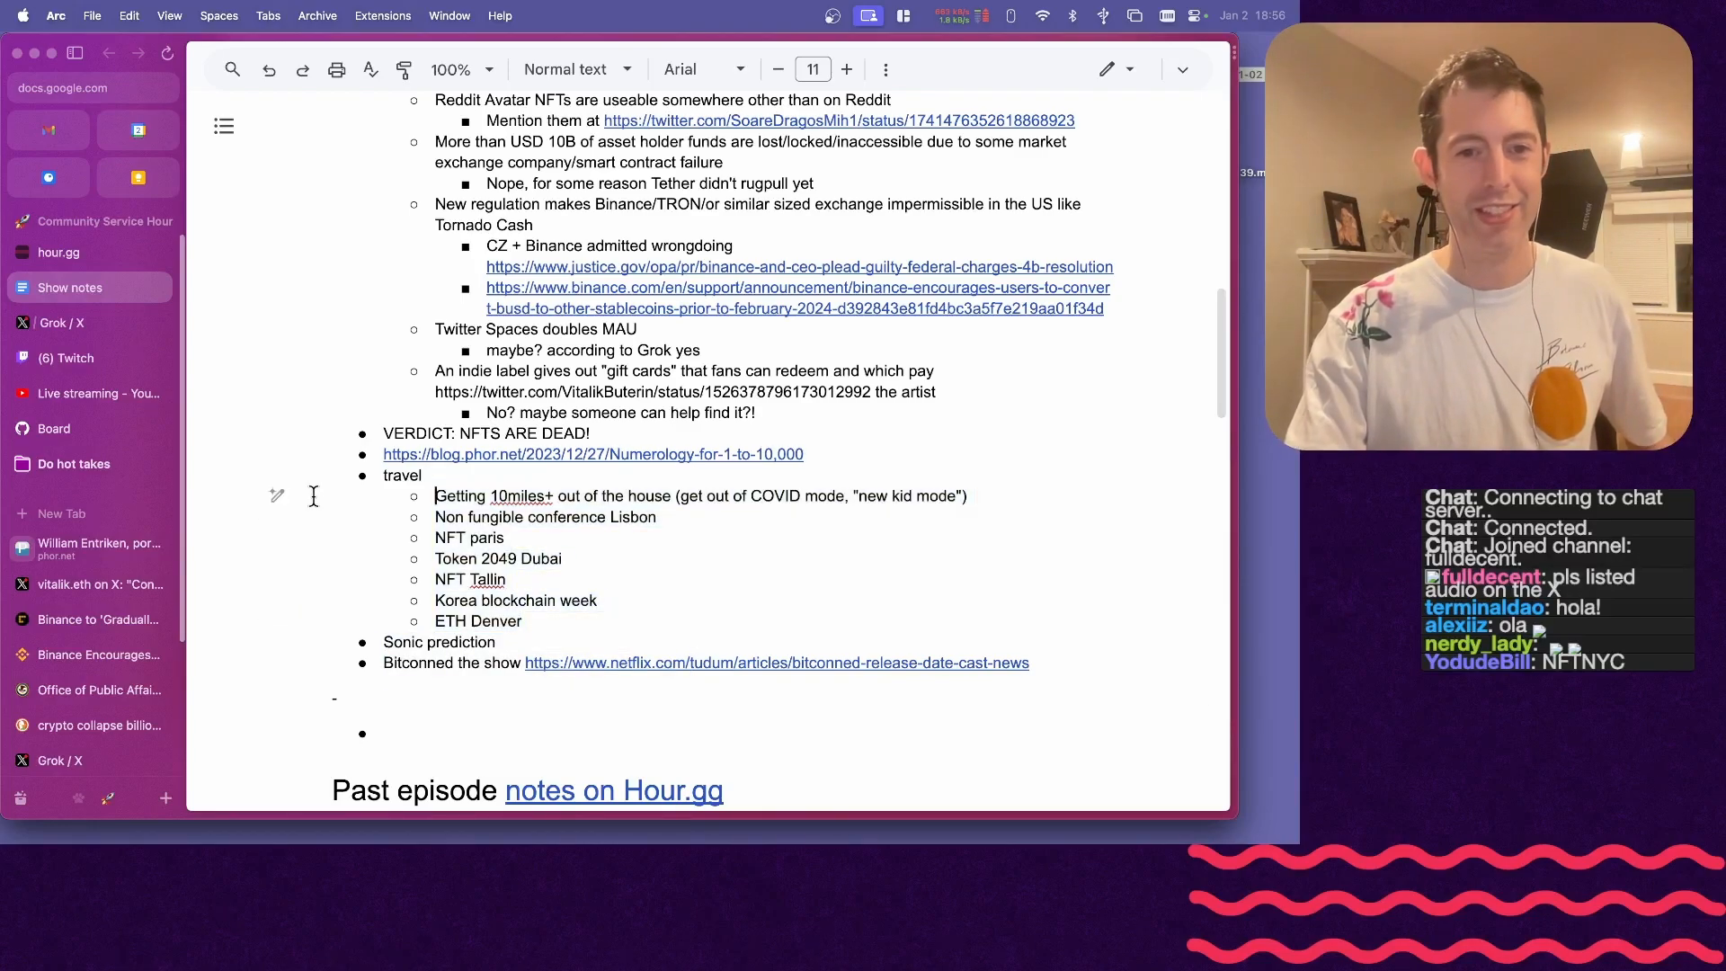
{"action": "scroll", "scroll_direction": "down", "scroll_amount": 3}
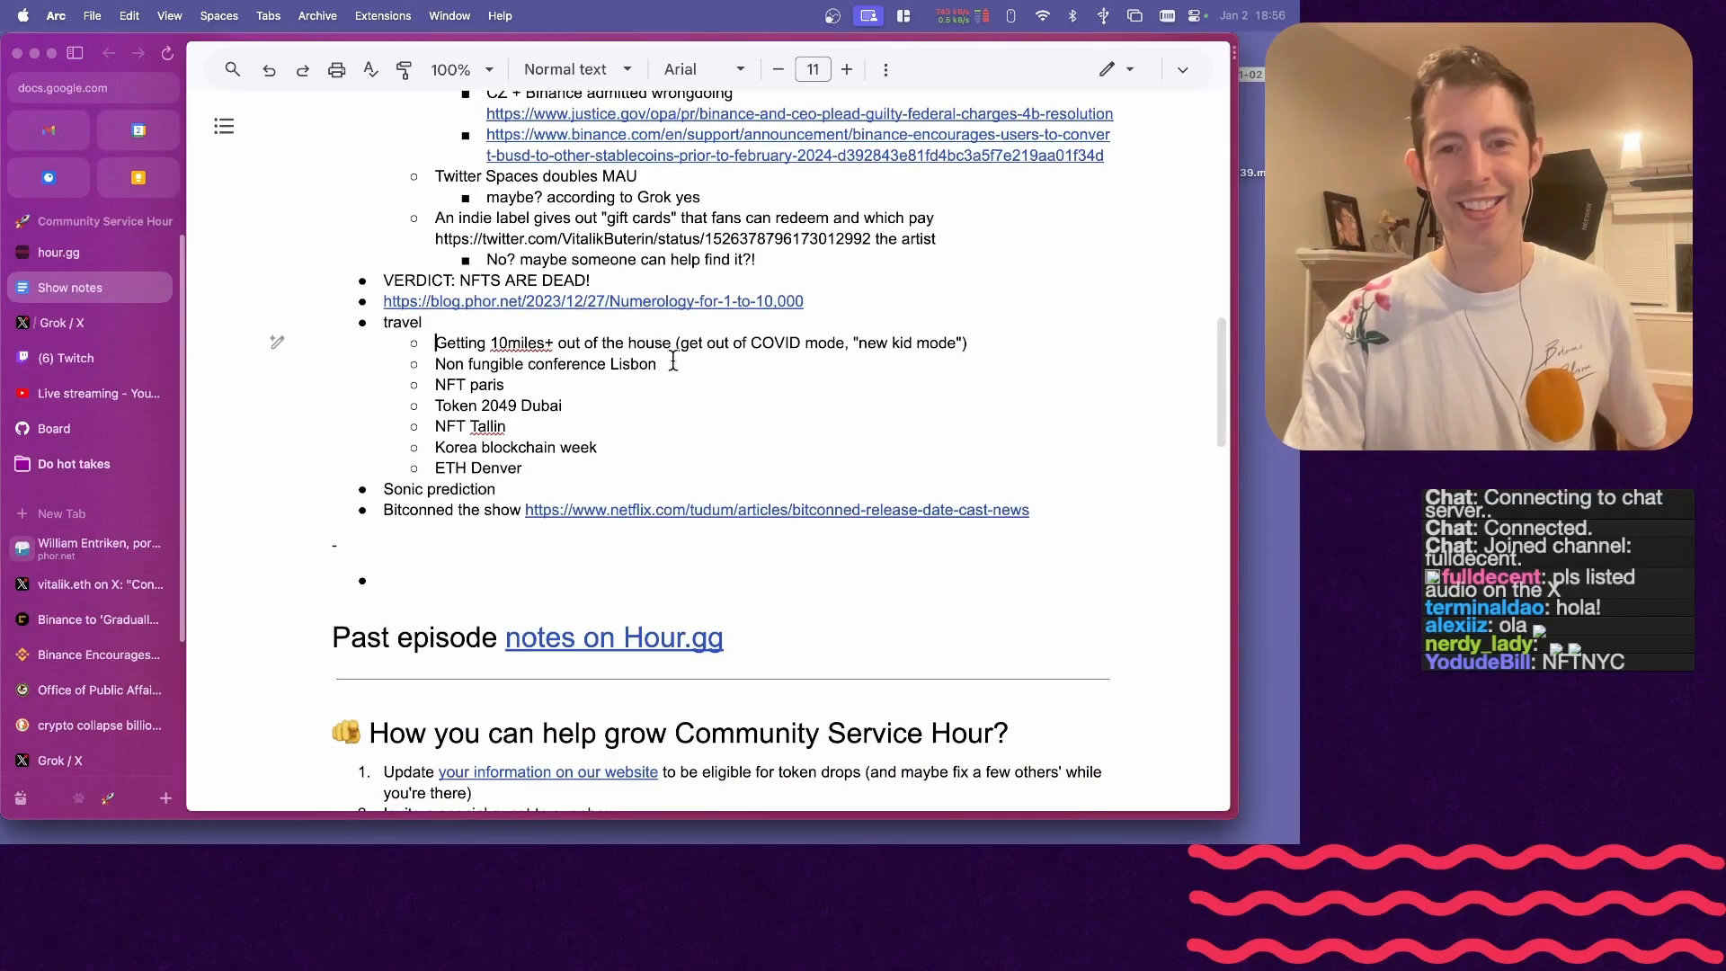